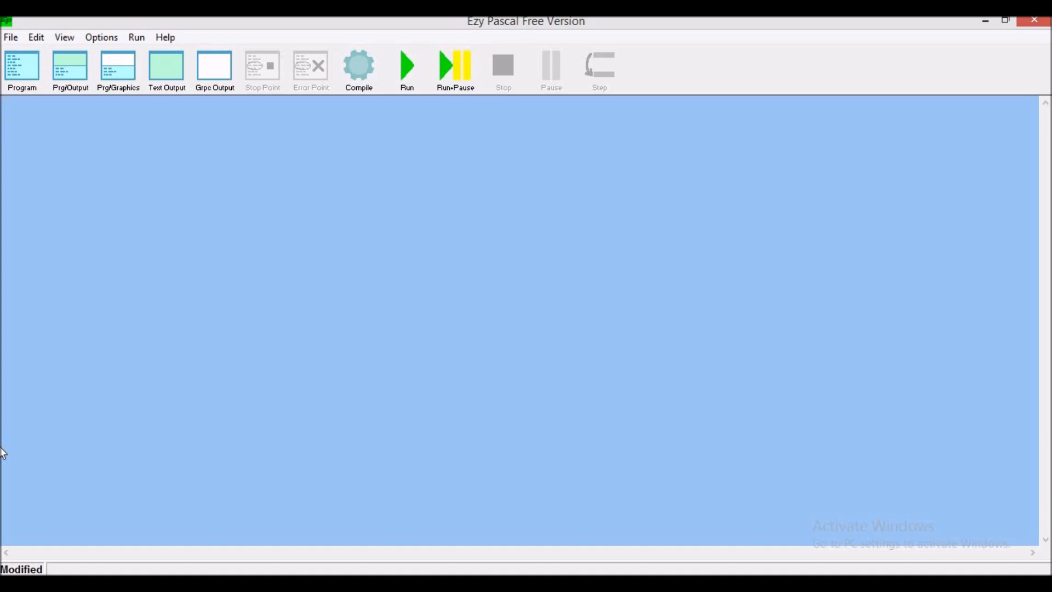
# Step: Type the heading 'Program marks;' at the top of the editor
pyautogui.click(6, 114)
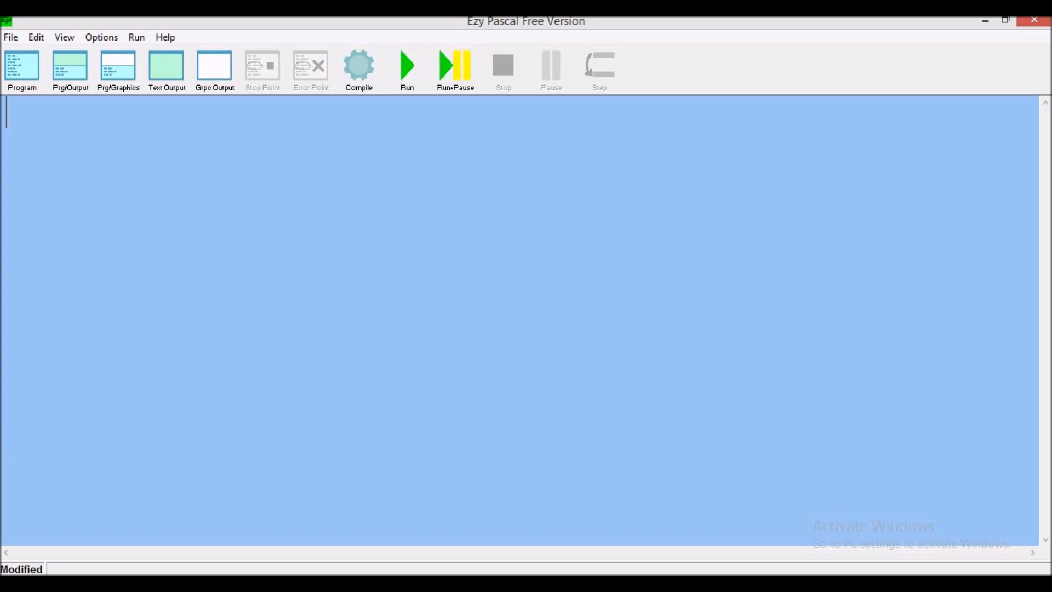
pyautogui.write('Prog')
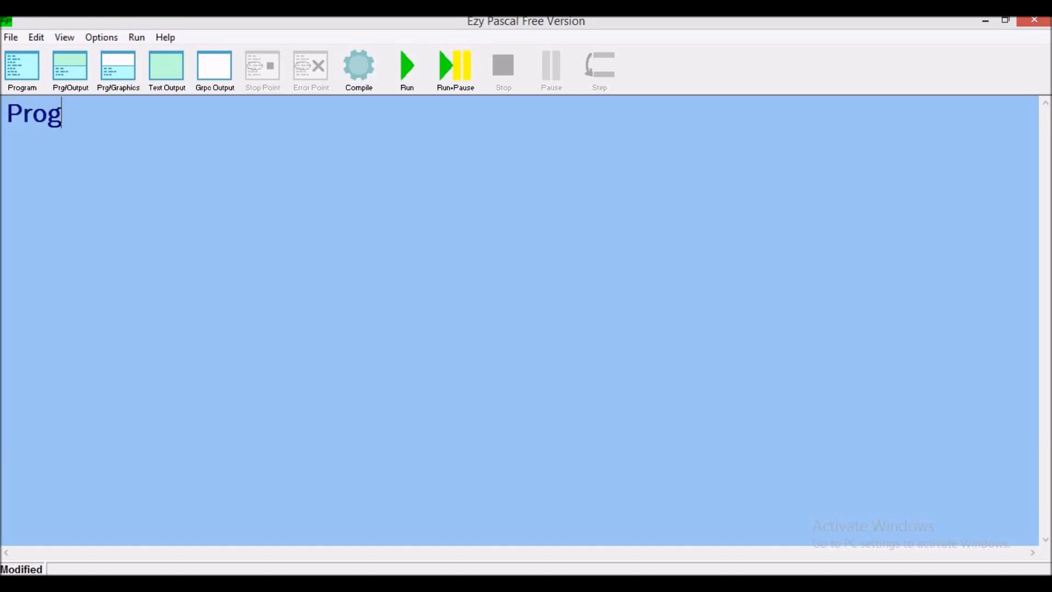
pyautogui.write('ram')
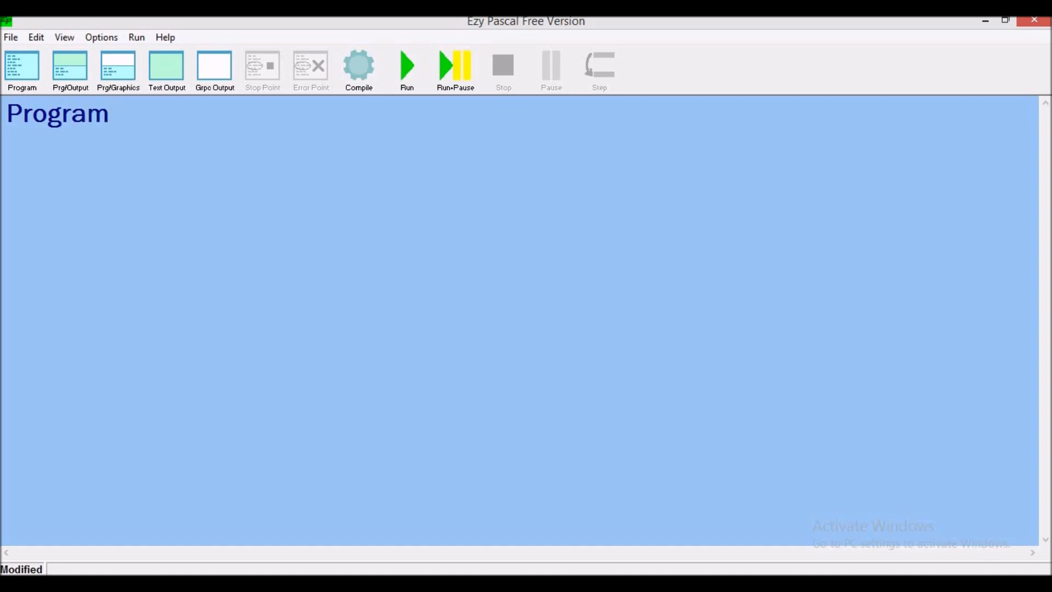
pyautogui.click(114, 113)
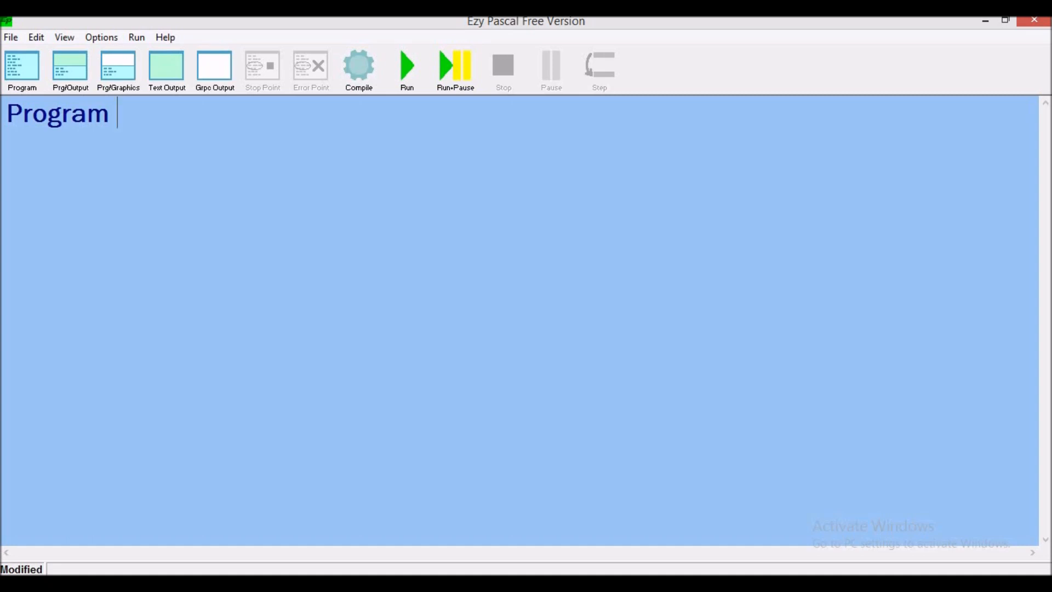
pyautogui.write('mar')
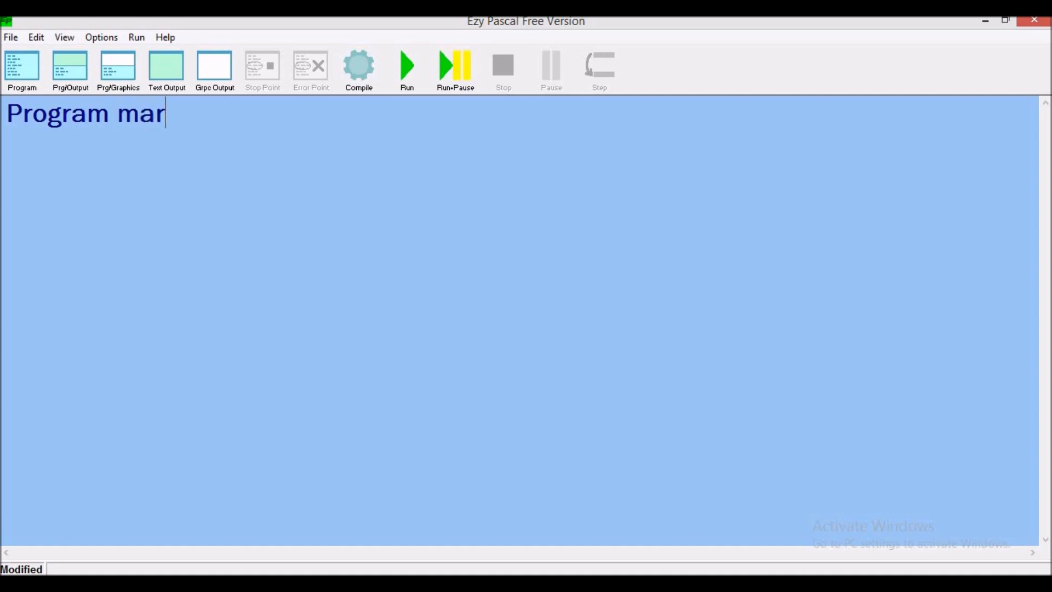
pyautogui.write('ks;')
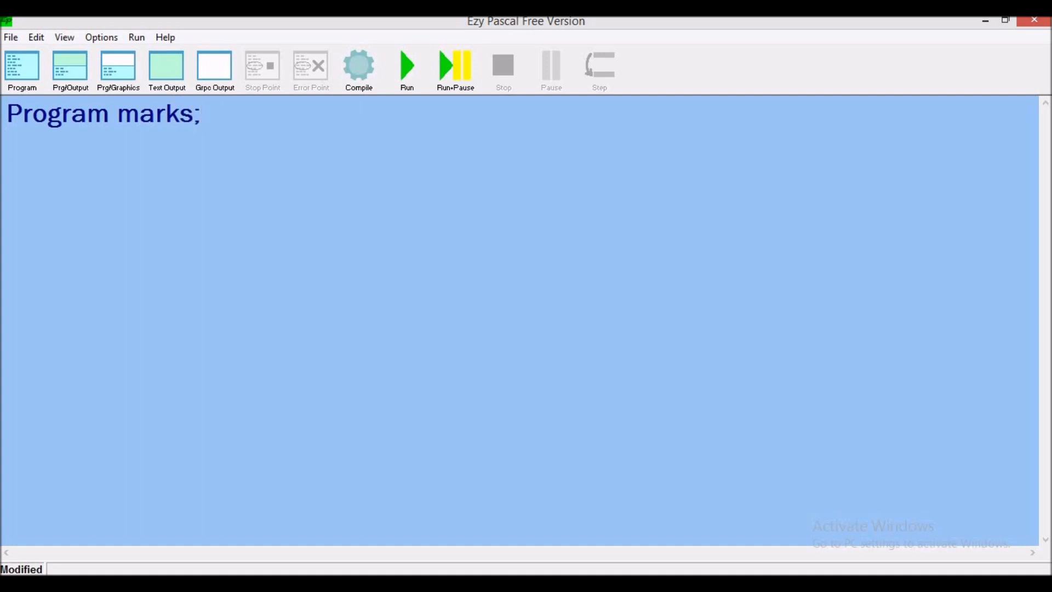
# Step: Add the comment '{ Created March 20, 2019' below the heading
pyautogui.write('{')
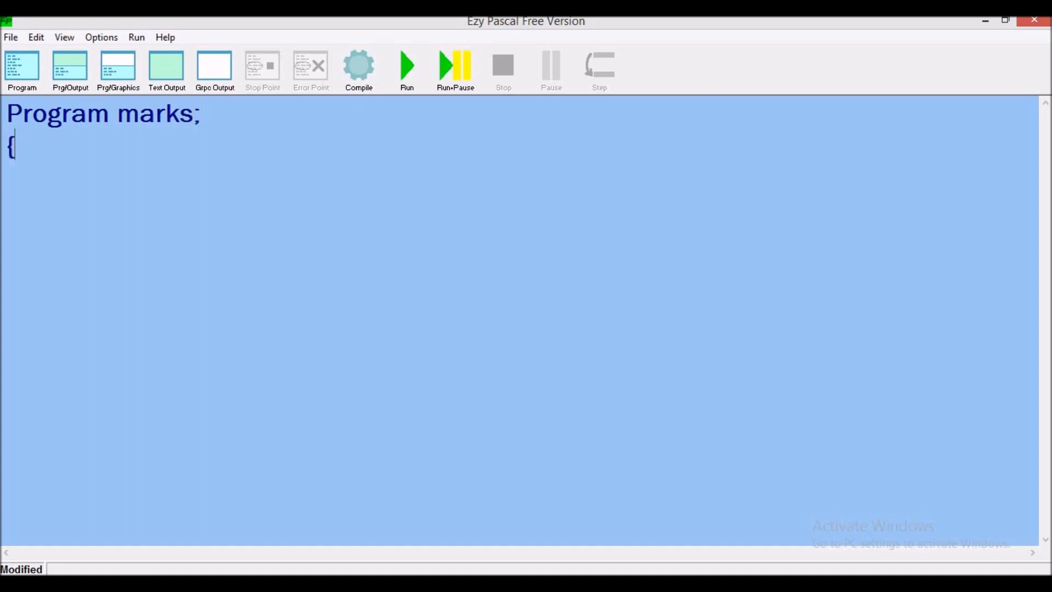
pyautogui.write('Cr')
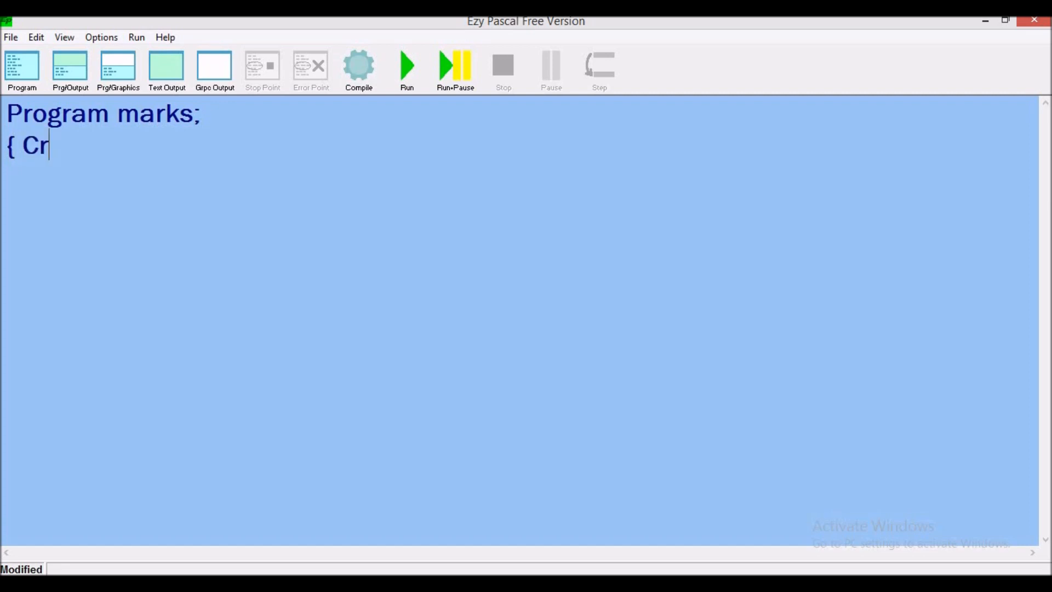
pyautogui.write('eated')
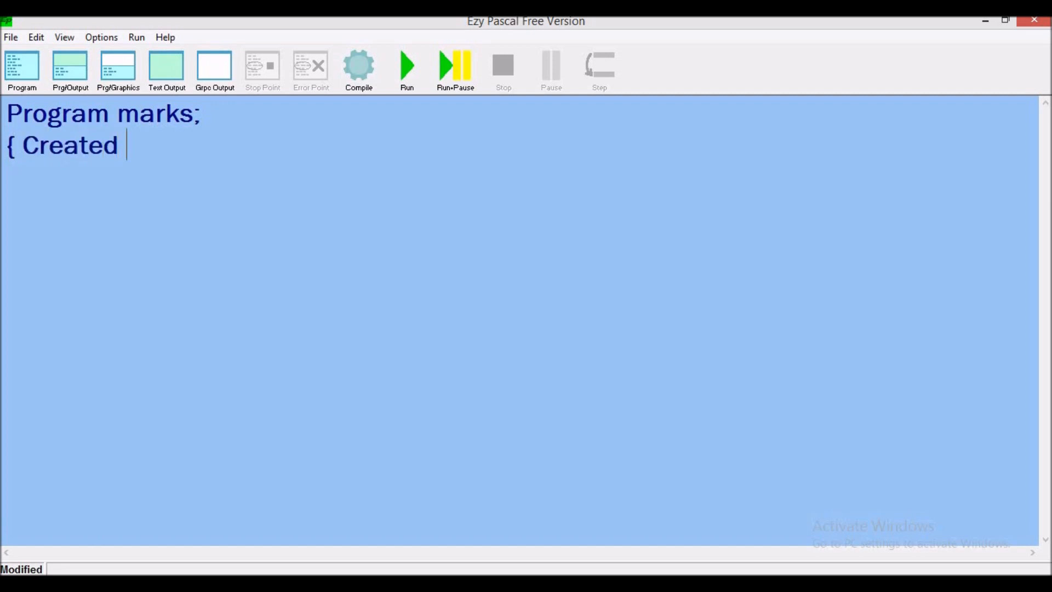
pyautogui.write('Mar')
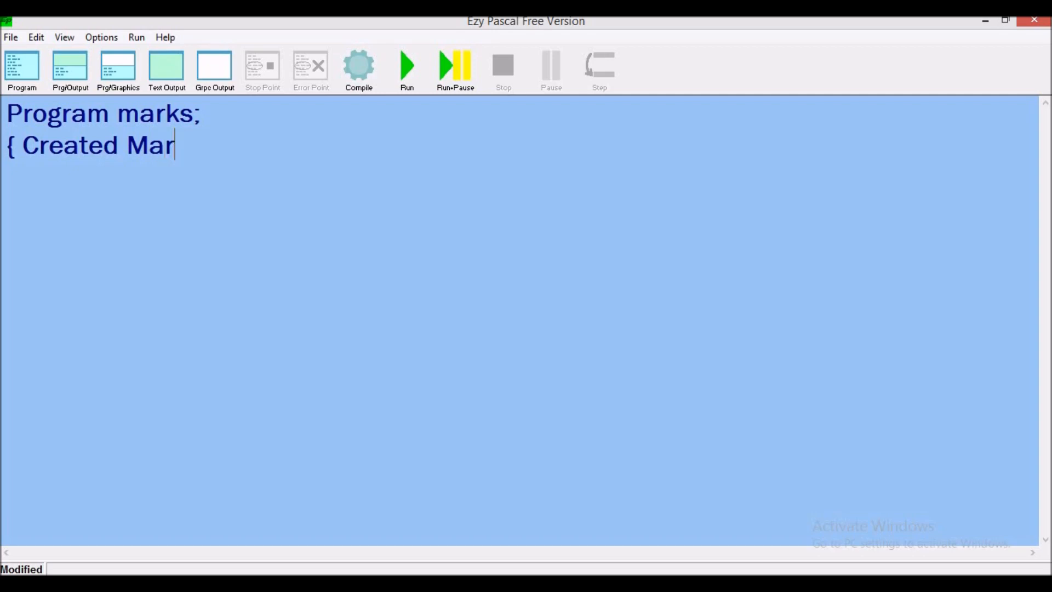
pyautogui.write('ch 20')
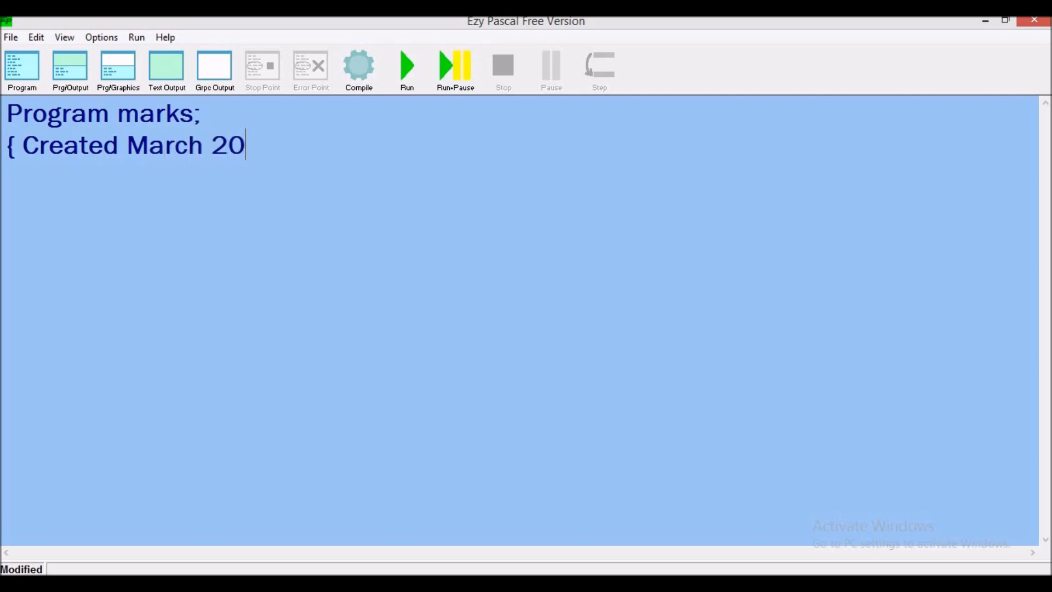
pyautogui.write(', 201')
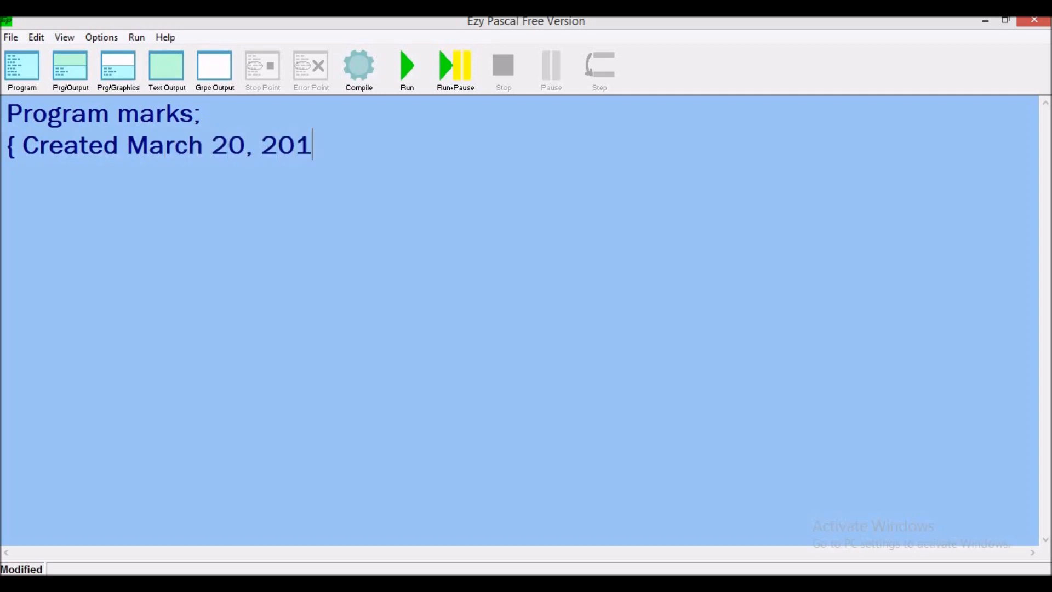
pyautogui.write('9,')
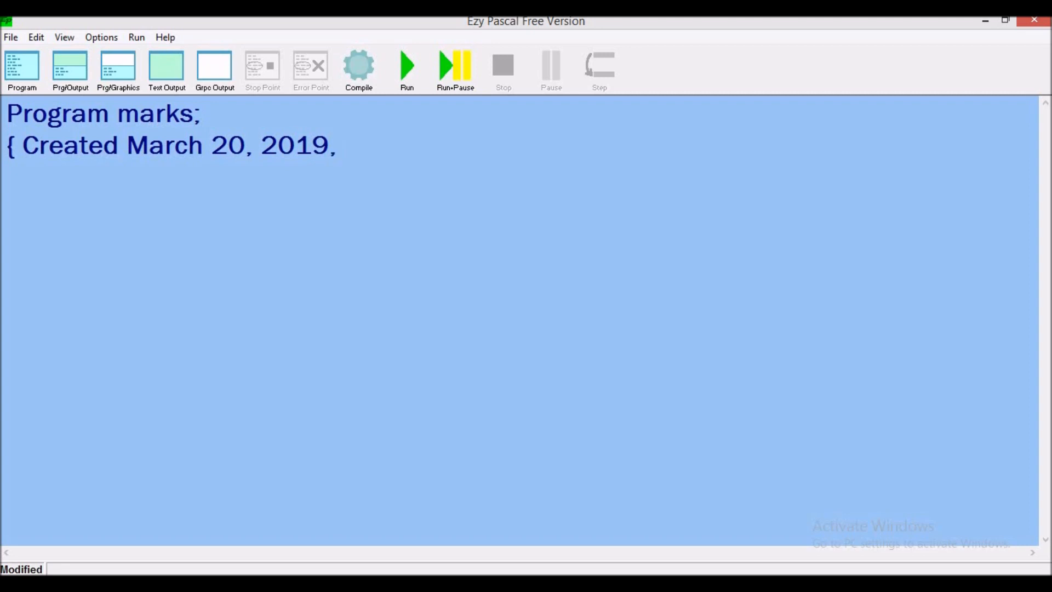
pyautogui.press('Backspace')
pyautogui.write('}')
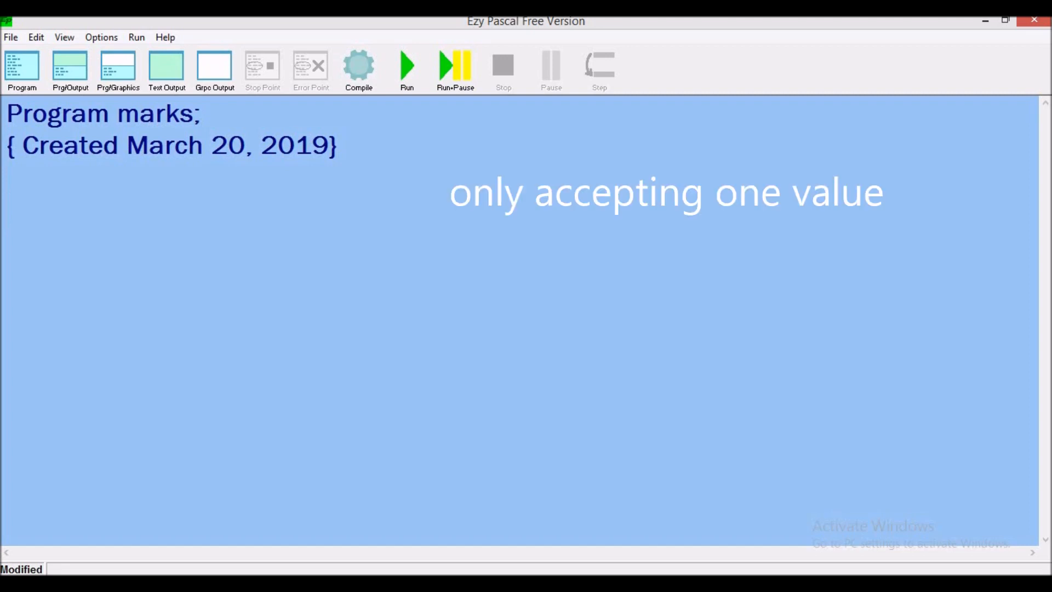
# Step: Declare 'var m: real;' below the date comment
pyautogui.write('var')
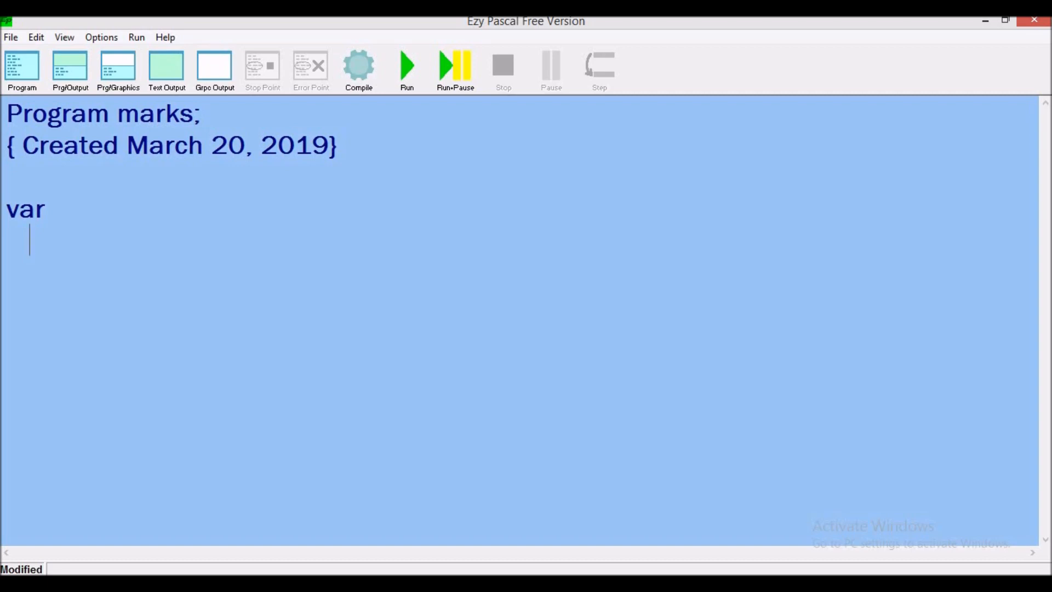
pyautogui.write('m')
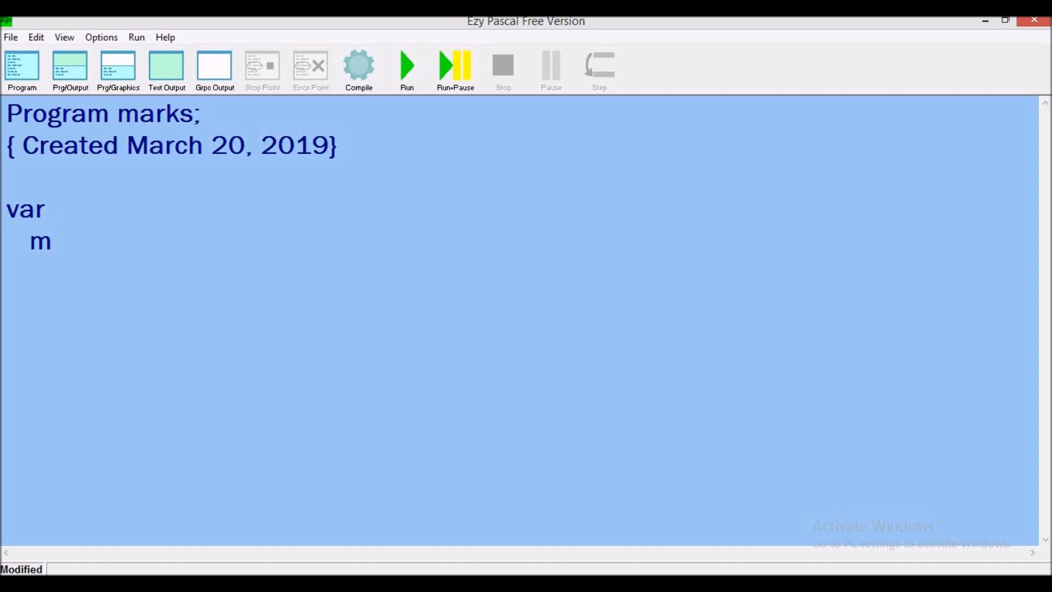
pyautogui.write(':')
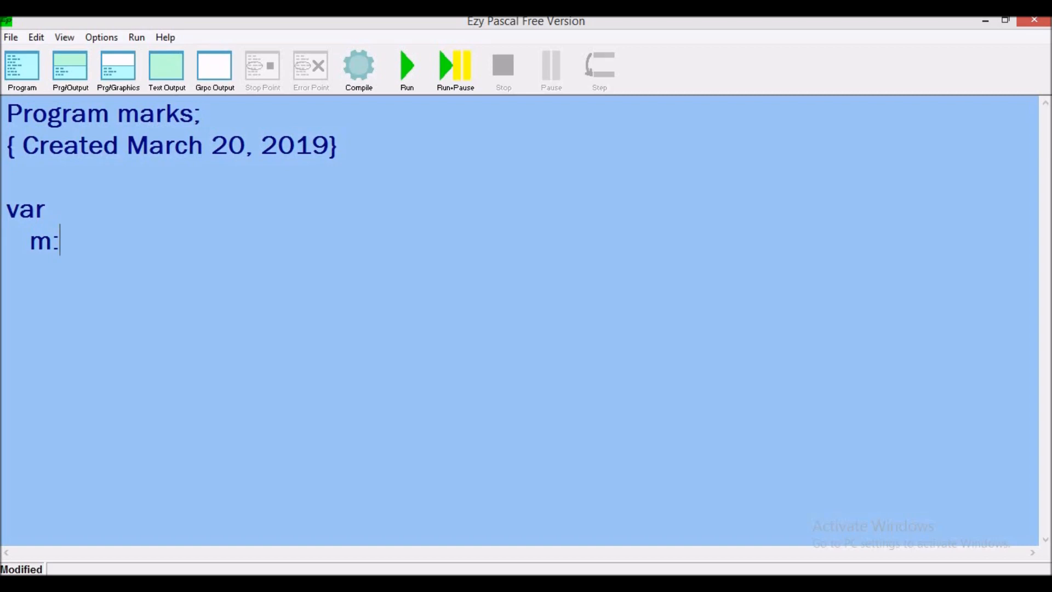
pyautogui.write('real')
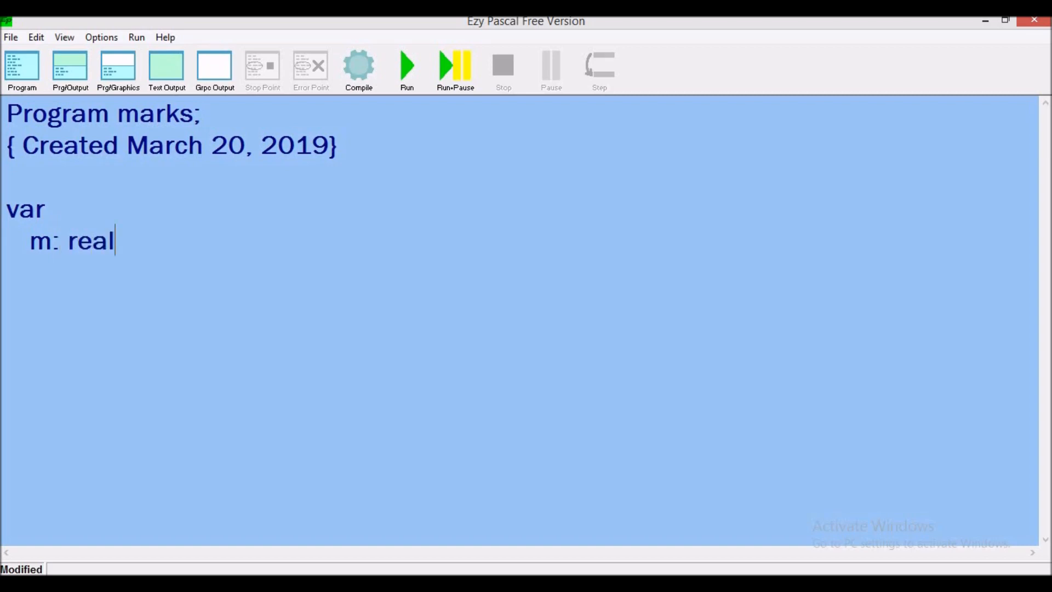
pyautogui.write(';')
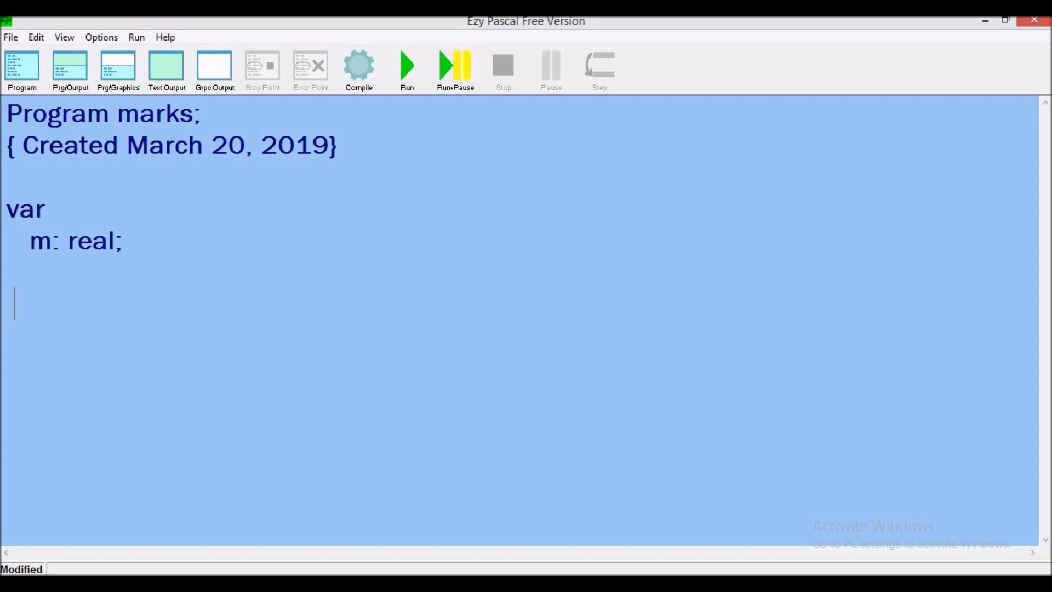
# Step: Open the program body with 'begin' and move to an indented line
pyautogui.write('b')
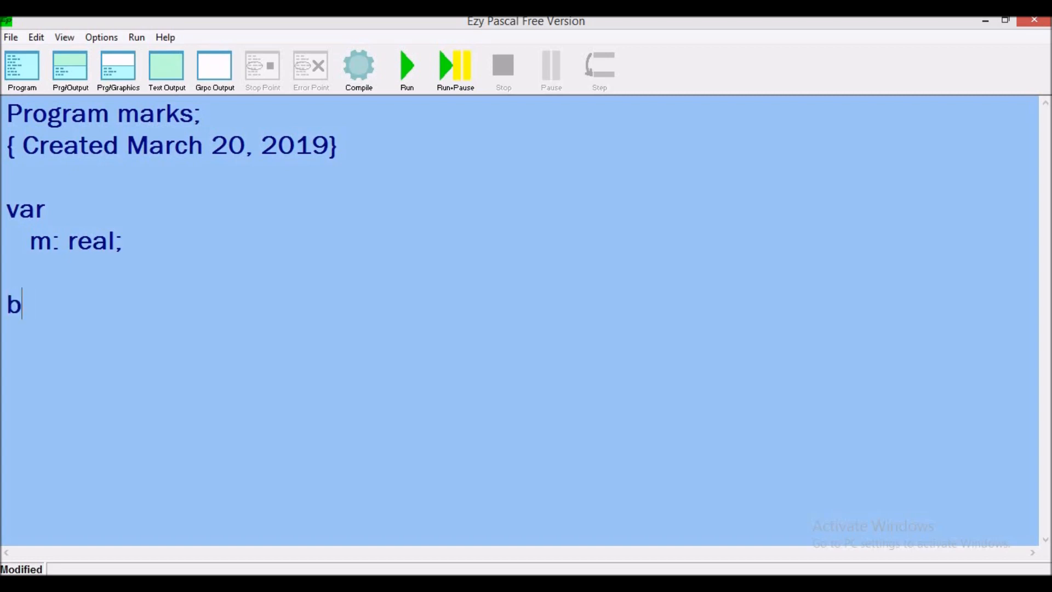
pyautogui.write('egin')
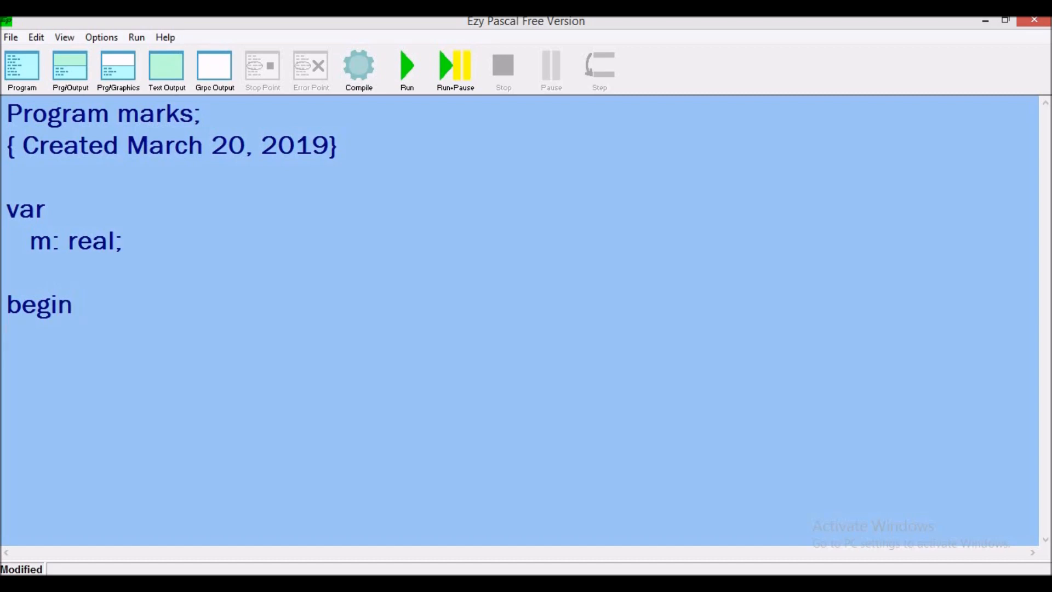
pyautogui.click(52, 335)
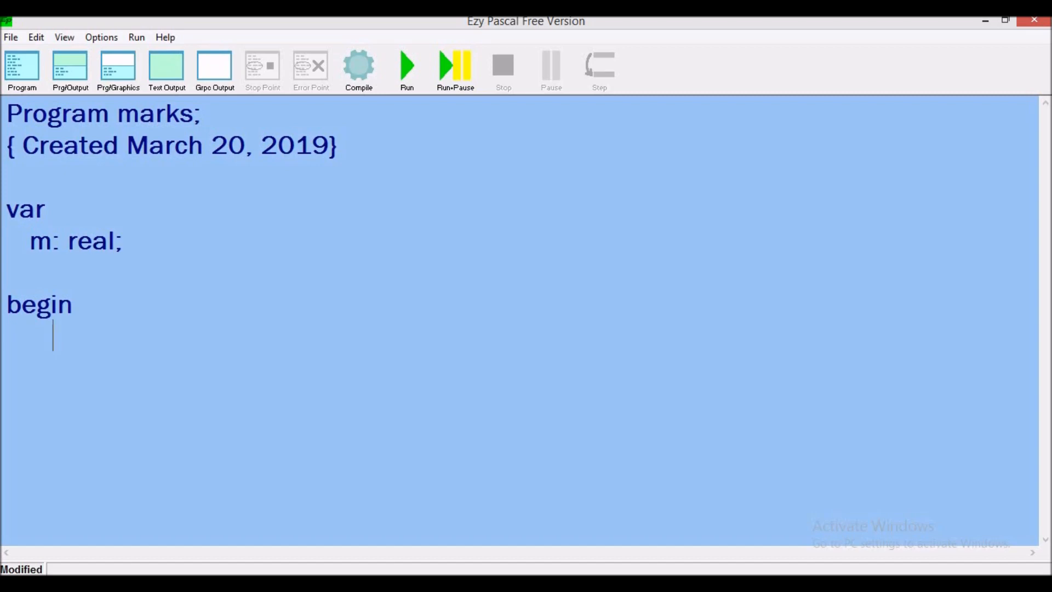
# Step: Write the statement Writeln ('Enter mark recieved on the test');
pyautogui.write('Write')
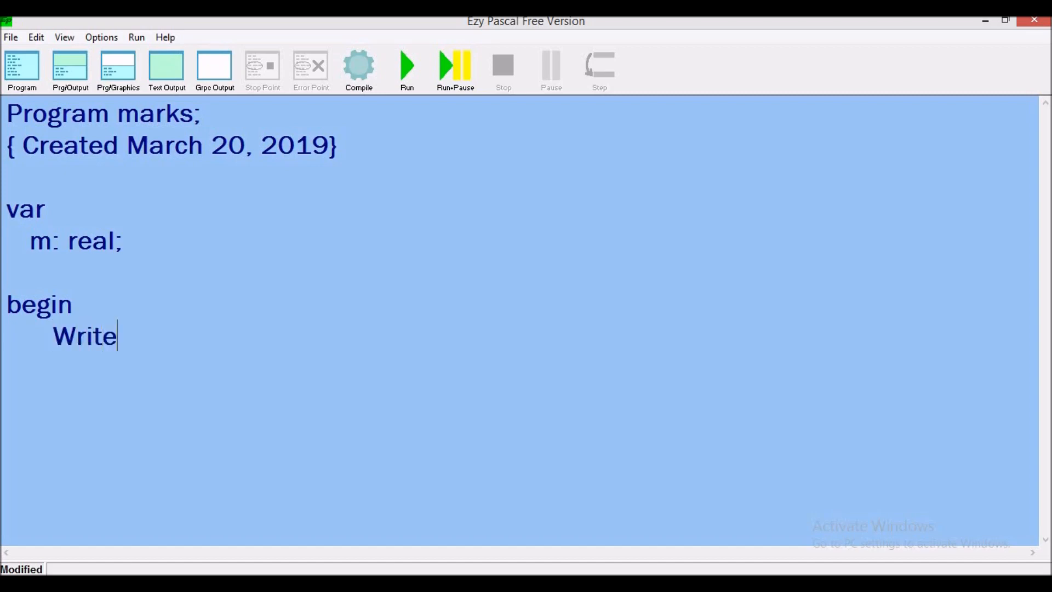
pyautogui.write('ln')
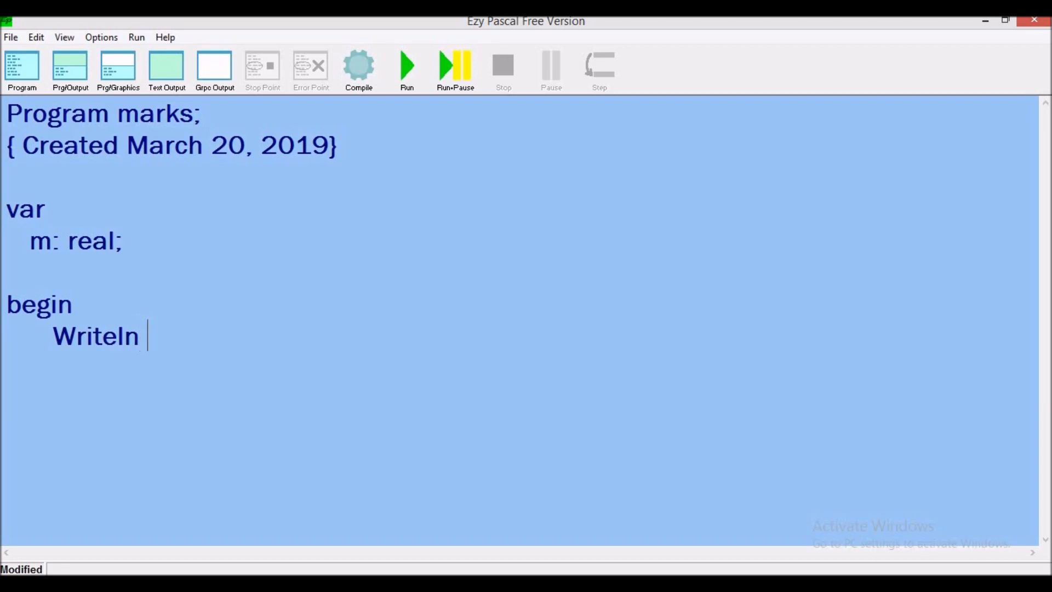
pyautogui.write('(')
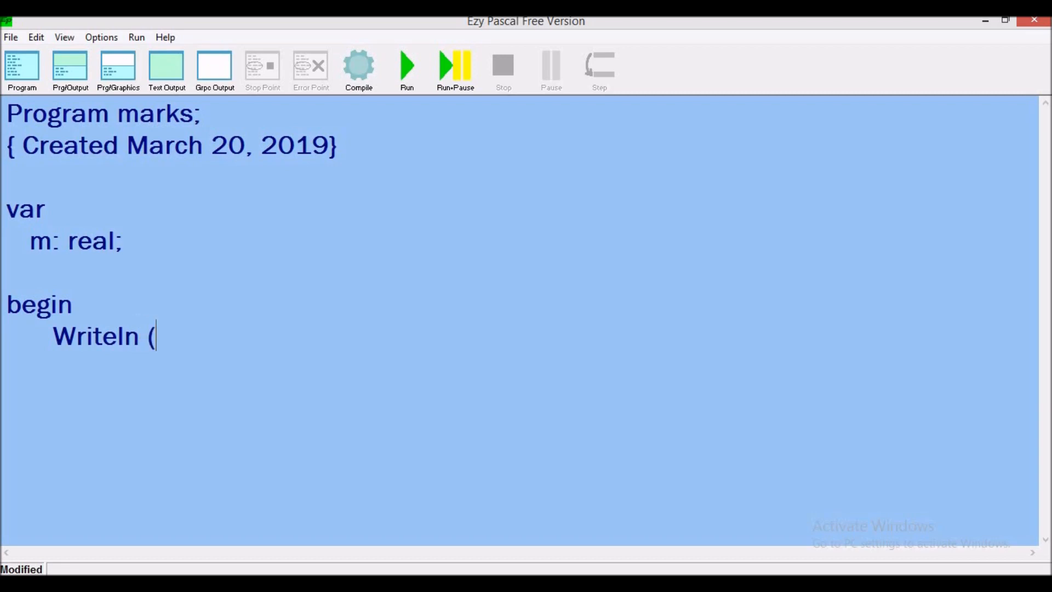
pyautogui.write("'En")
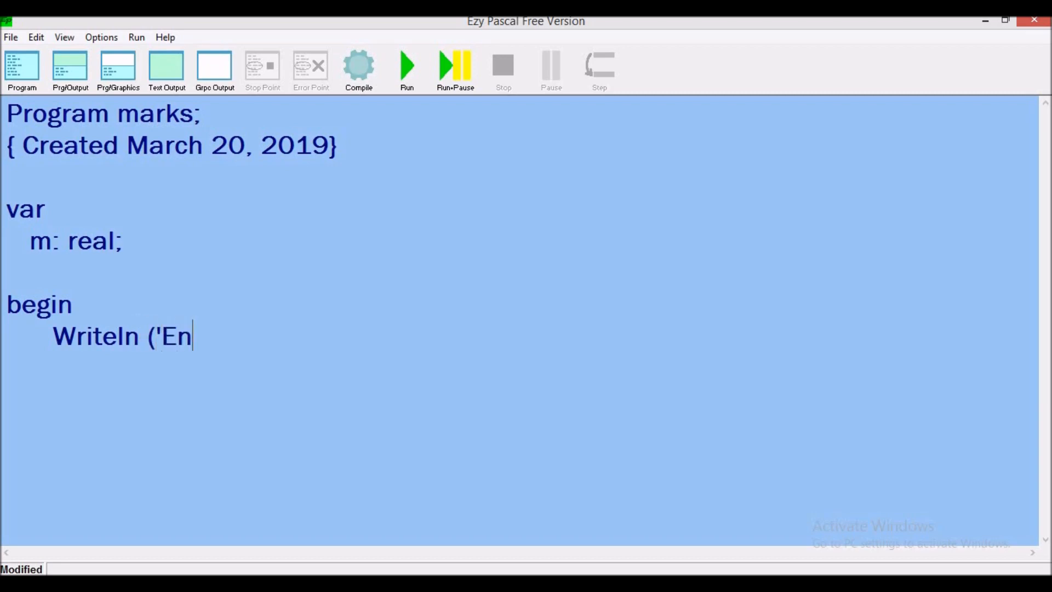
pyautogui.write('ter')
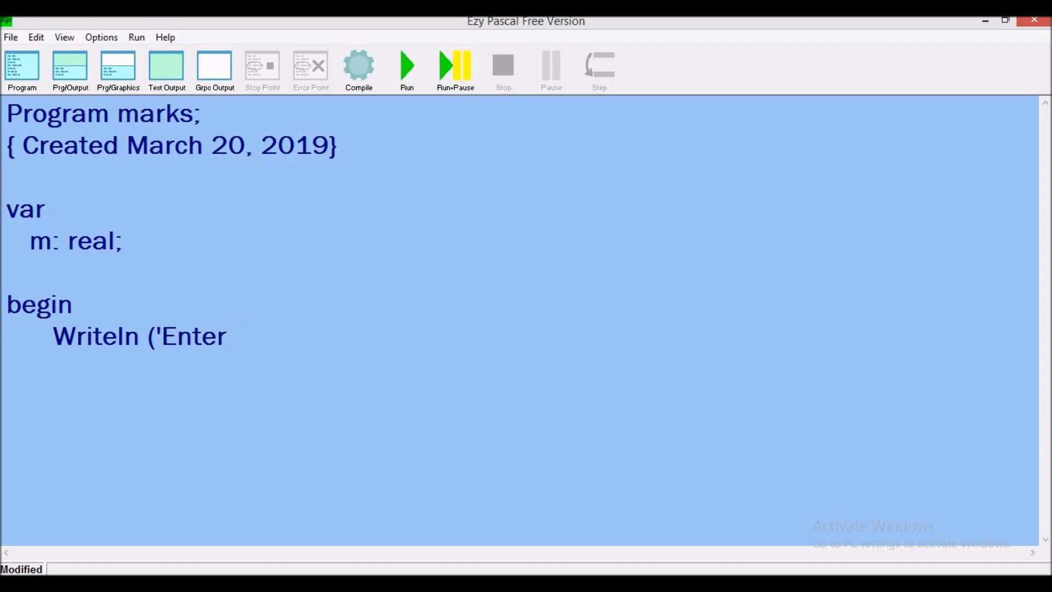
pyautogui.write('mark')
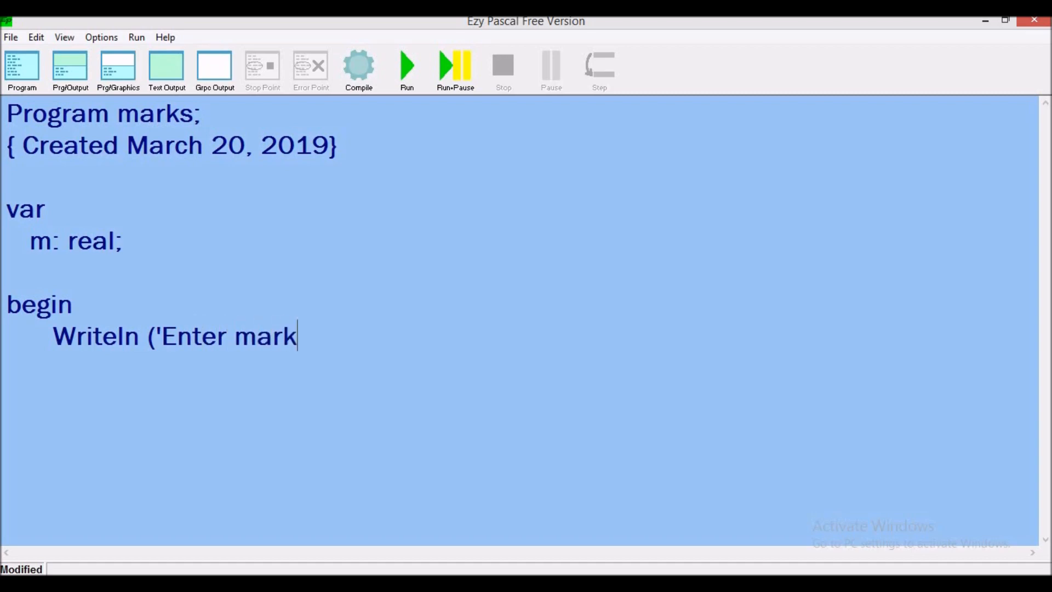
pyautogui.write('rec')
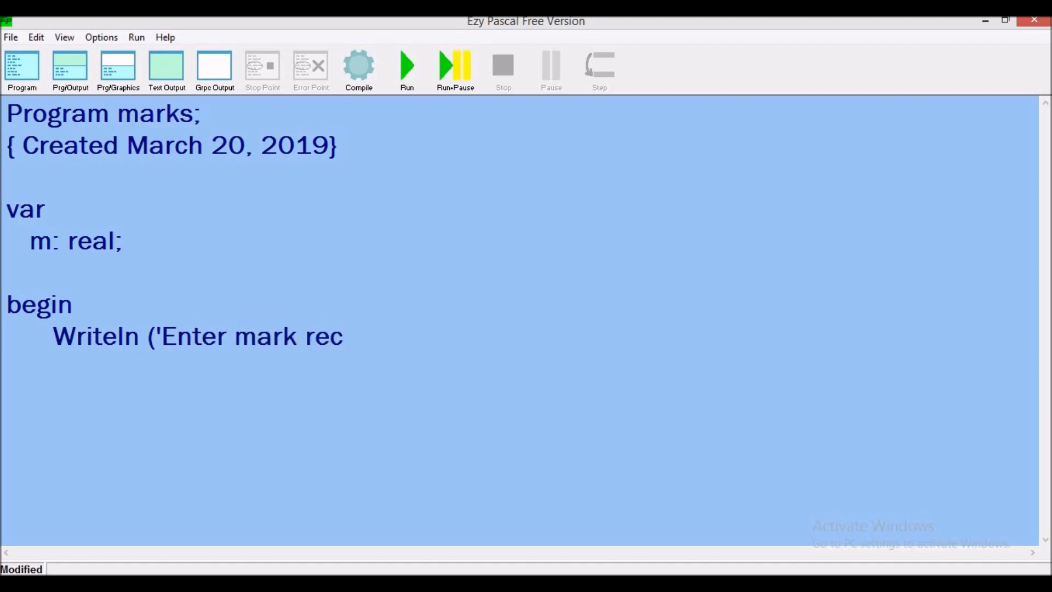
pyautogui.write('ie')
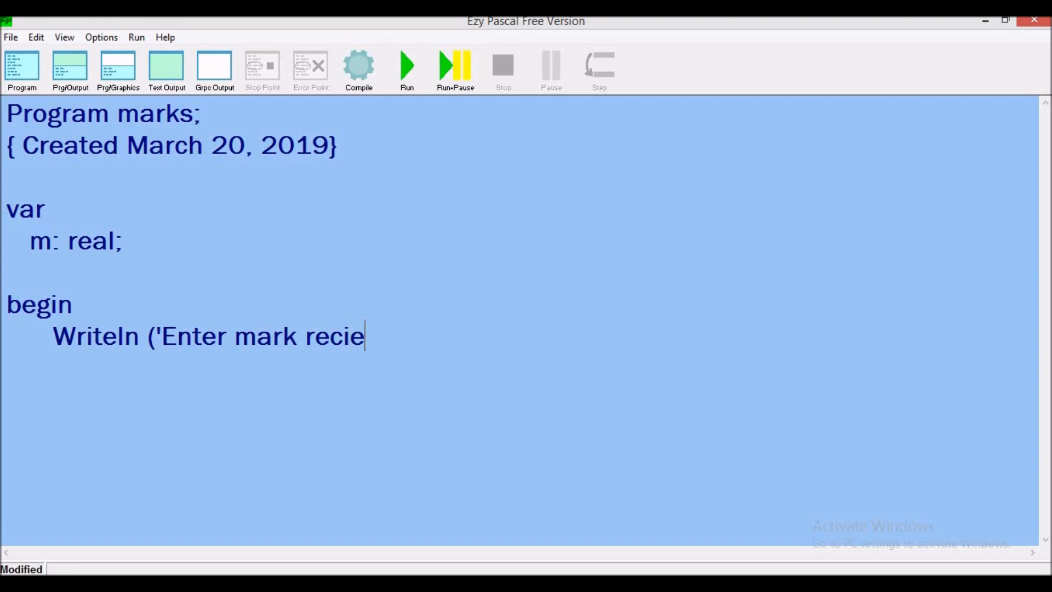
pyautogui.write('ved o')
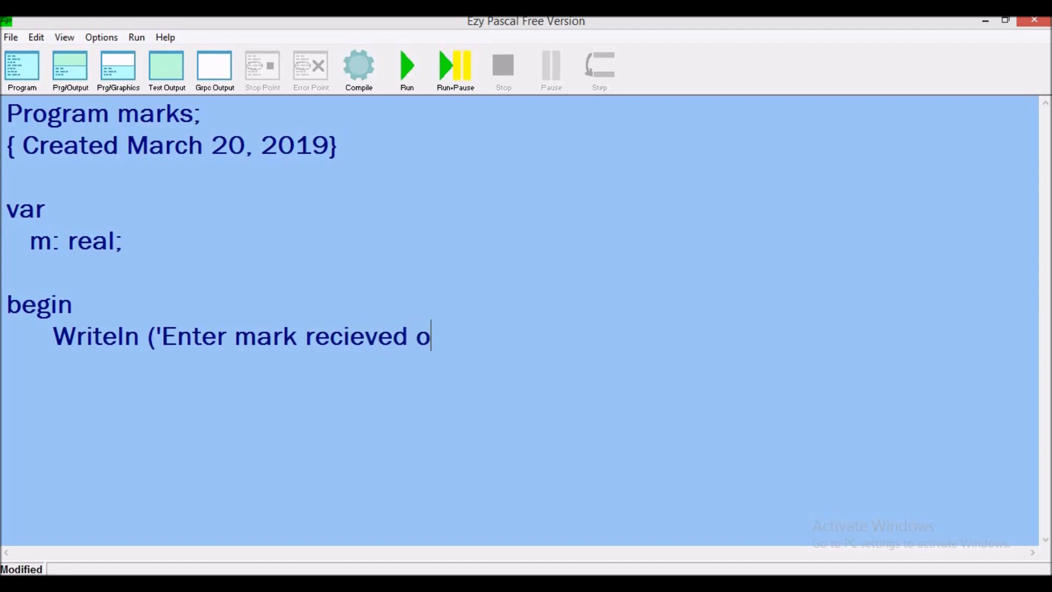
pyautogui.write('n the te')
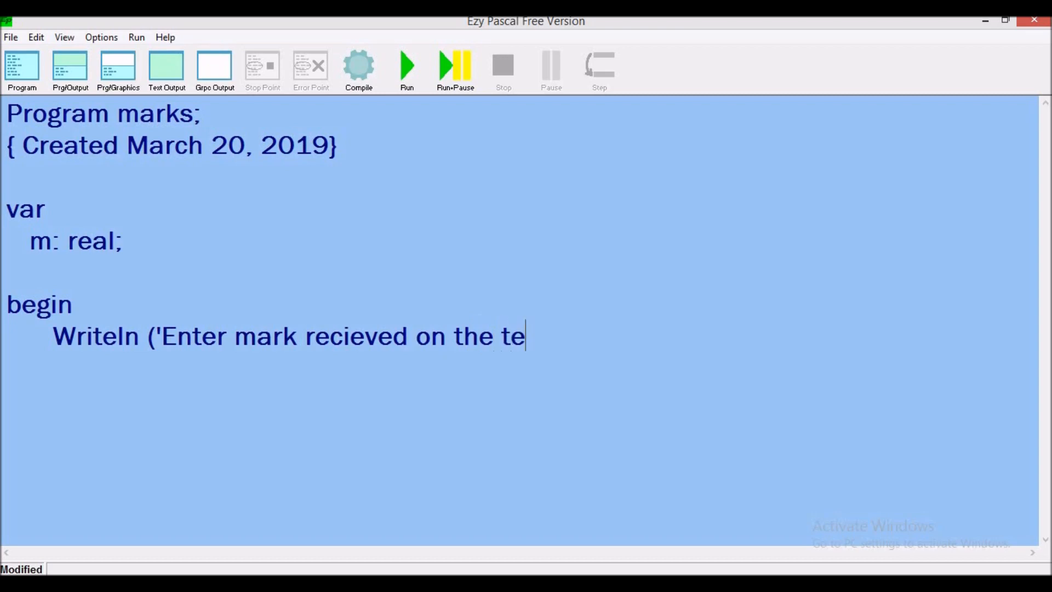
pyautogui.write("st'")
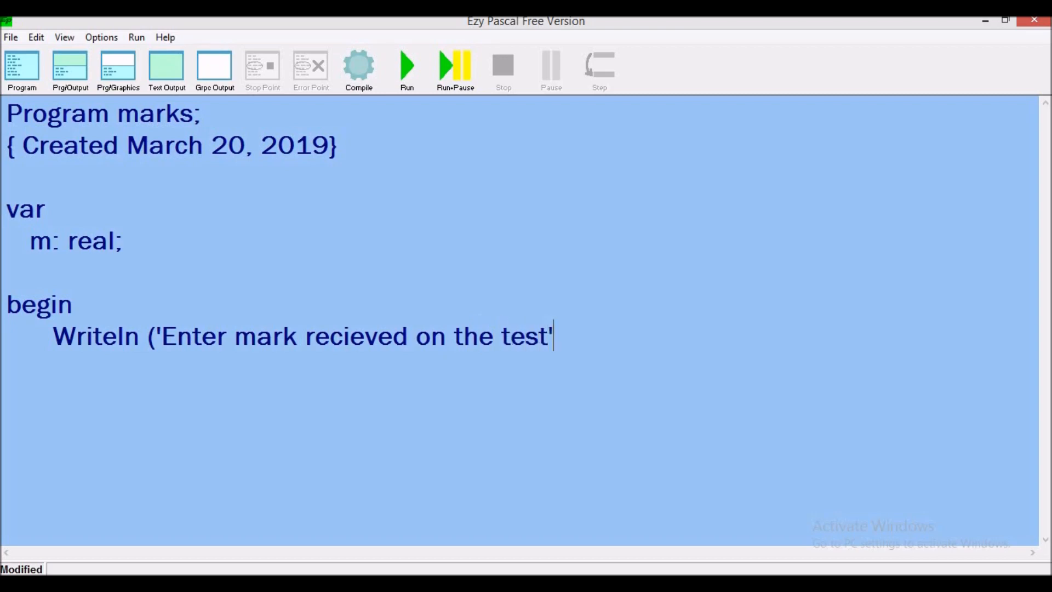
pyautogui.write(')')
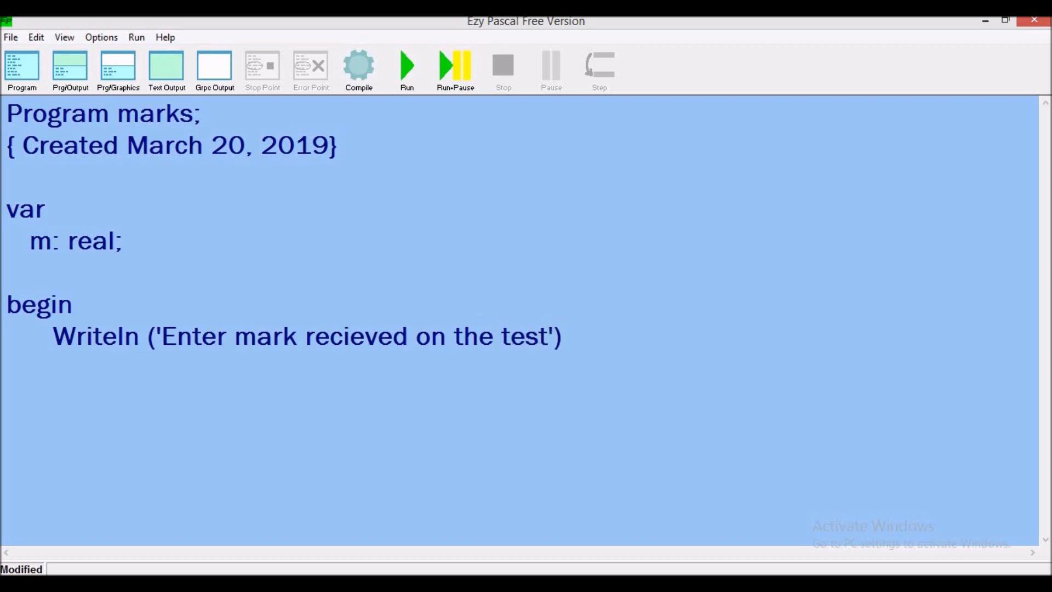
pyautogui.write(';')
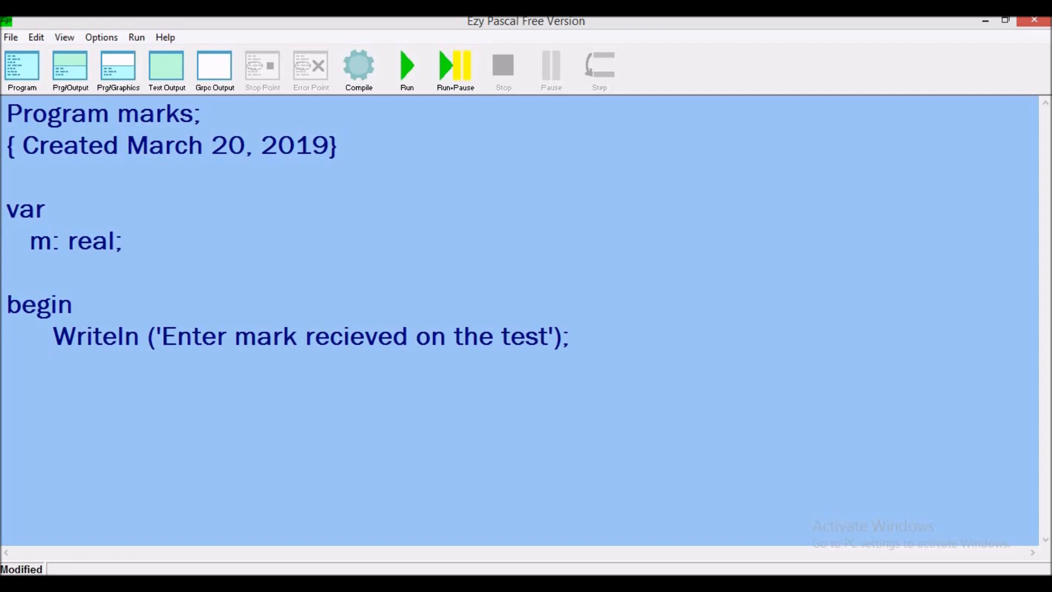
# Step: Add 'readln(m);' on the line after the prompt
pyautogui.write('r')
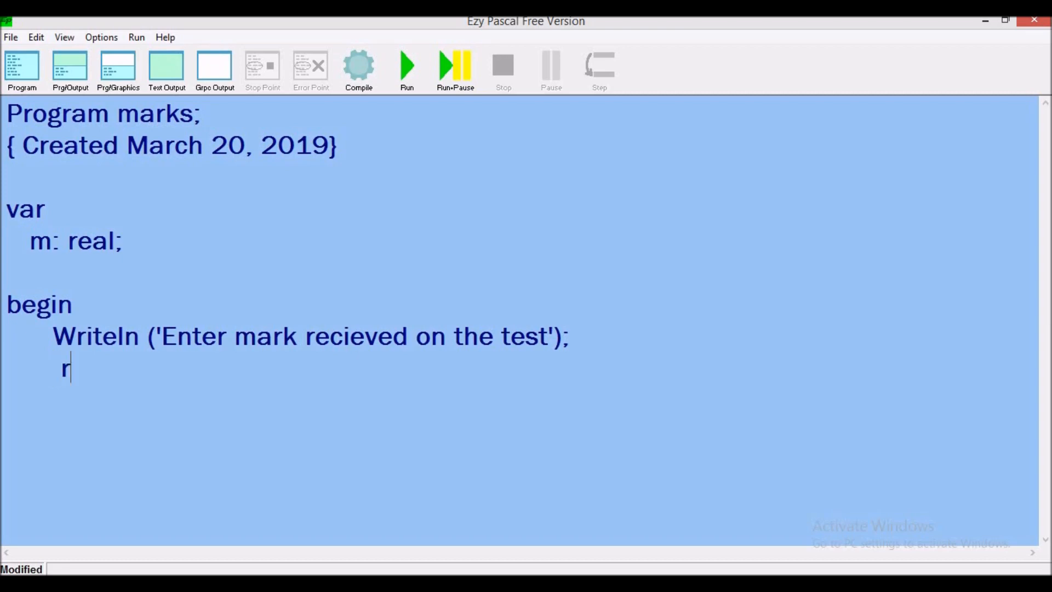
pyautogui.write('eadln')
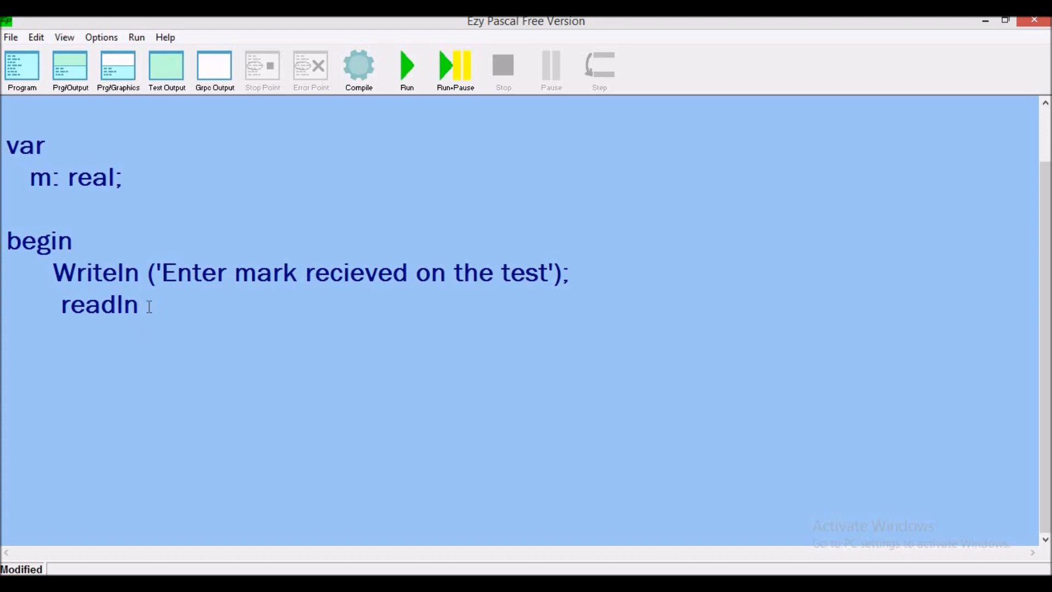
pyautogui.write('(')
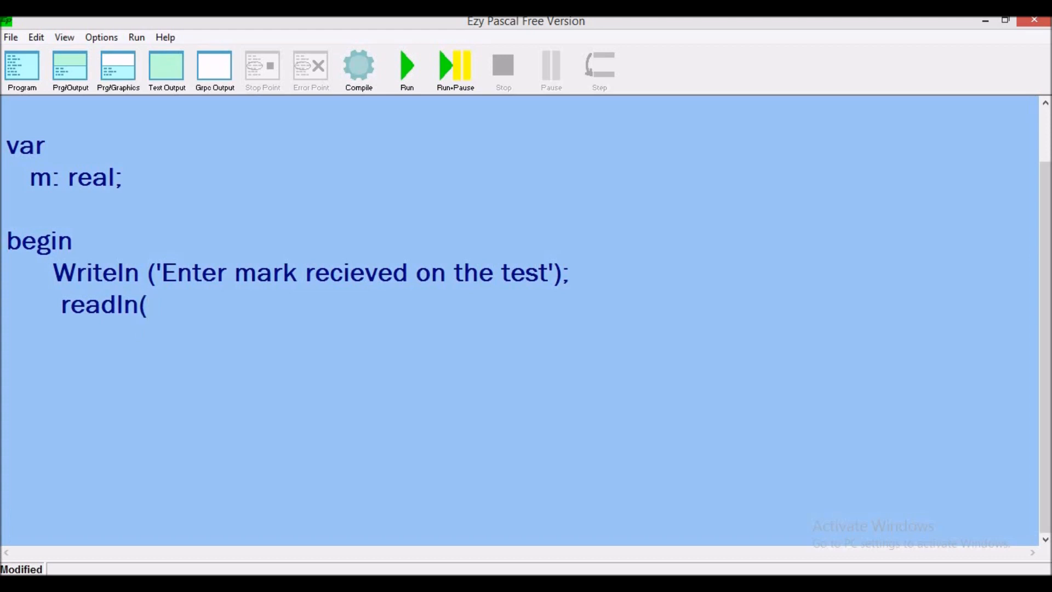
pyautogui.write('m')
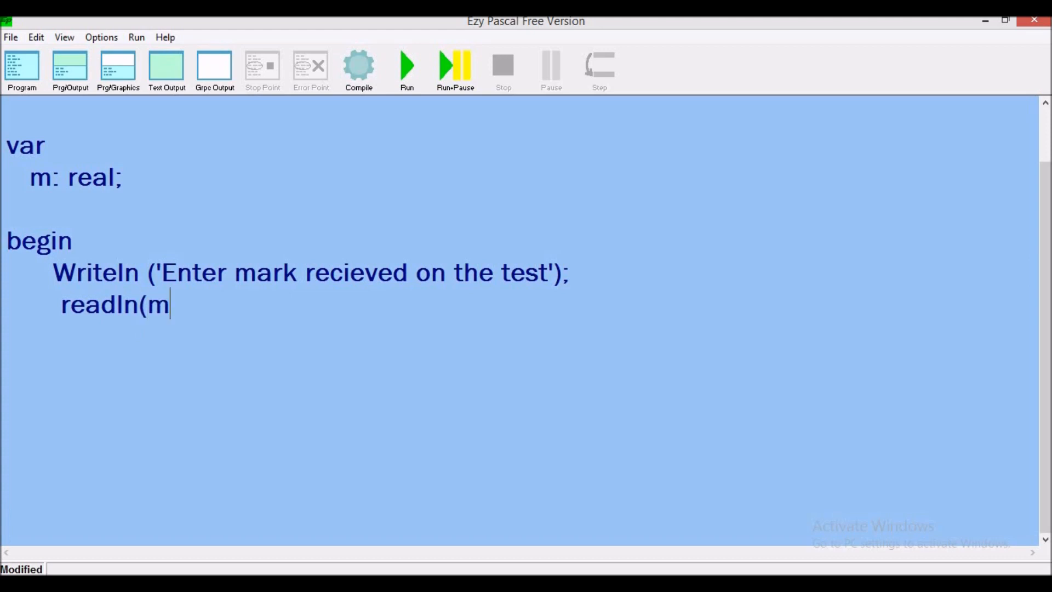
pyautogui.write(');')
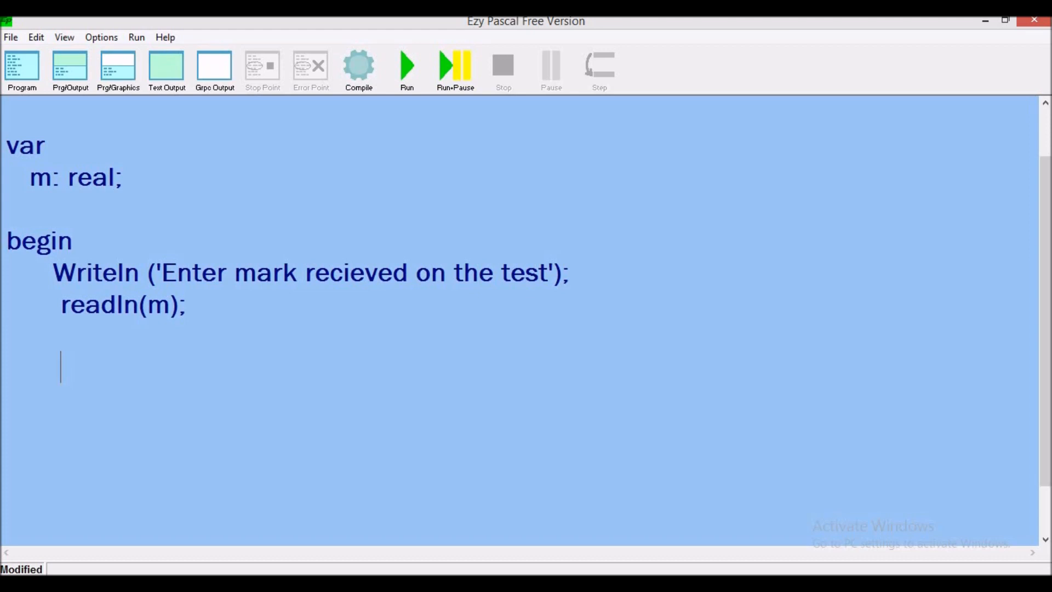
# Step: Type the condition 'if (m>60) then' after the readln
pyautogui.write('if')
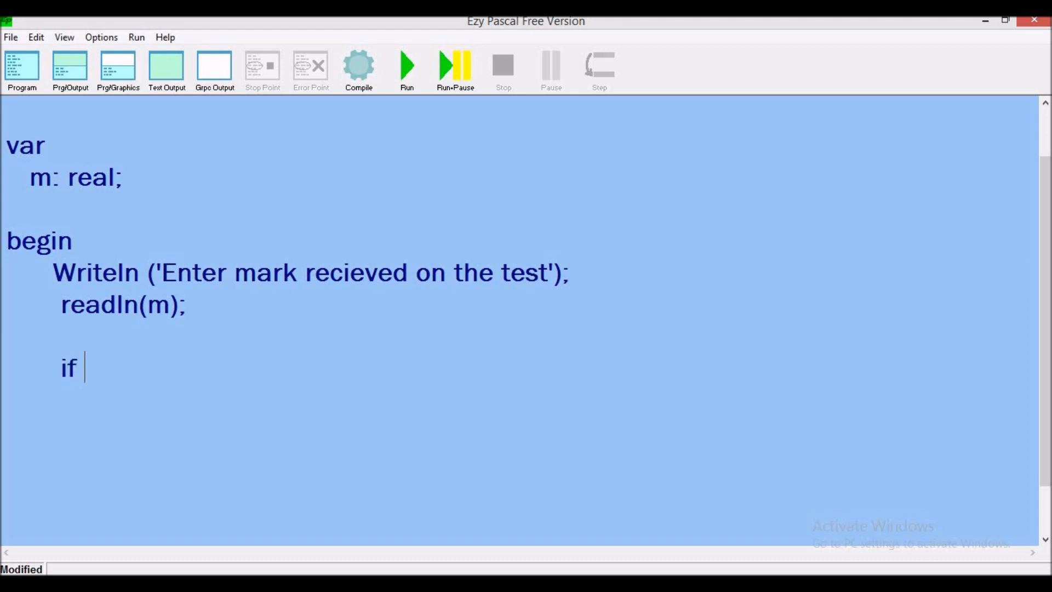
pyautogui.write('(')
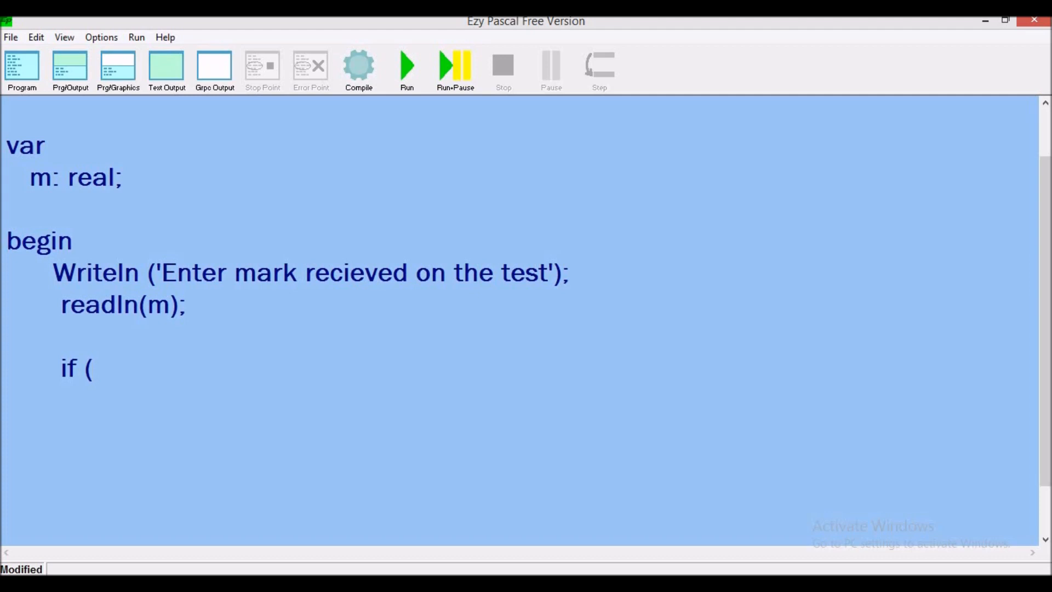
pyautogui.write('m')
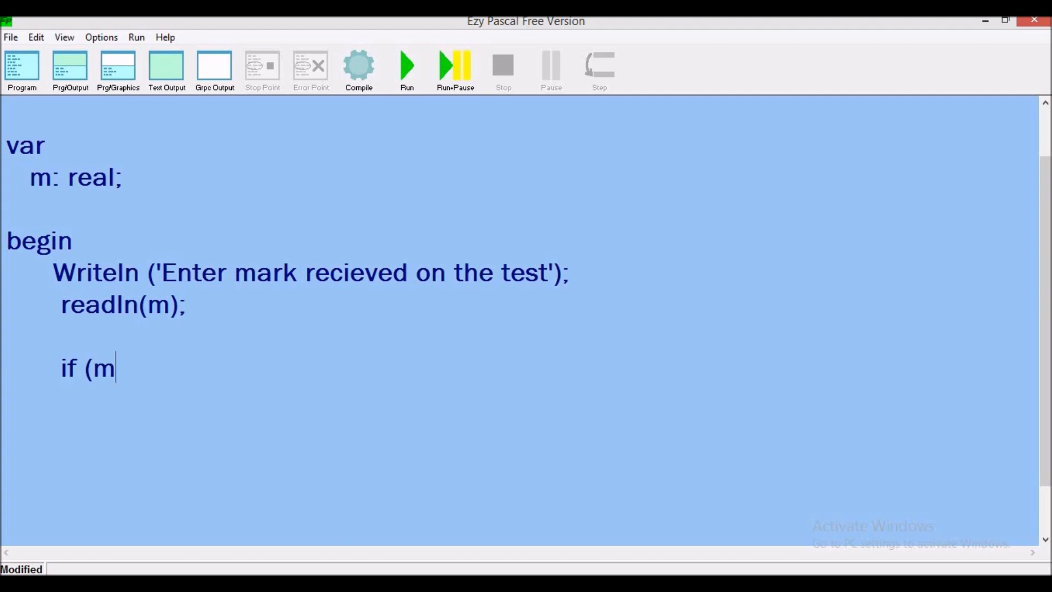
pyautogui.write('>')
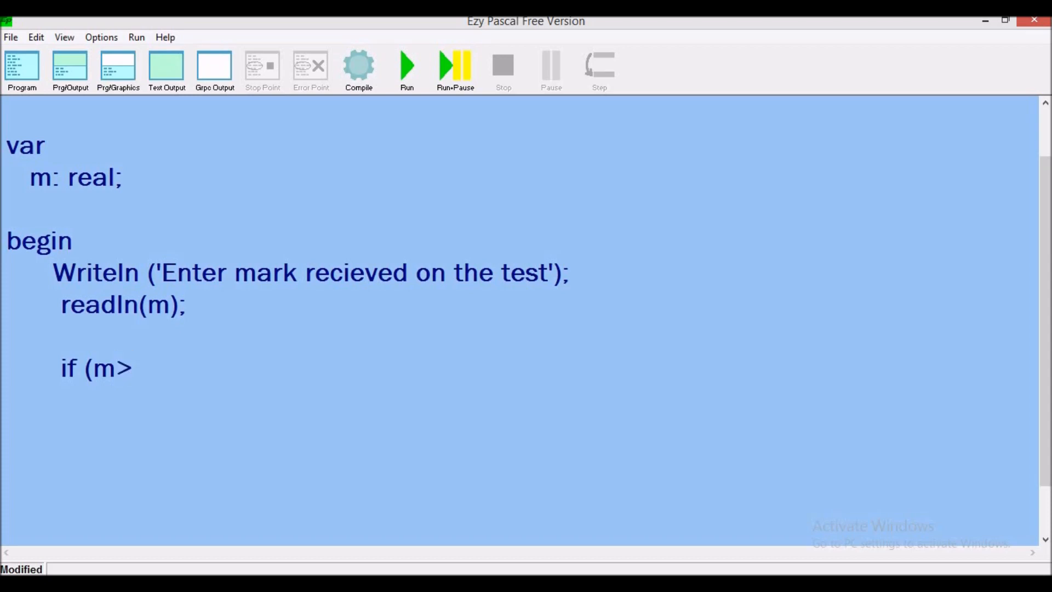
pyautogui.write('60')
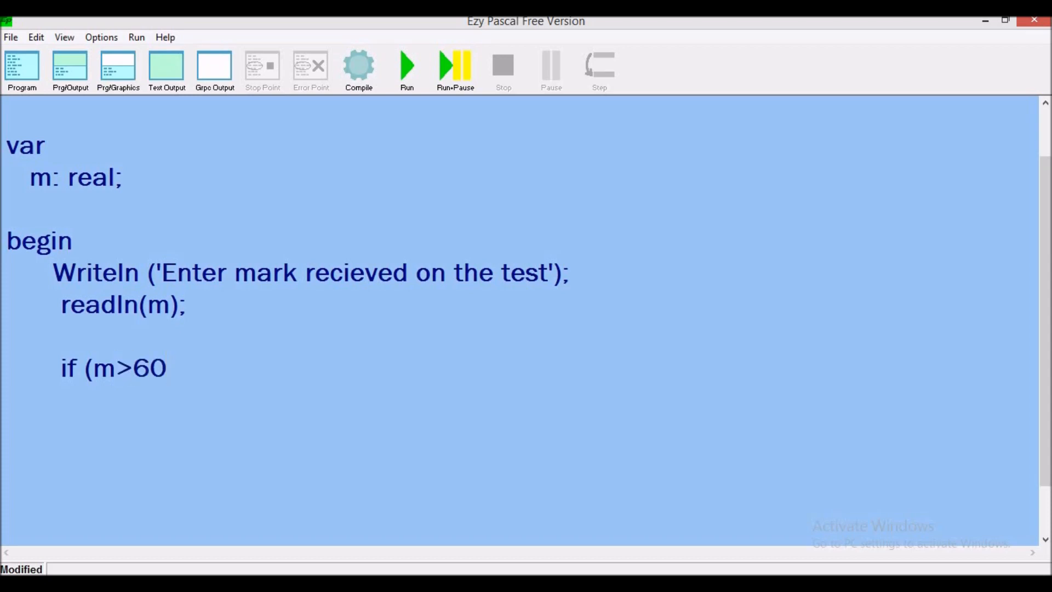
pyautogui.write(')')
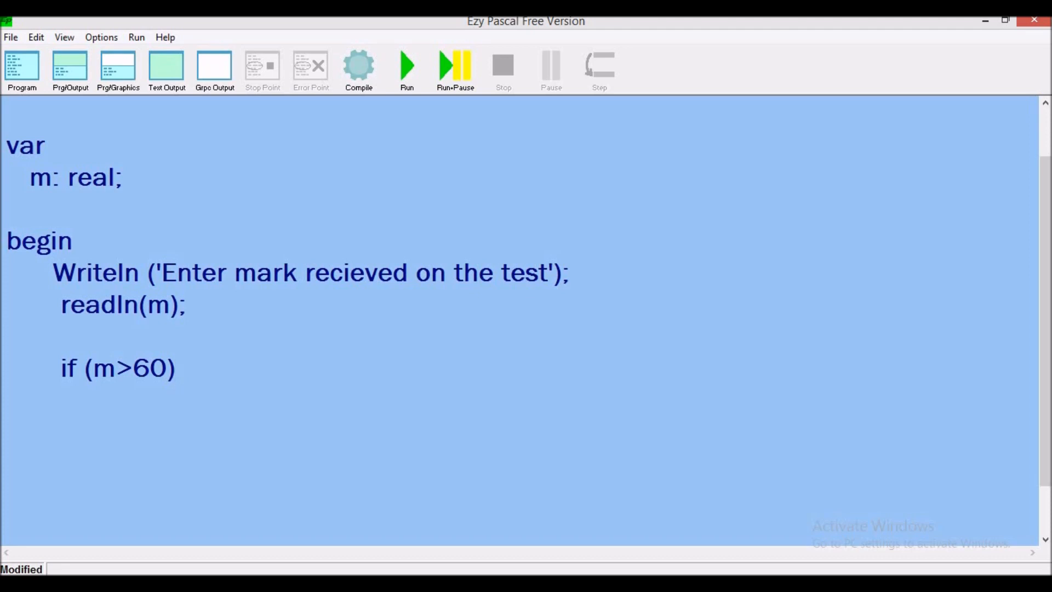
pyautogui.write('t')
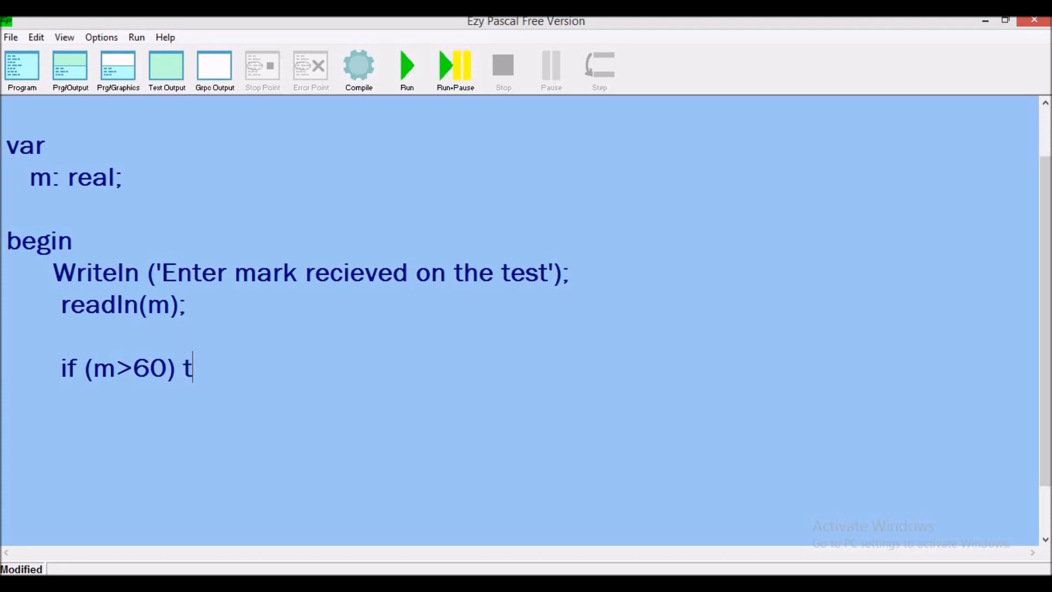
pyautogui.write('hen')
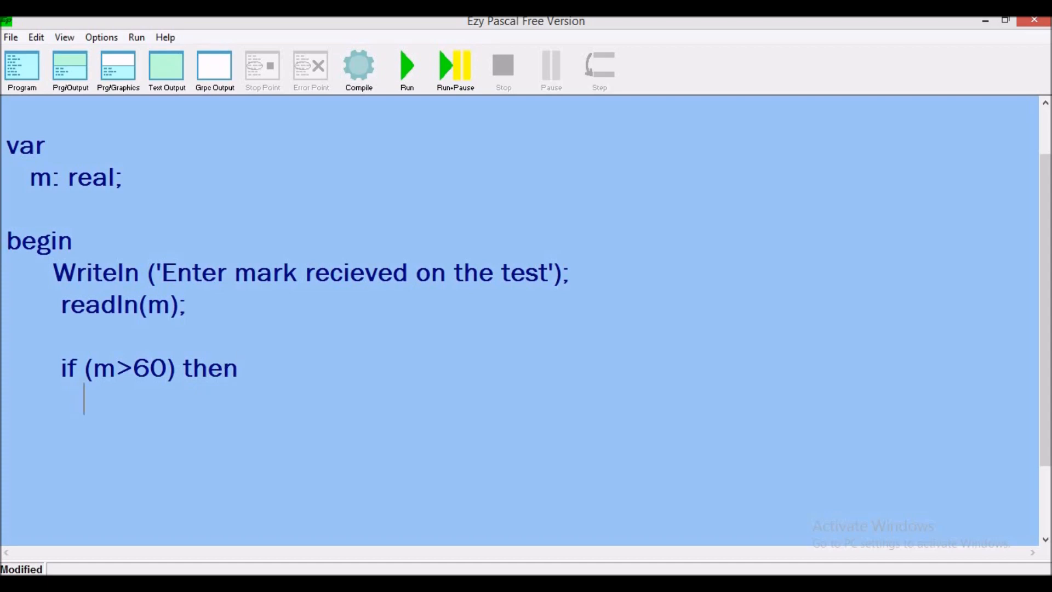
# Step: Add Writeln ('Passed'); under the condition and start a new line below it
pyautogui.write('W')
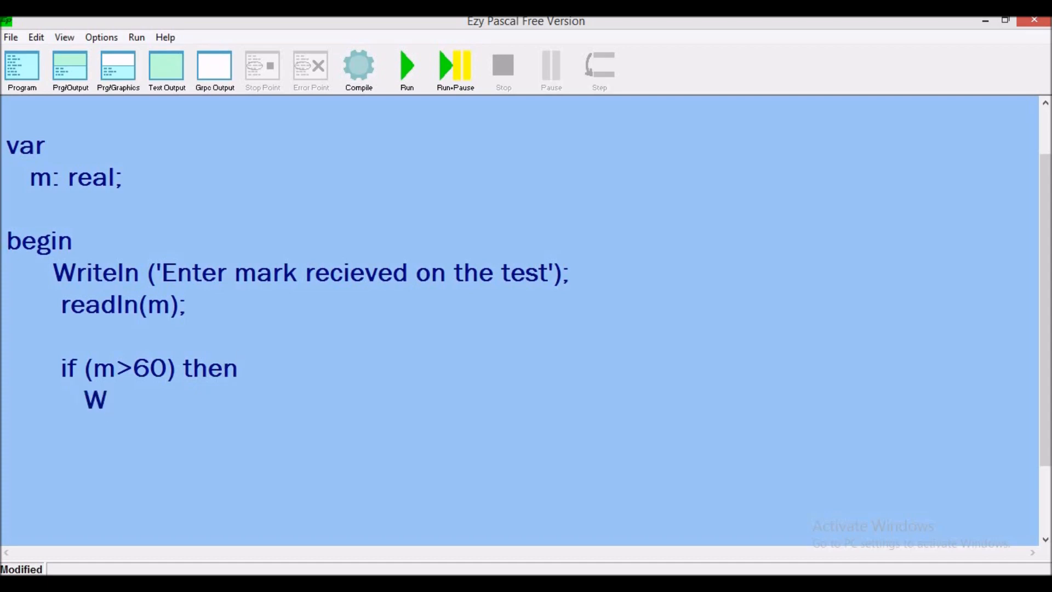
pyautogui.write('riteln')
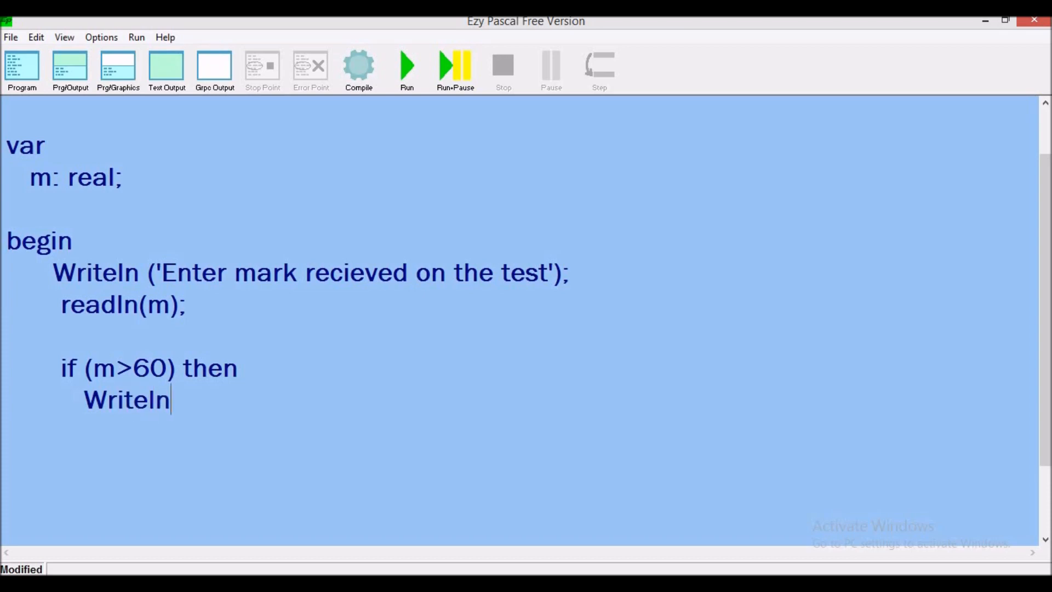
pyautogui.write('(')
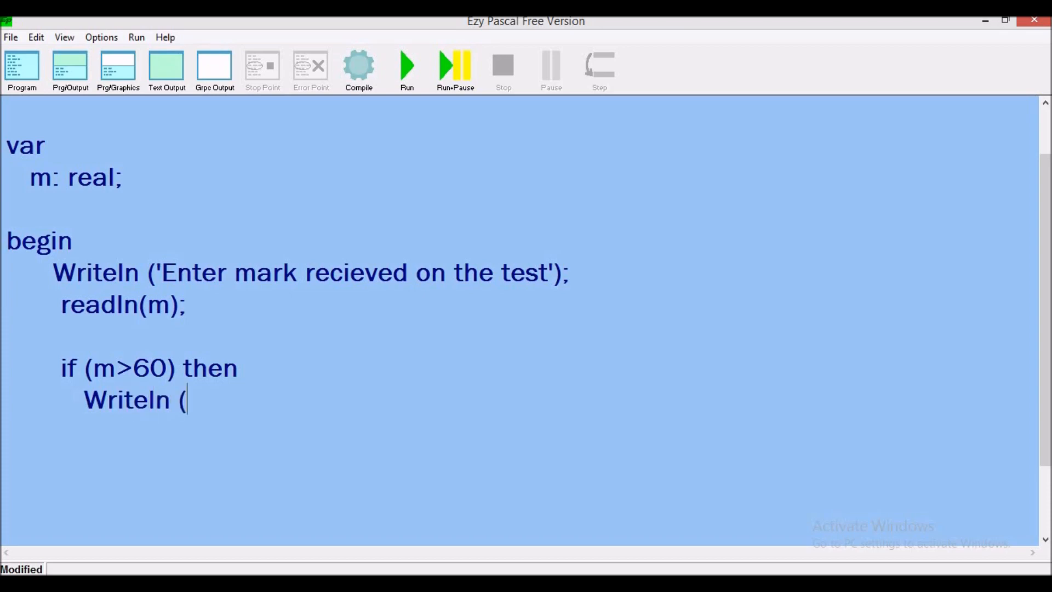
pyautogui.write("'")
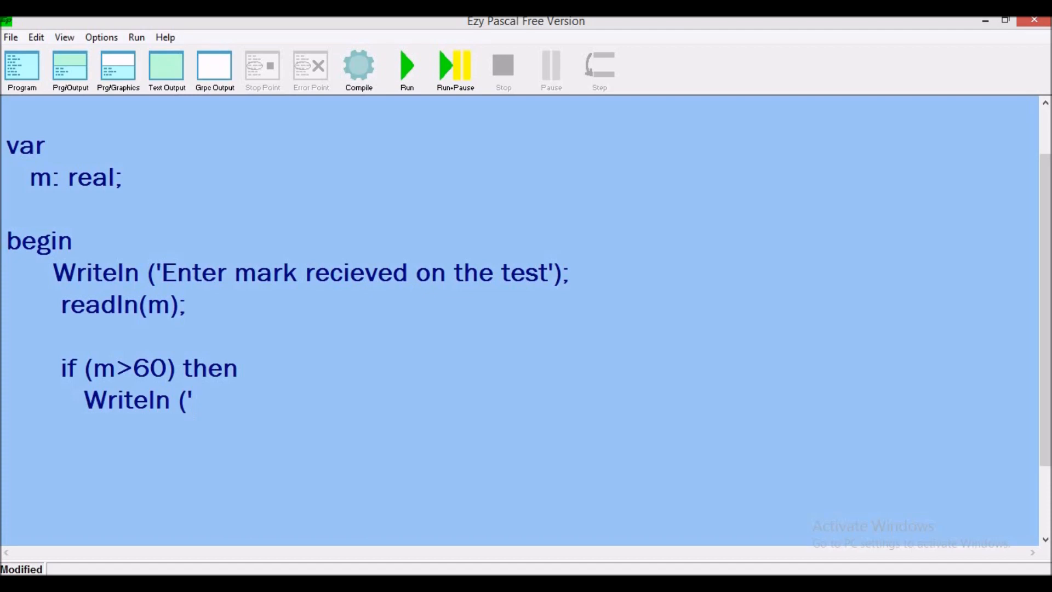
pyautogui.write('Pass')
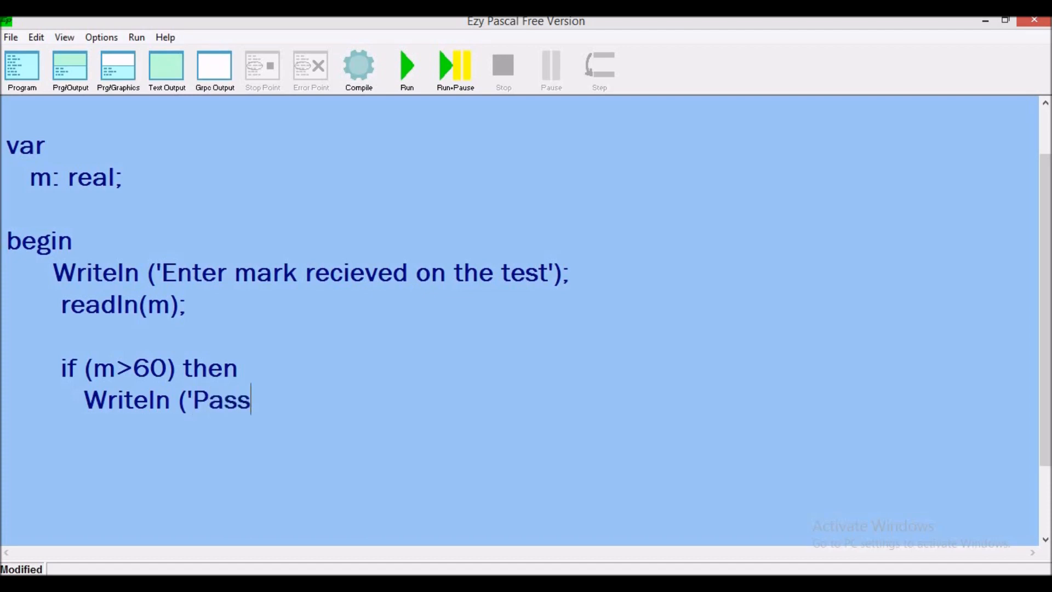
pyautogui.write("ed'")
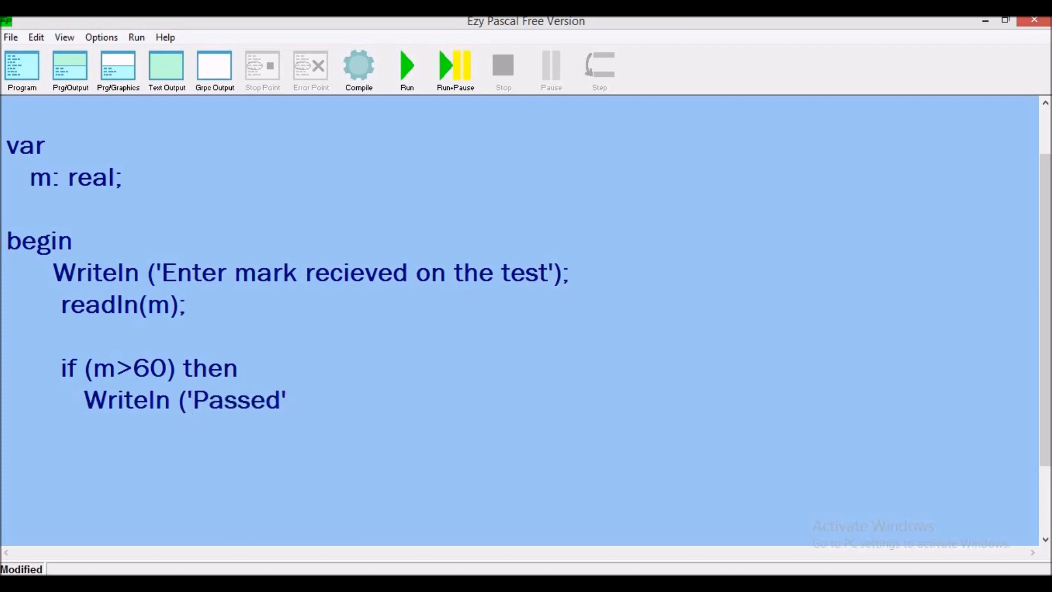
pyautogui.write(');')
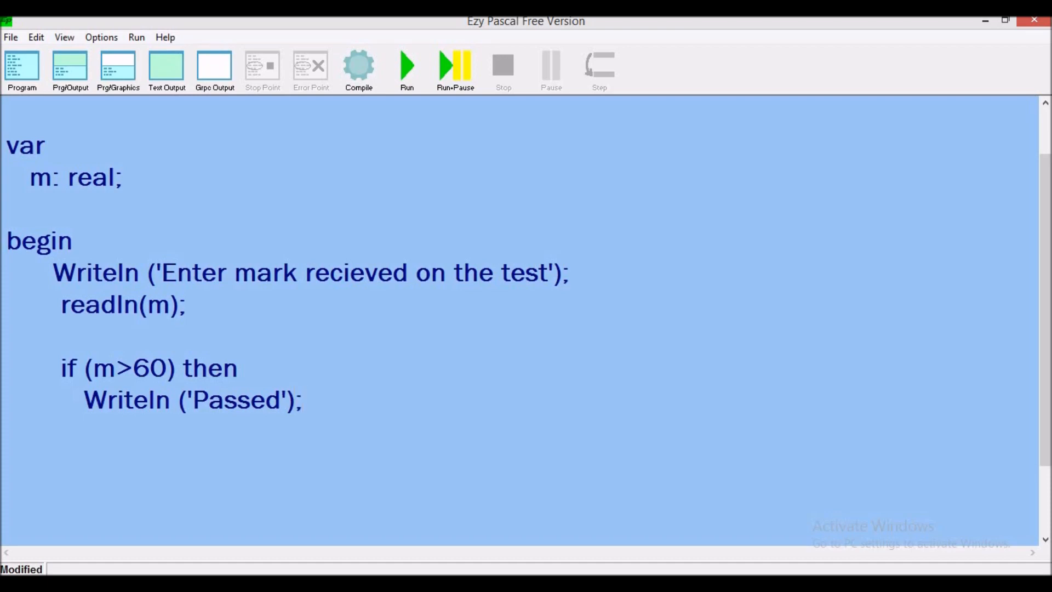
pyautogui.click(303, 400)
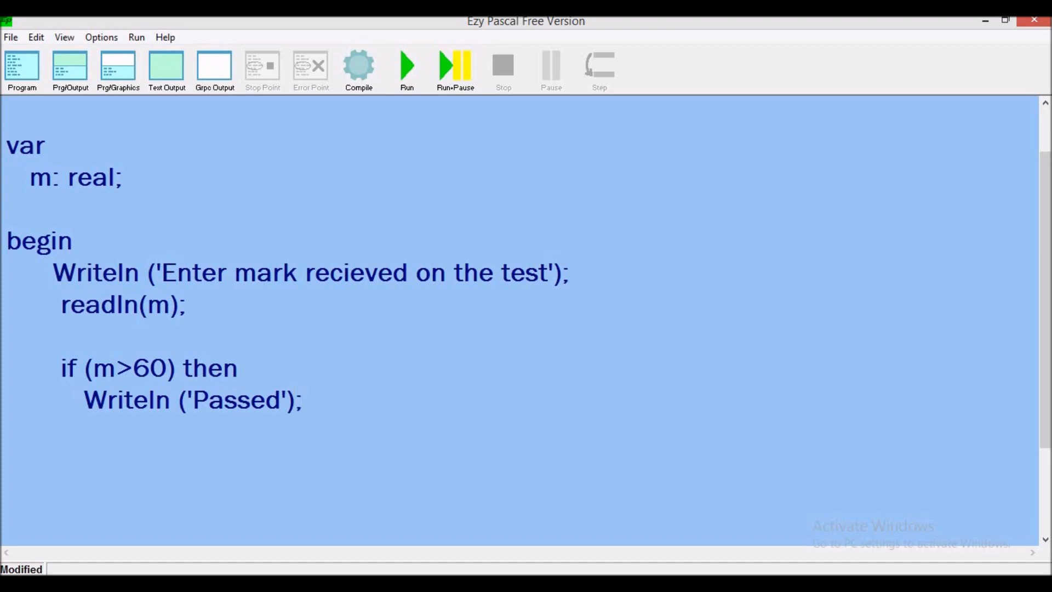
pyautogui.click(21, 431)
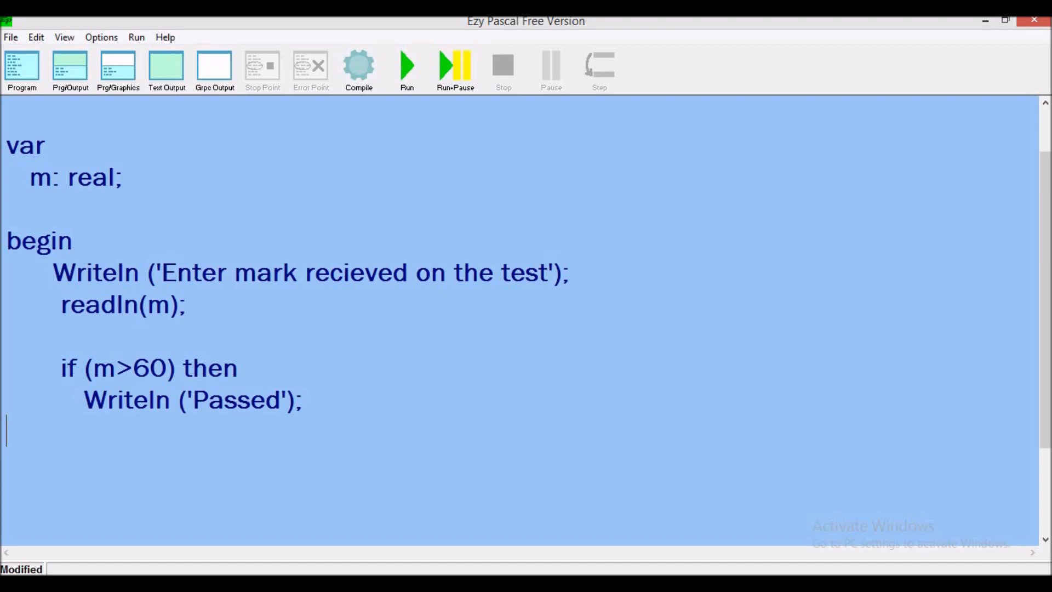
# Step: Close the program with 'end.', compile, and test it with marks 70 and 60
pyautogui.write('end.')
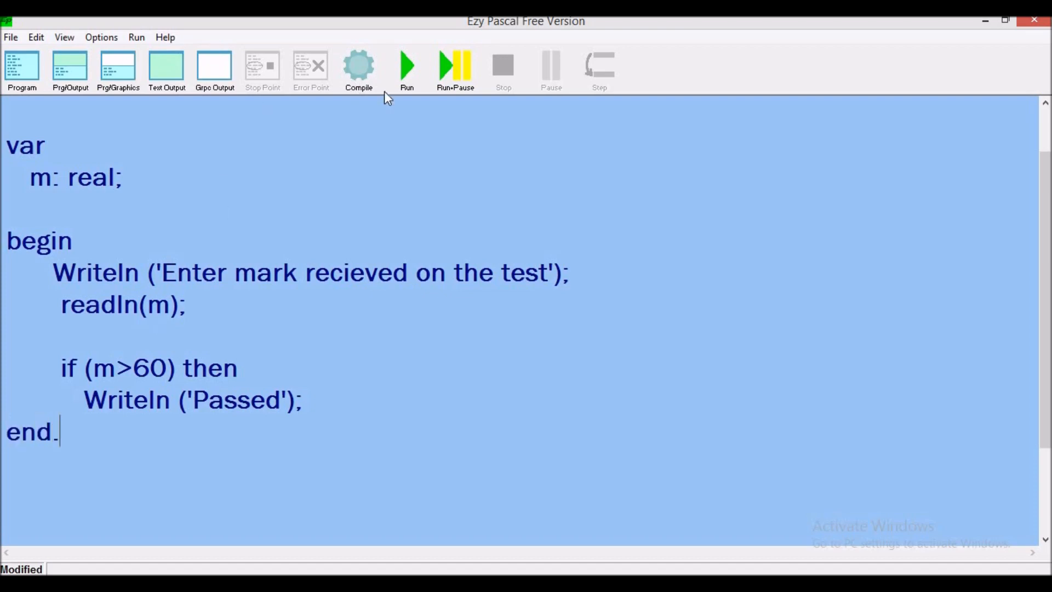
pyautogui.moveTo(242, 380)
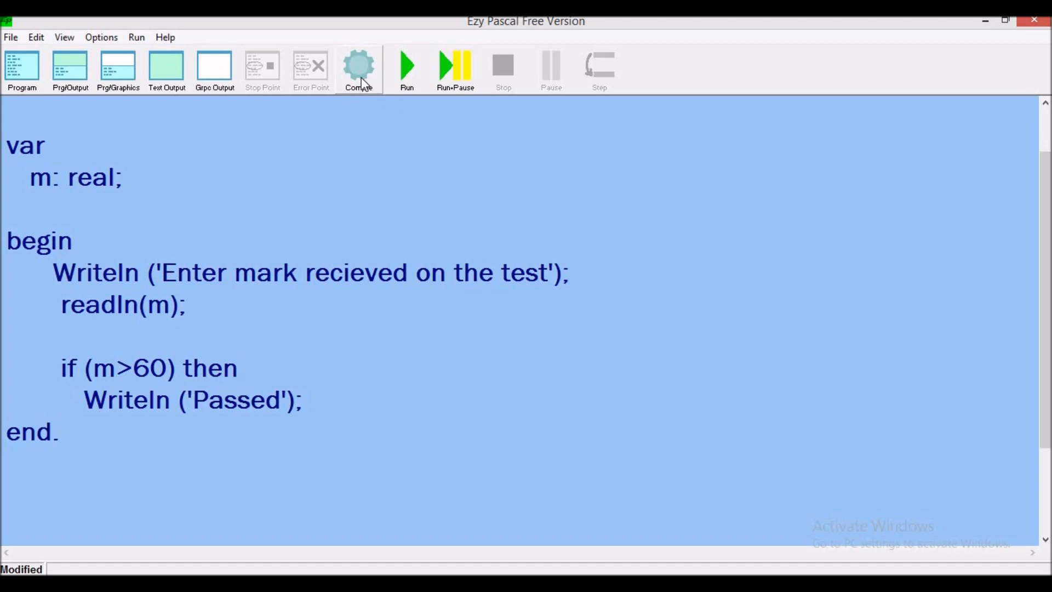
pyautogui.click(358, 67)
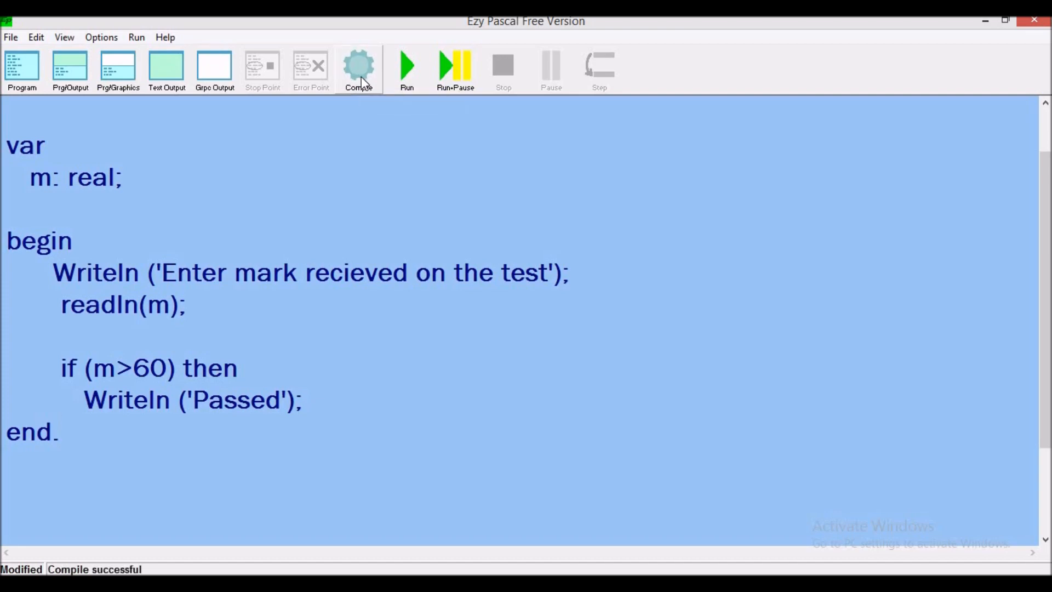
pyautogui.click(407, 67)
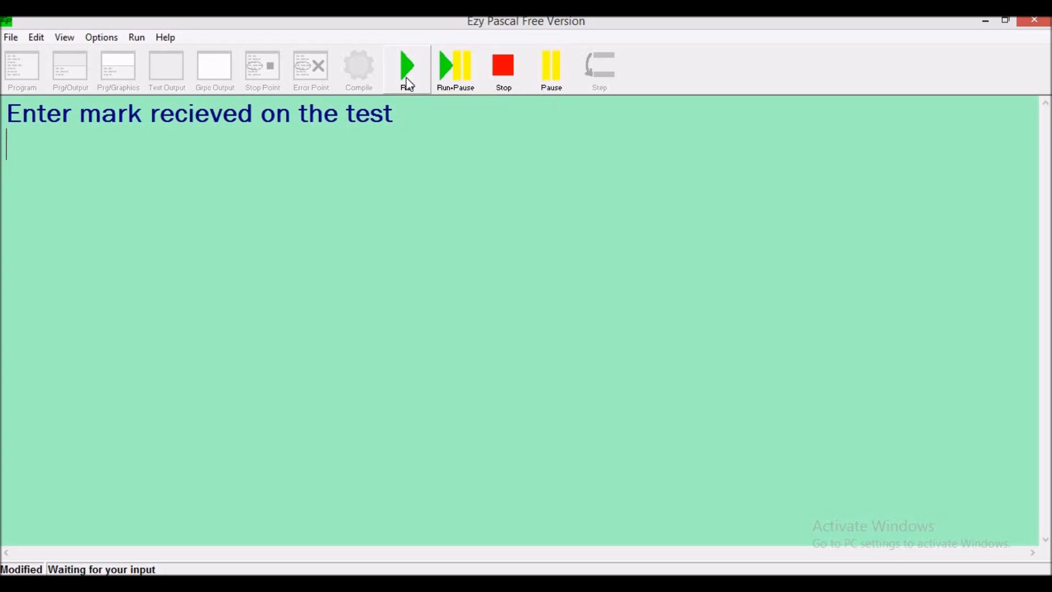
pyautogui.write('70')
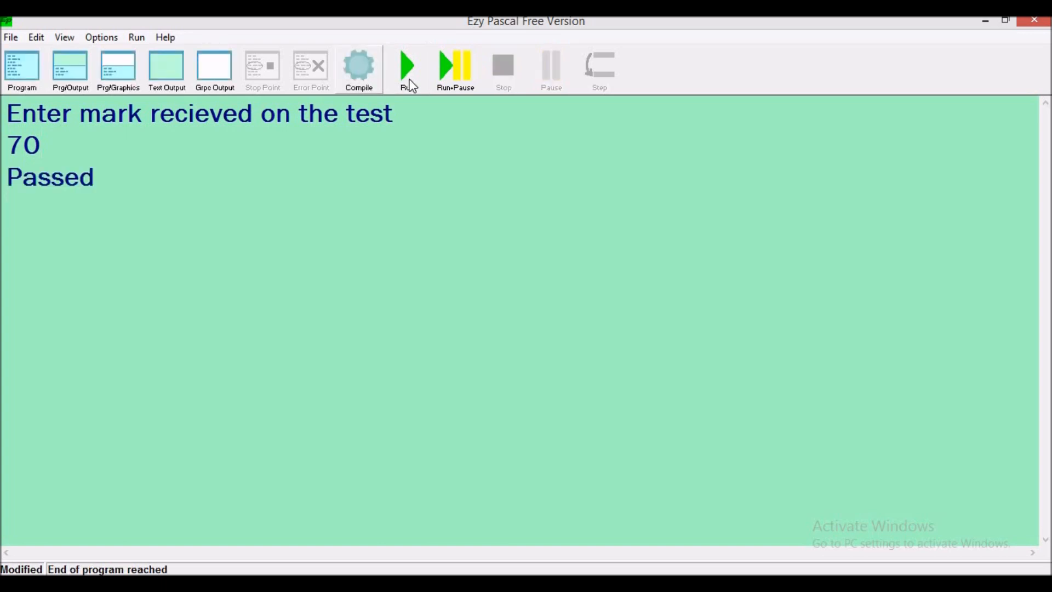
pyautogui.click(407, 65)
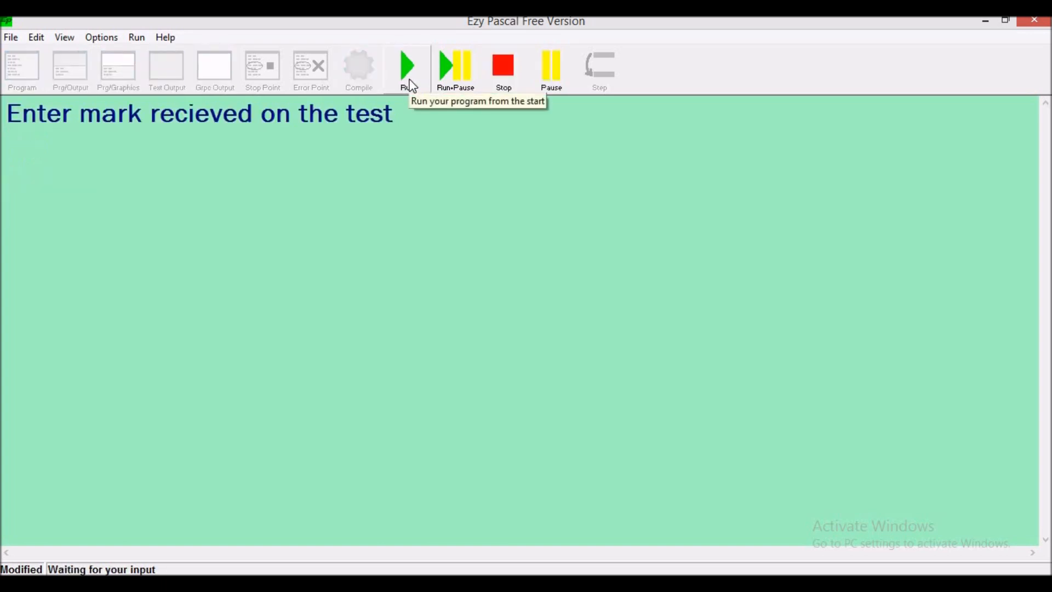
pyautogui.write('60')
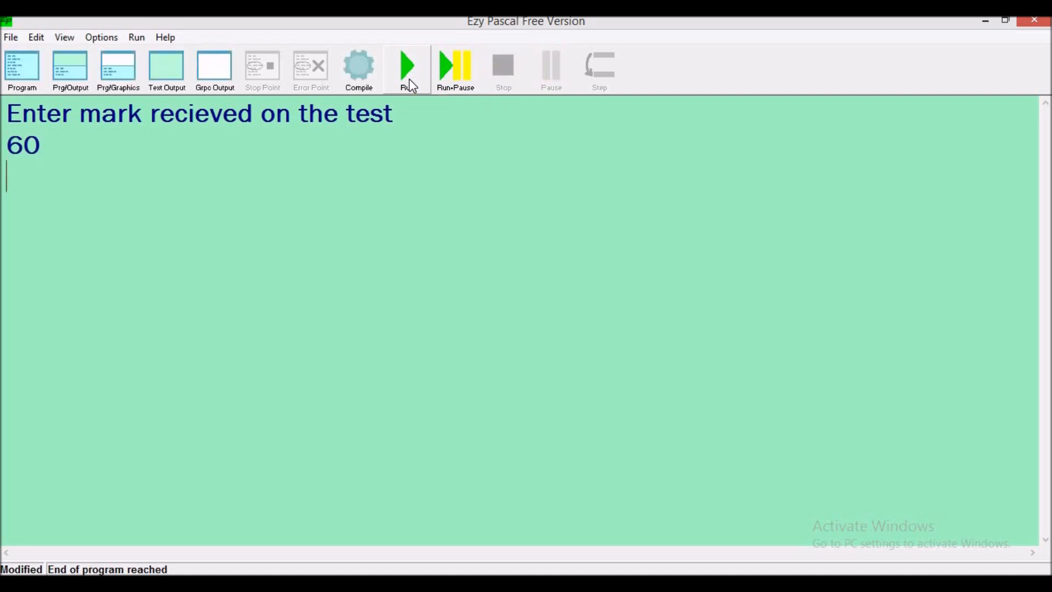
pyautogui.moveTo(99, 96)
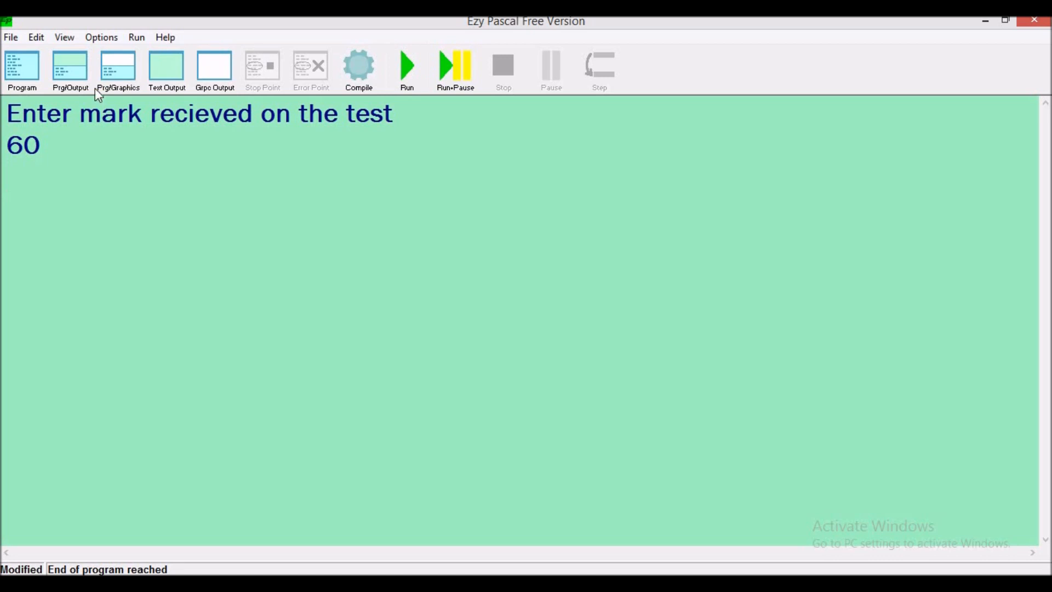
pyautogui.moveTo(21, 66)
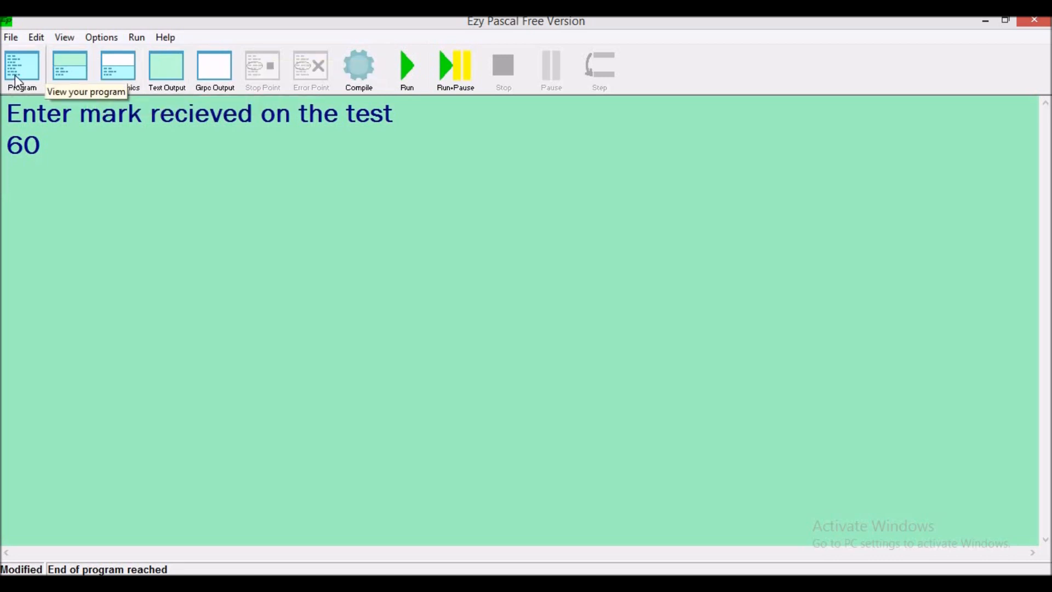
# Step: Return to the program code and place the cursor after the Passed statement
pyautogui.click(21, 71)
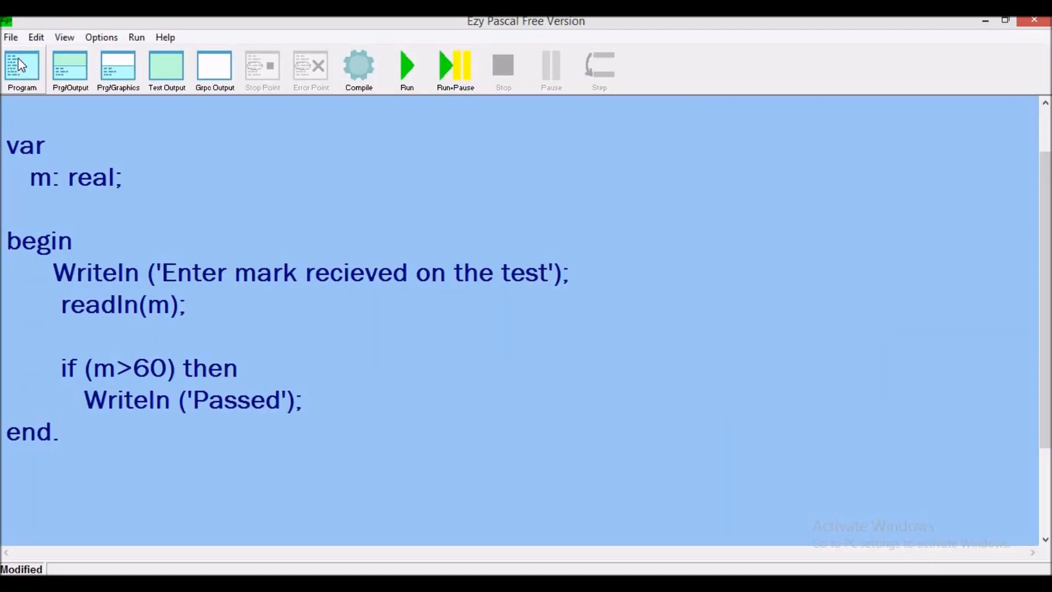
pyautogui.click(58, 431)
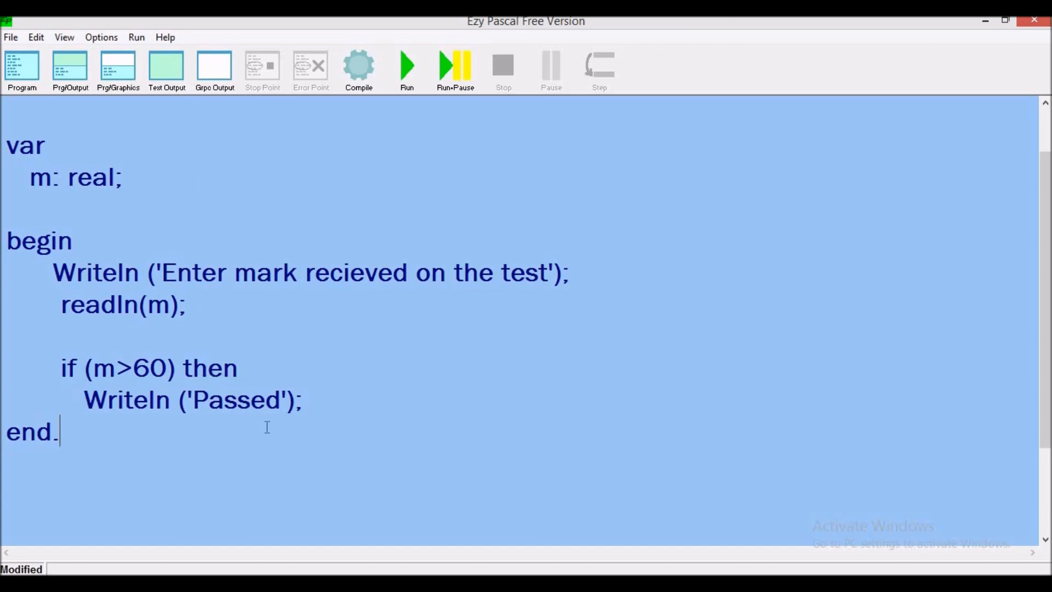
pyautogui.moveTo(142, 375)
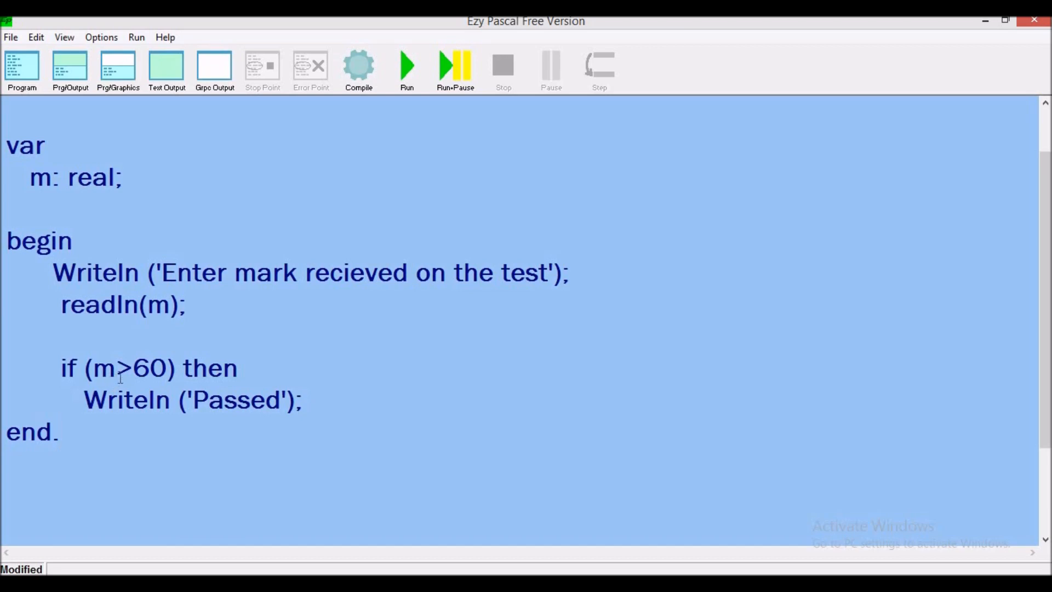
pyautogui.moveTo(143, 379)
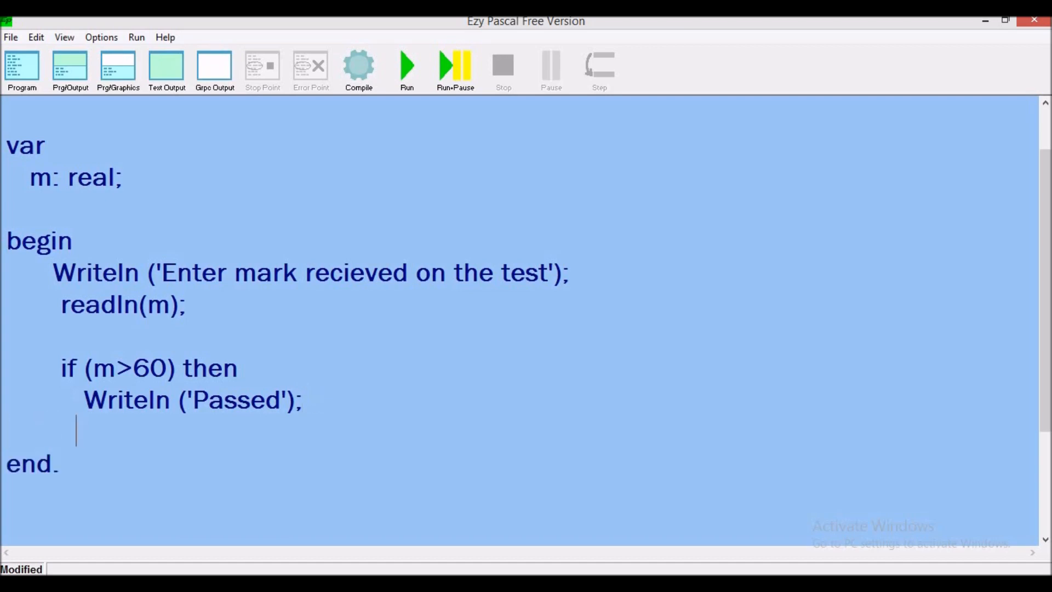
# Step: Type 'else' with Writeln ('Failed'); on the indented line below
pyautogui.write('el')
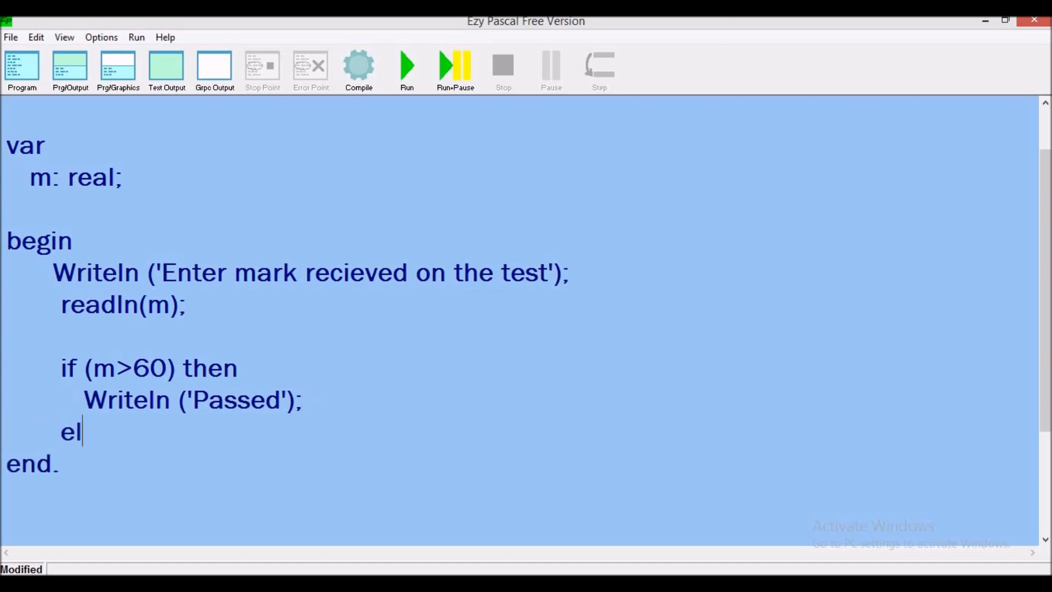
pyautogui.write('se')
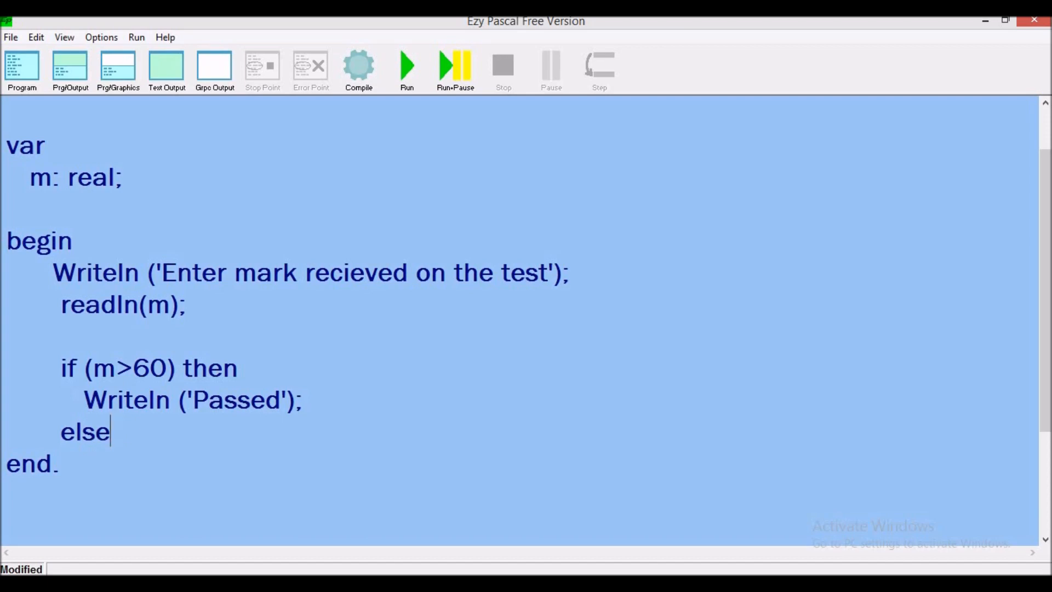
pyautogui.press('Return')
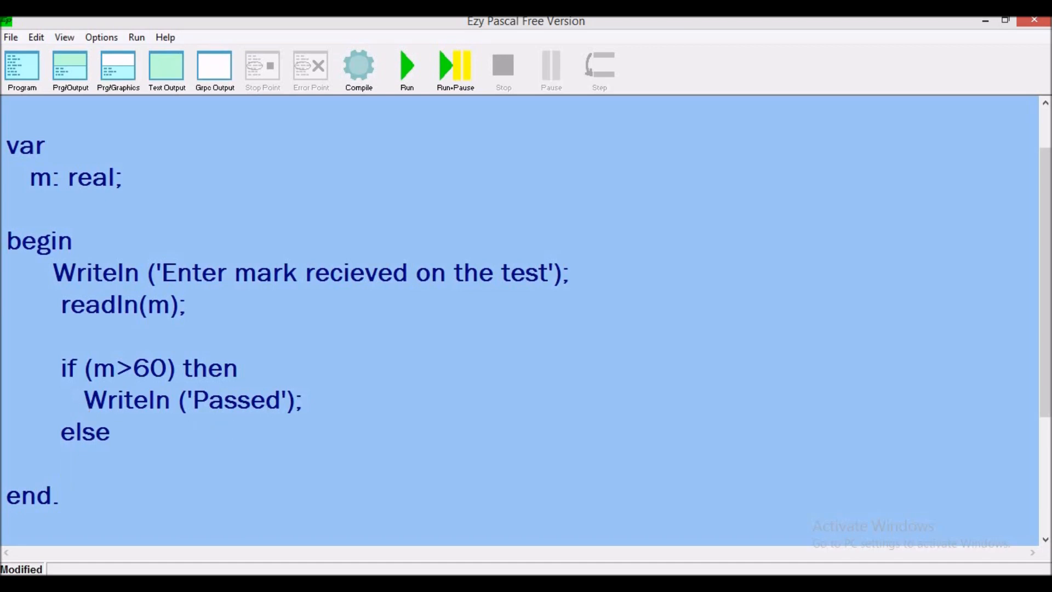
pyautogui.write('W')
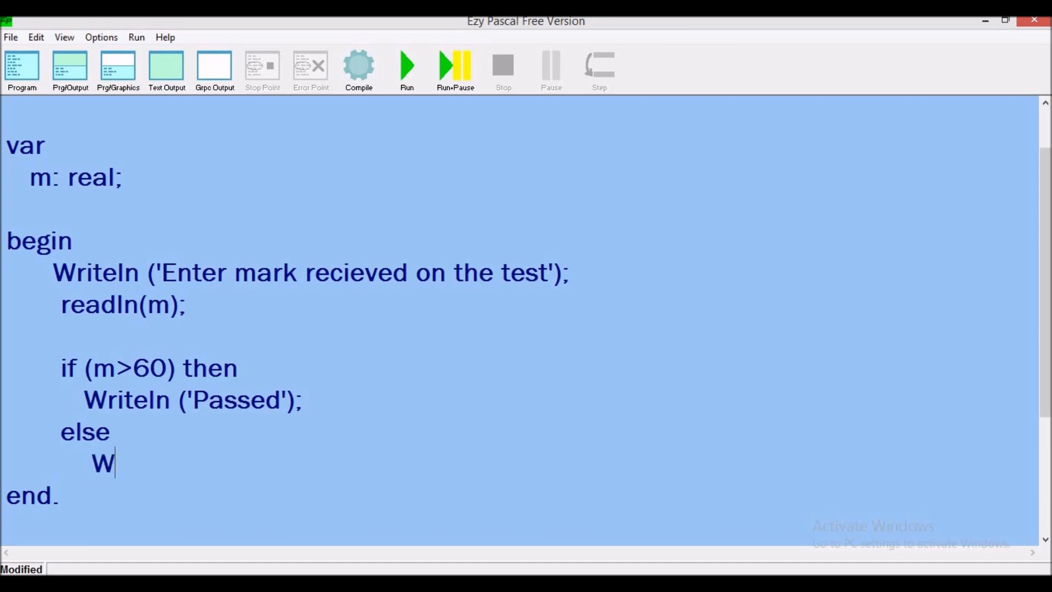
pyautogui.write('rit')
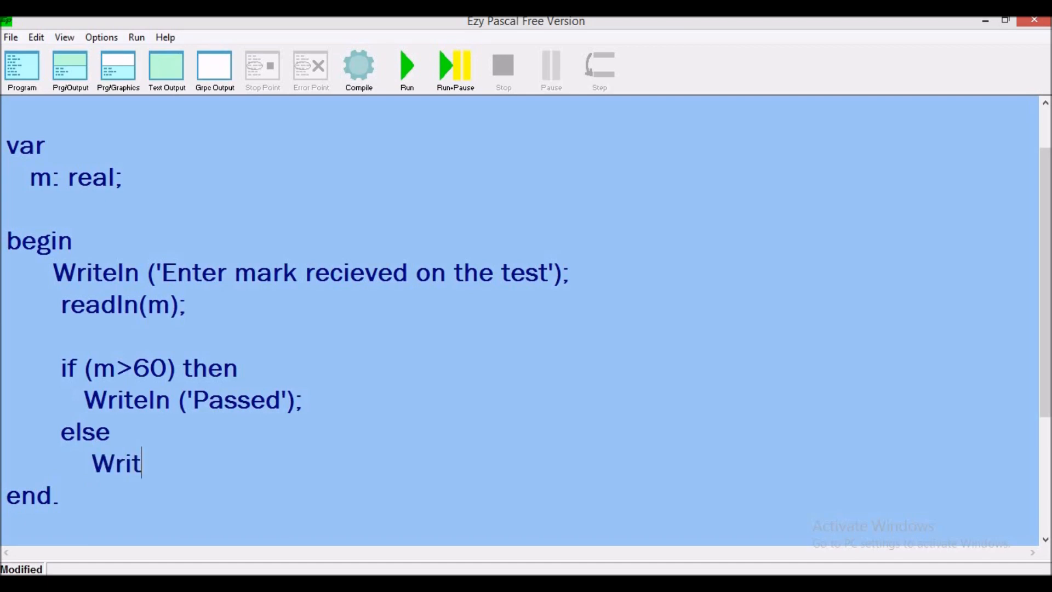
pyautogui.write('eln (')
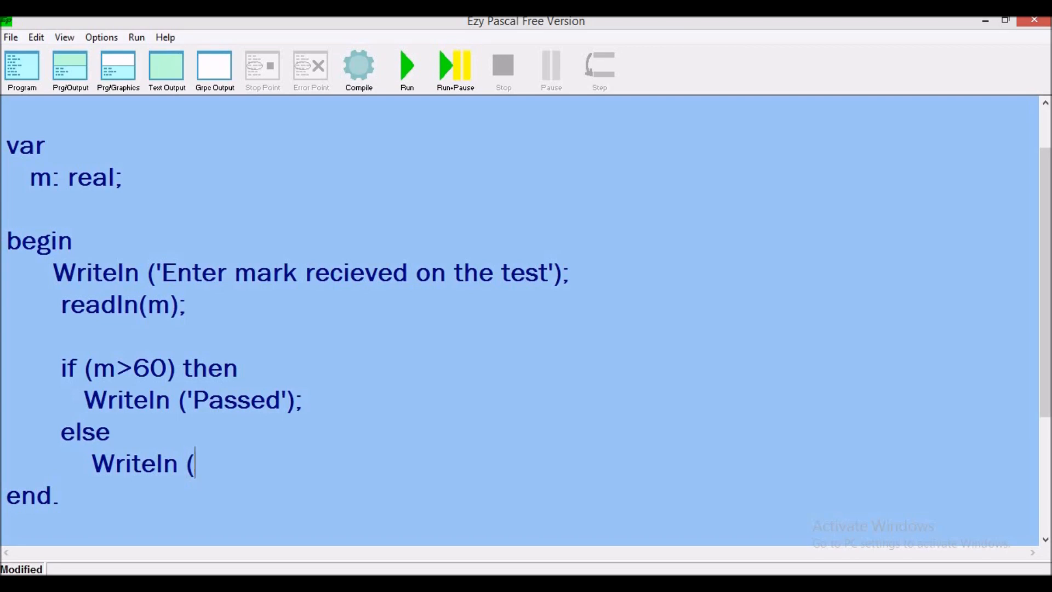
pyautogui.write("'F")
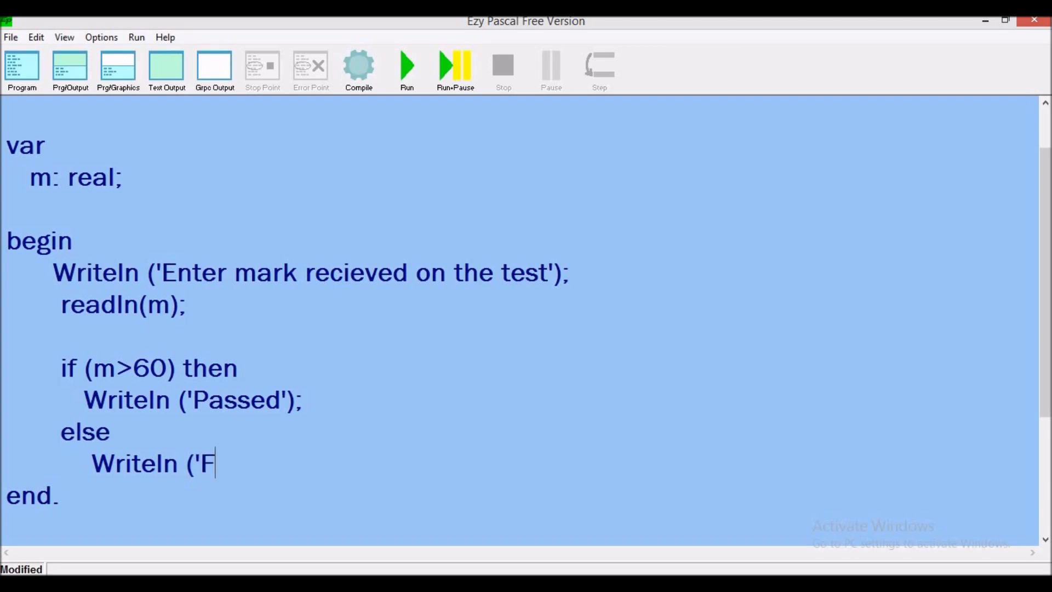
pyautogui.write("ailed')")
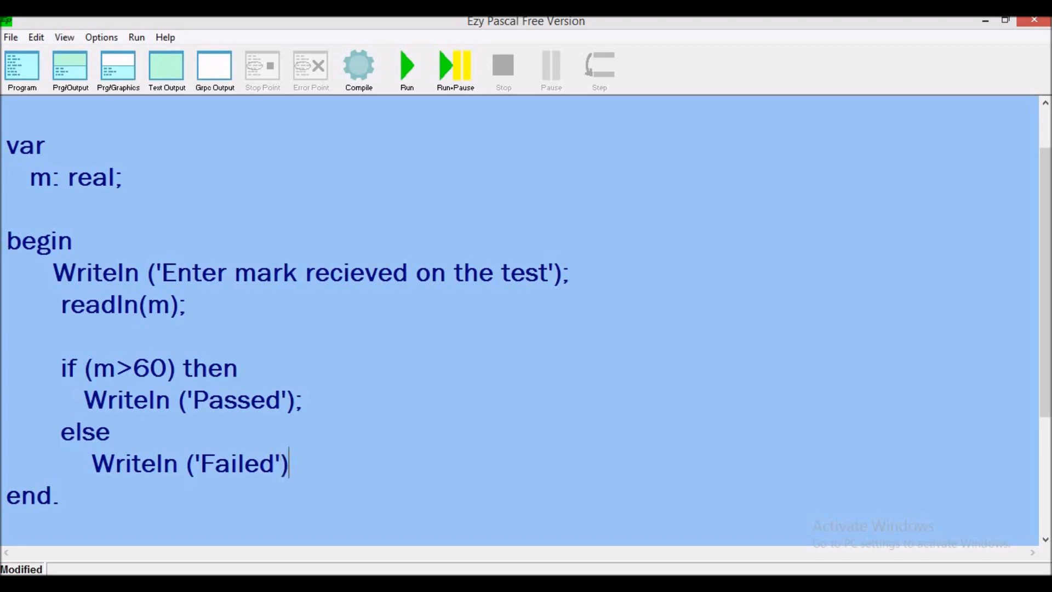
pyautogui.write(';')
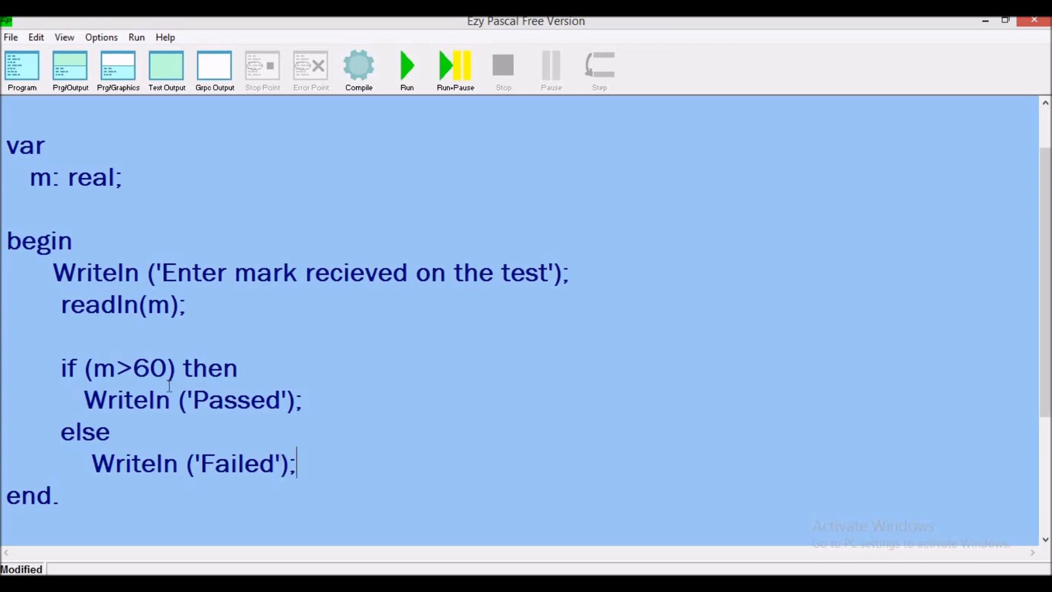
pyautogui.moveTo(67, 367)
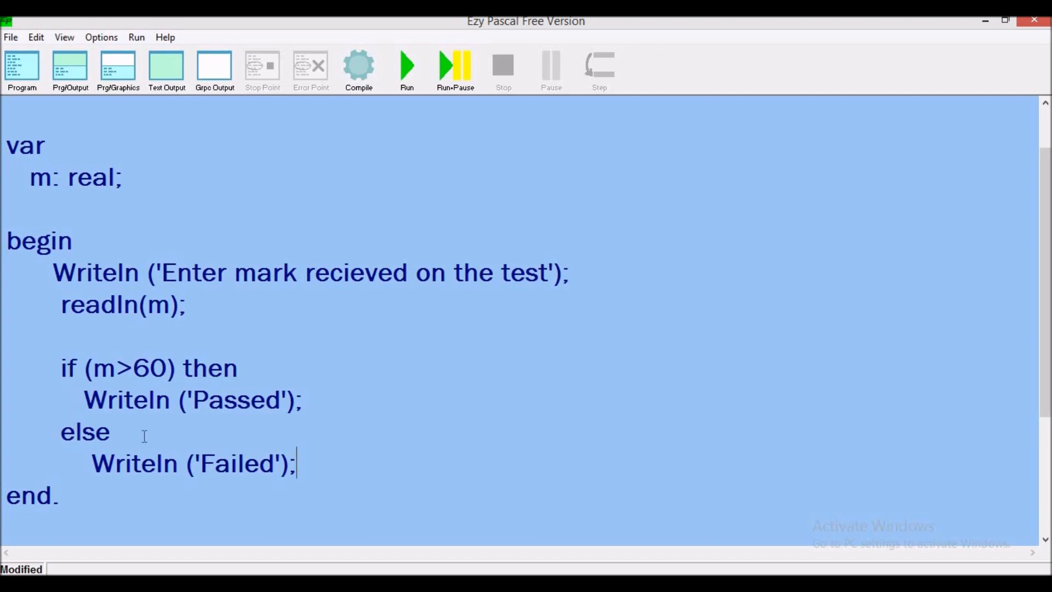
pyautogui.moveTo(246, 367)
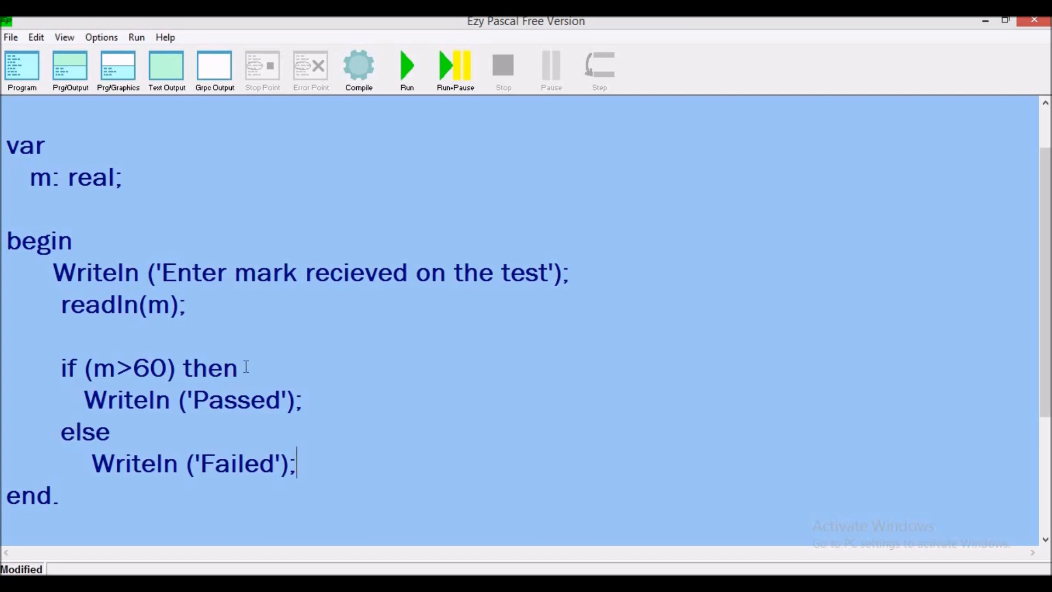
# Step: Wrap the Passed statement in a begin…end block
pyautogui.press('Return')
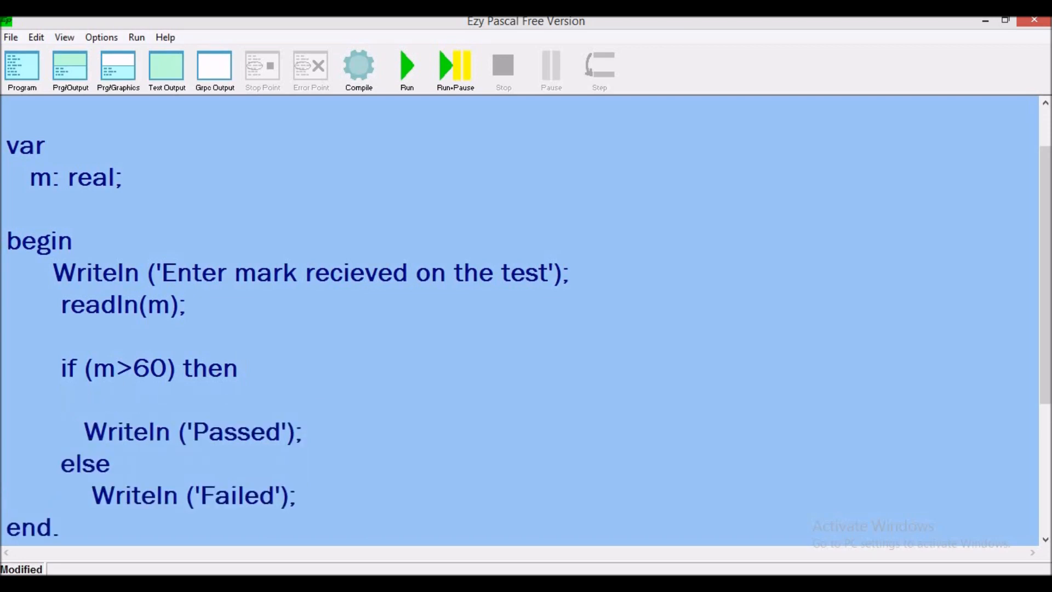
pyautogui.write('b')
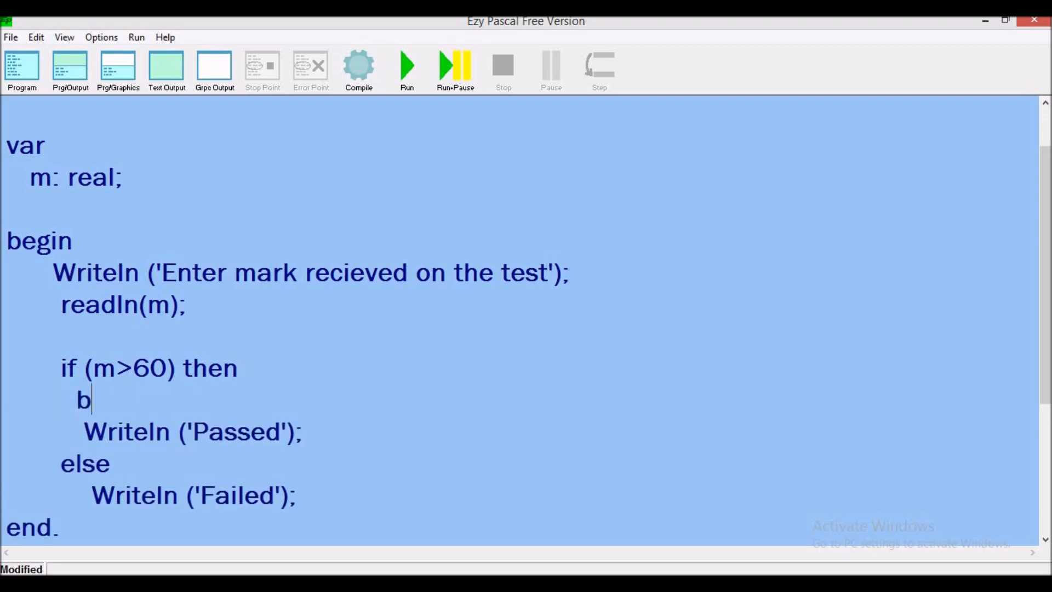
pyautogui.write('e')
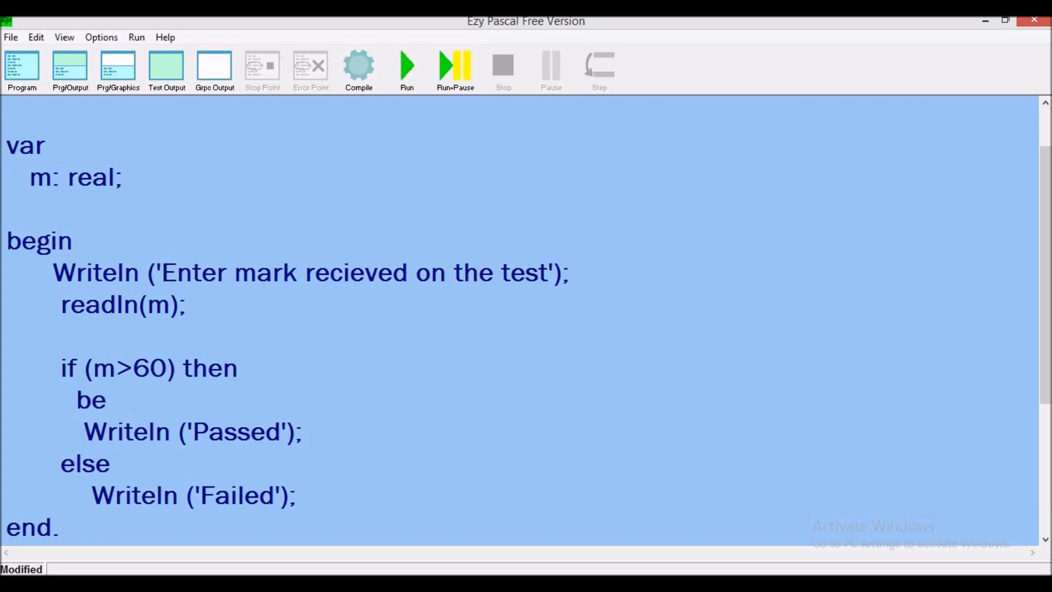
pyautogui.write('gin')
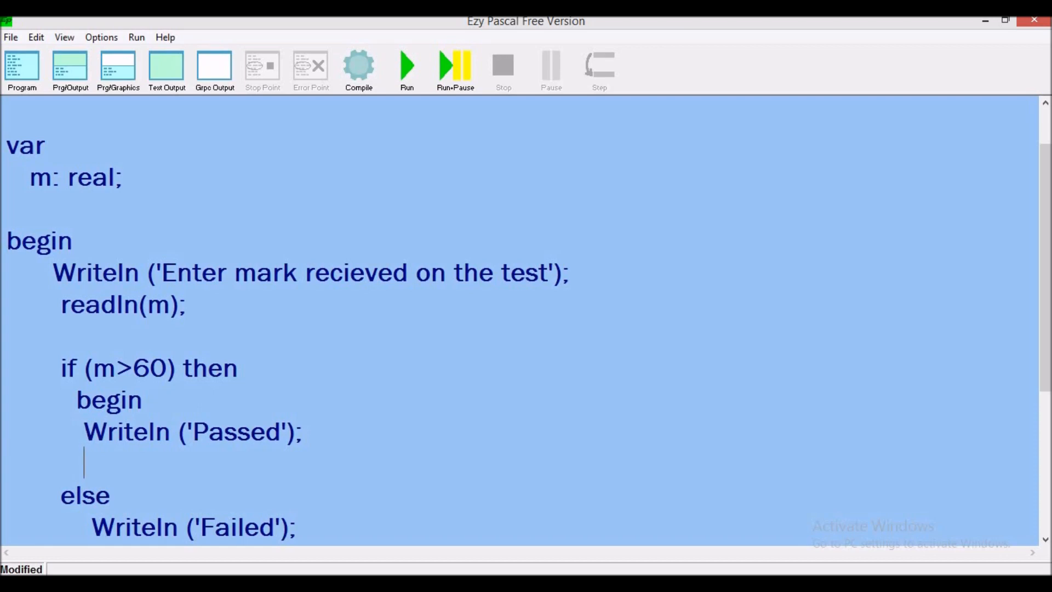
pyautogui.write('end')
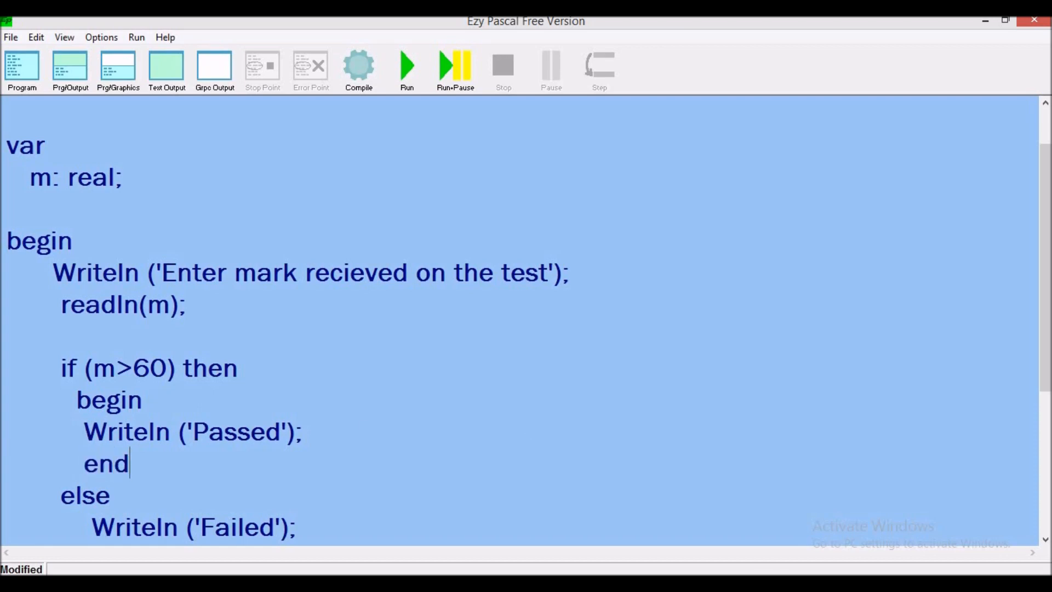
pyautogui.scroll(-3)
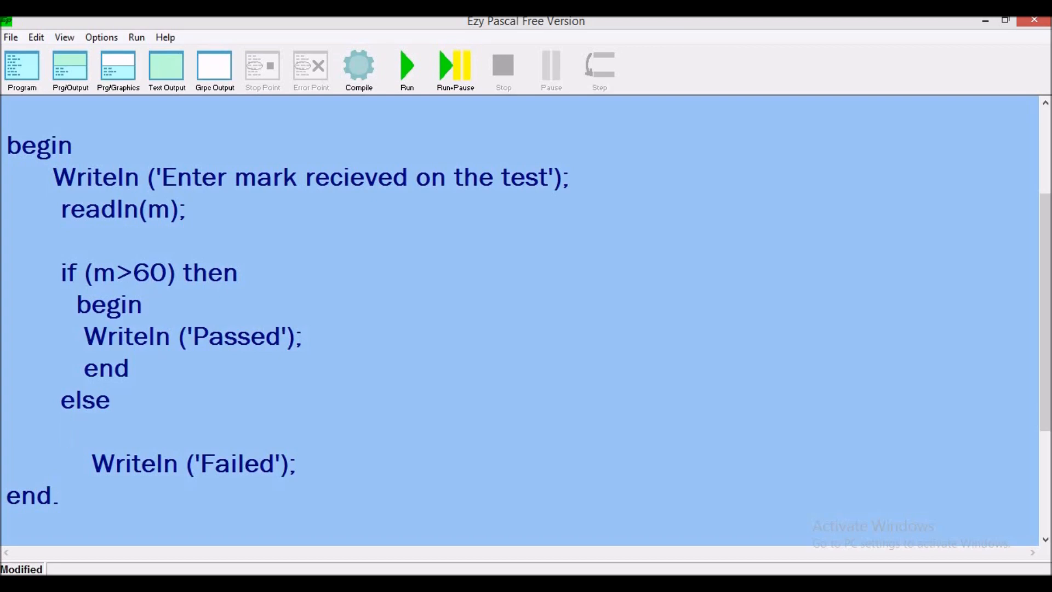
# Step: Wrap the Failed statement in begin…end, then compile and run the program
pyautogui.click(67, 429)
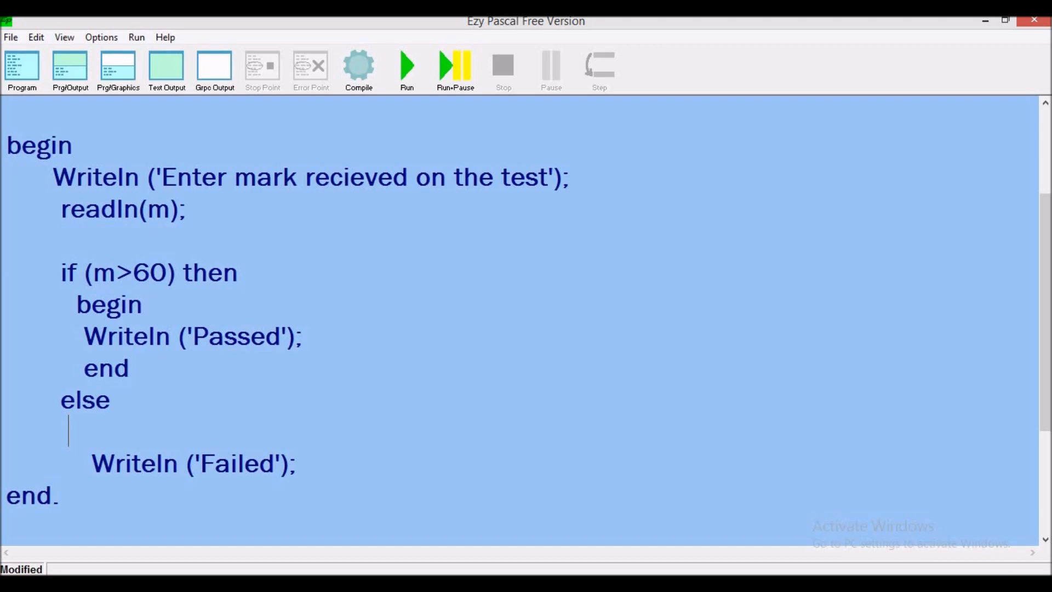
pyautogui.write('begin')
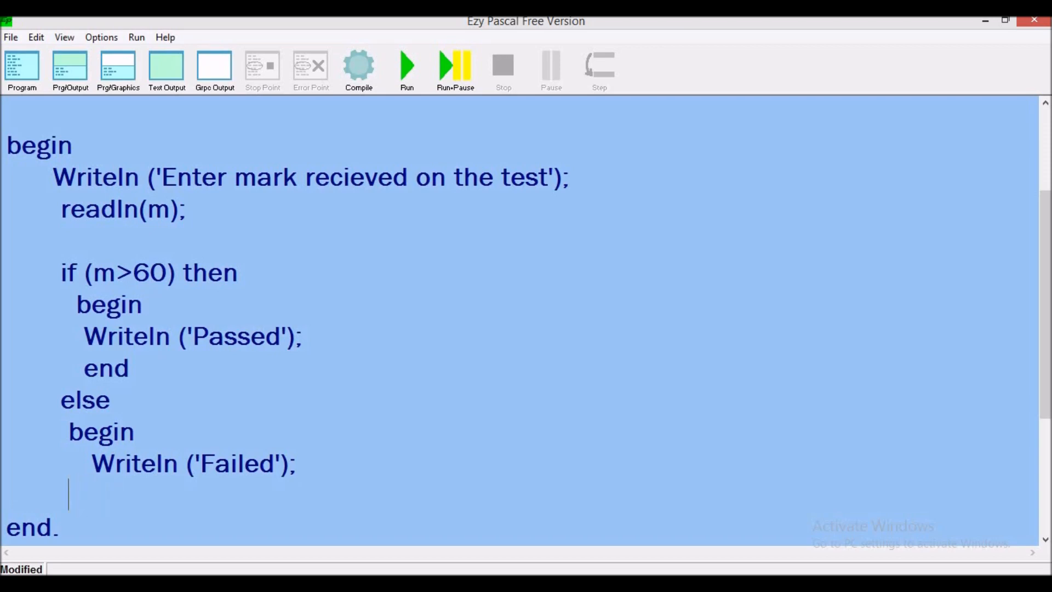
pyautogui.write('end;')
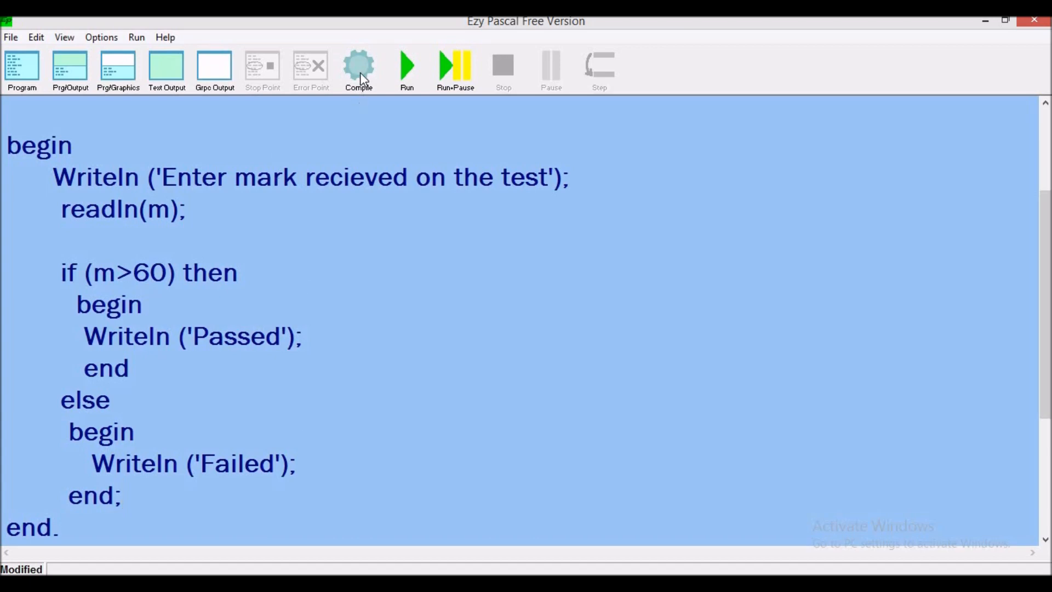
pyautogui.click(358, 67)
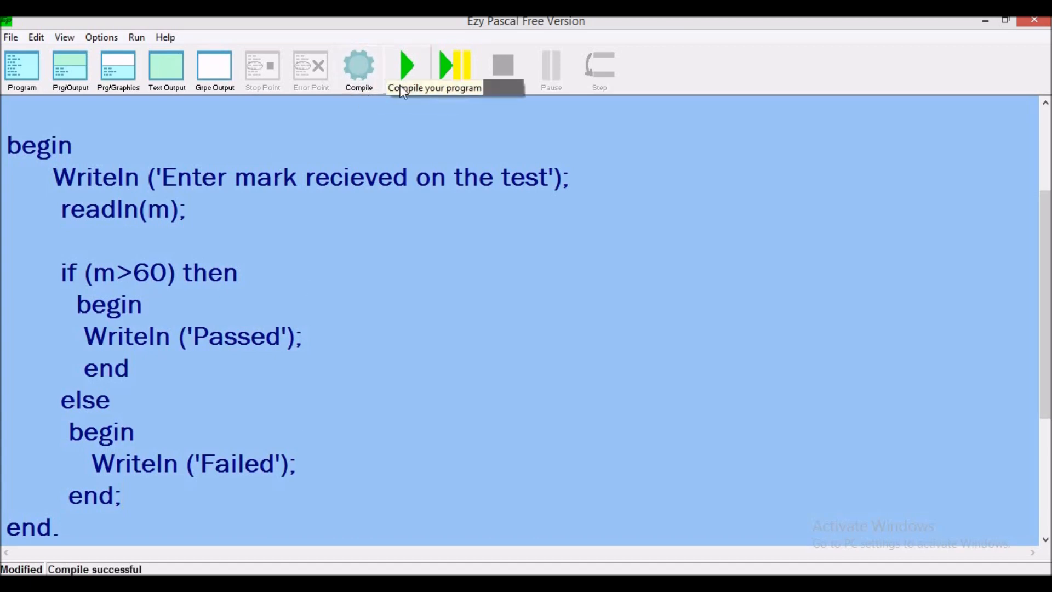
pyautogui.click(406, 66)
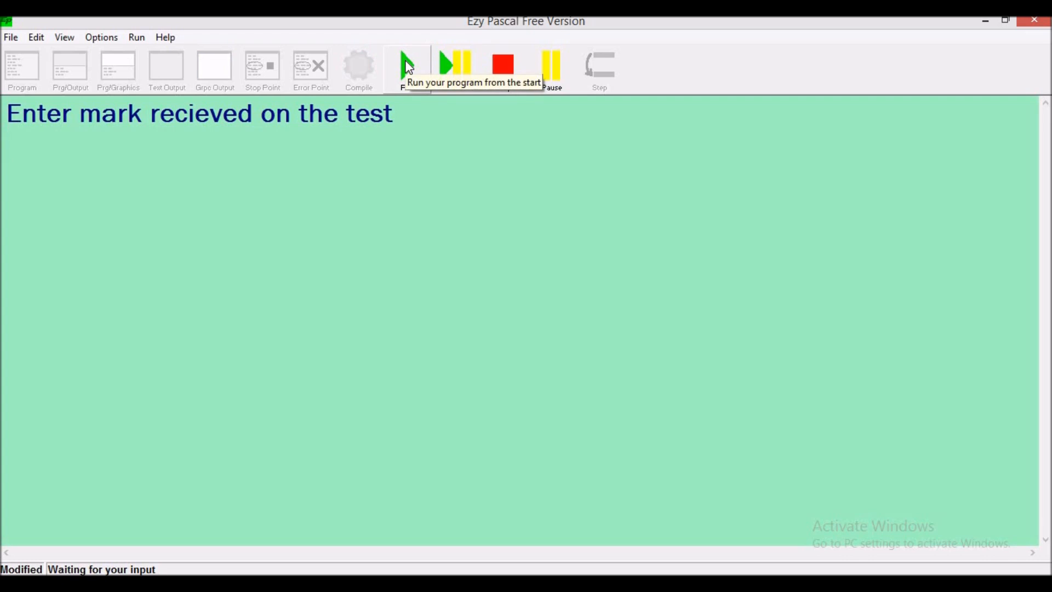
# Step: Enter mark 75 (Passed), rerun with 50 (Failed), then return to the source
pyautogui.write('75')
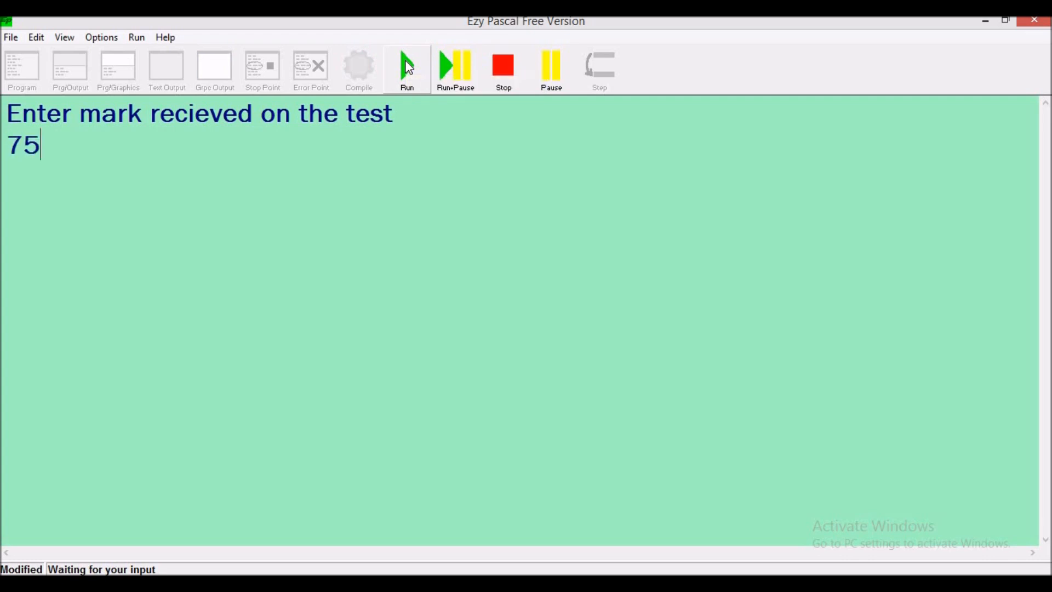
pyautogui.press('Return')
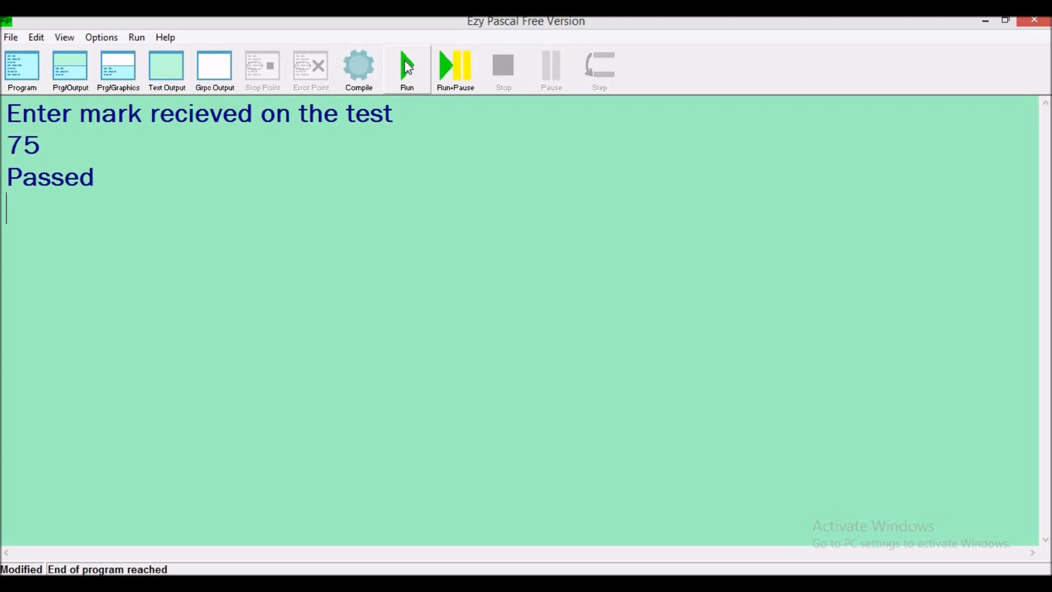
pyautogui.click(407, 65)
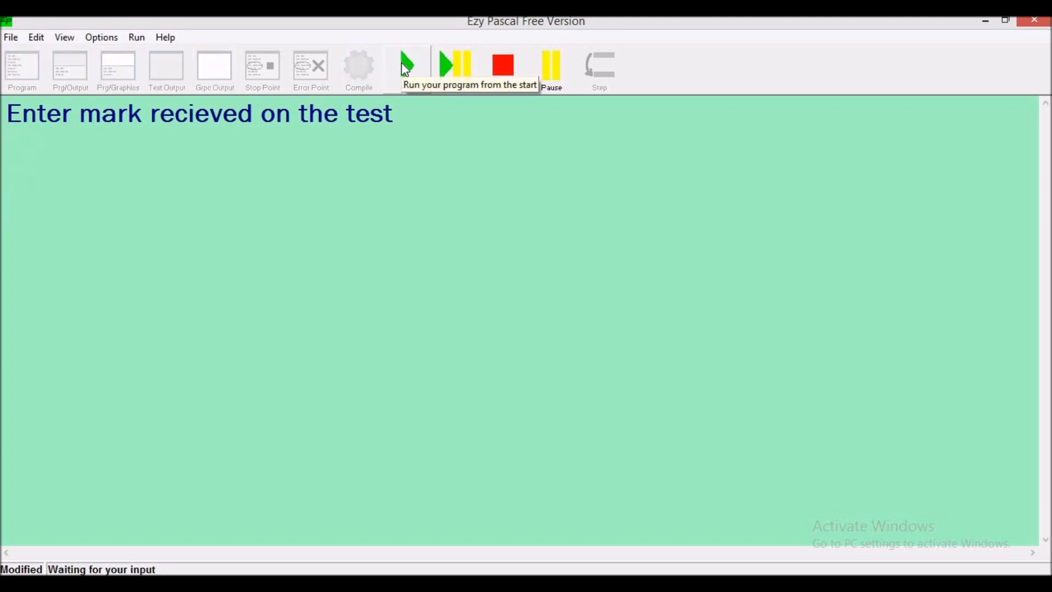
pyautogui.write('50')
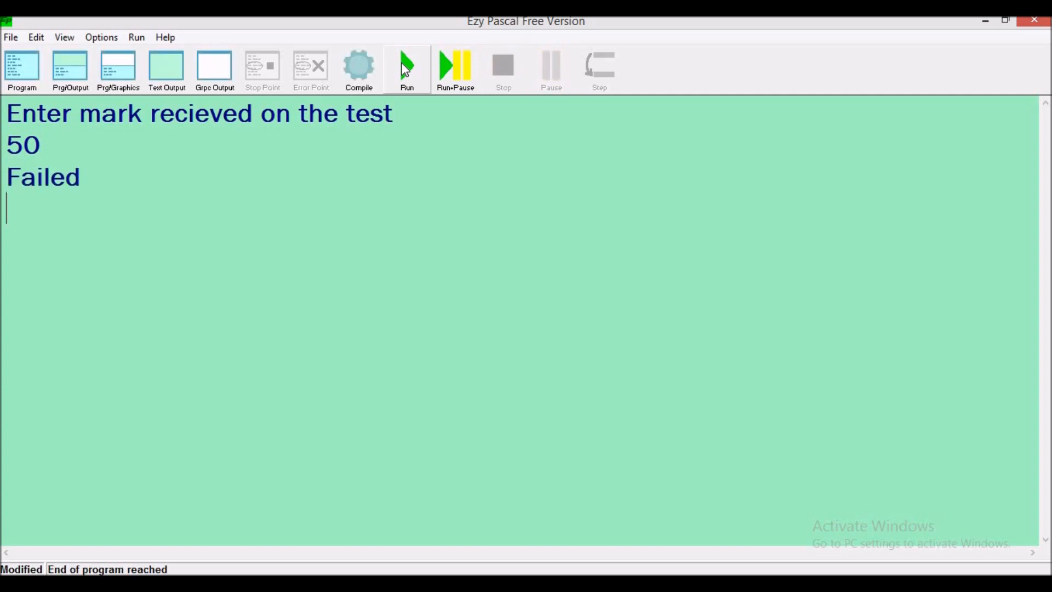
pyautogui.click(22, 70)
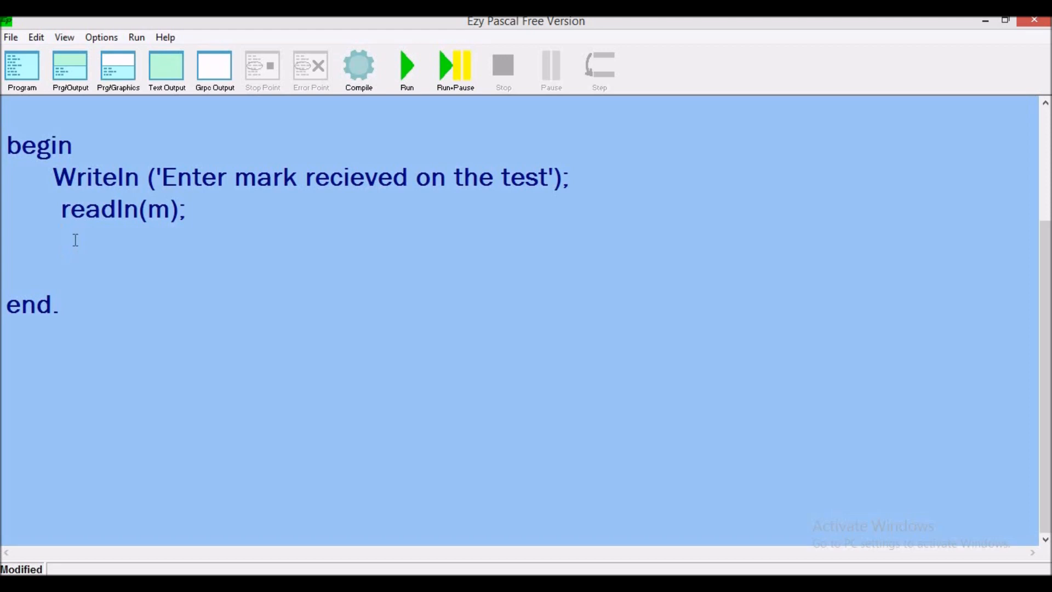
# Step: Open a new line below readln(m) and begin typing the condition if (m>=85
pyautogui.click(64, 240)
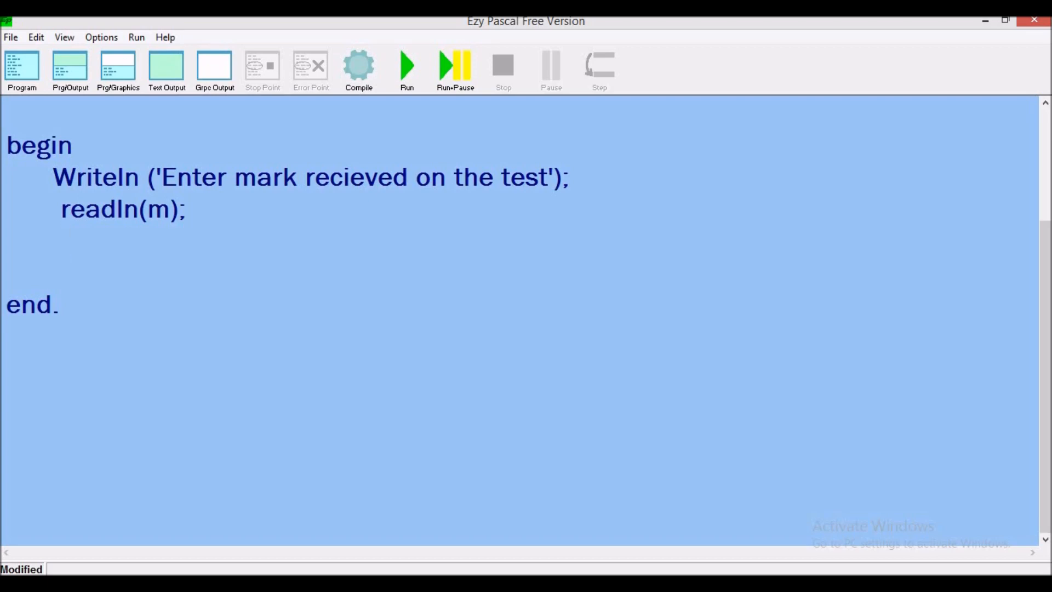
pyautogui.press('Return')
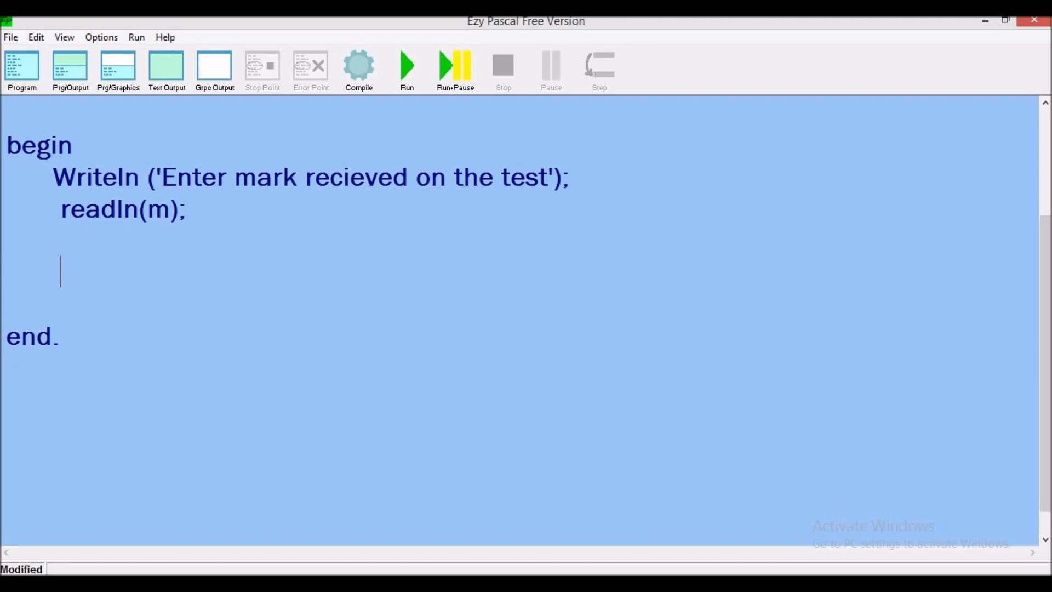
pyautogui.write('if')
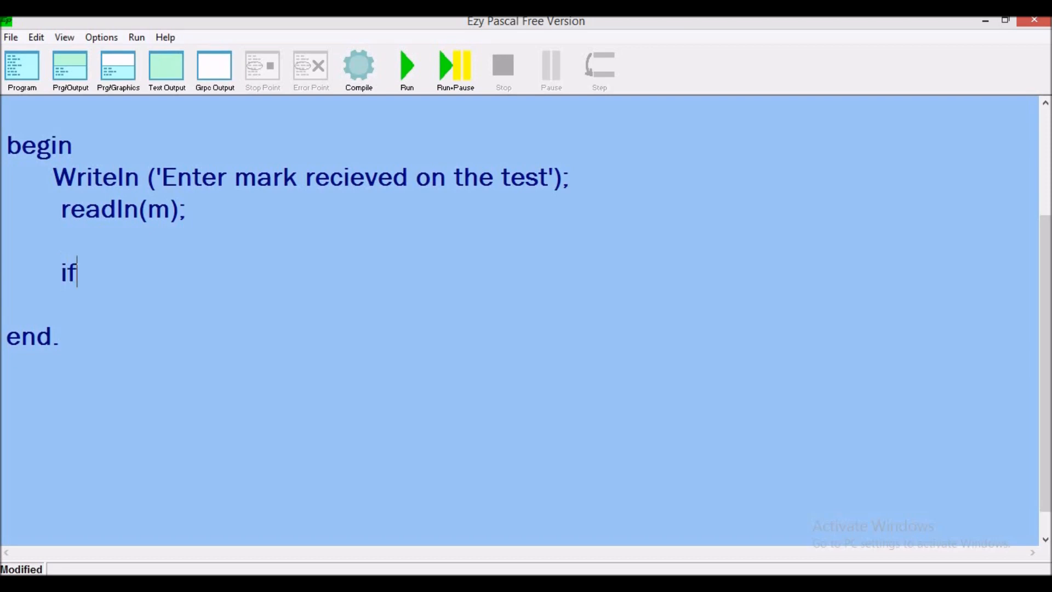
pyautogui.write('(')
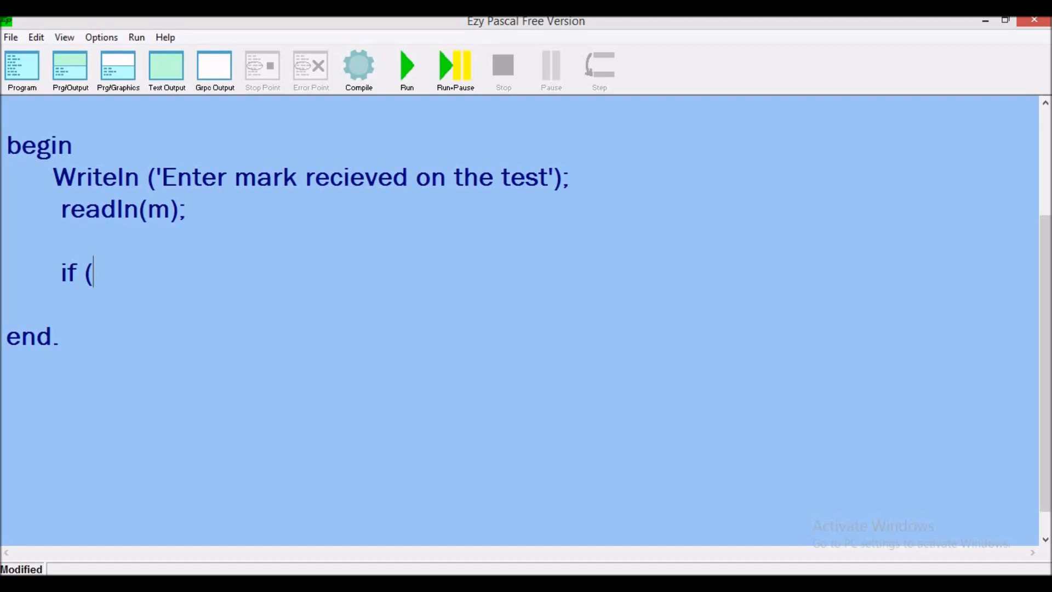
pyautogui.write('m')
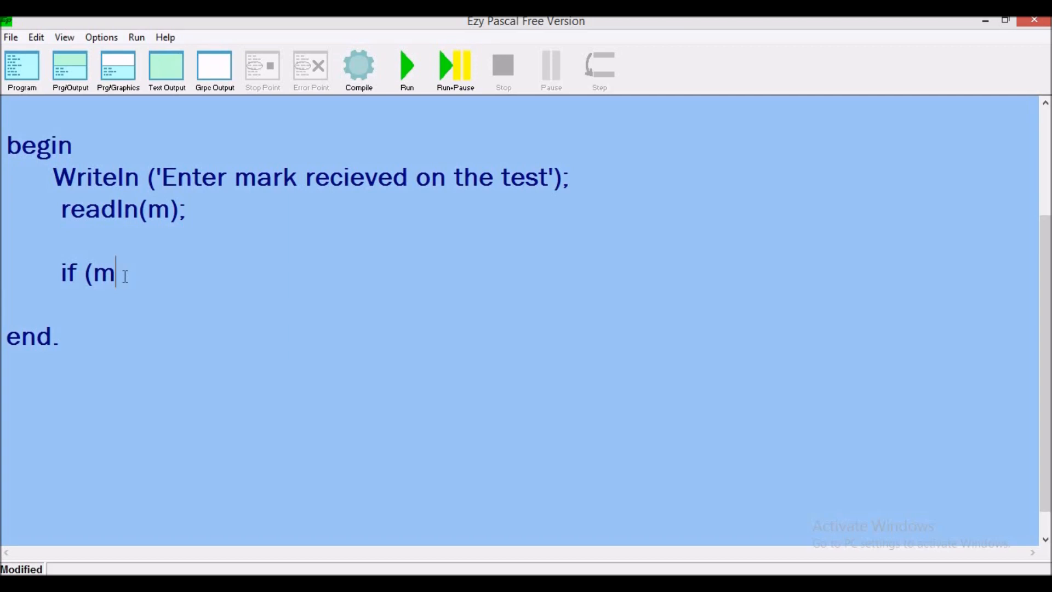
pyautogui.write('>')
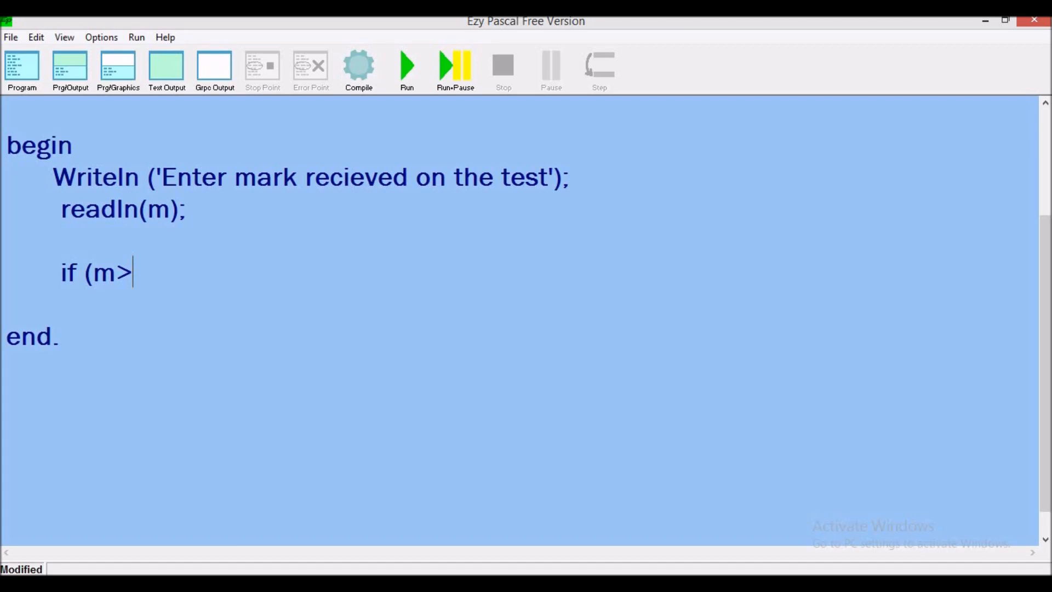
pyautogui.write('=')
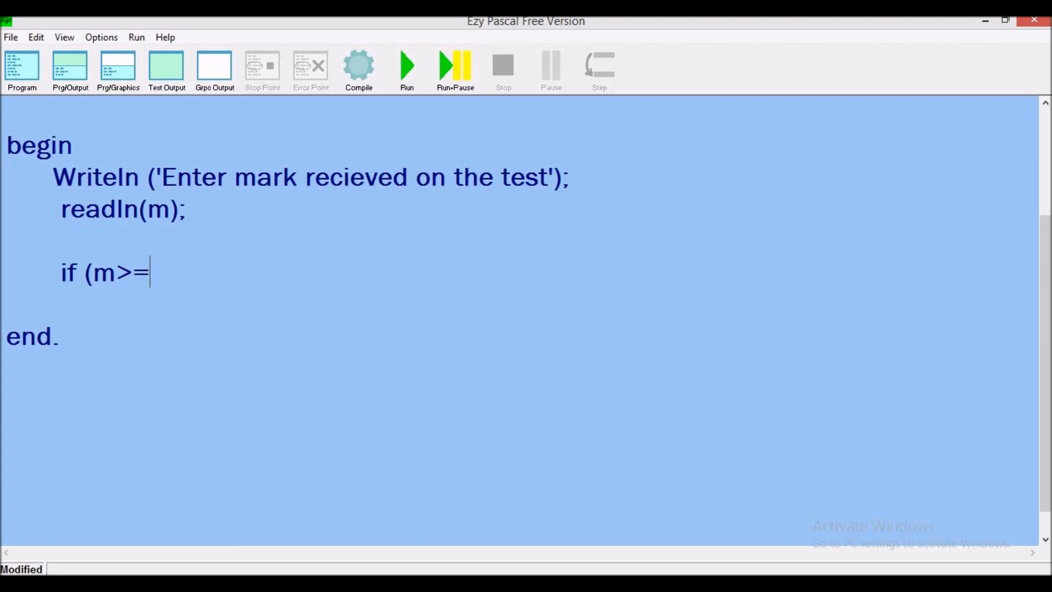
pyautogui.write('85')
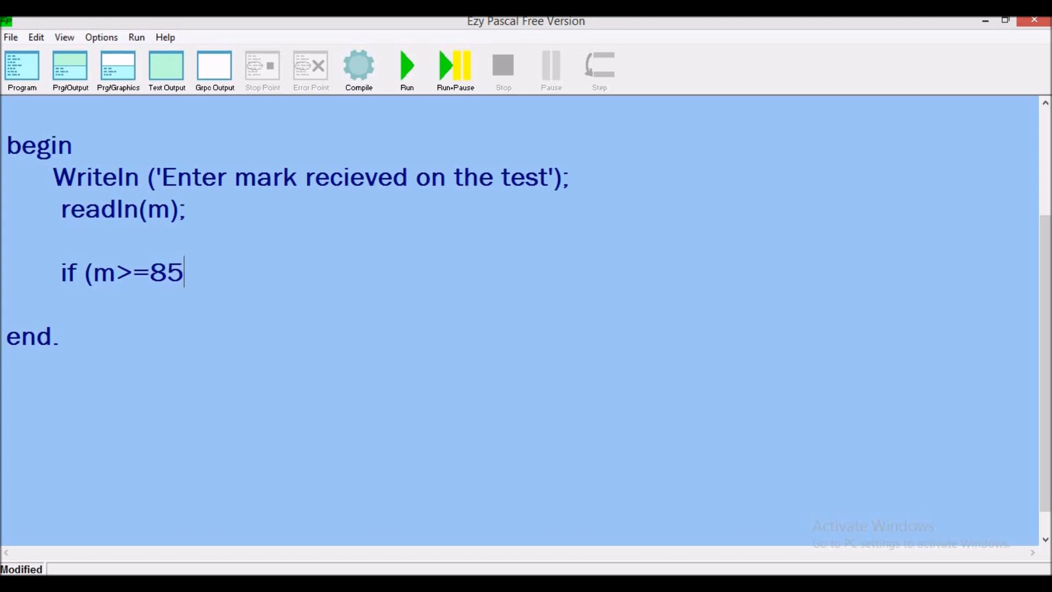
# Step: Complete the first condition as if (m>=85) then begin
pyautogui.write(')')
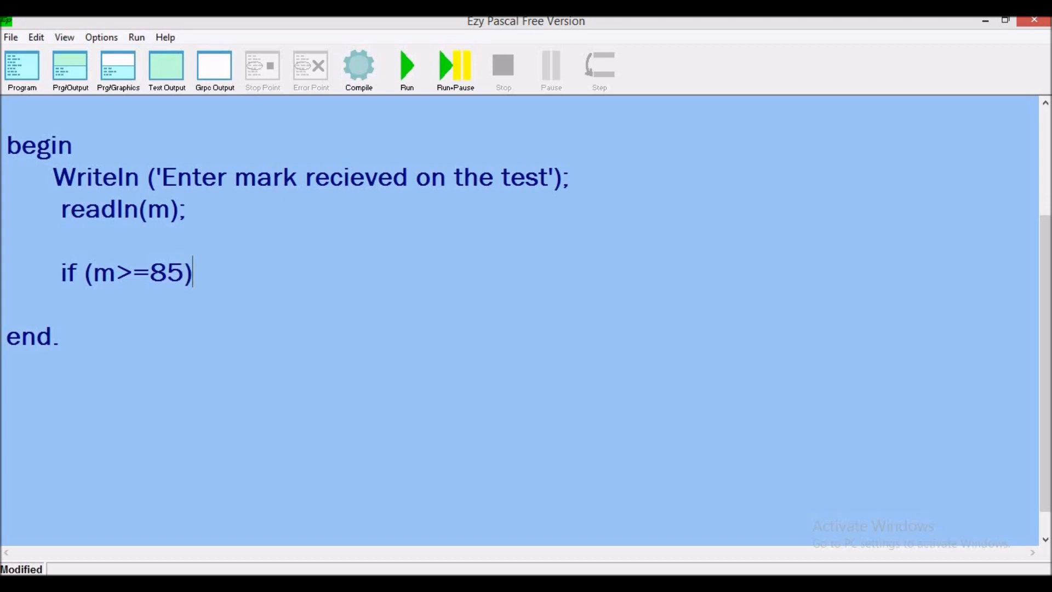
pyautogui.write('then')
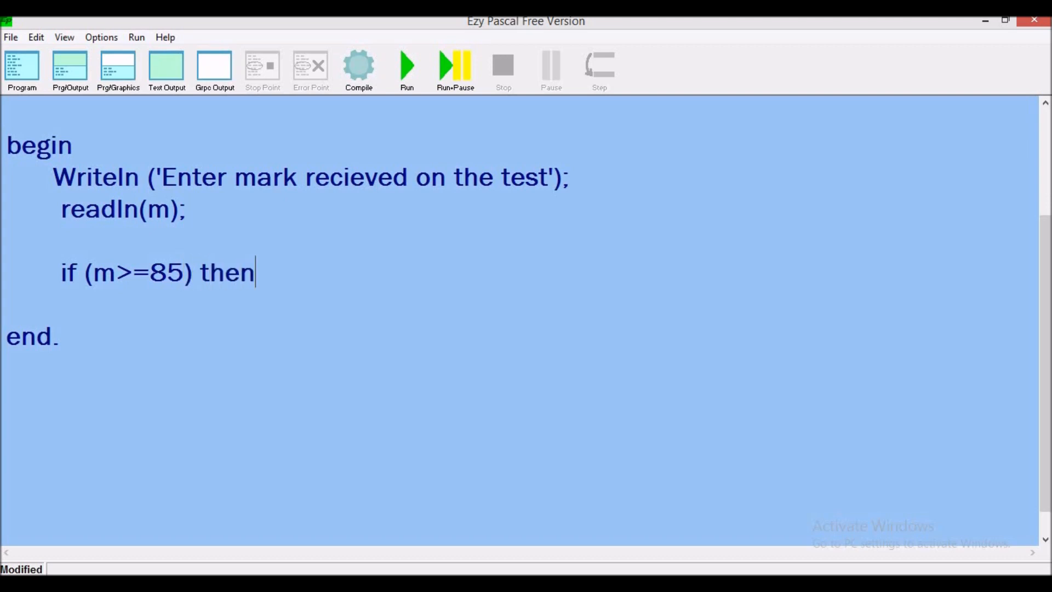
pyautogui.write('b')
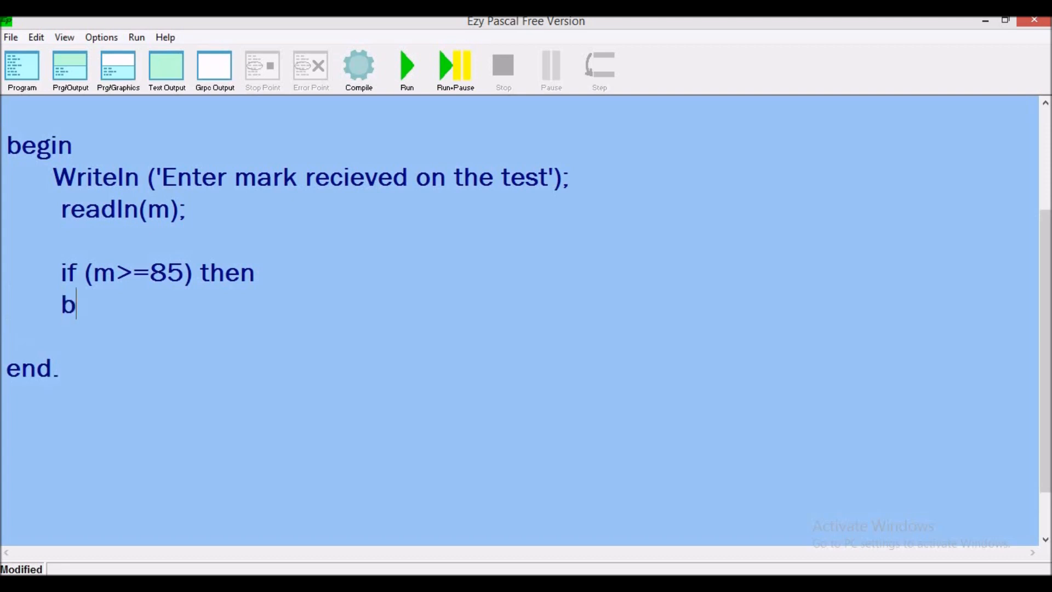
pyautogui.write('egin')
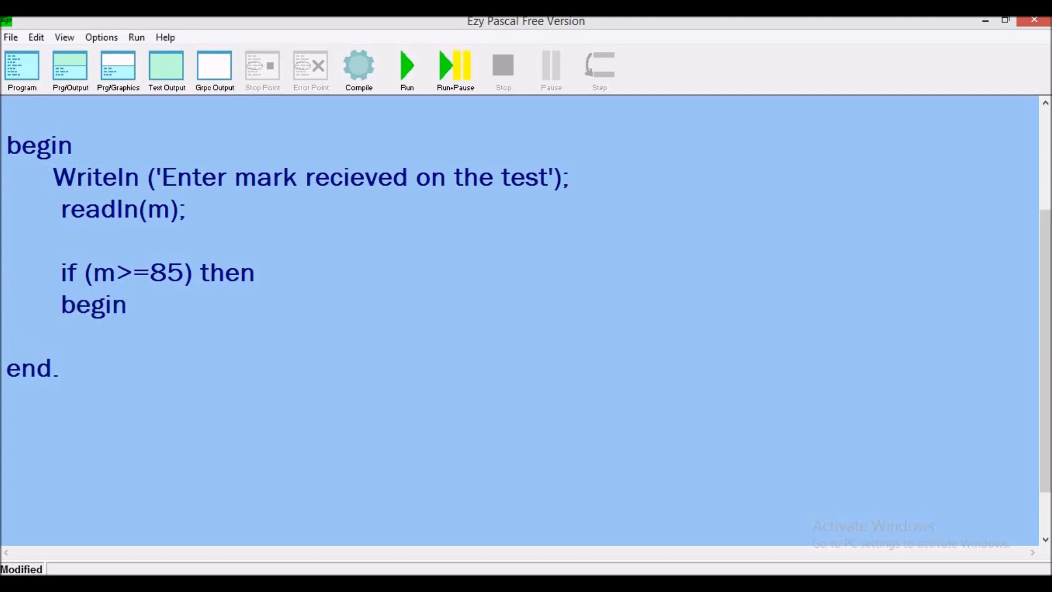
pyautogui.press('Return')
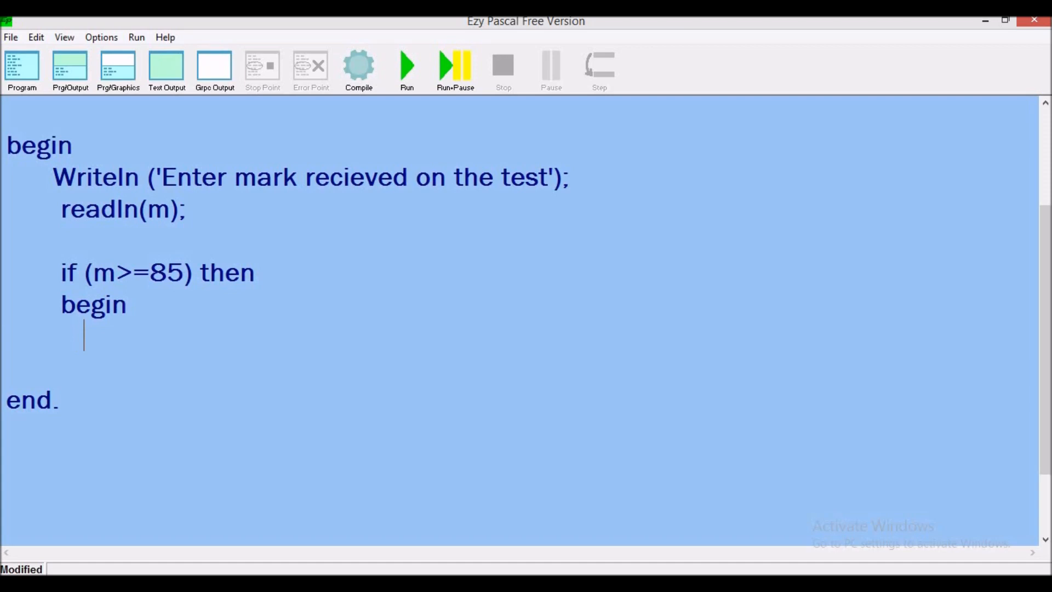
# Step: Add Writeln('Letter grade is A') inside the block and close it with end
pyautogui.write('Write')
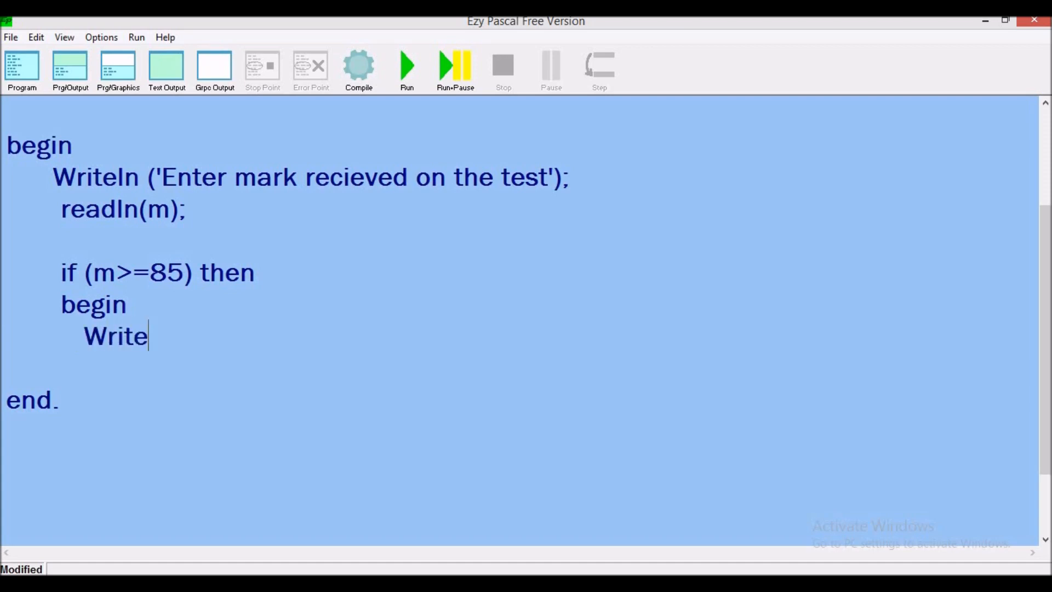
pyautogui.write('l')
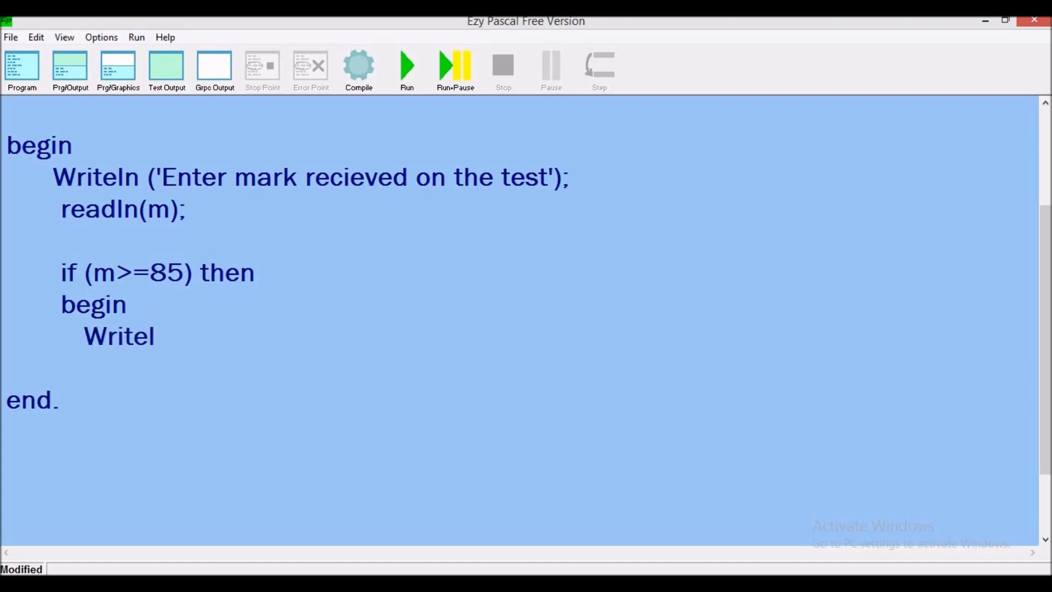
pyautogui.write('n')
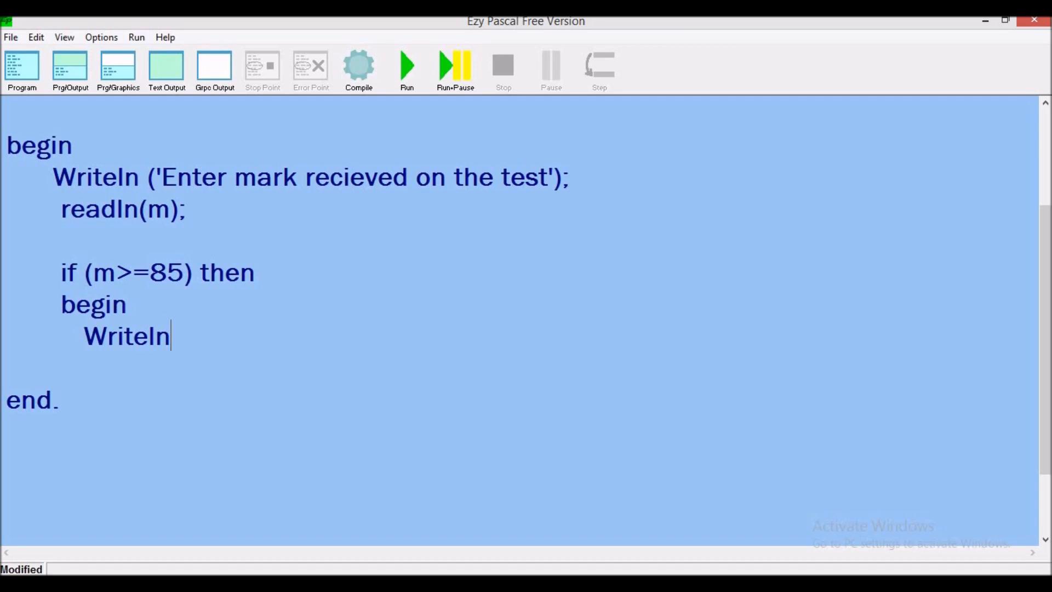
pyautogui.write('(')
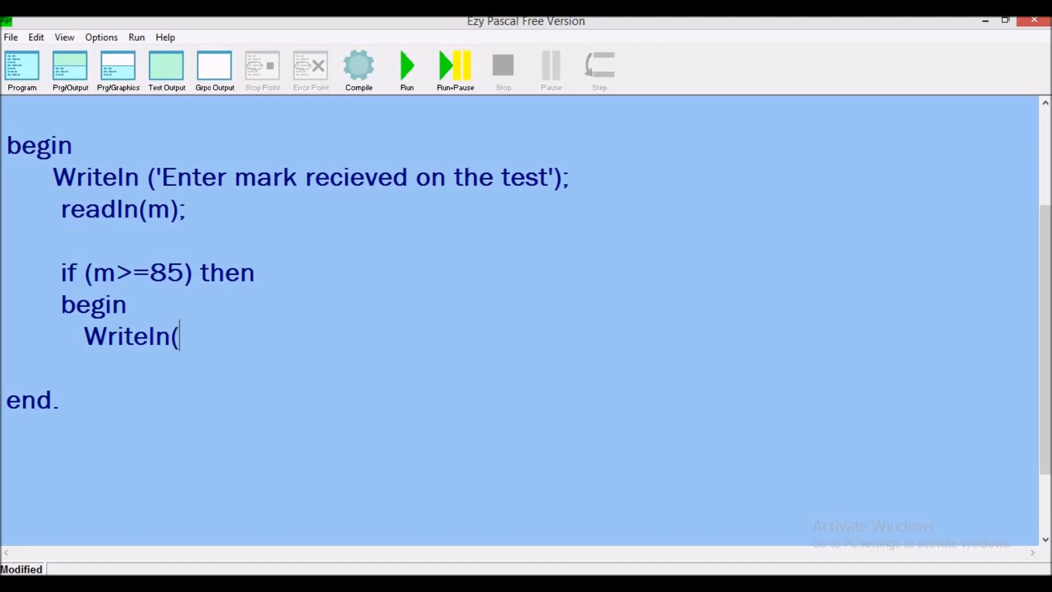
pyautogui.write(')')
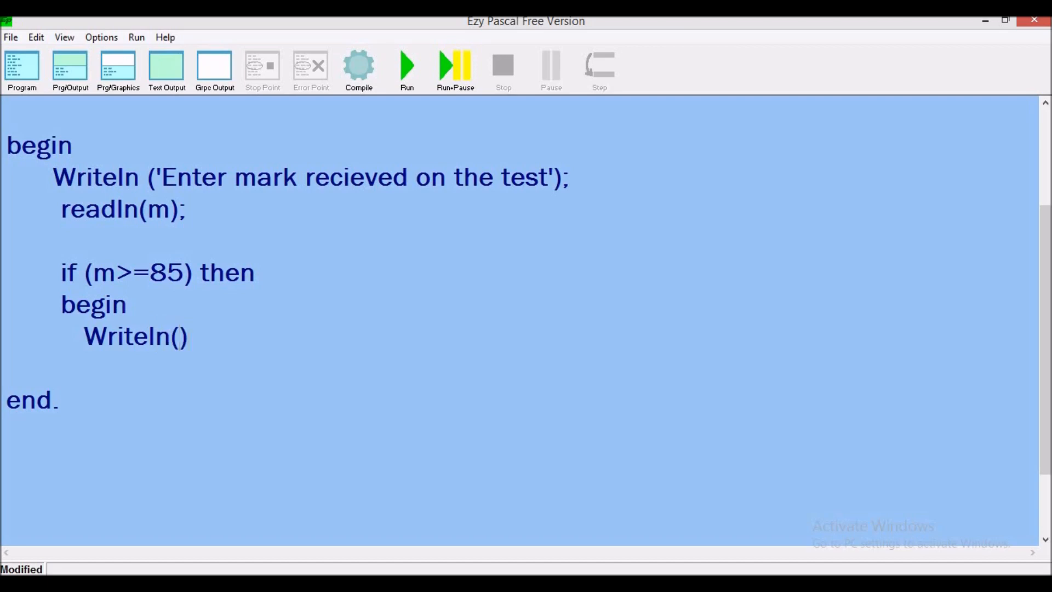
pyautogui.write('""')
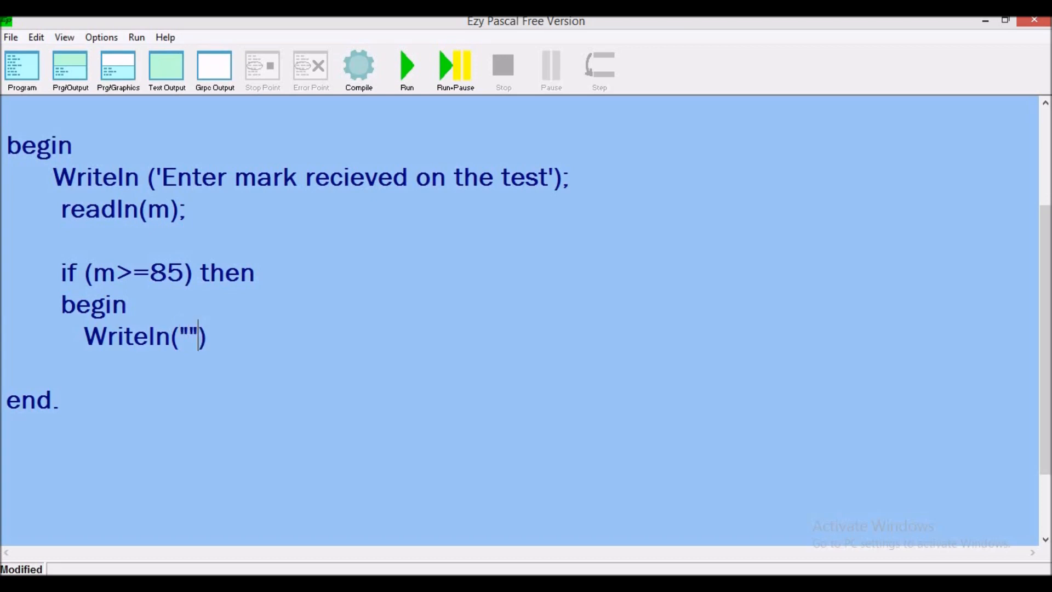
pyautogui.press('BackSpace')
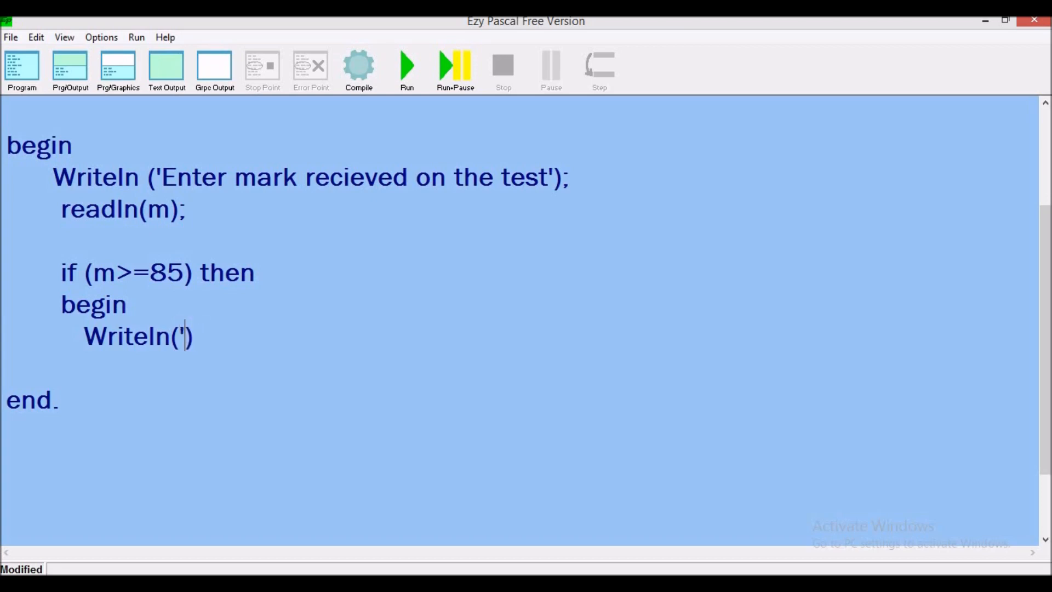
pyautogui.write("'")
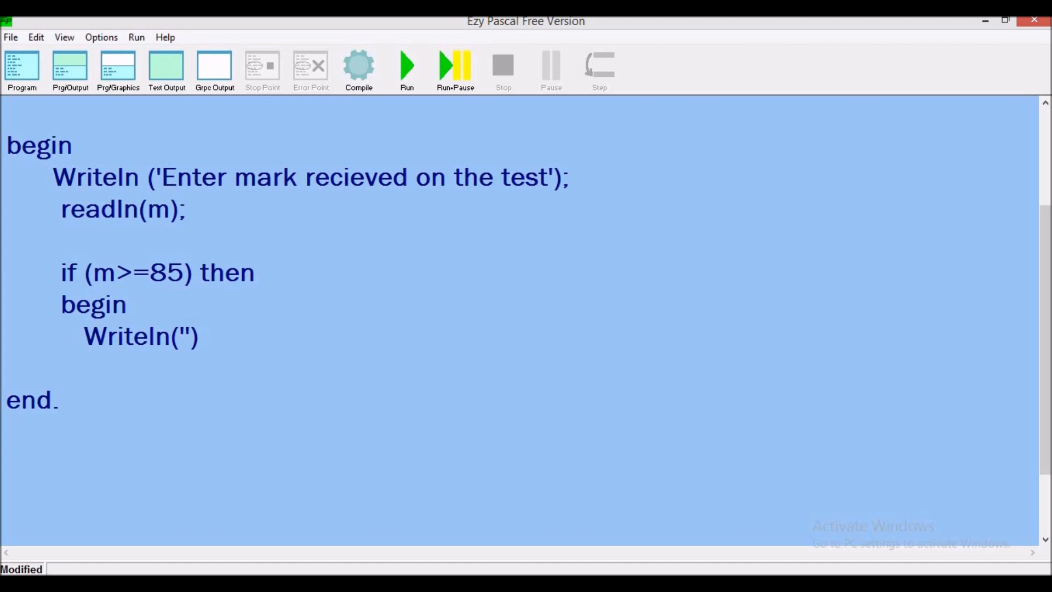
pyautogui.write('L')
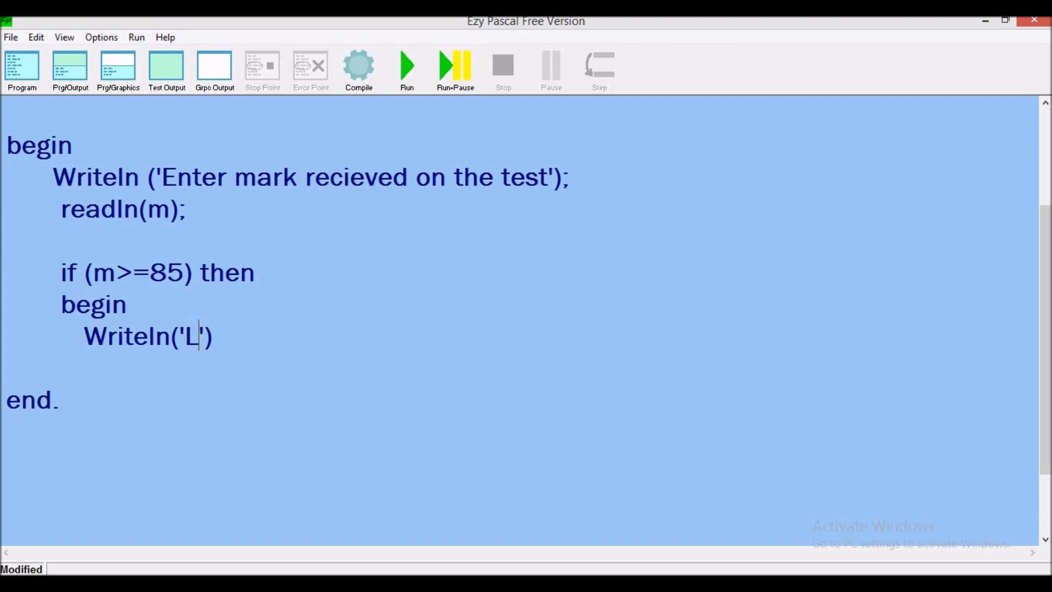
pyautogui.write('et')
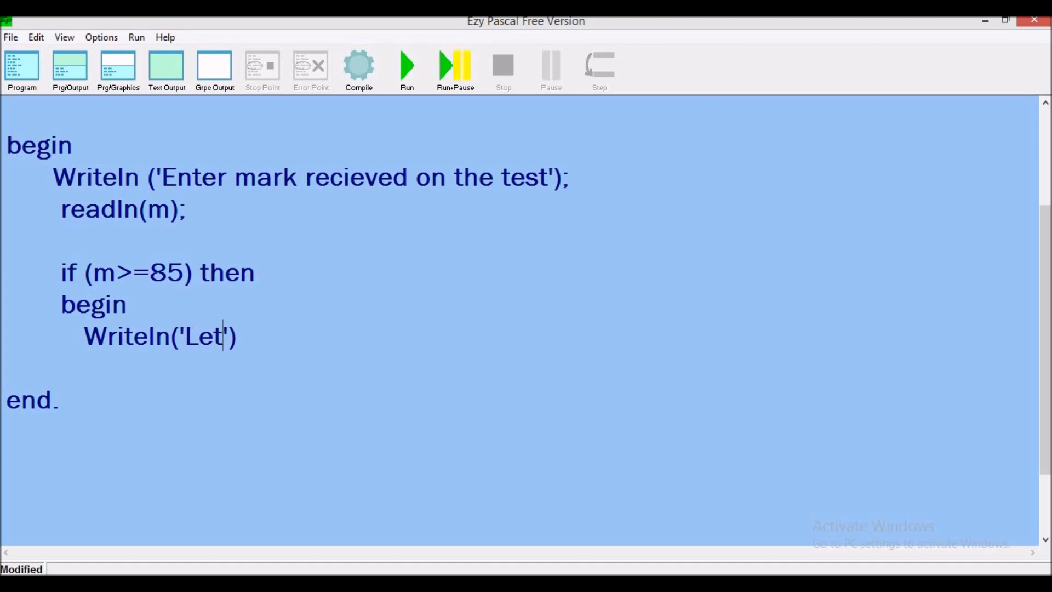
pyautogui.write('ter gr')
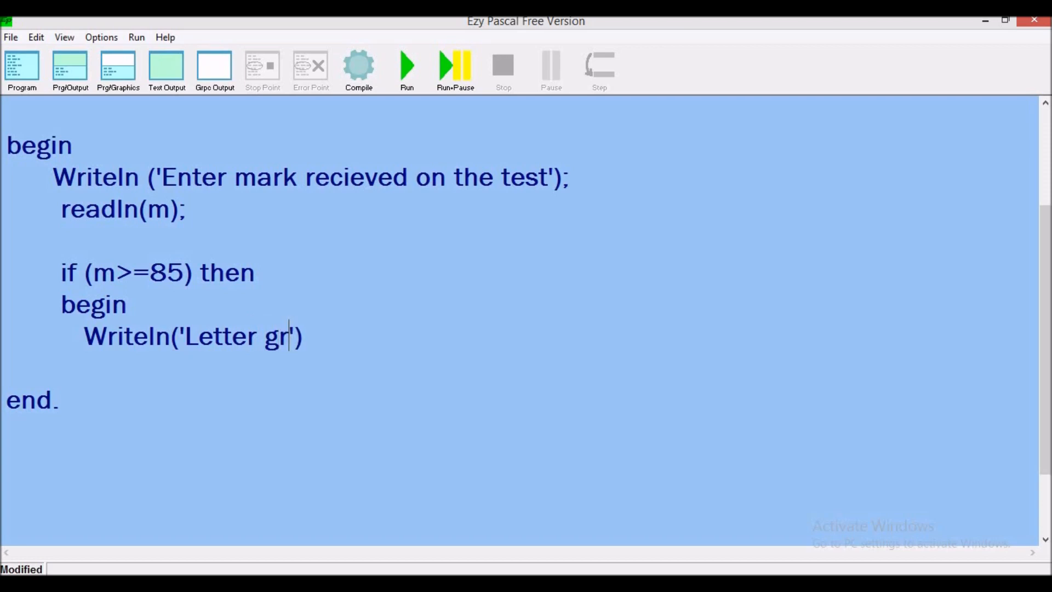
pyautogui.write('ade is')
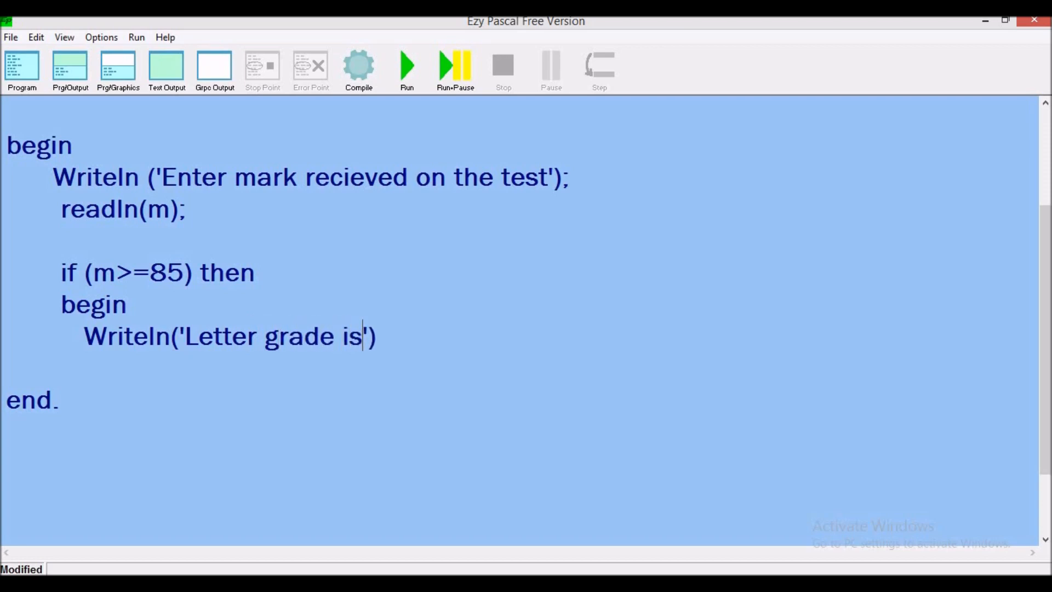
pyautogui.write('A')
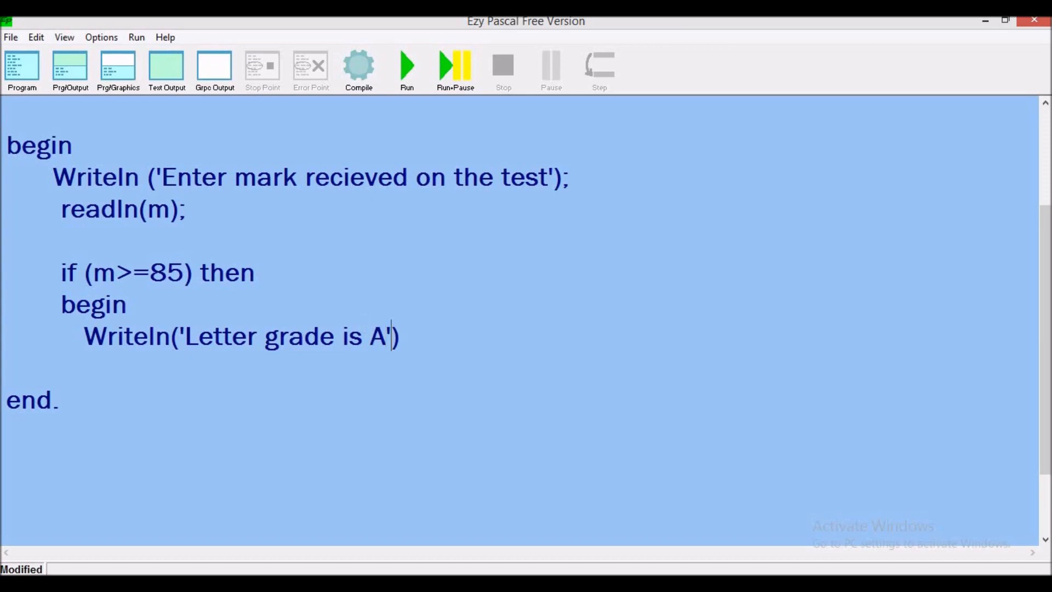
pyautogui.press('Return')
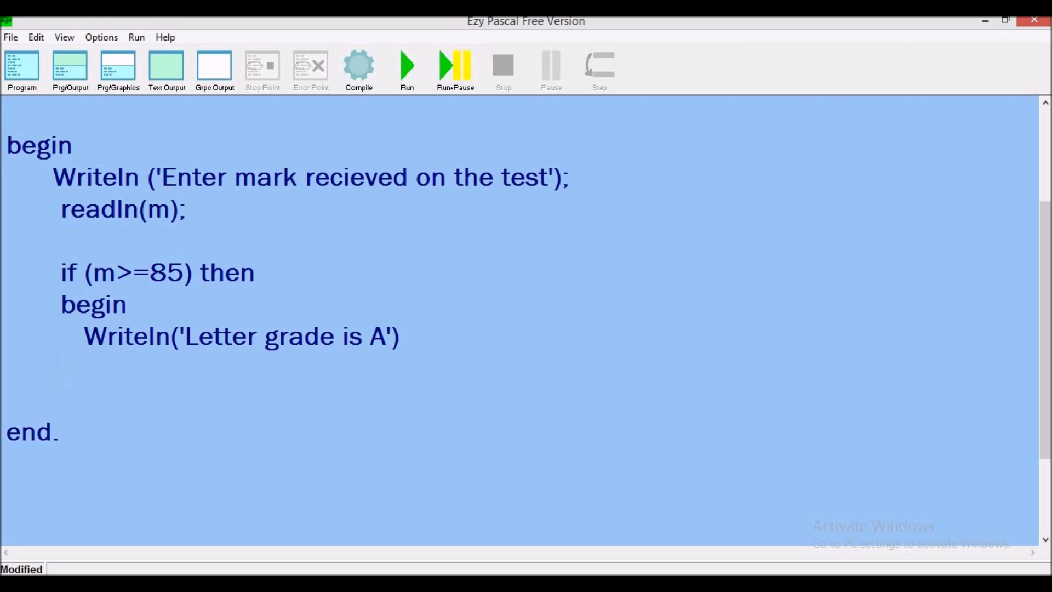
pyautogui.write('end')
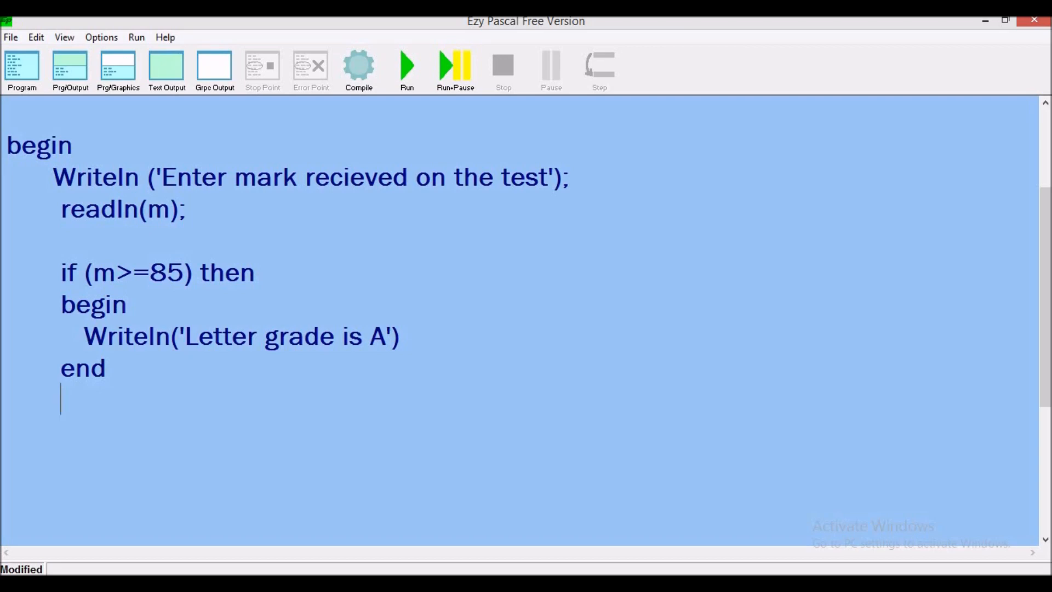
# Step: Type else followed by the condition if (m>=75)
pyautogui.write('else')
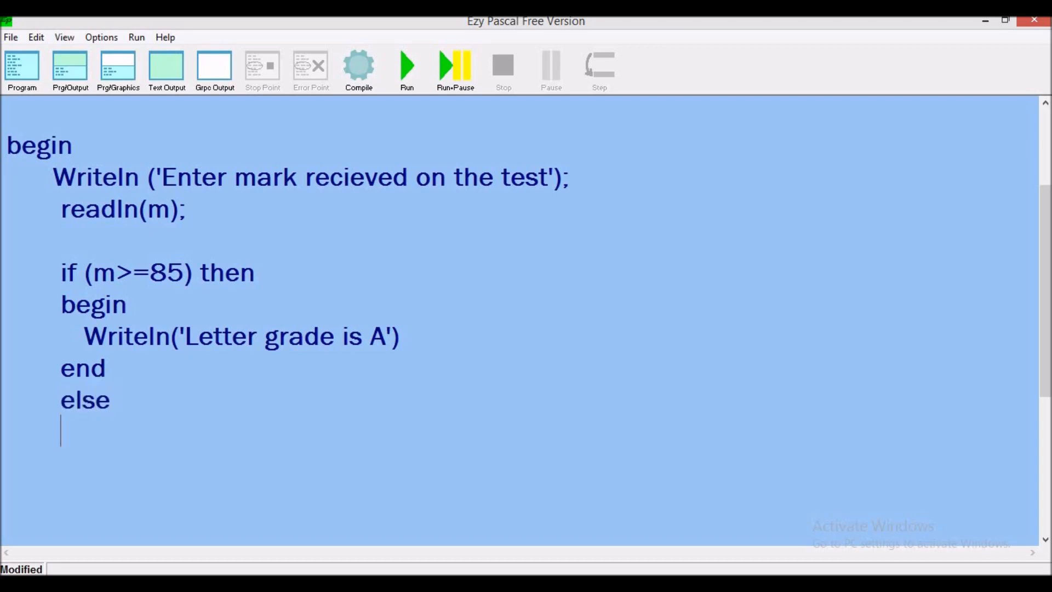
pyautogui.write('i')
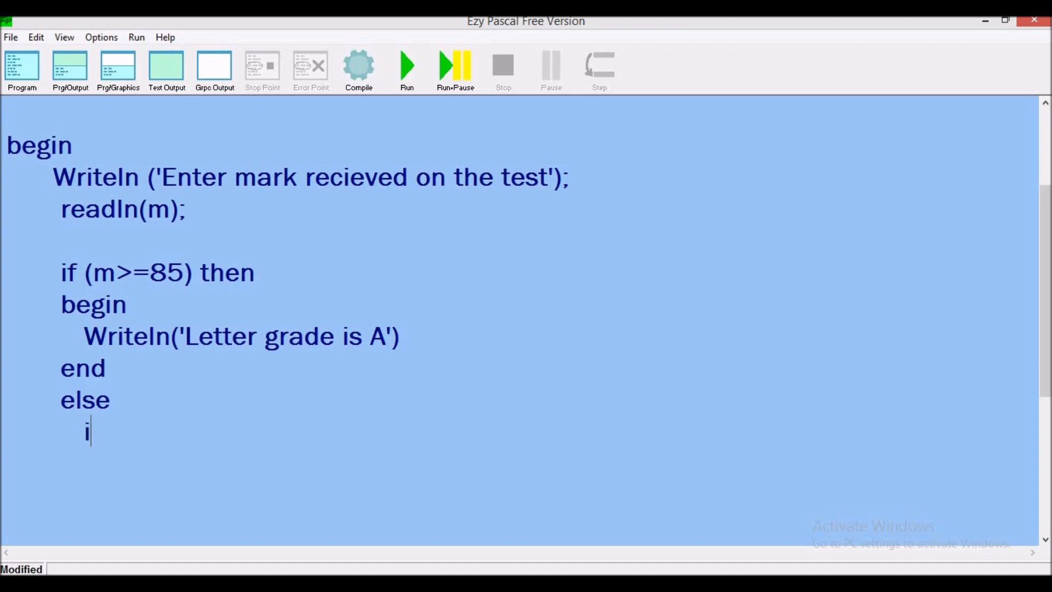
pyautogui.write('f')
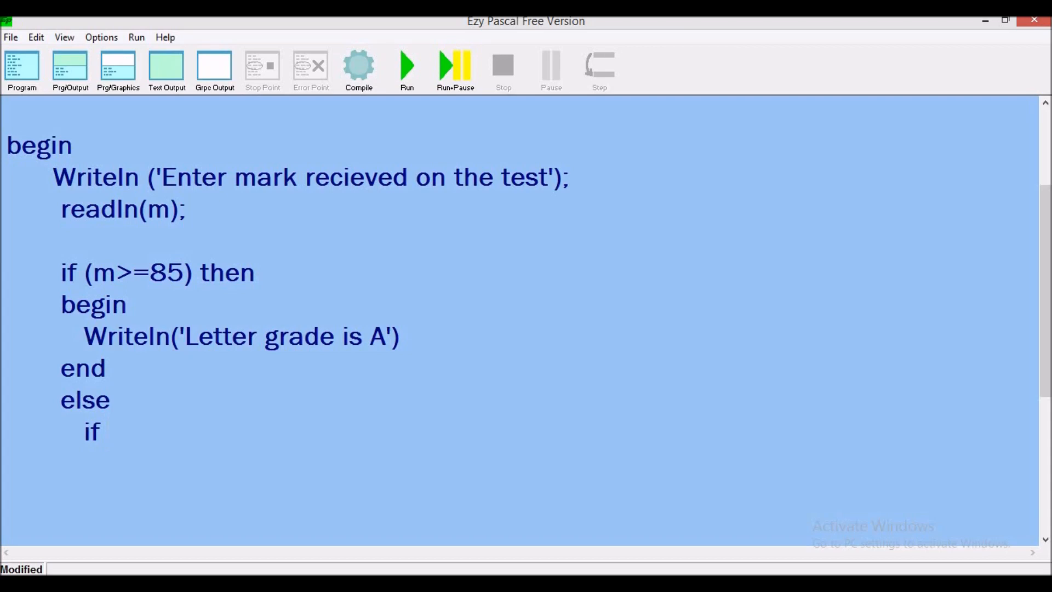
pyautogui.write('(')
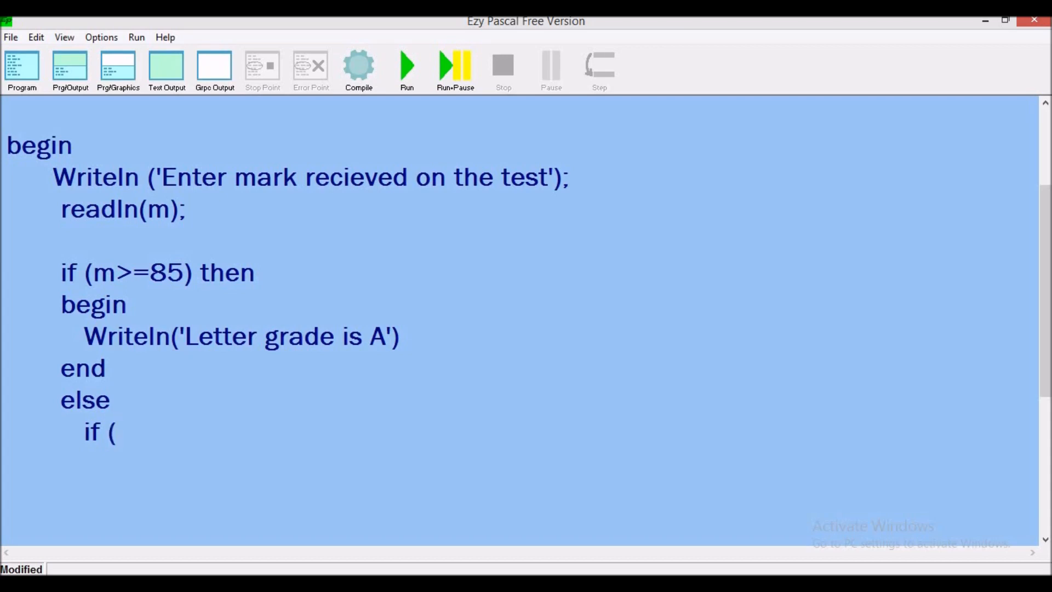
pyautogui.write('m')
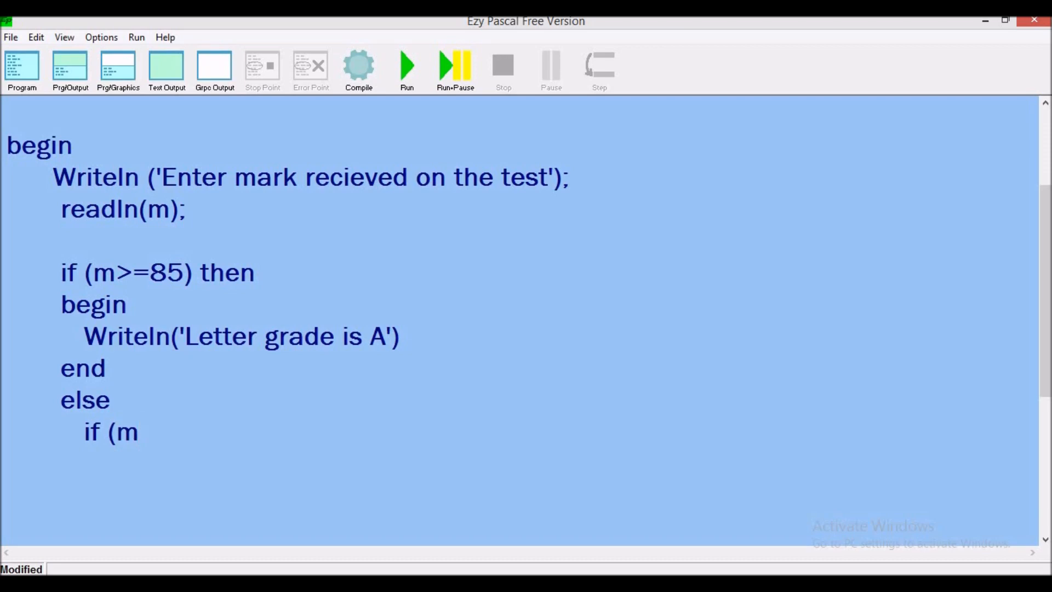
pyautogui.write('>')
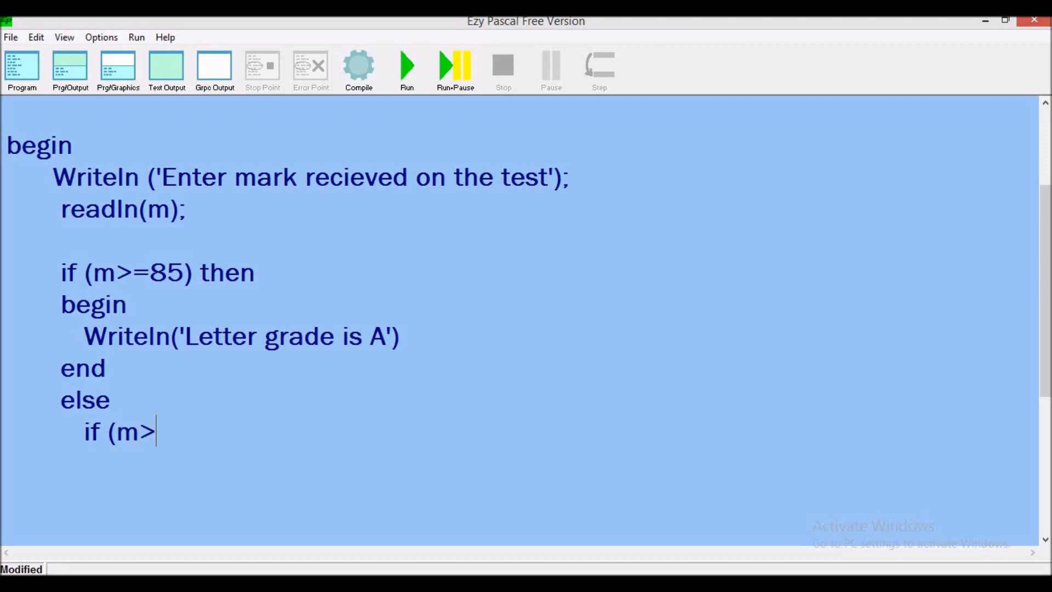
pyautogui.write('=')
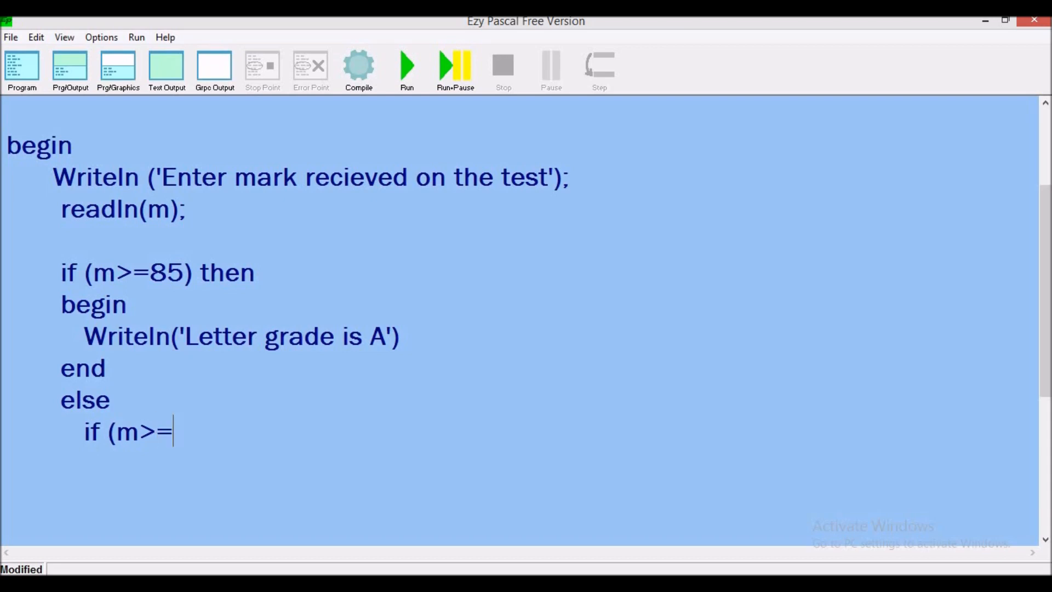
pyautogui.write('7')
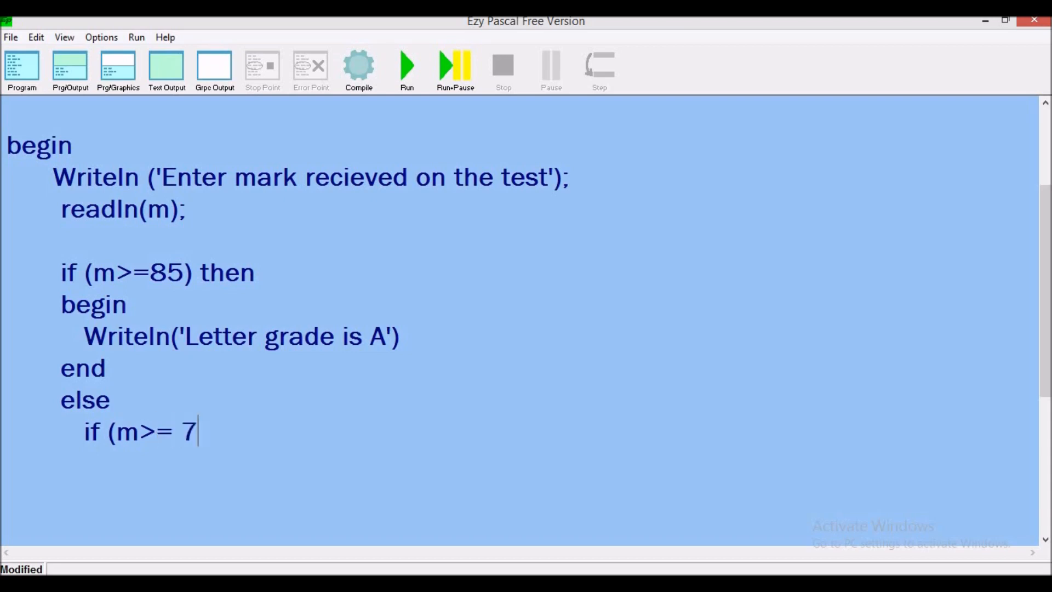
pyautogui.write('5)')
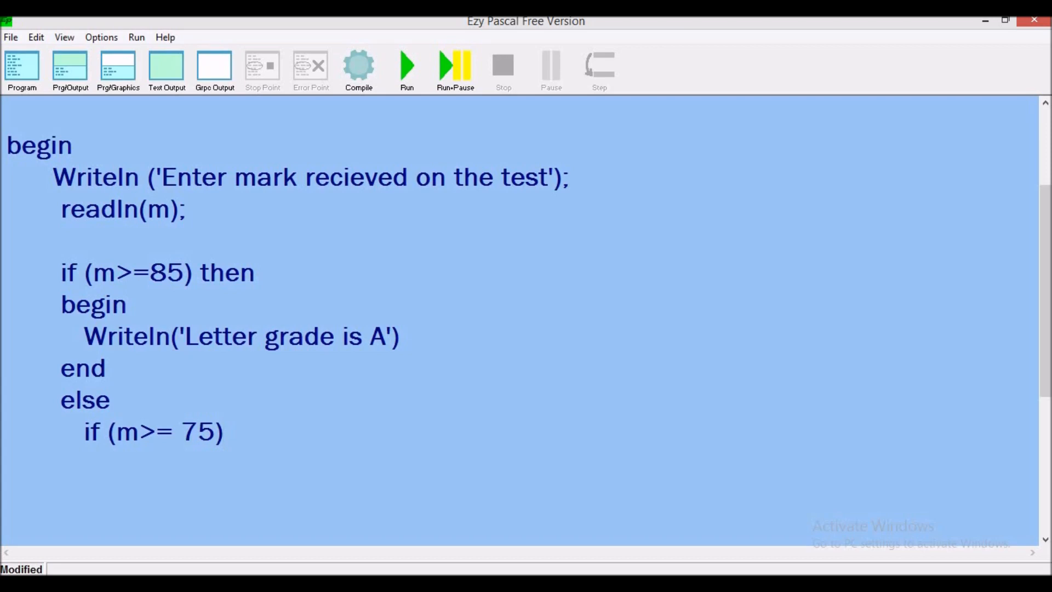
# Step: Extend the 75 condition with and (m<85)
pyautogui.click(230, 431)
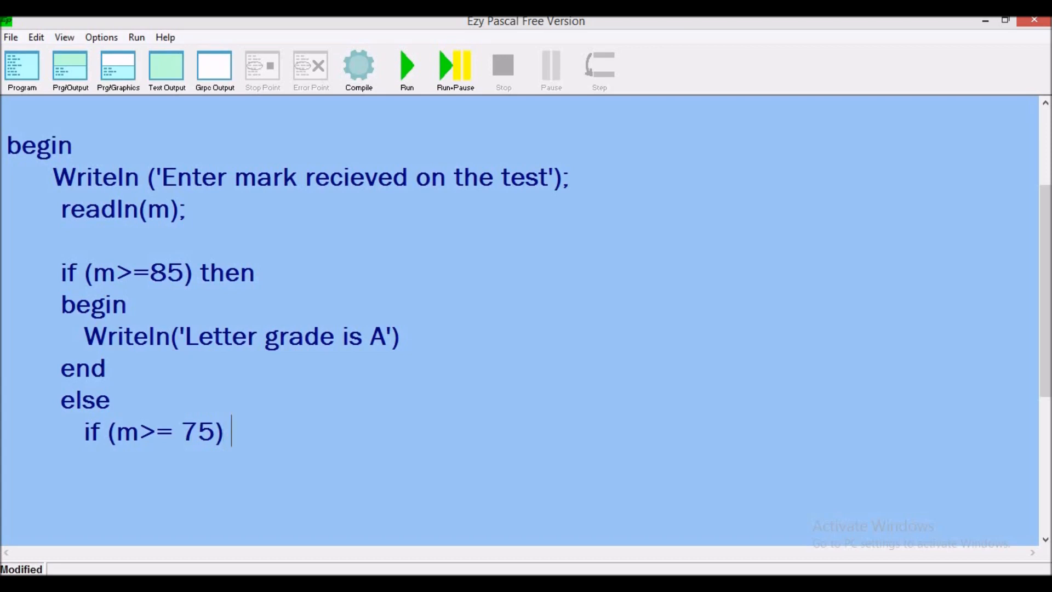
pyautogui.write('and')
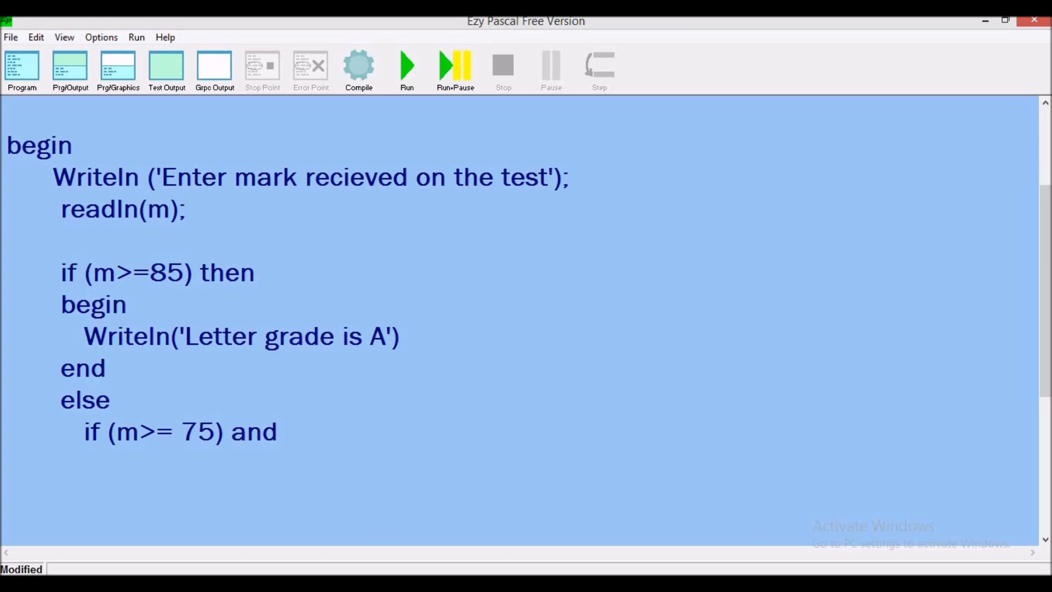
pyautogui.write('(')
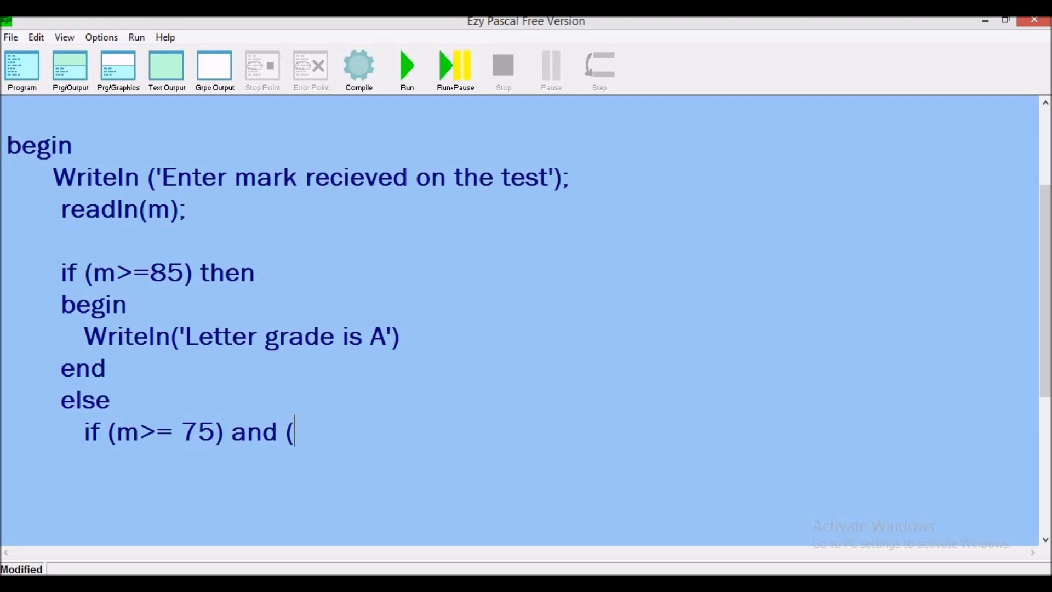
pyautogui.write(')')
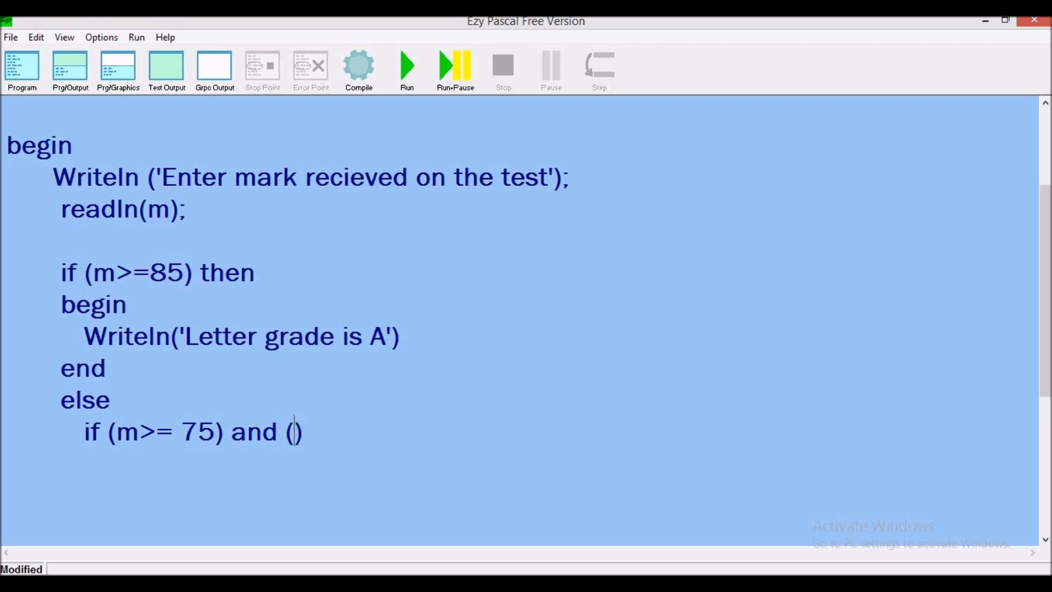
pyautogui.write('m')
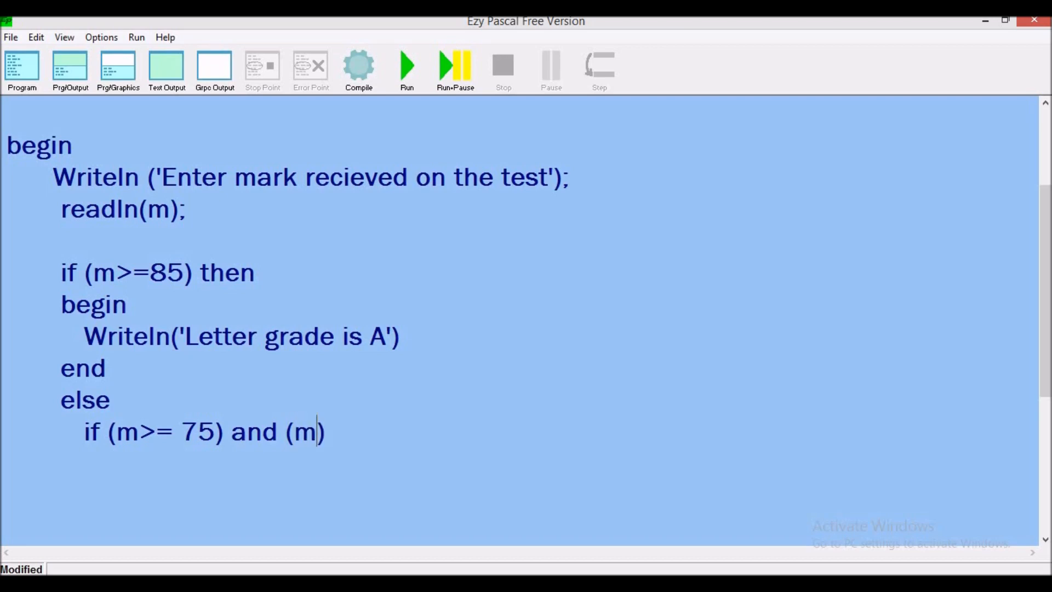
pyautogui.write('<')
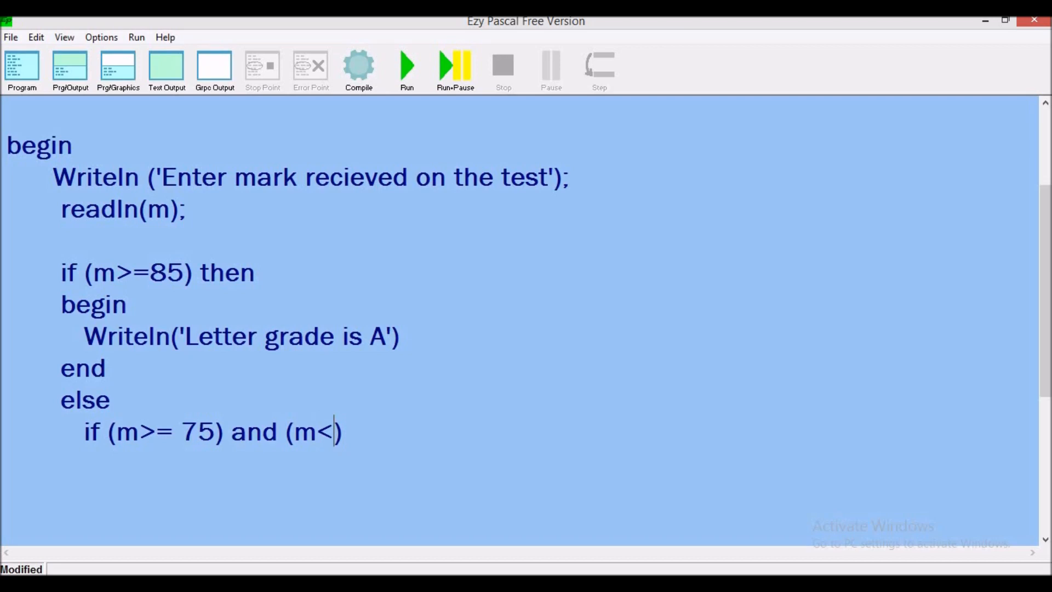
pyautogui.write('85')
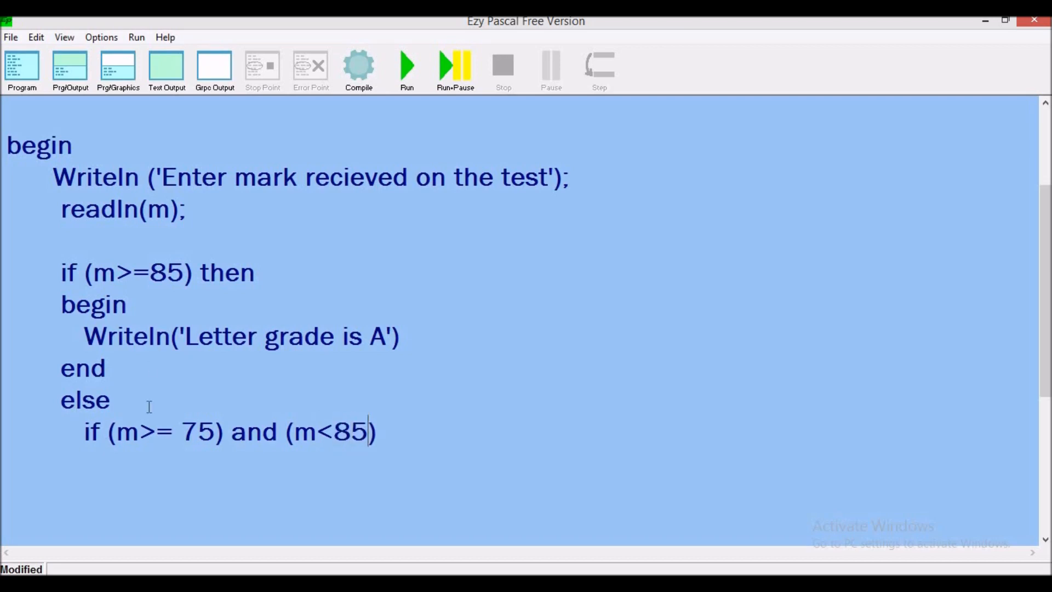
pyautogui.moveTo(299, 448)
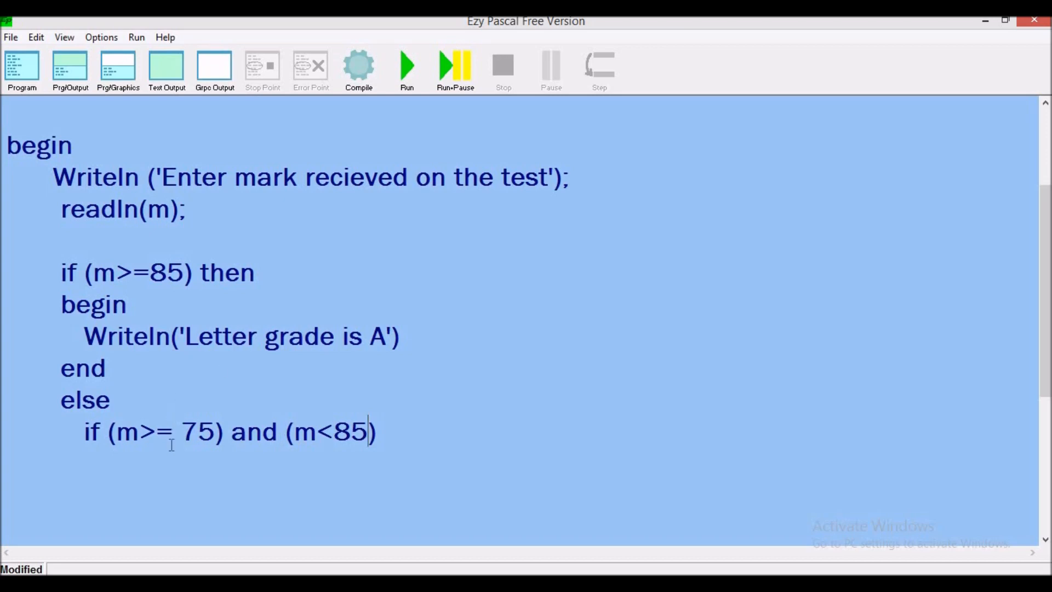
pyautogui.moveTo(371, 354)
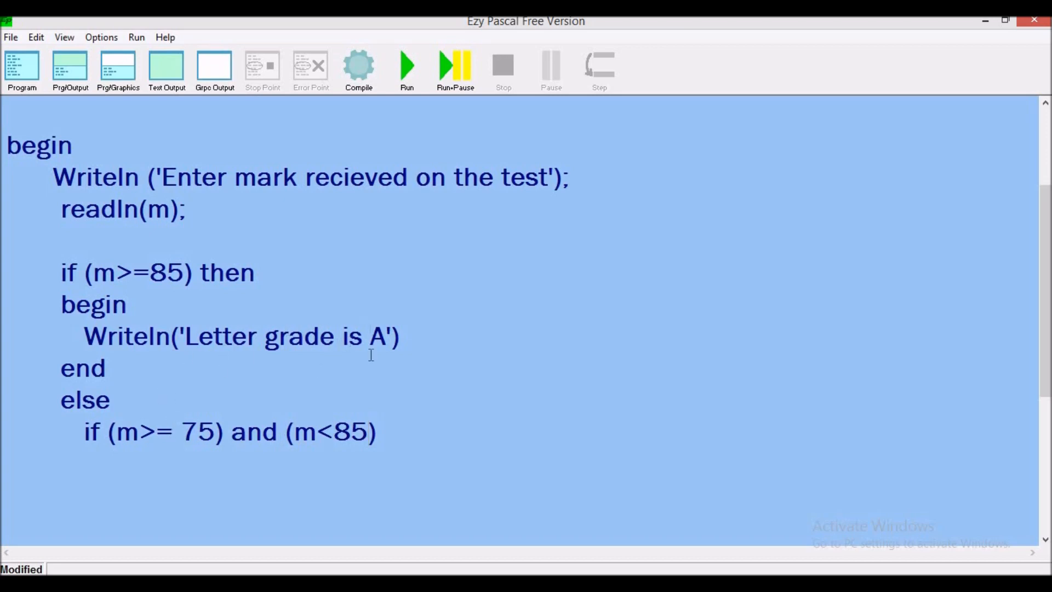
pyautogui.moveTo(174, 435)
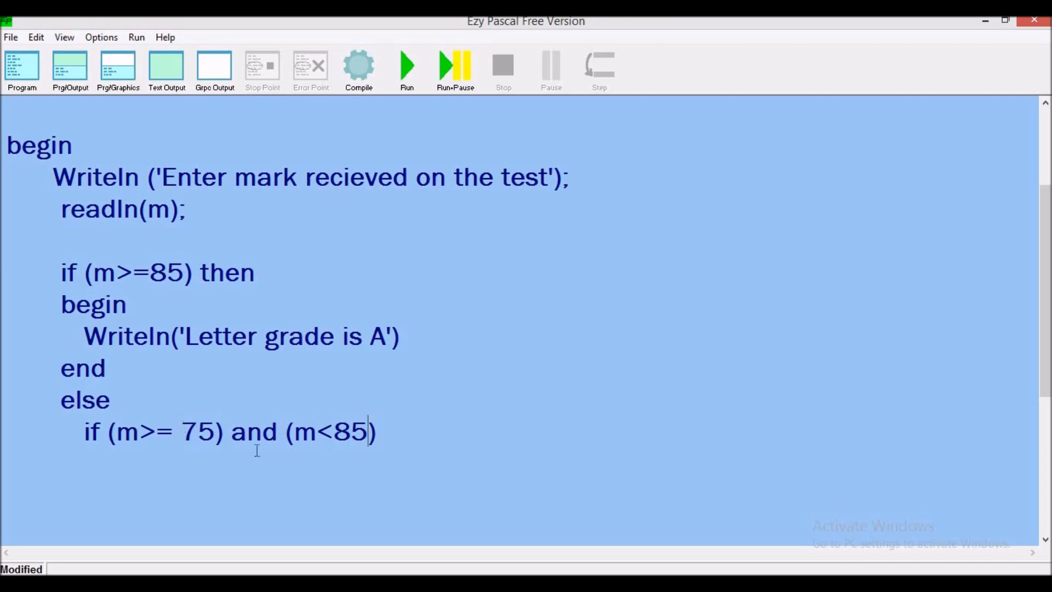
pyautogui.moveTo(221, 442)
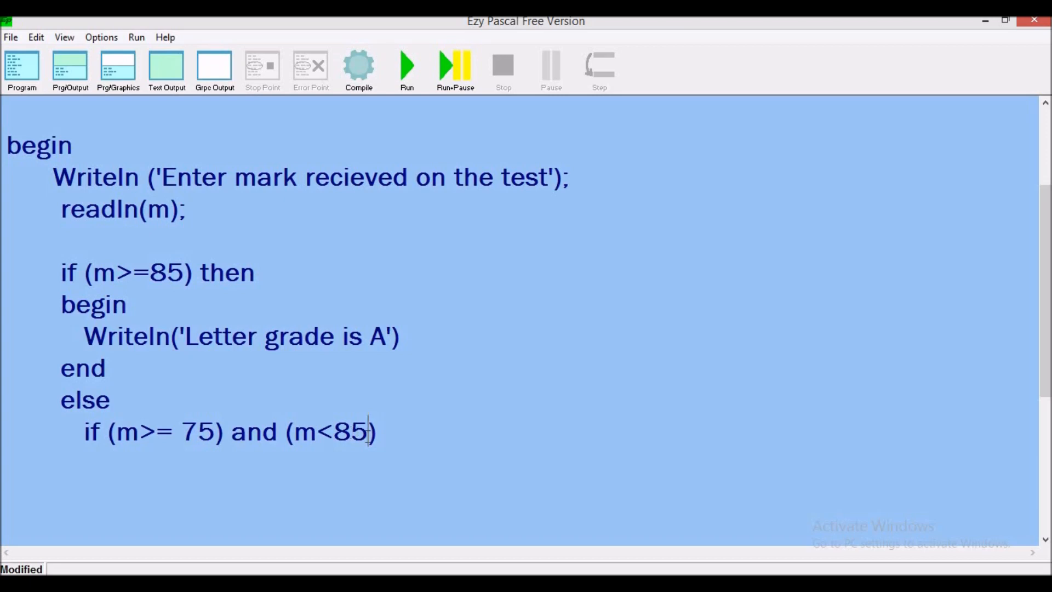
pyautogui.press('Backspace')
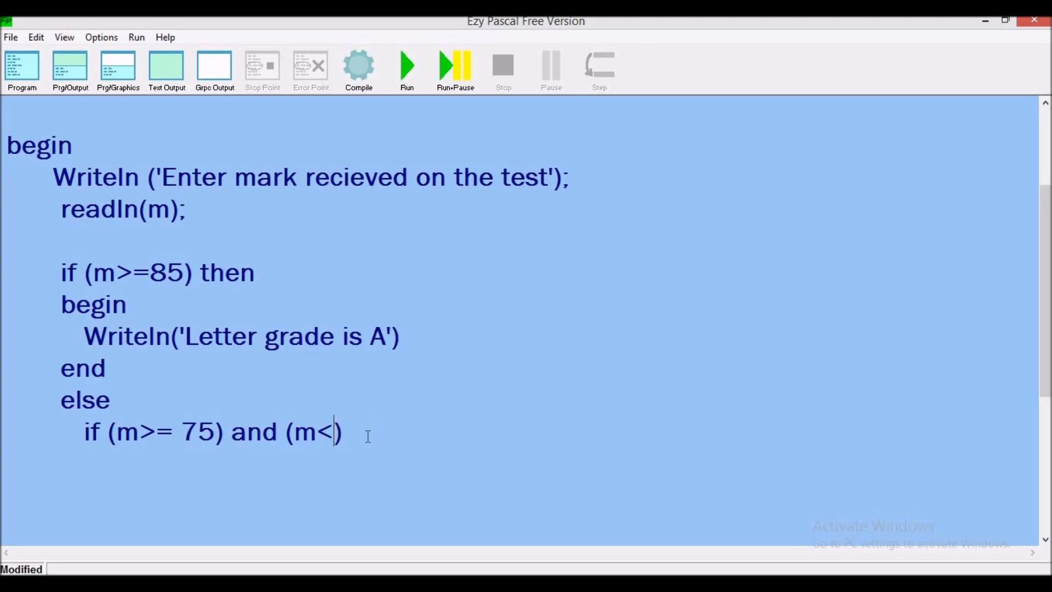
pyautogui.press('Backspace')
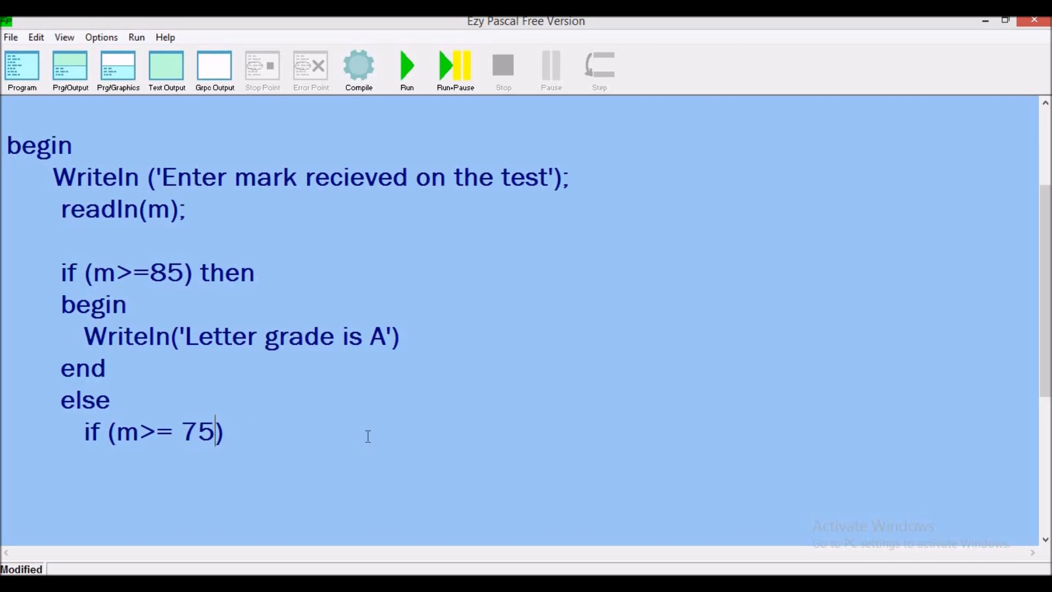
pyautogui.write('and')
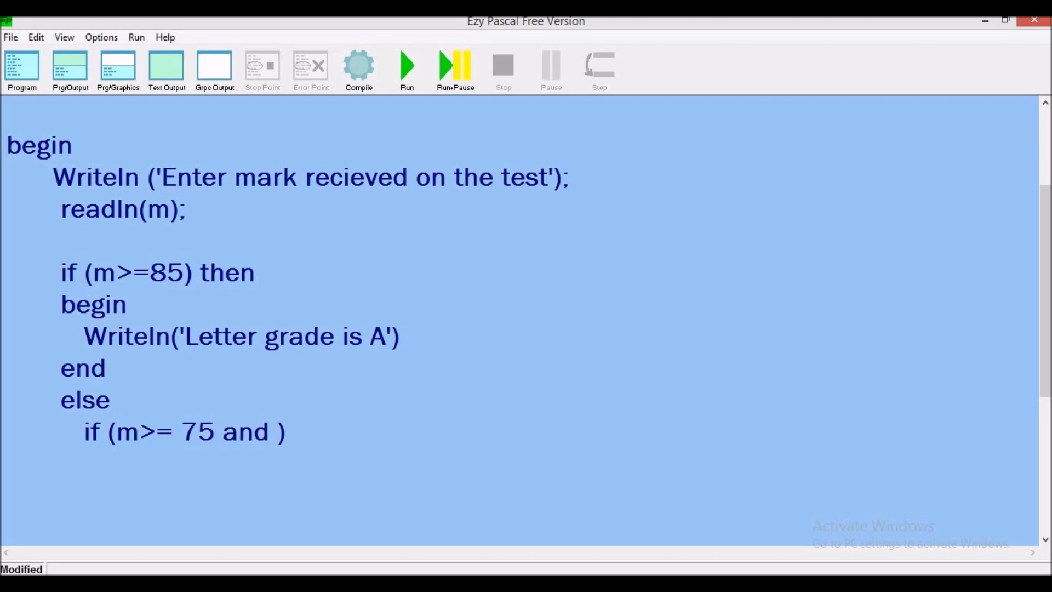
pyautogui.write('<')
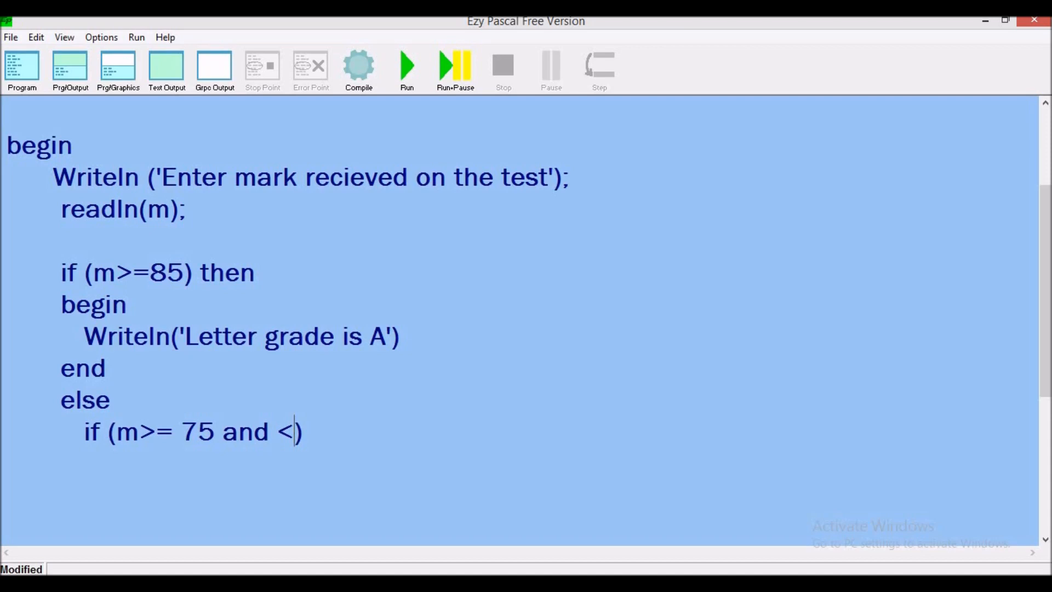
pyautogui.write('85')
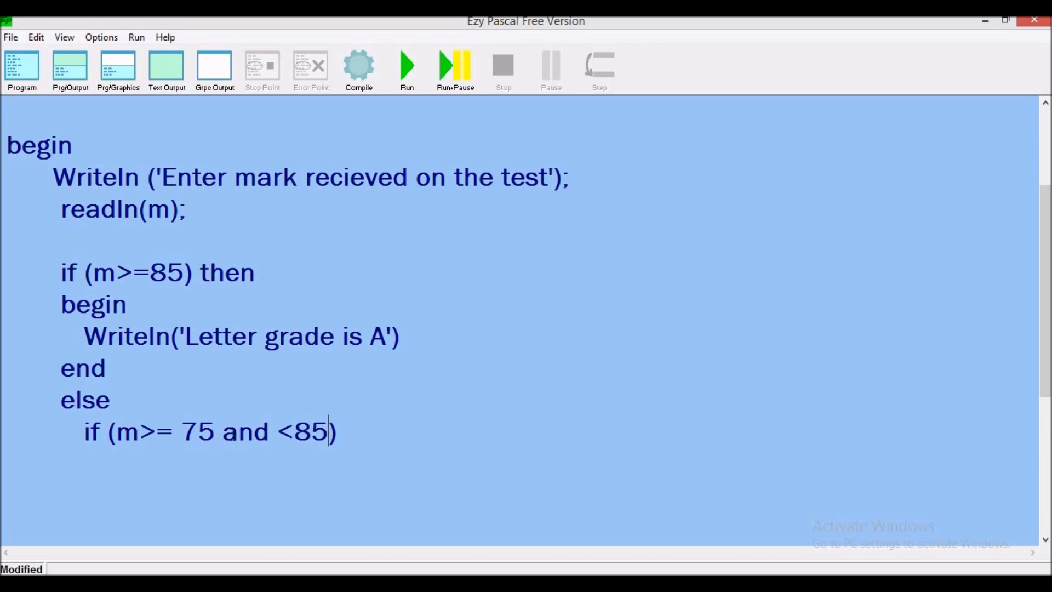
pyautogui.click(219, 431)
pyautogui.write(')')
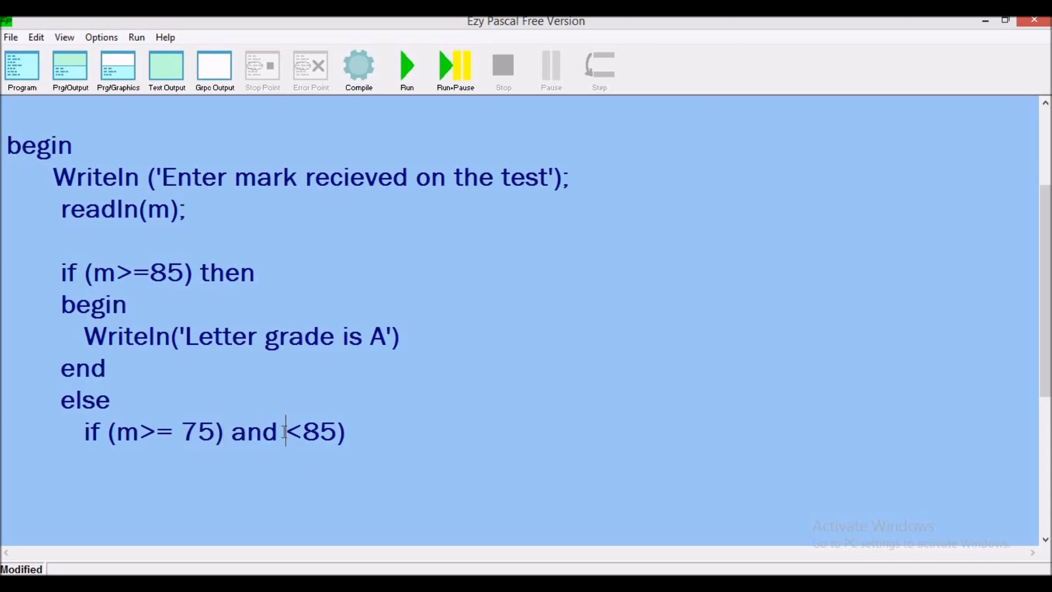
pyautogui.write('(m')
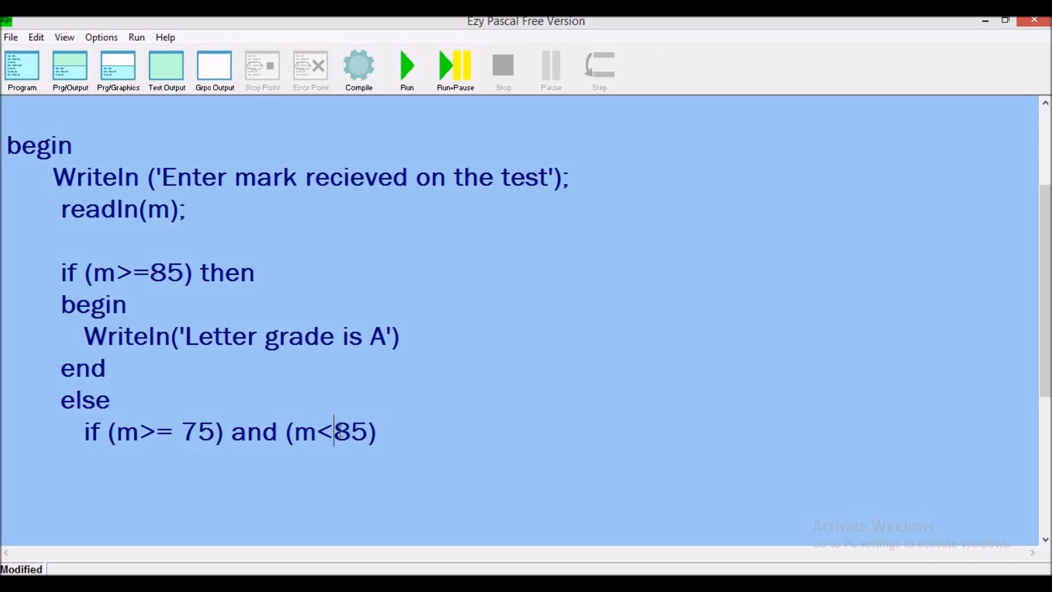
pyautogui.write('els')
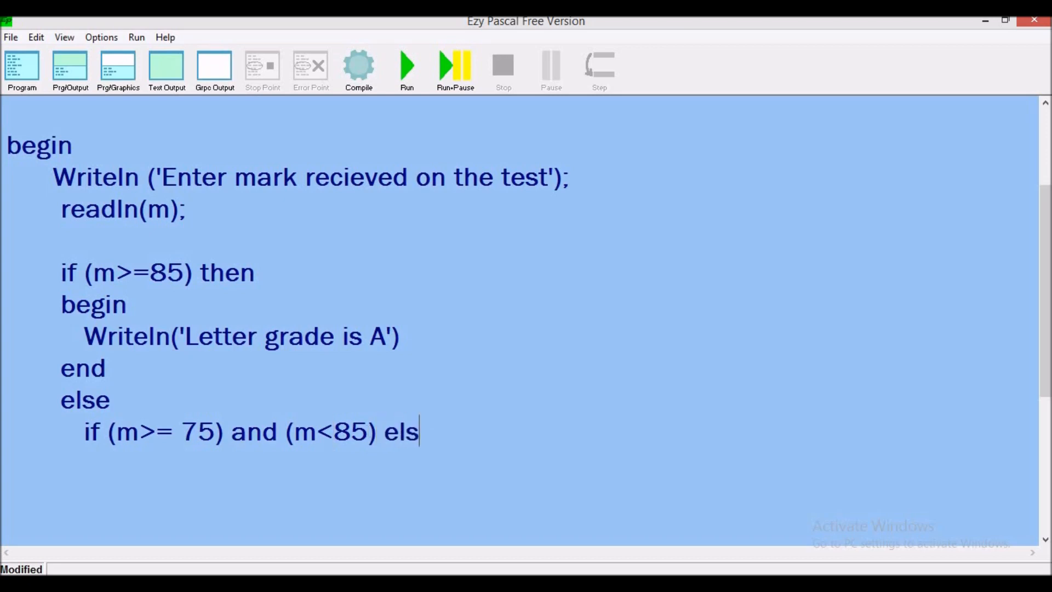
# Step: Remove the stray partial else and finish the second condition with then
pyautogui.press('BackSpace')
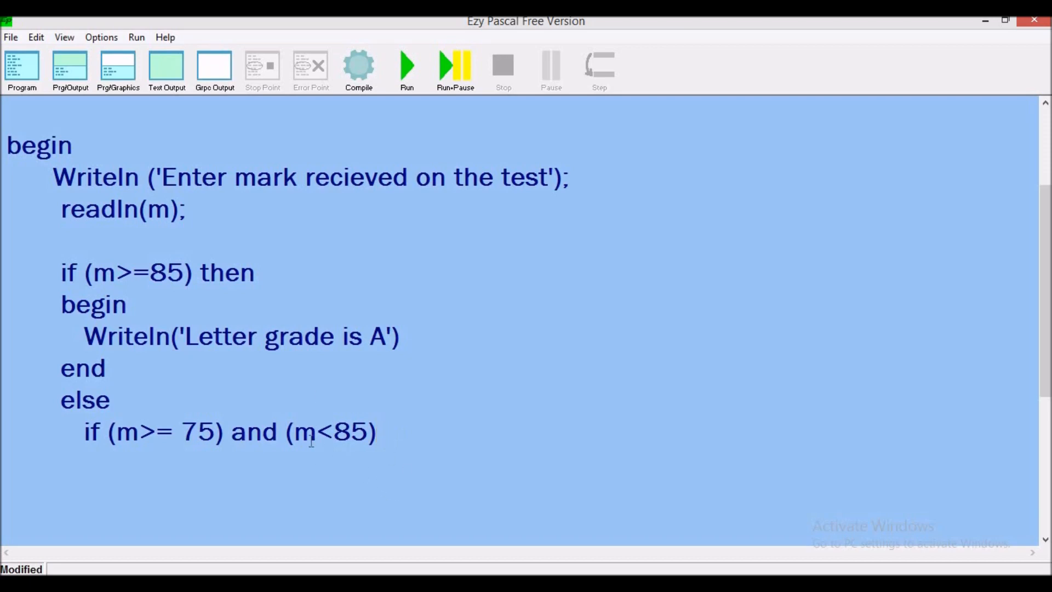
pyautogui.moveTo(299, 443)
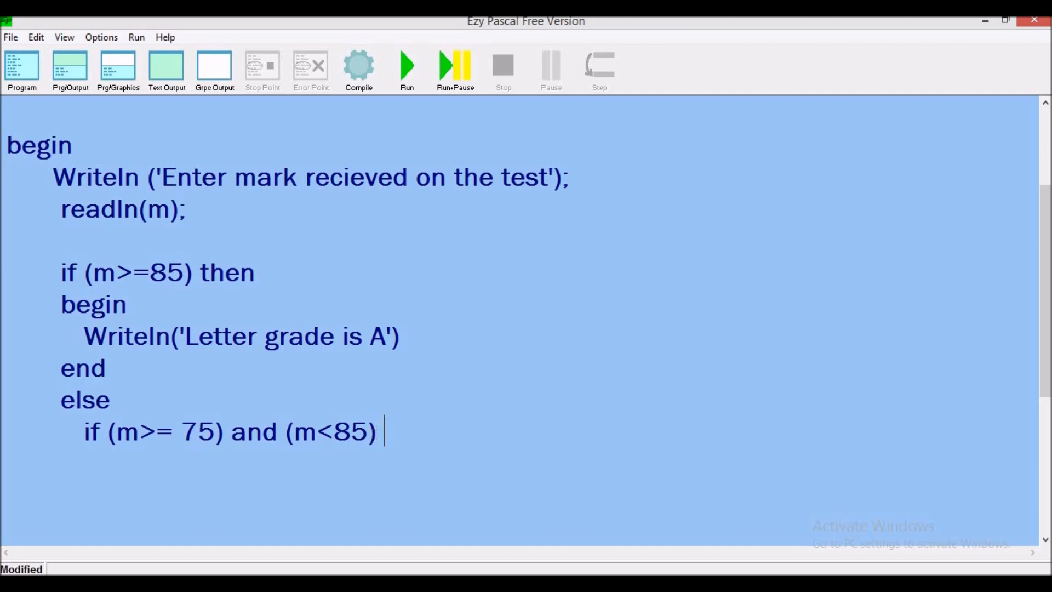
pyautogui.write('the')
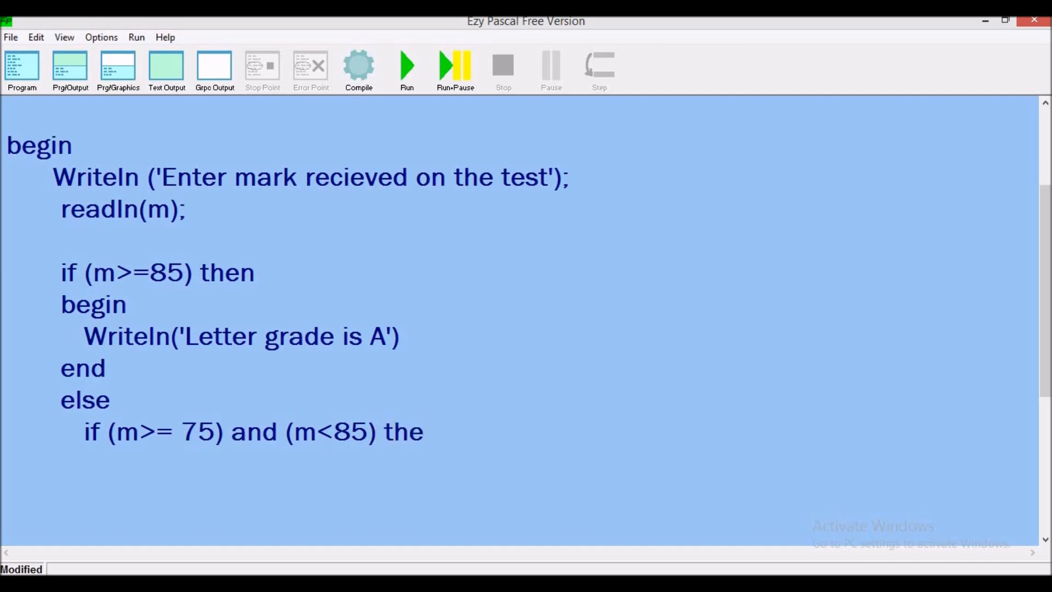
pyautogui.write('n')
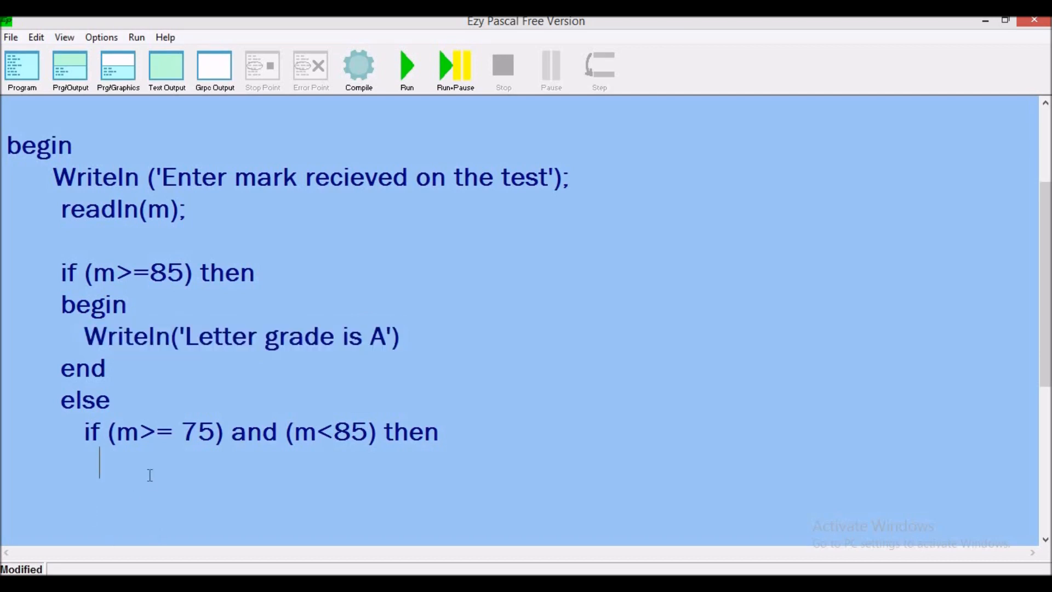
# Step: Print 'Letter grade is B' under the second condition, adding semicolons to both grade lines
pyautogui.write("Writeln('Letter grade is A')")
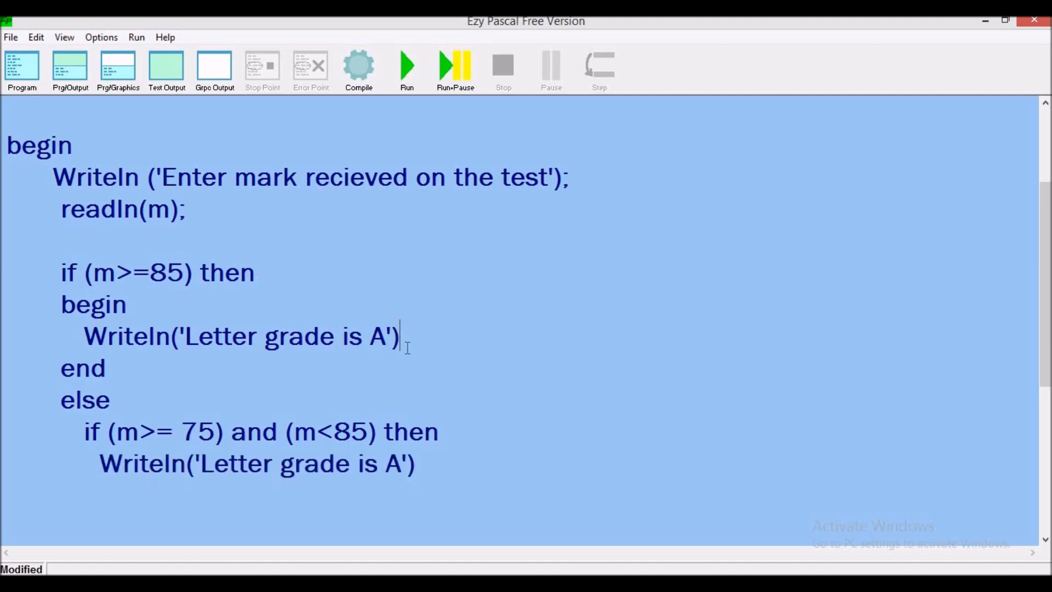
pyautogui.write(';')
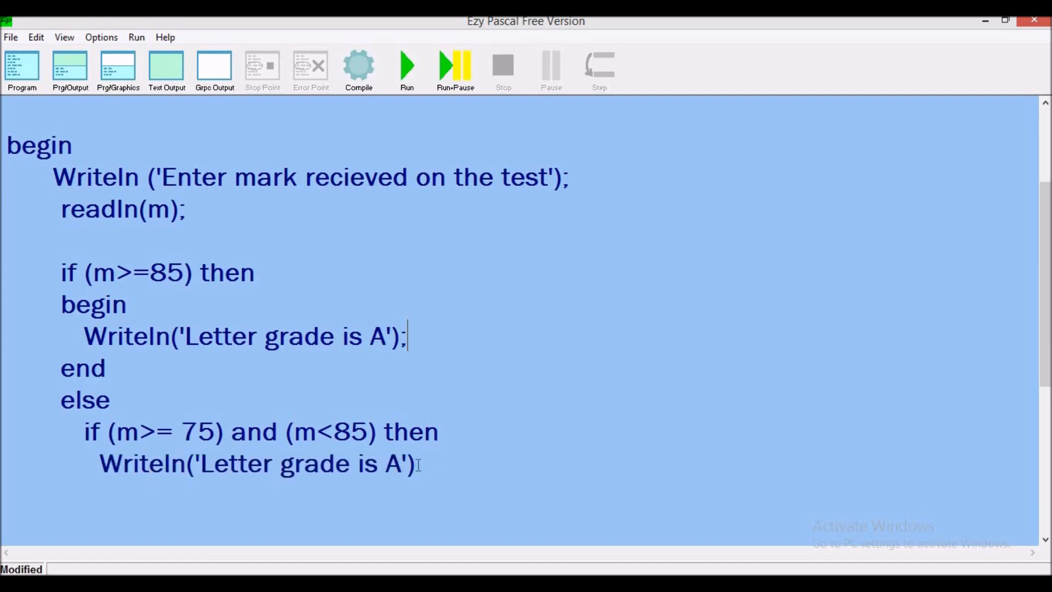
pyautogui.write(';')
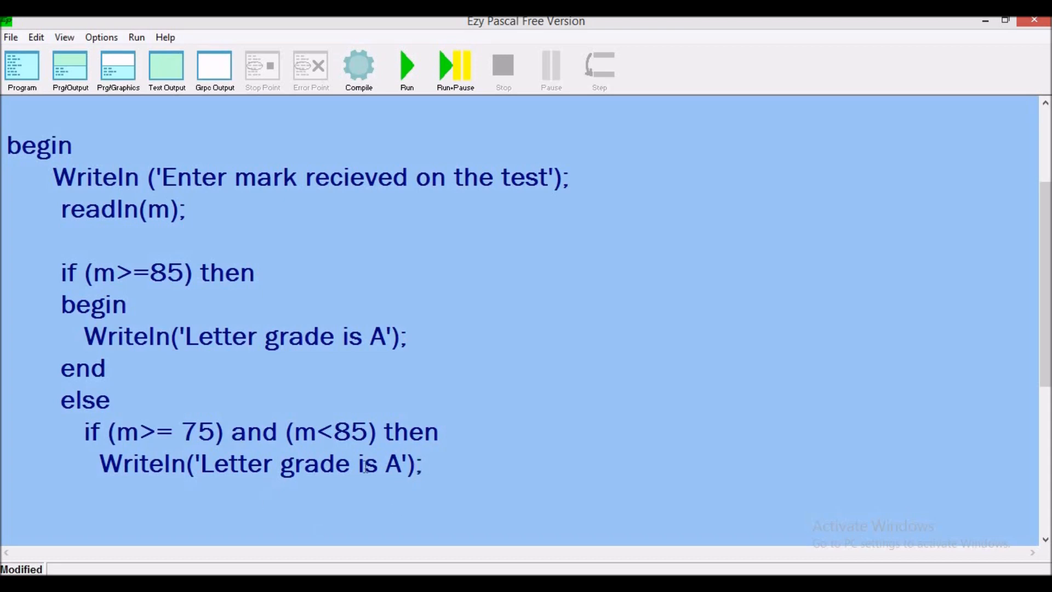
pyautogui.press('Backspace')
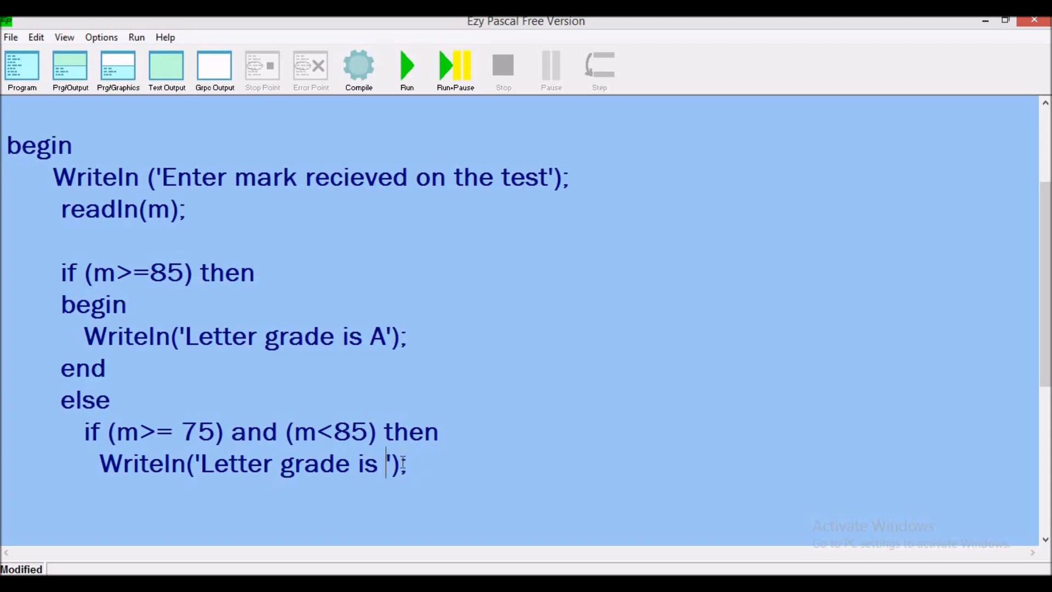
pyautogui.write('B')
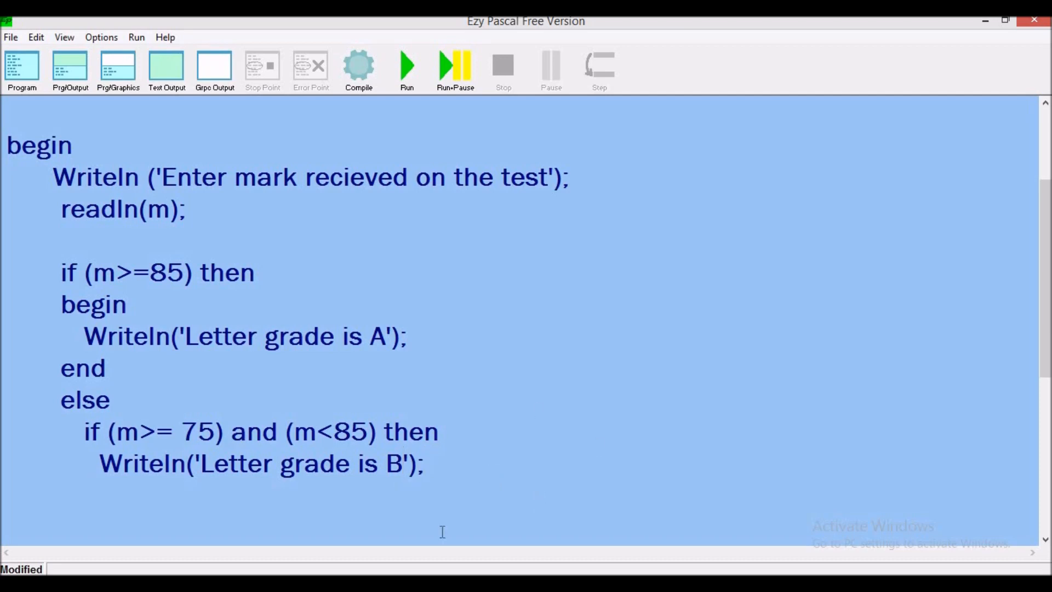
pyautogui.moveTo(296, 448)
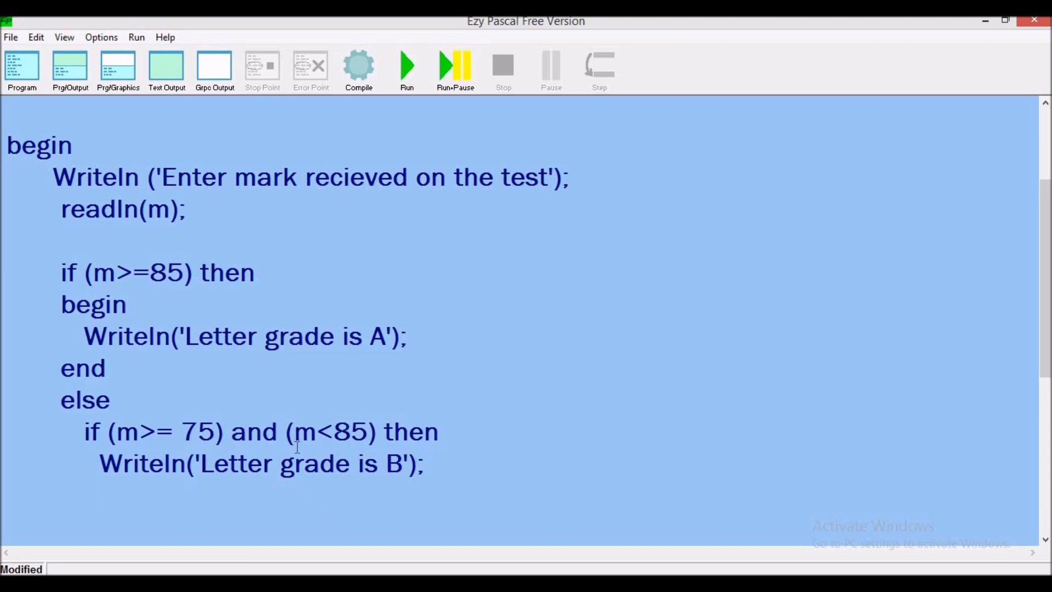
pyautogui.click(440, 432)
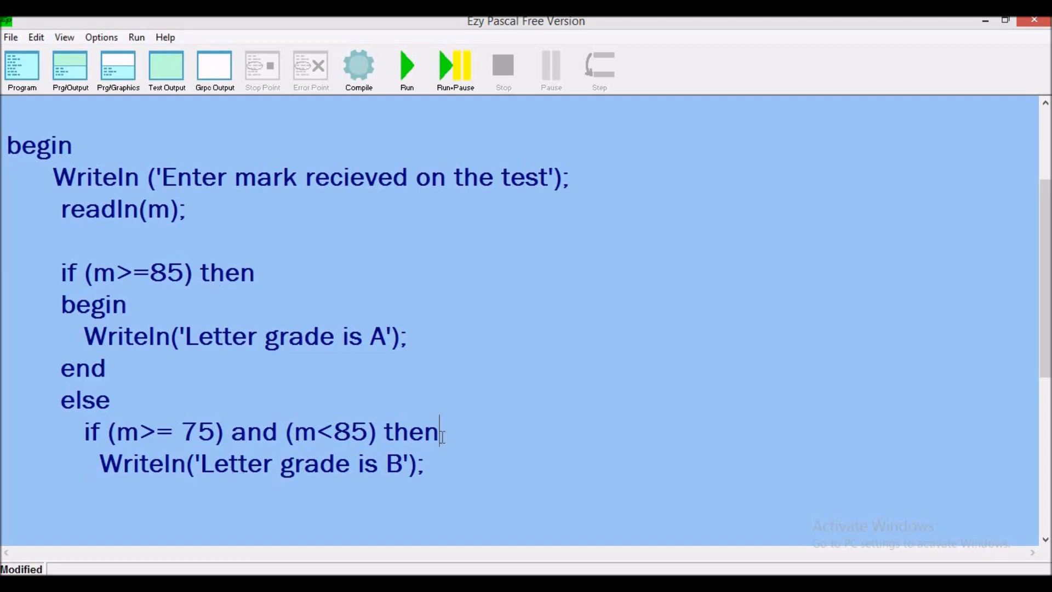
# Step: Enclose the grade B Writeln in begin…end and start an else below it
pyautogui.write('b')
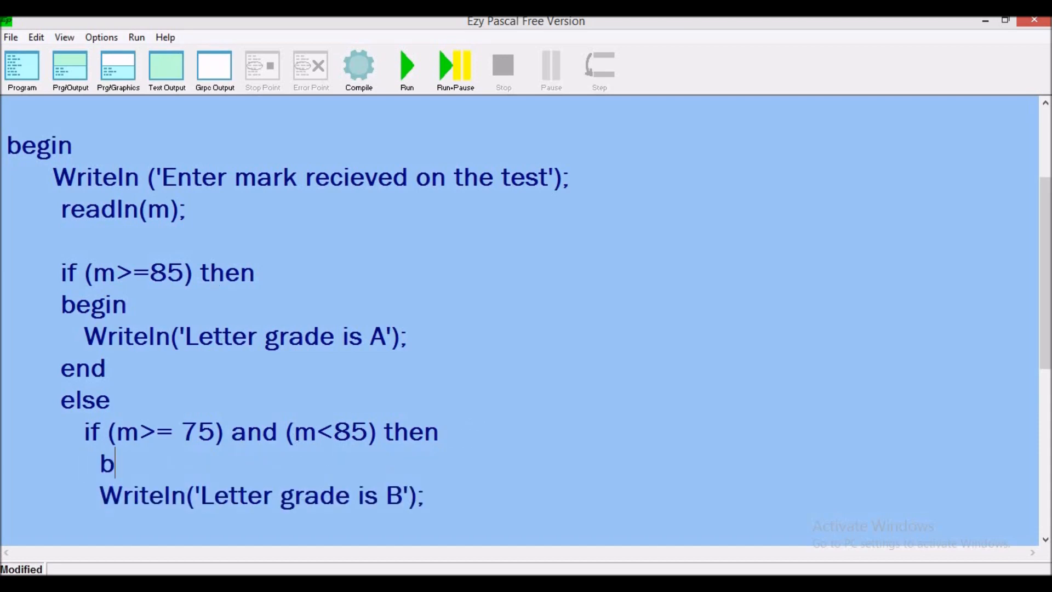
pyautogui.write('egin')
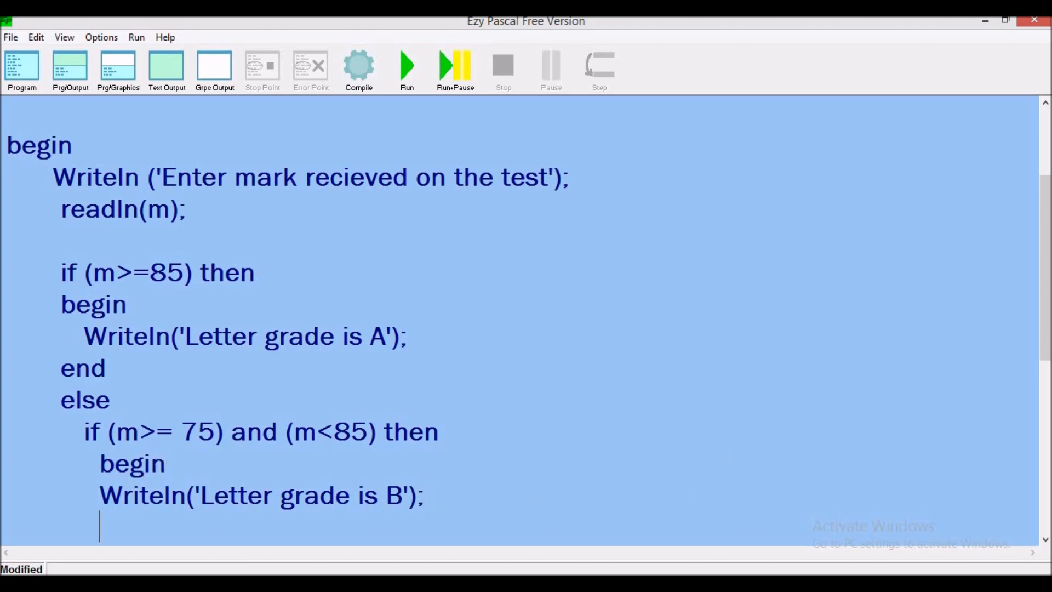
pyautogui.write('end')
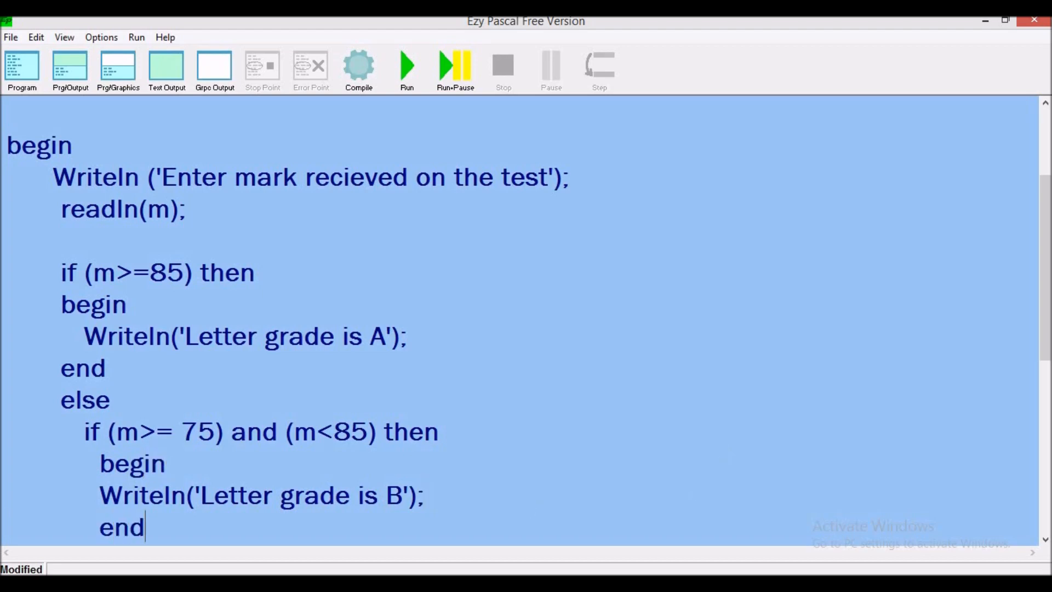
pyautogui.press('Return')
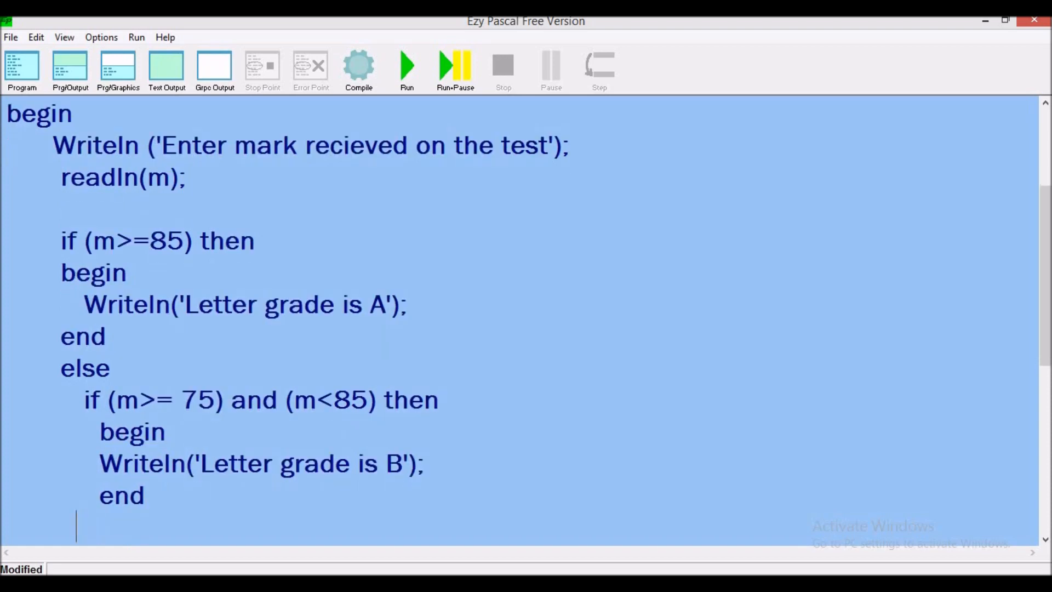
pyautogui.write('else')
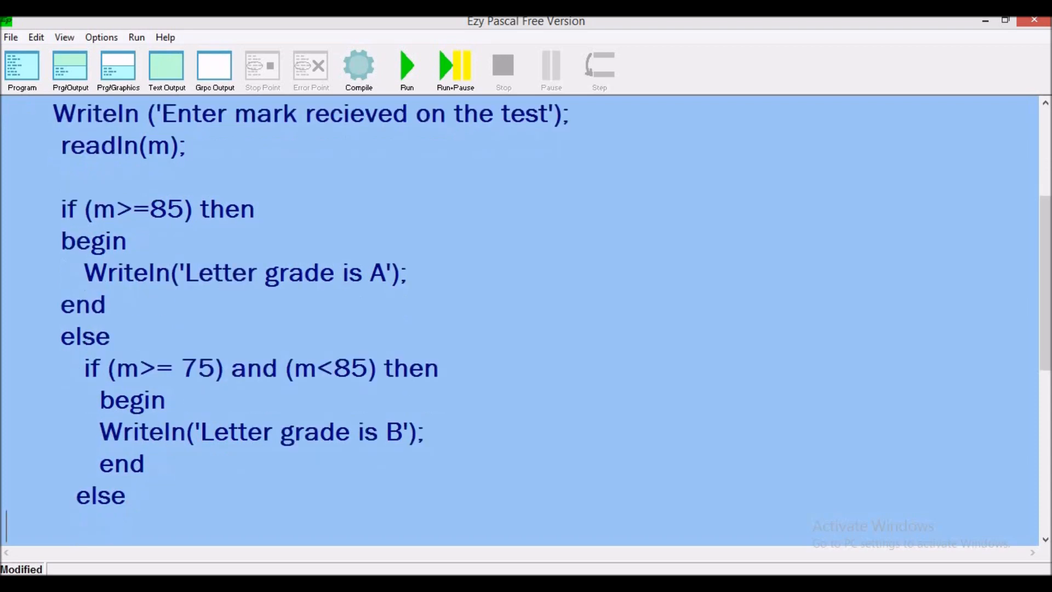
# Step: Type the third condition if (m>=65) and (m>75) then
pyautogui.write('i')
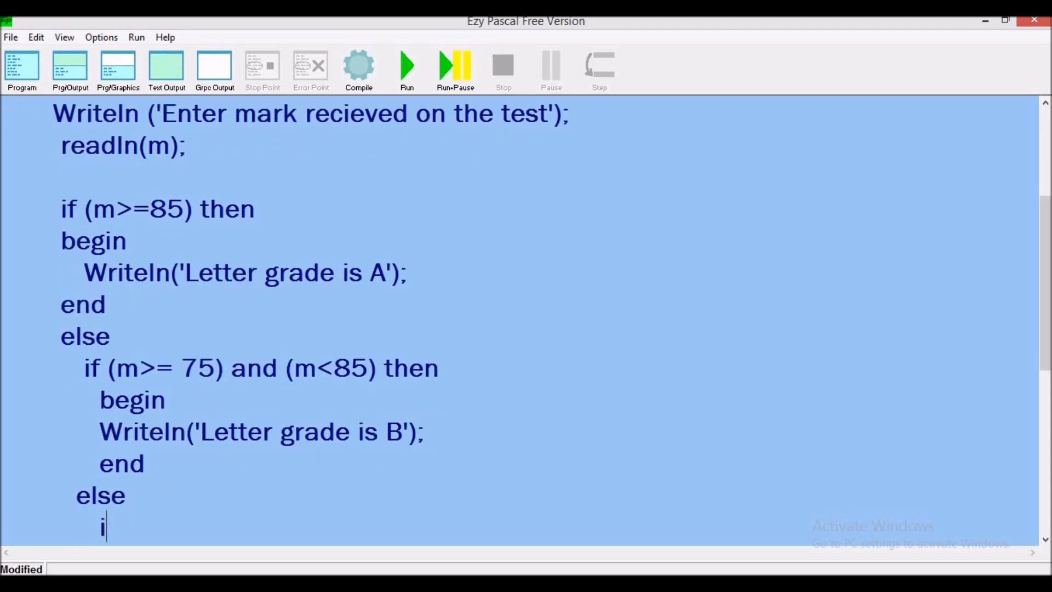
pyautogui.write('f')
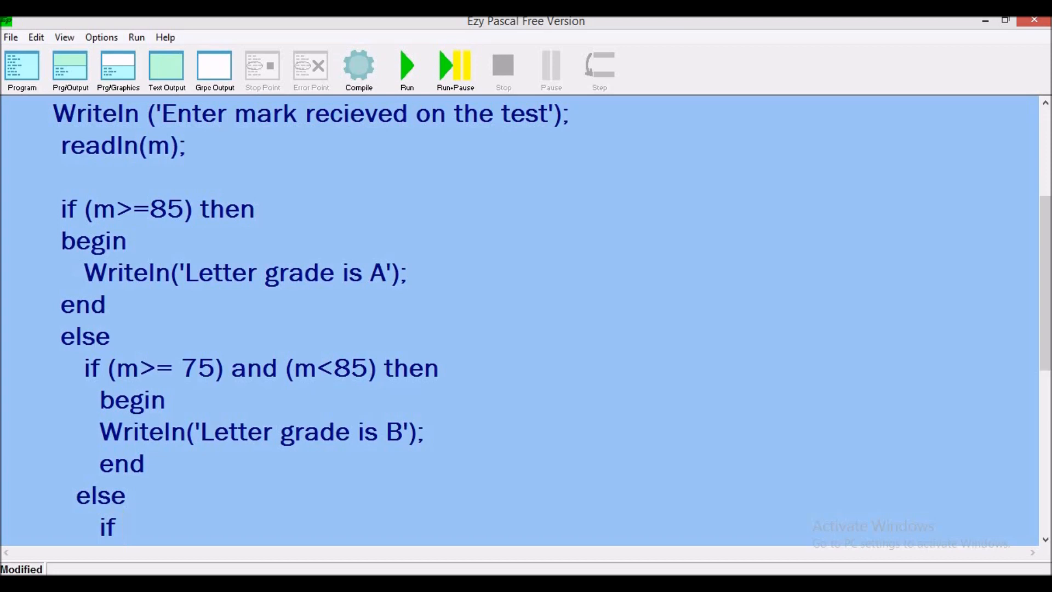
pyautogui.write('(')
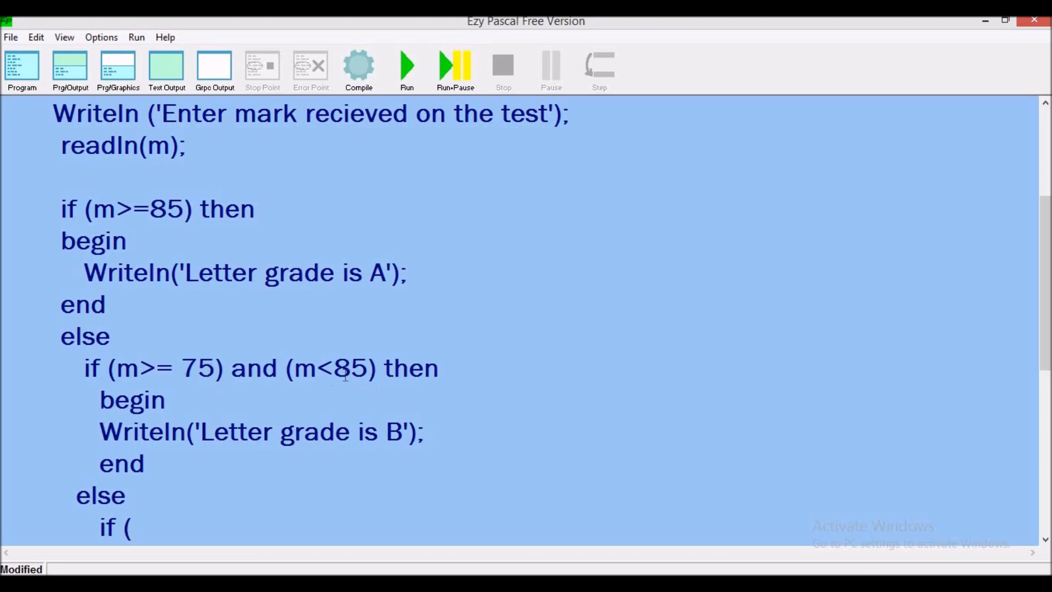
pyautogui.moveTo(129, 565)
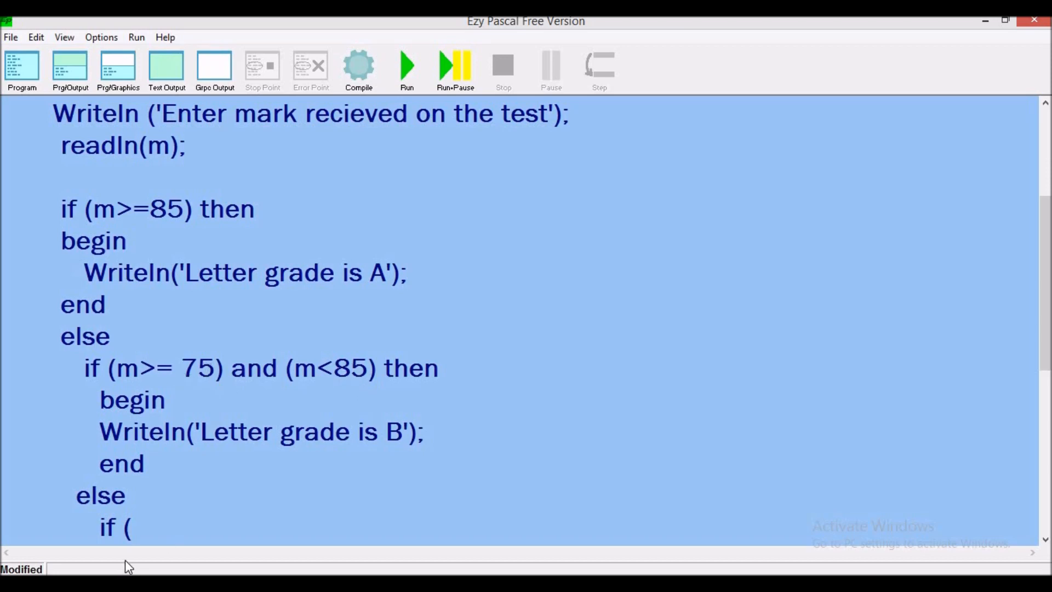
pyautogui.write('m')
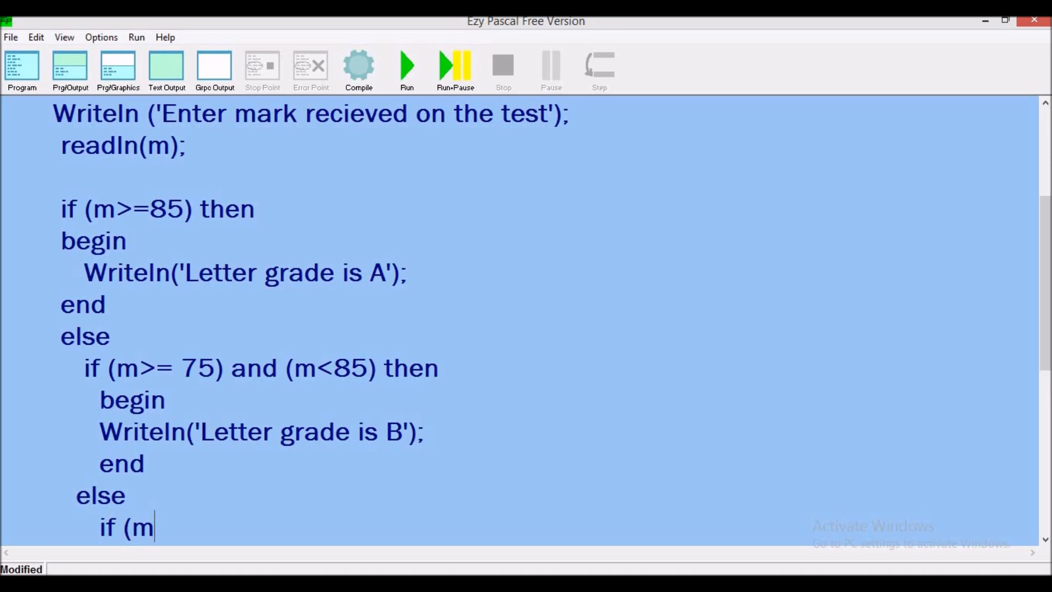
pyautogui.write('>=6')
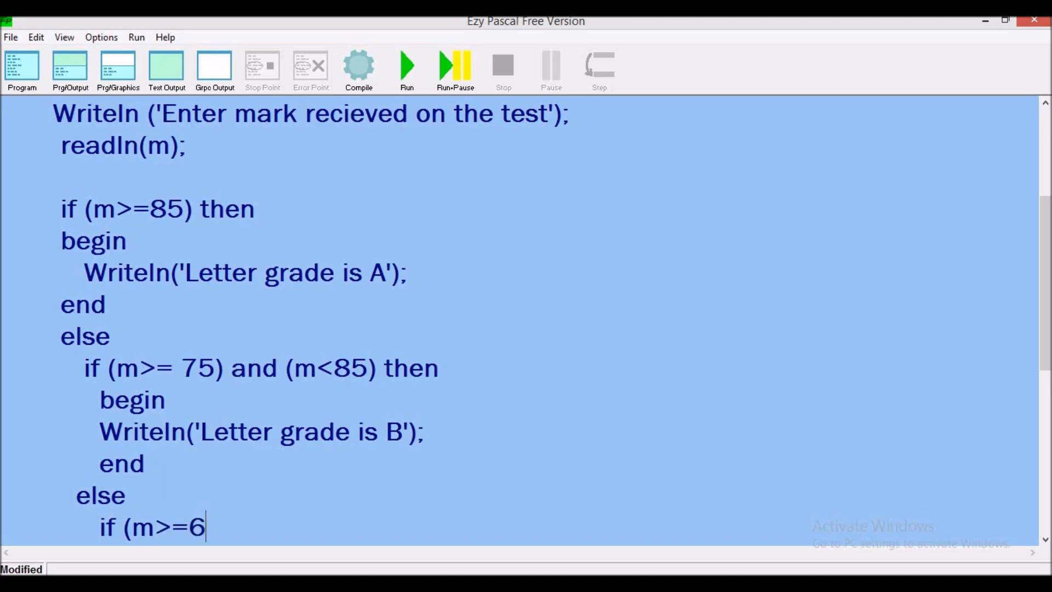
pyautogui.write('5)')
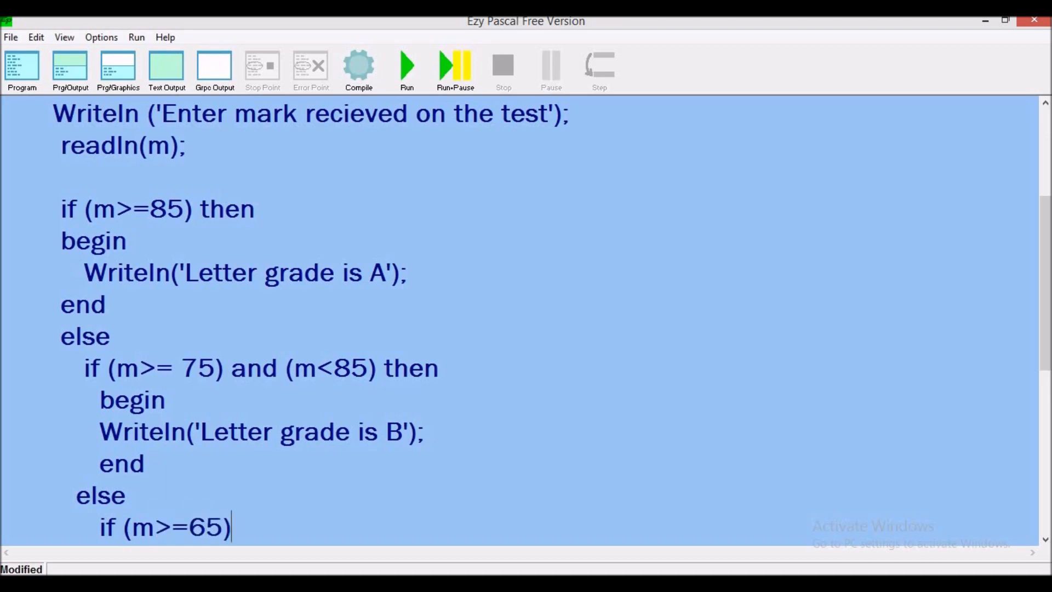
pyautogui.write('an')
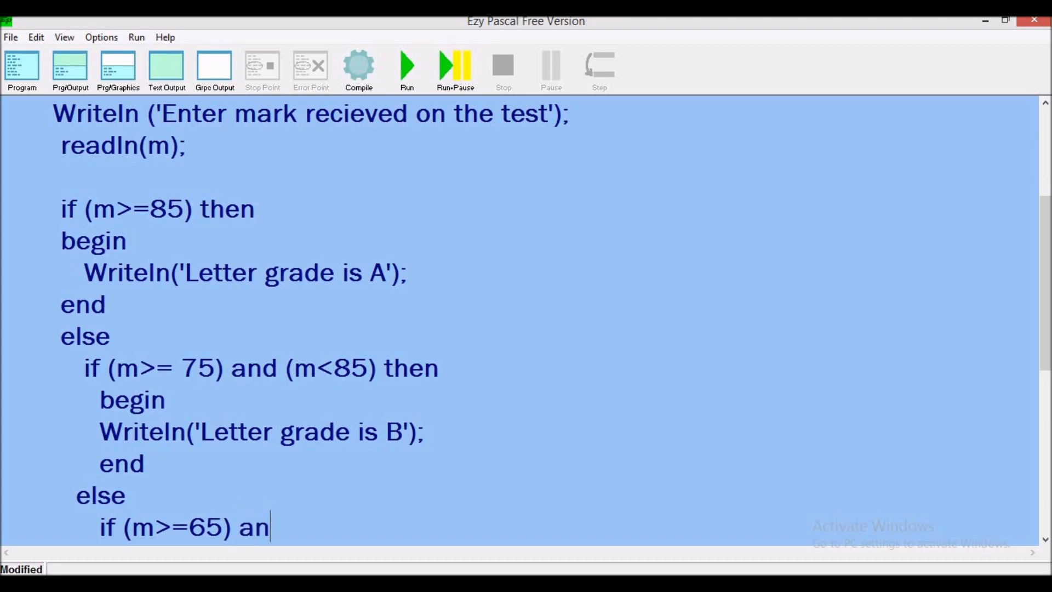
pyautogui.write('d (')
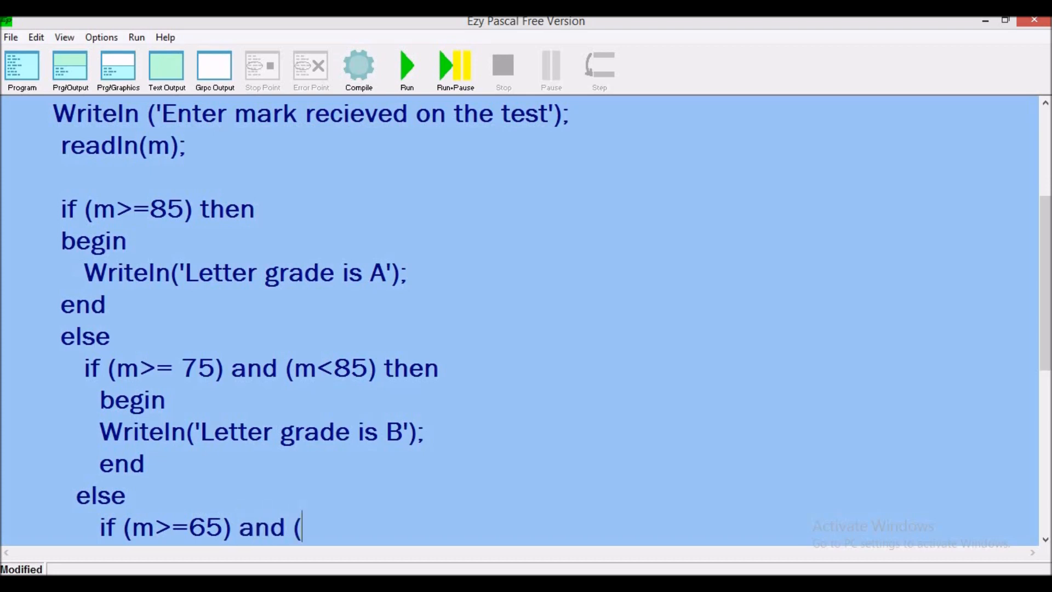
pyautogui.write('m)')
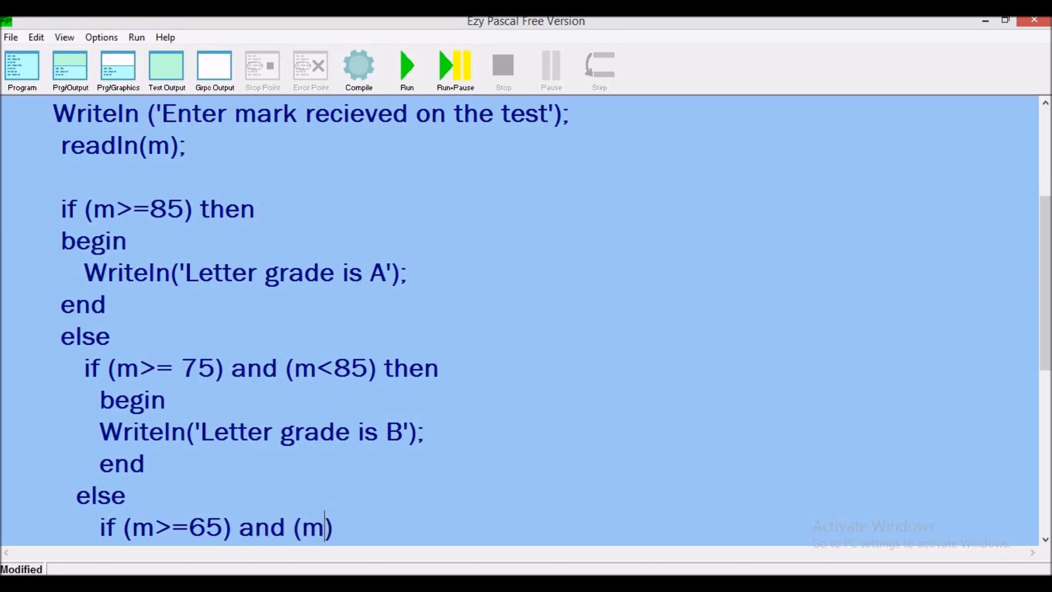
pyautogui.write('>')
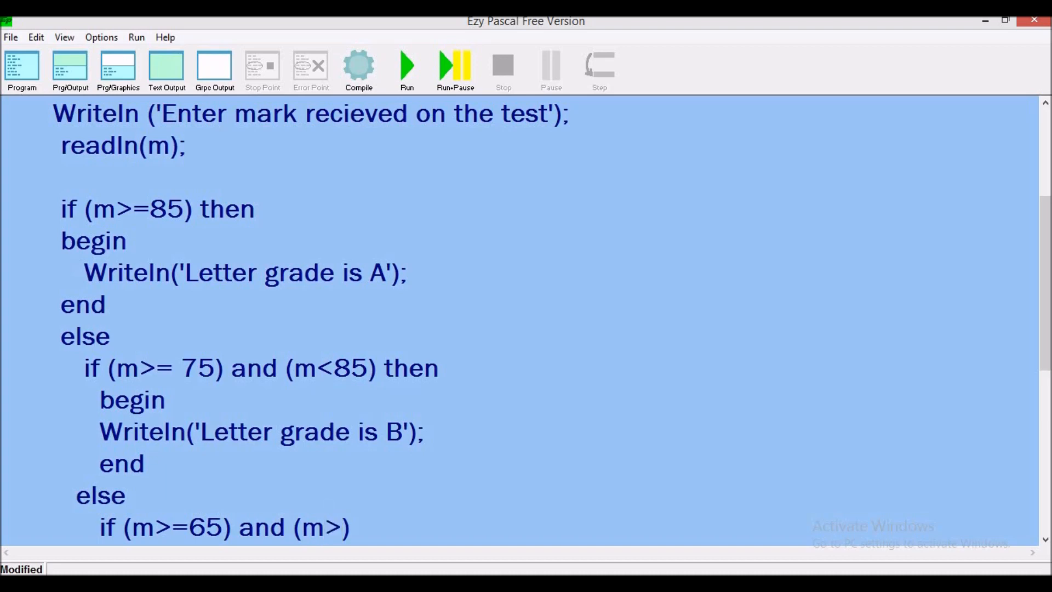
pyautogui.write('75')
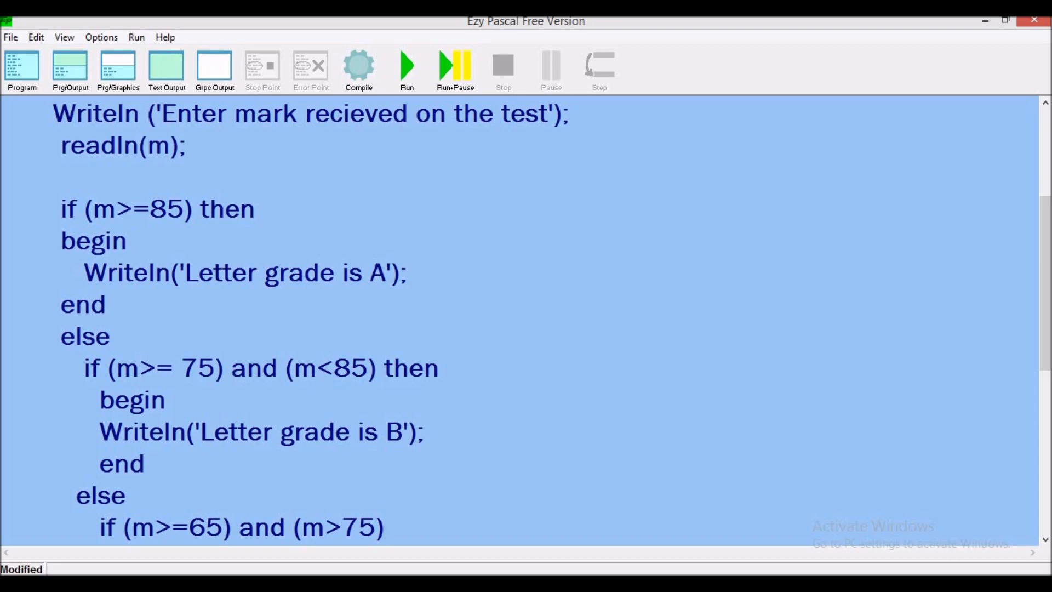
pyautogui.write('then')
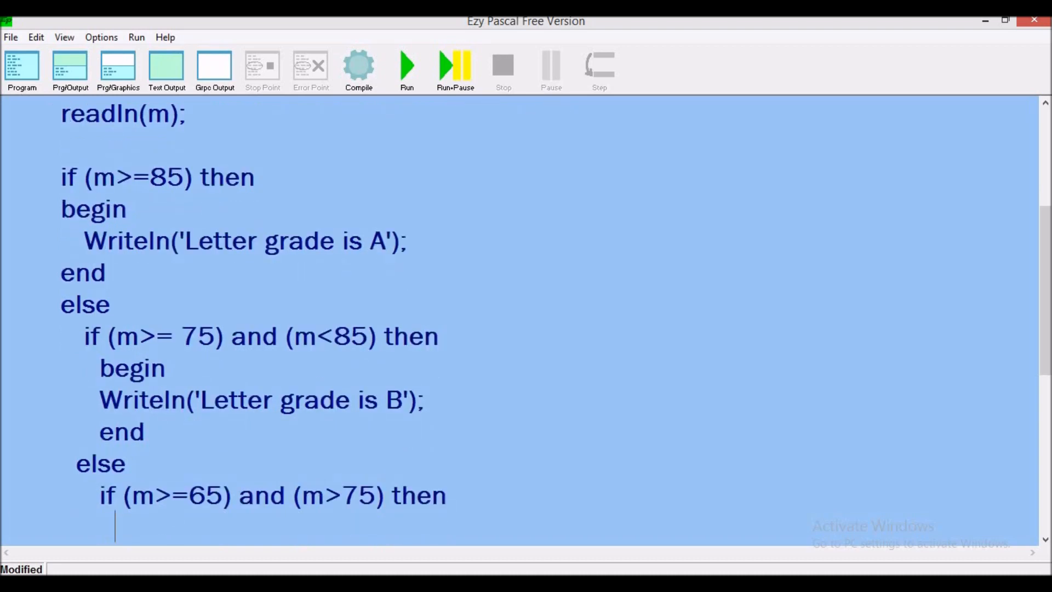
# Step: Add a begin…end block printing 'Letter grade is C'
pyautogui.write('begin')
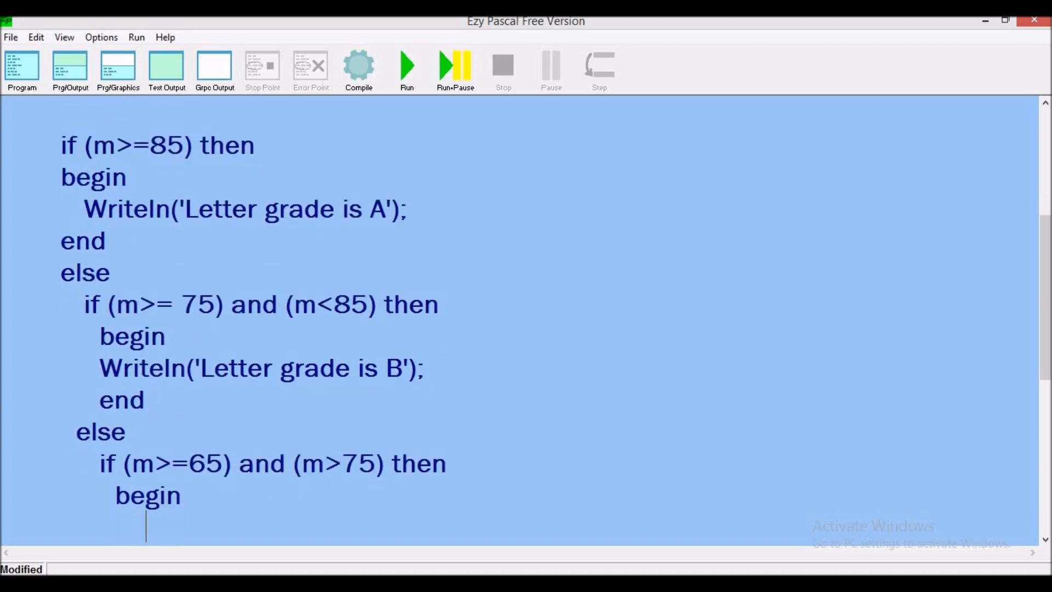
pyautogui.write("Writeln('Letter grade is A')")
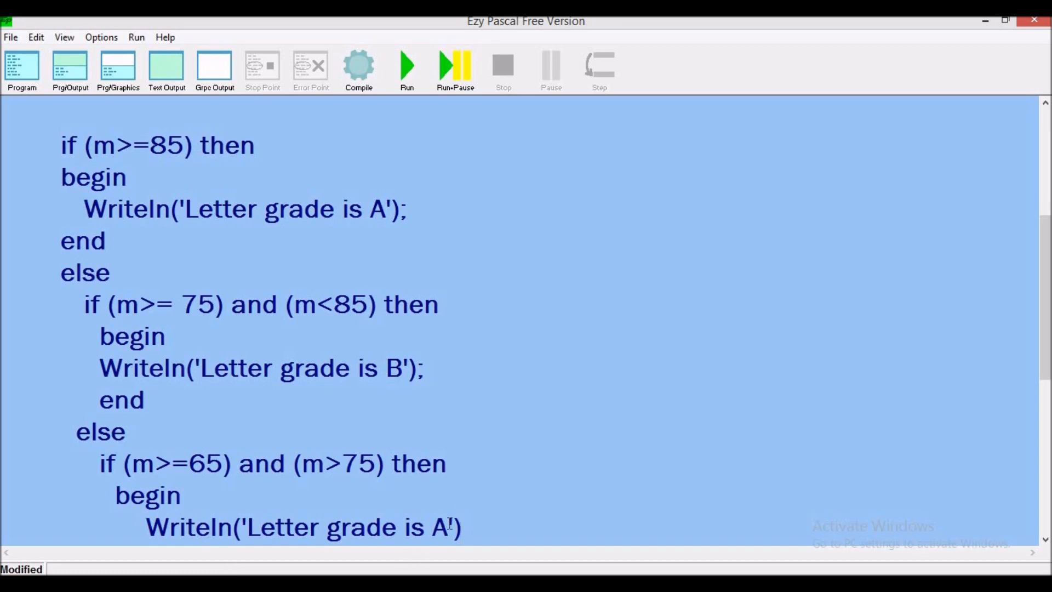
pyautogui.write('C')
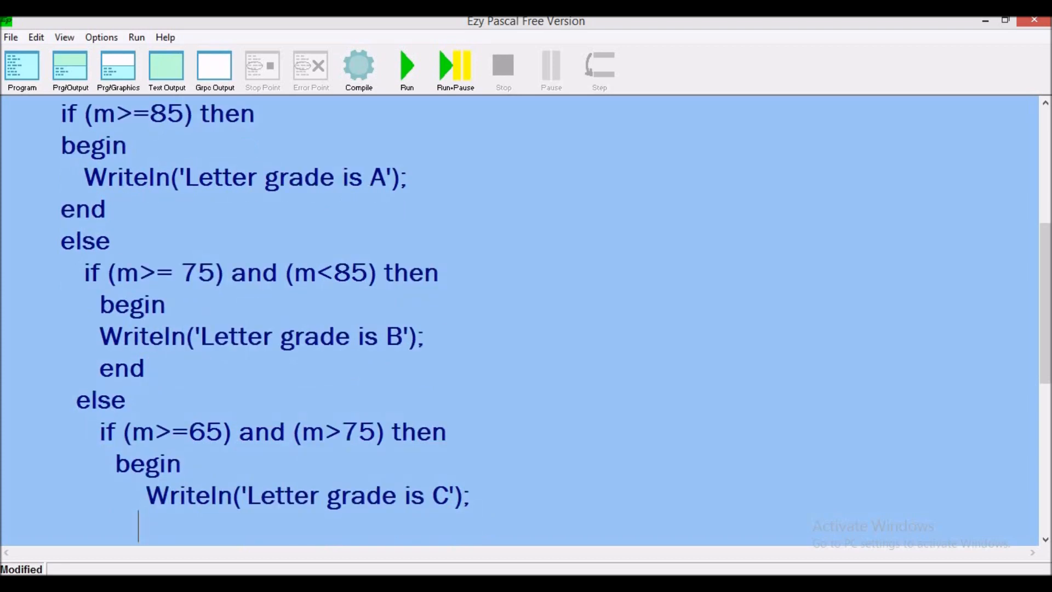
pyautogui.write('end')
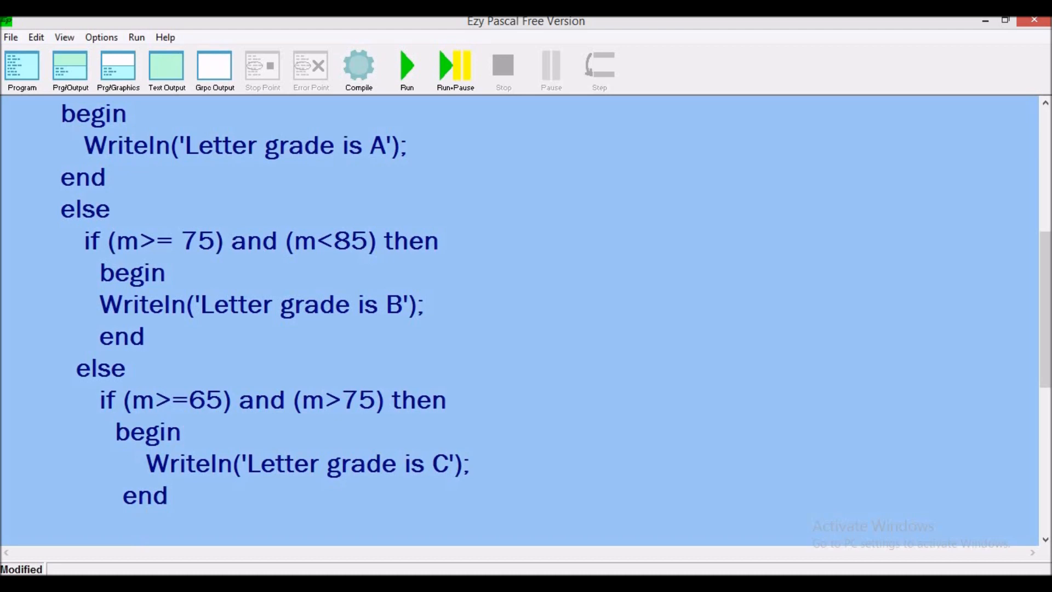
# Step: Type else below the grade C block, discarding the partially typed if (m>= condition
pyautogui.press('Return')
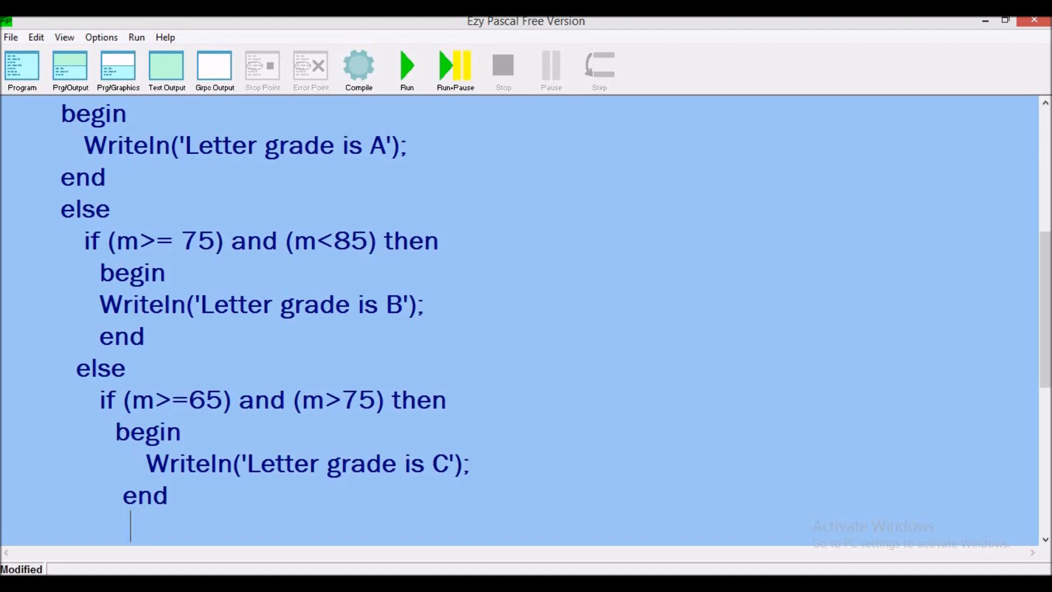
pyautogui.write('else')
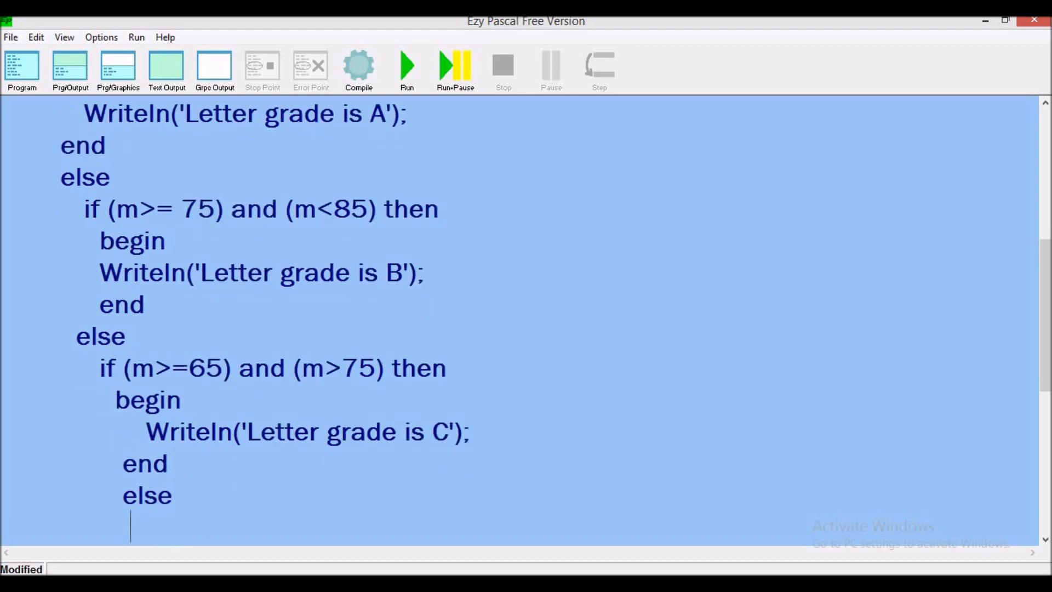
pyautogui.write('if')
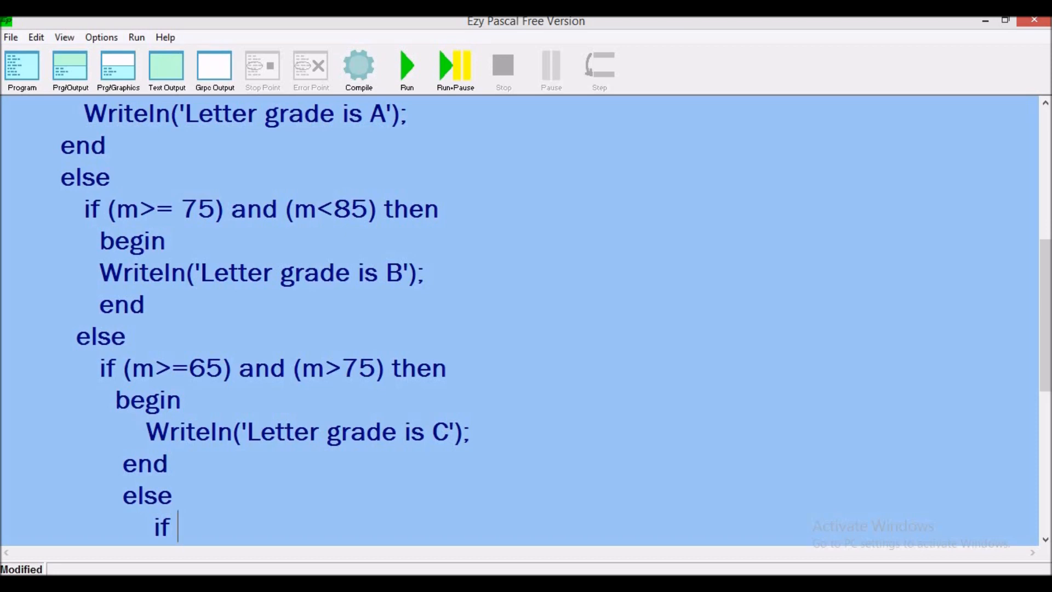
pyautogui.write('(')
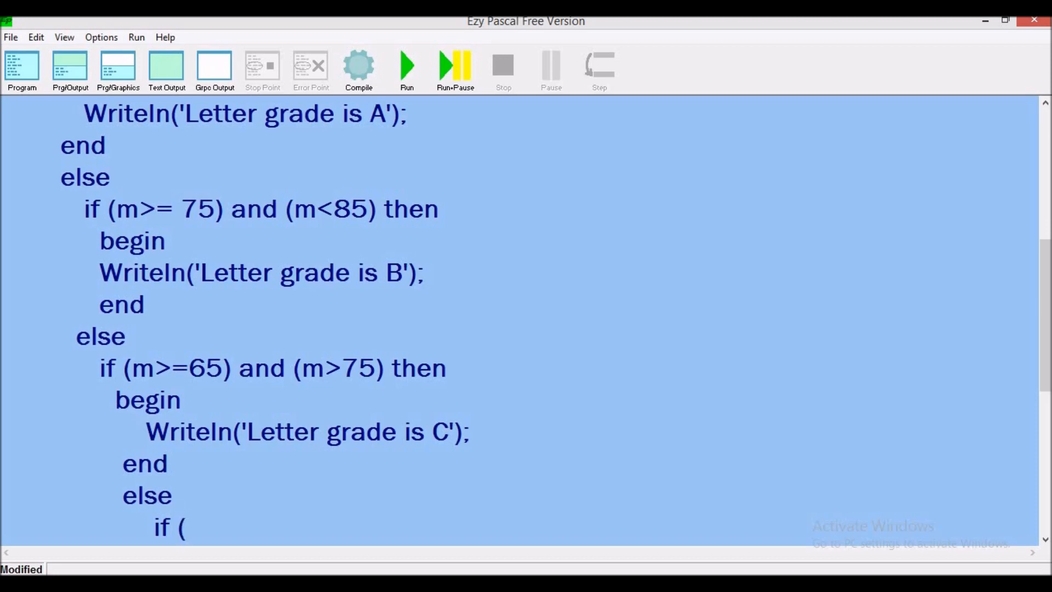
pyautogui.write('m')
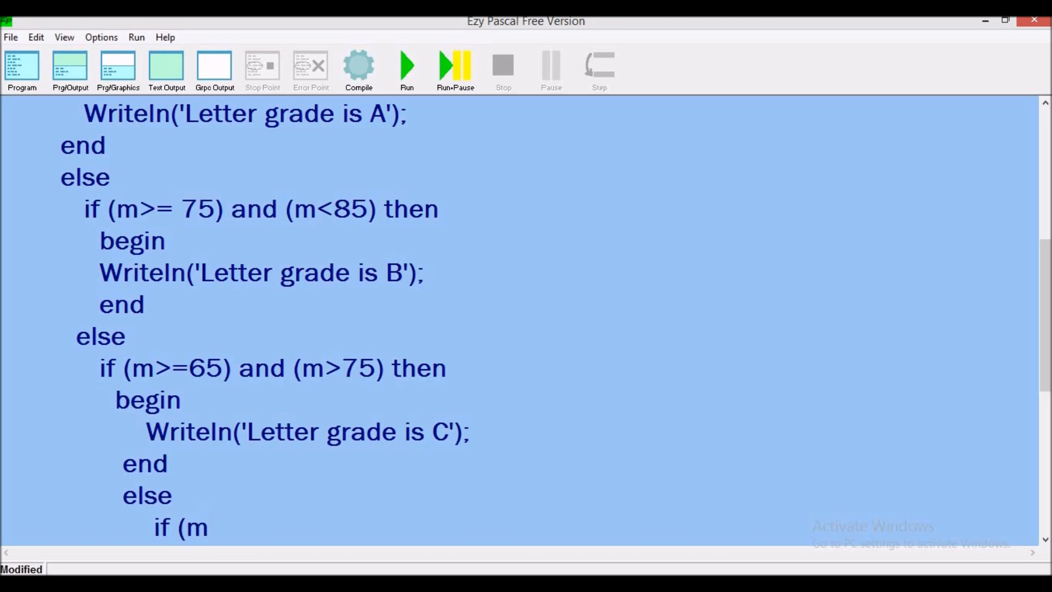
pyautogui.write('>=')
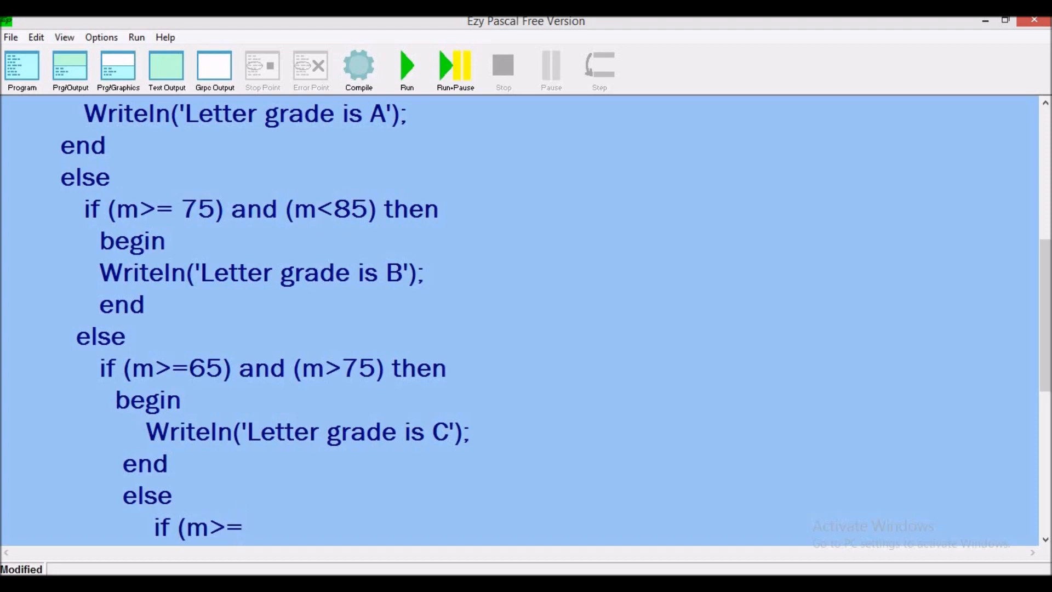
pyautogui.click(243, 527)
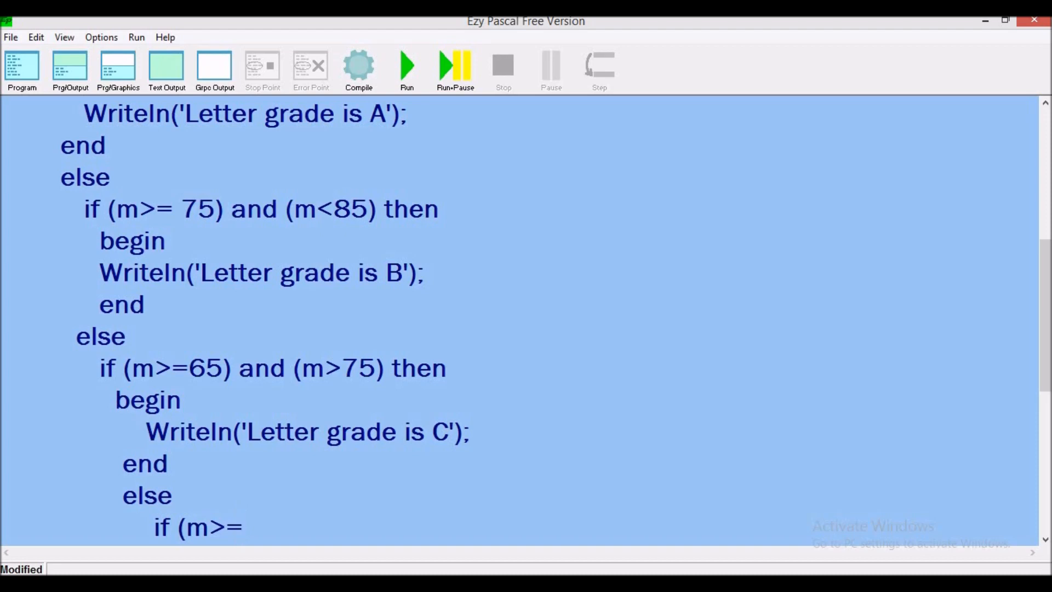
pyautogui.click(243, 526)
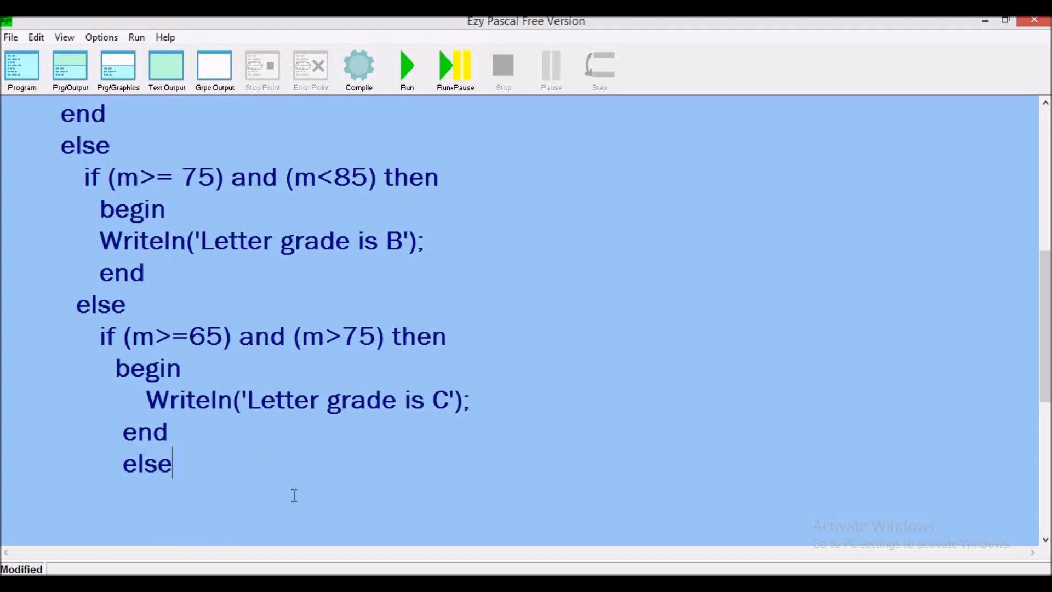
# Step: Start the fourth condition if (m>=55) on a new line under else
pyautogui.press('Return')
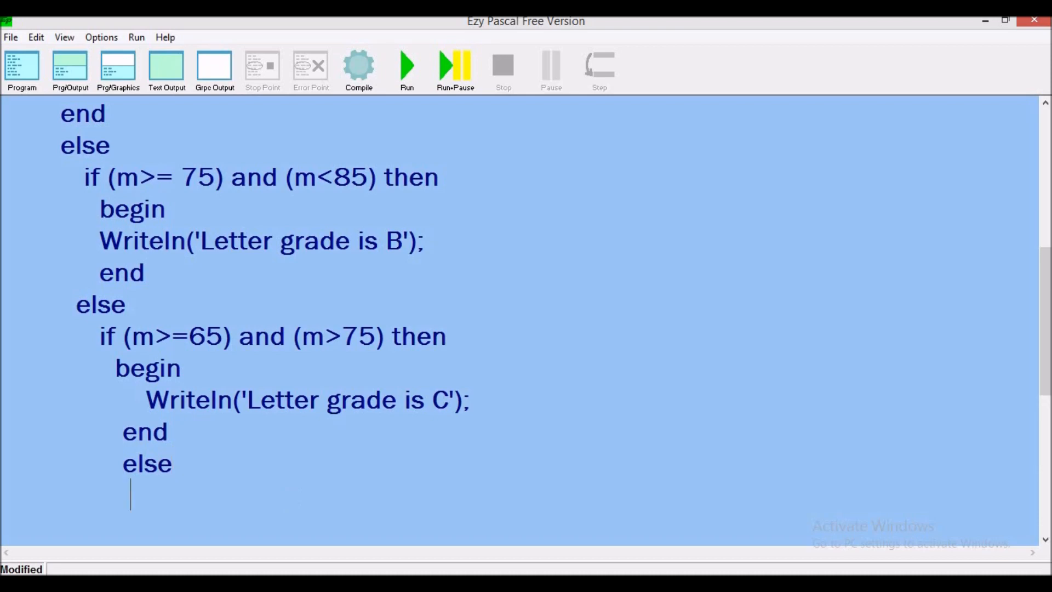
pyautogui.write('if')
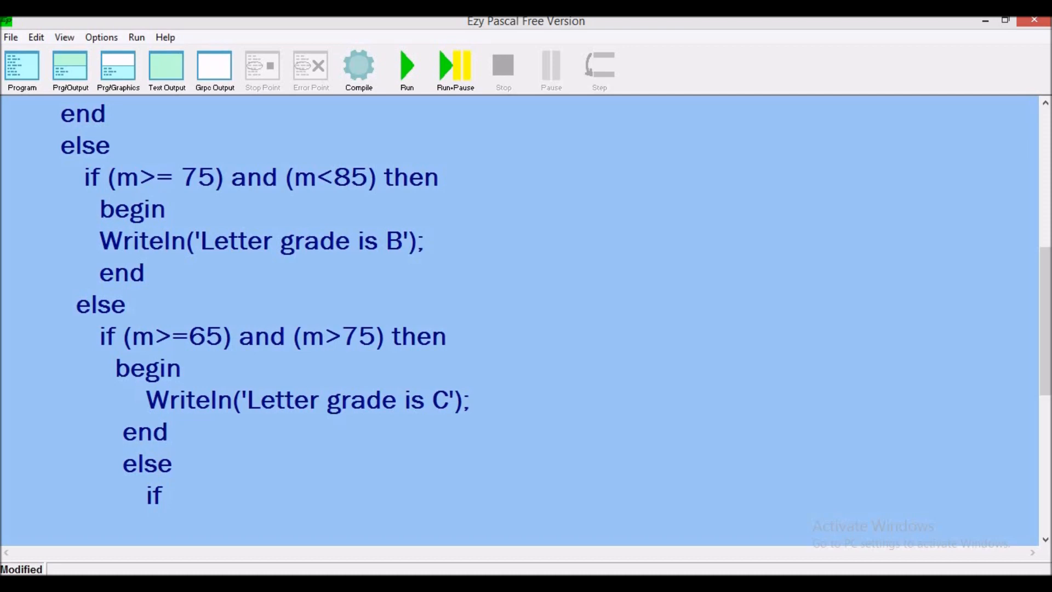
pyautogui.write('()')
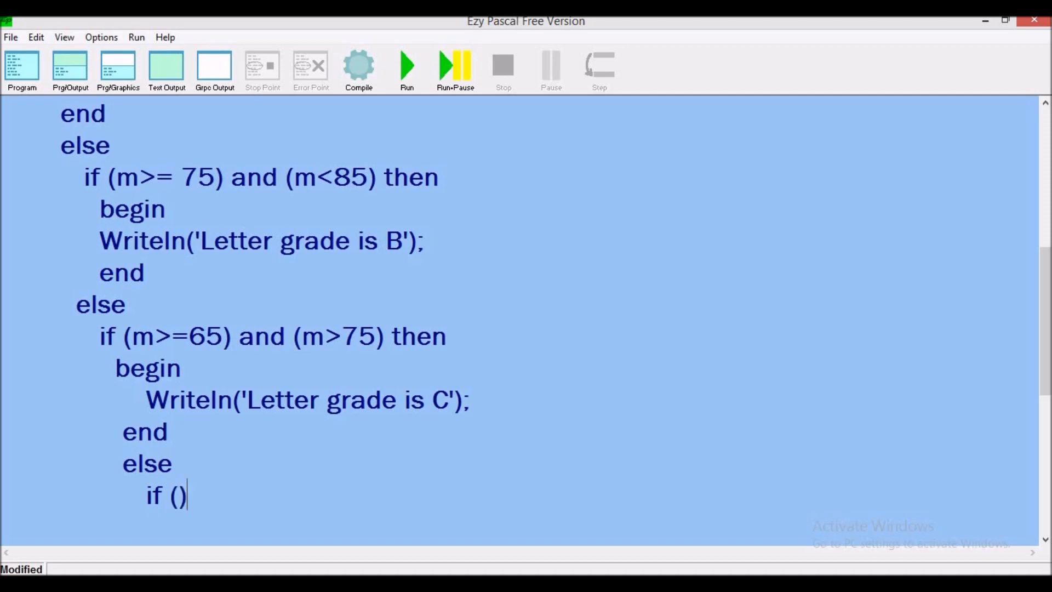
pyautogui.write('m')
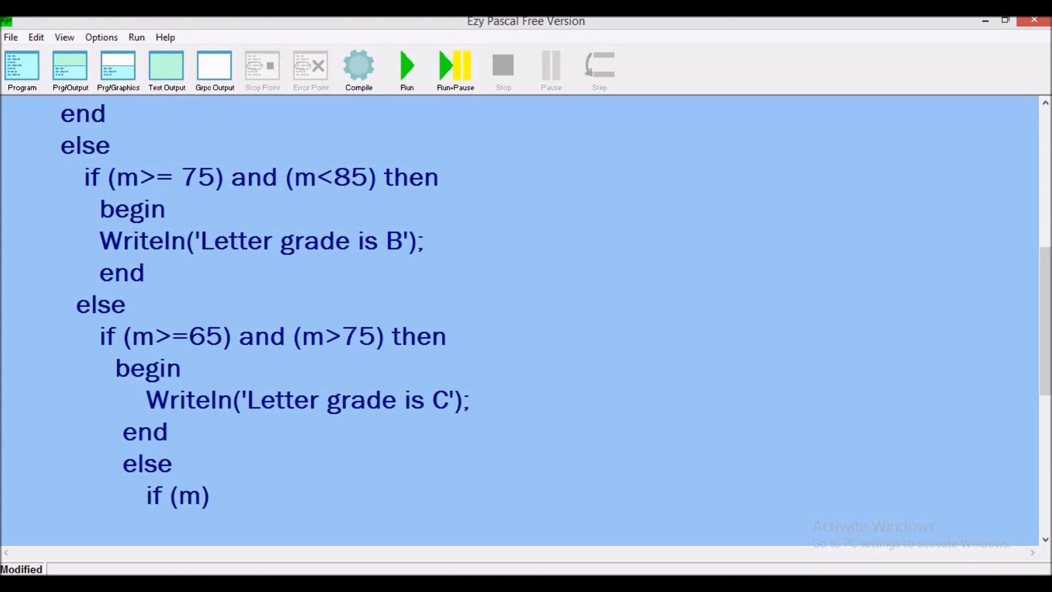
pyautogui.write('>=5')
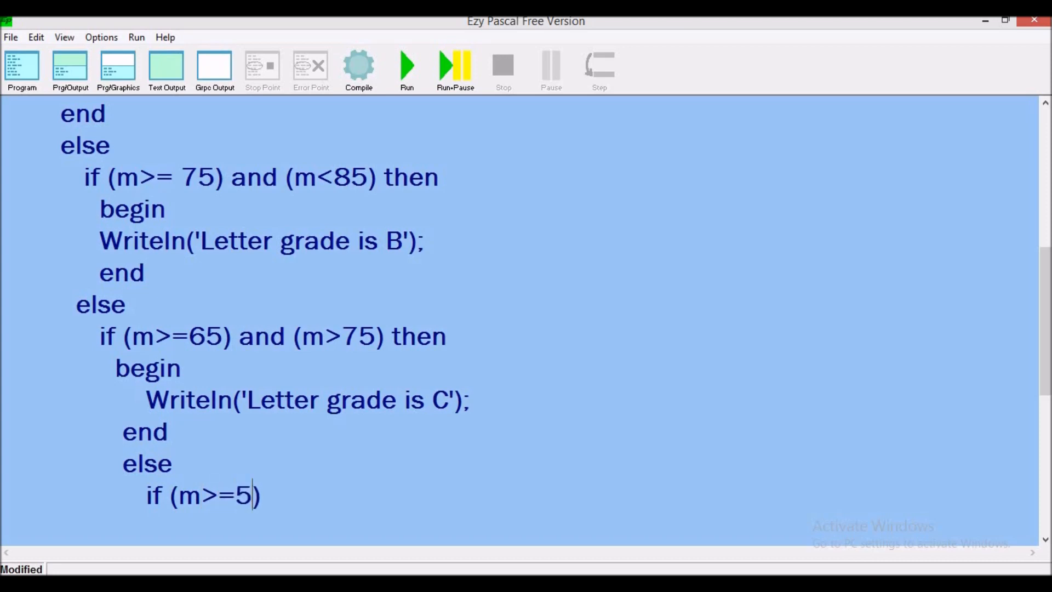
pyautogui.write('5')
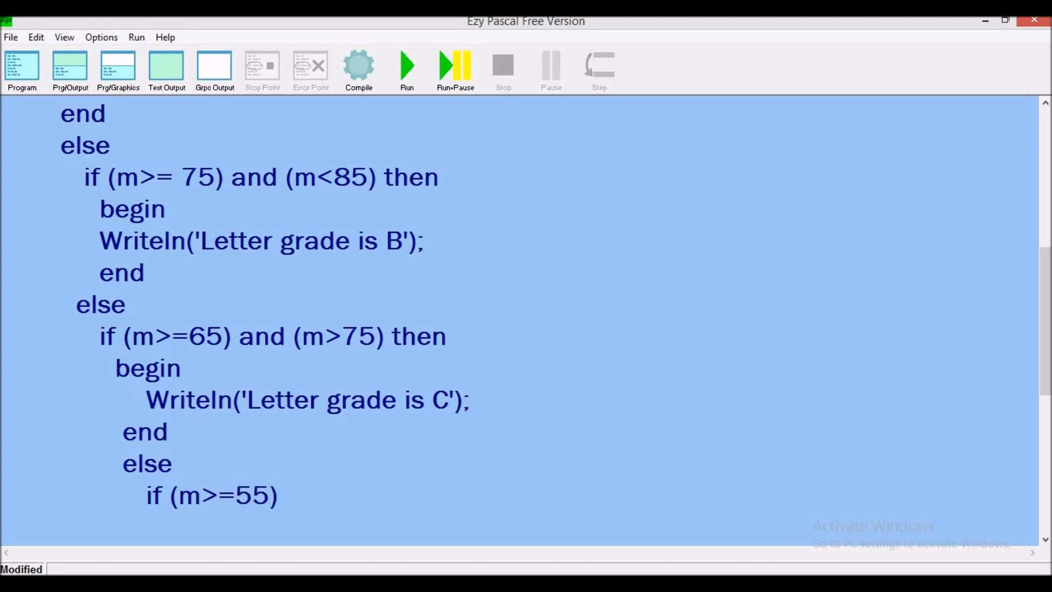
# Step: Complete it with and (m<65) then and print 'Letter grade is D'
pyautogui.write('a')
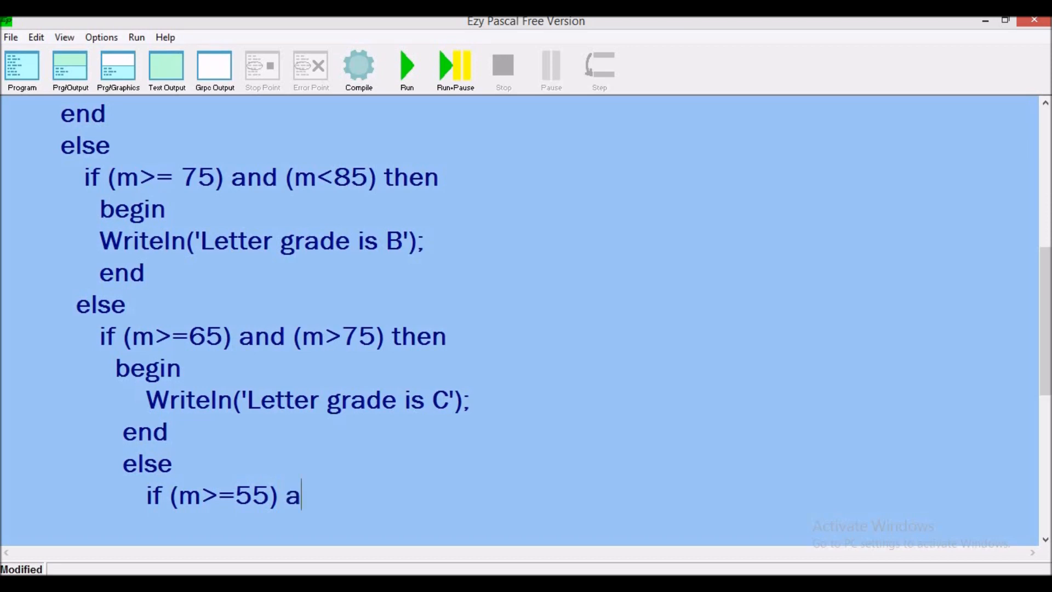
pyautogui.write('nd')
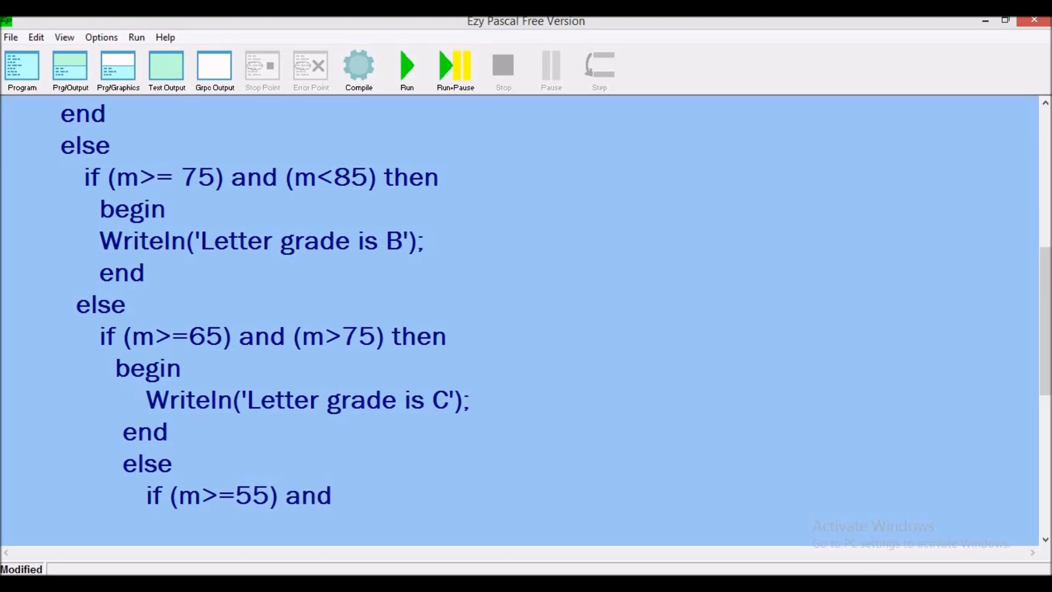
pyautogui.write('(m)')
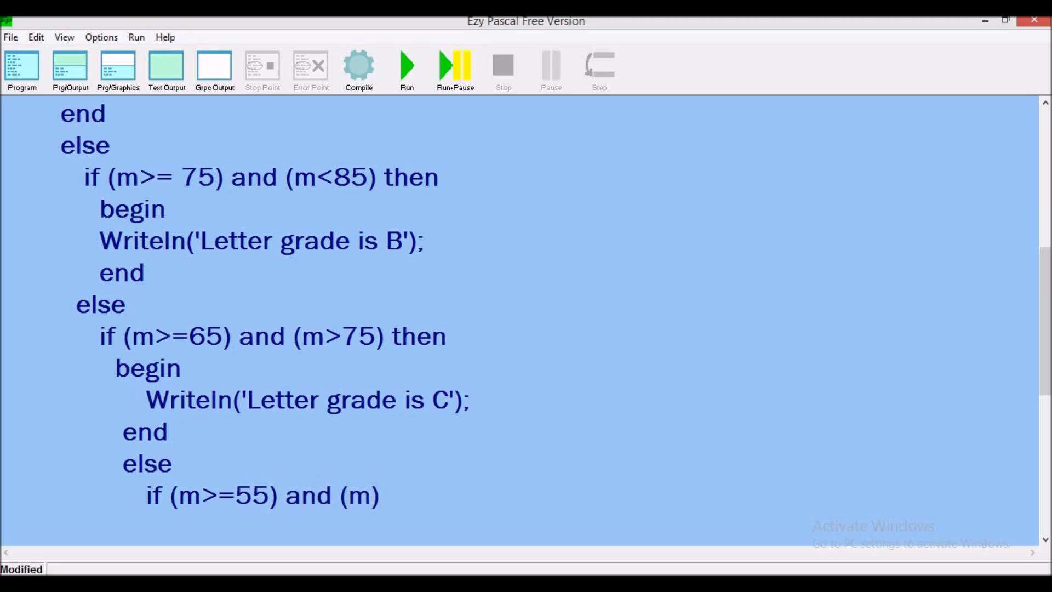
pyautogui.write(')')
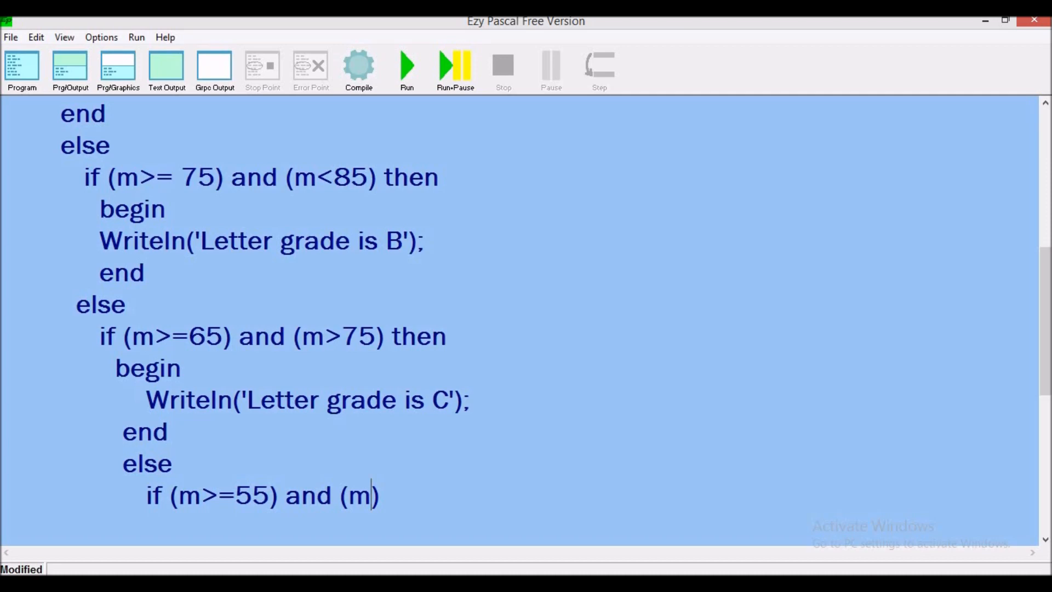
pyautogui.write('<')
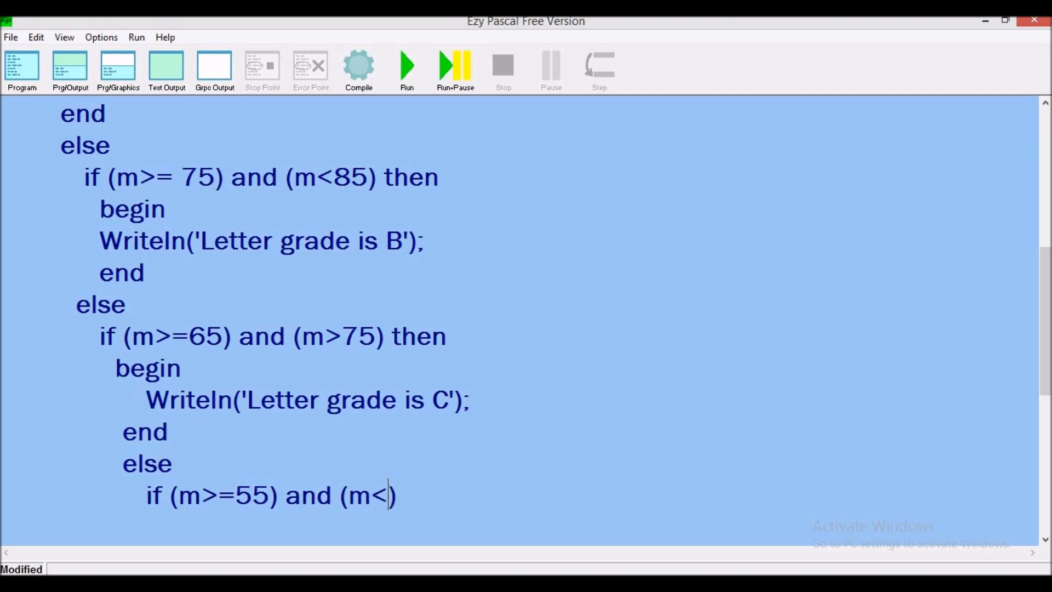
pyautogui.write('65')
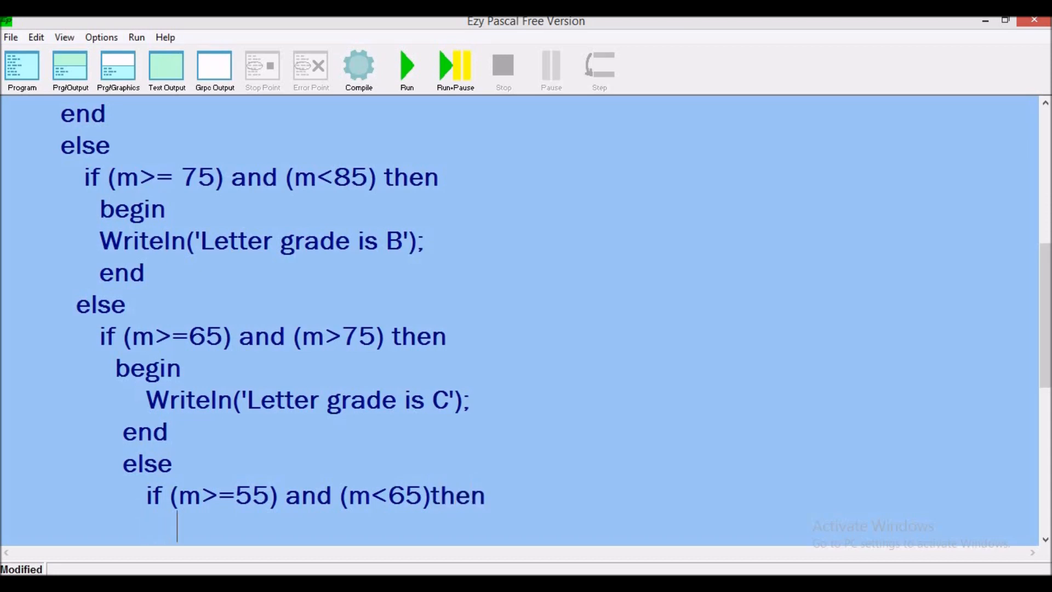
pyautogui.write("Writeln('Letter grade is A')")
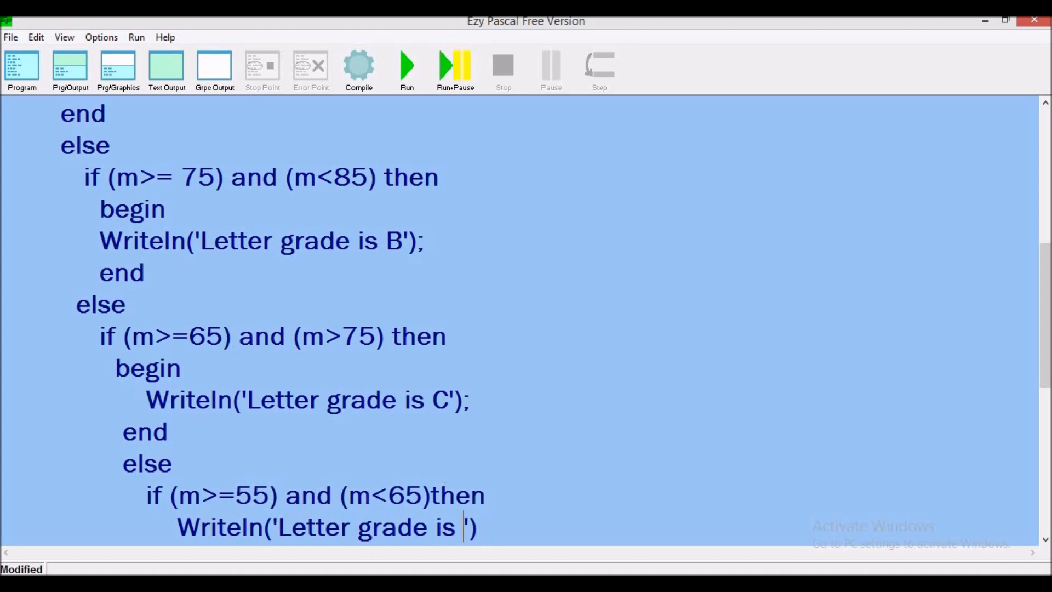
pyautogui.write('D')
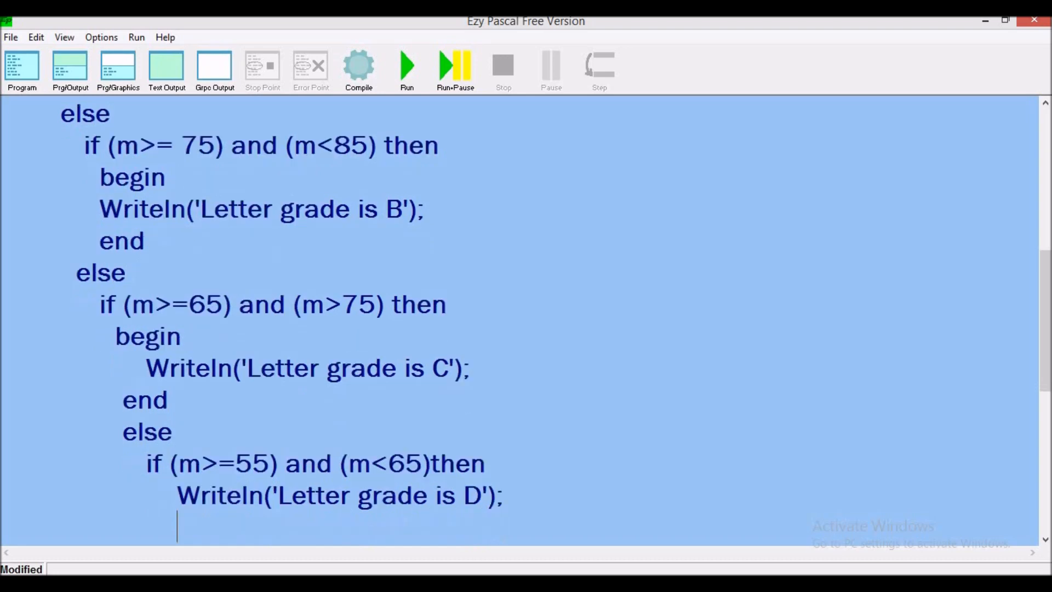
# Step: Wrap the grade D Writeln in begin…end and type else beneath it
pyautogui.click(509, 463)
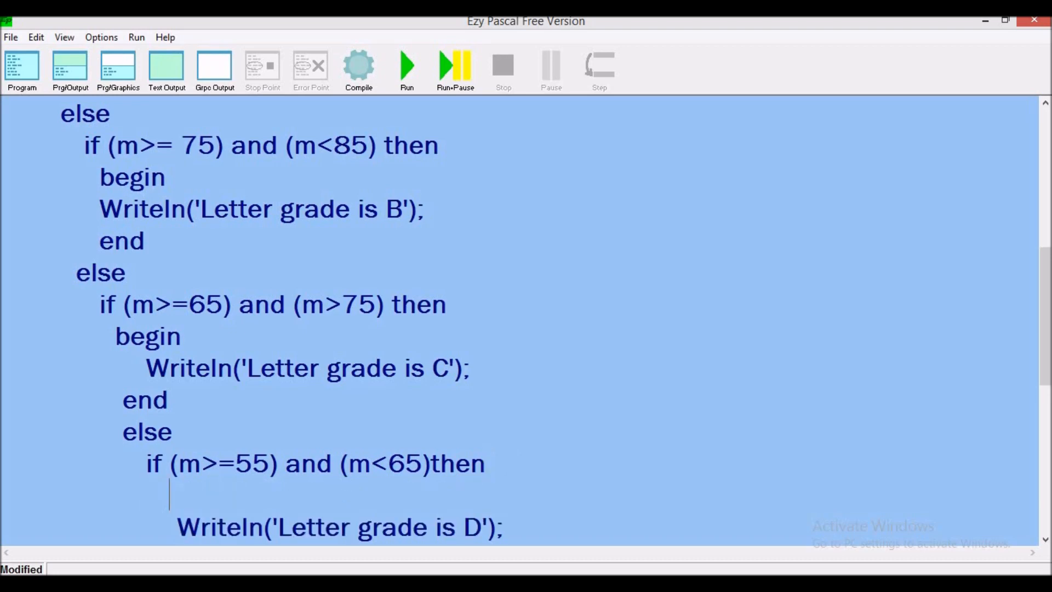
pyautogui.write('begin')
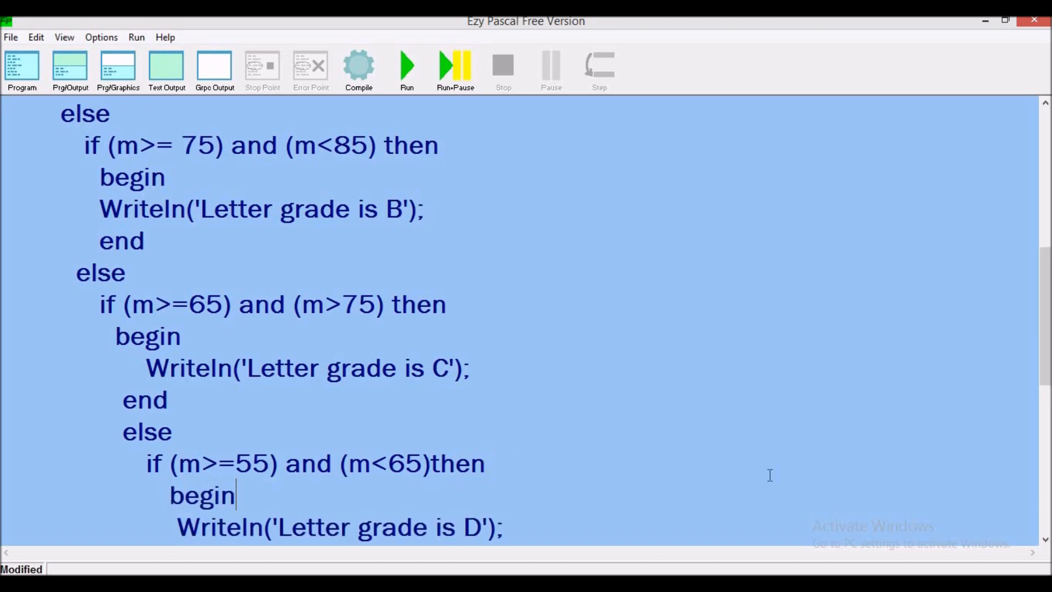
pyautogui.click(504, 526)
pyautogui.write('en')
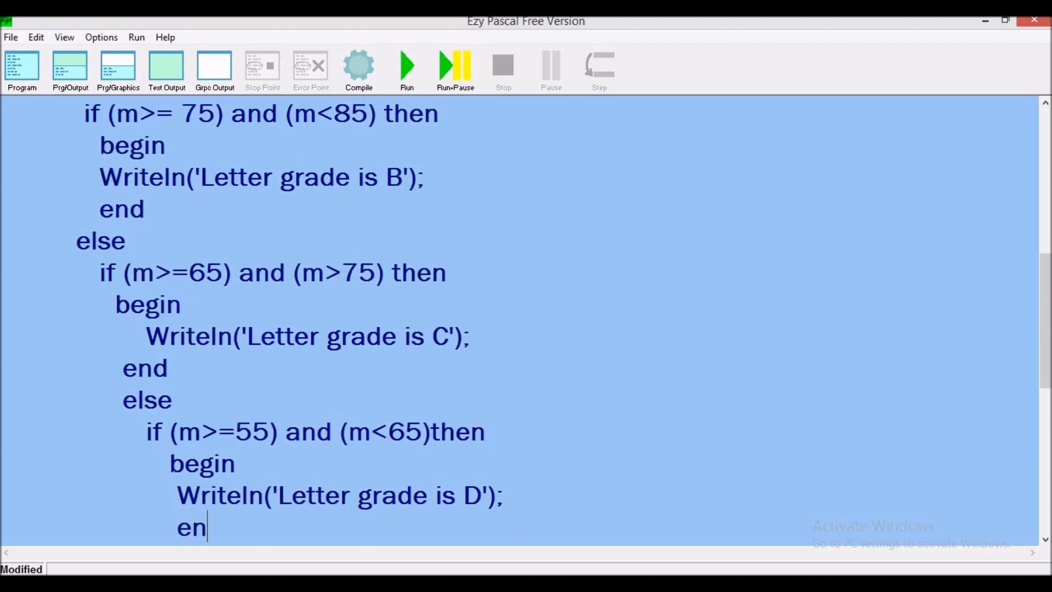
pyautogui.write('d')
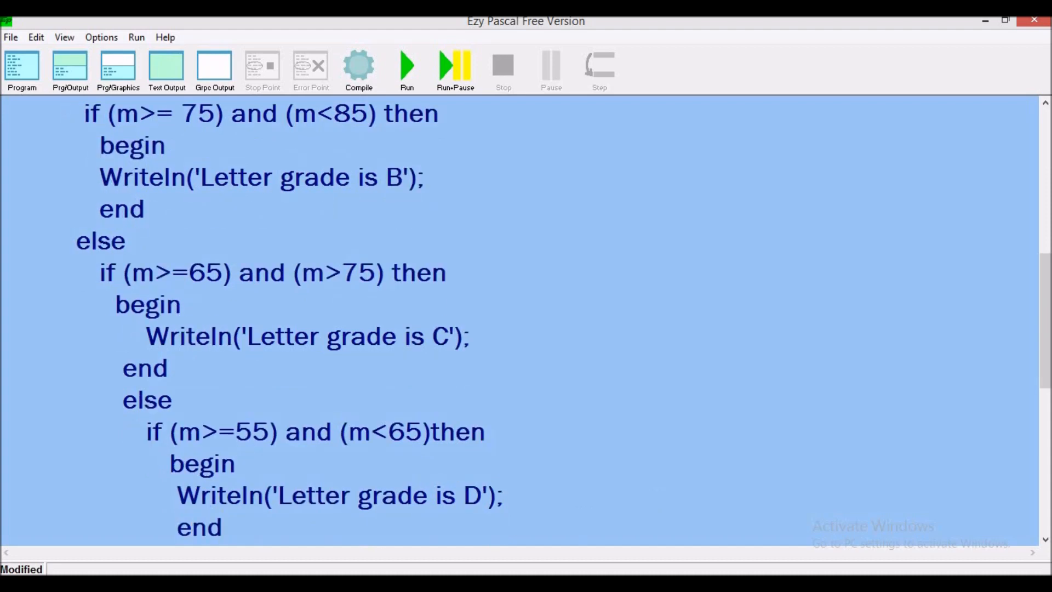
pyautogui.scroll(-3)
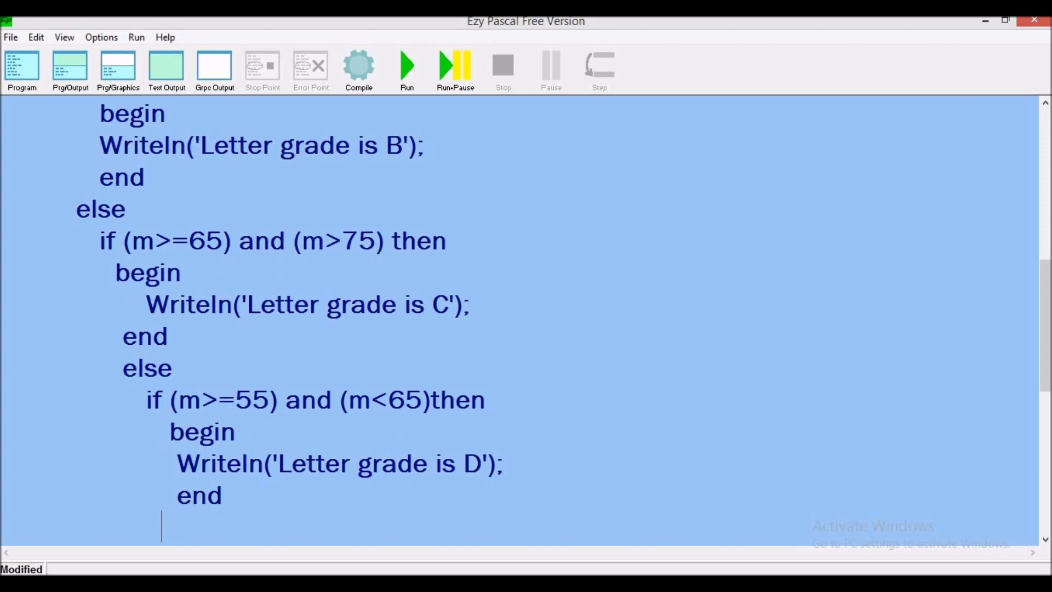
pyautogui.write('e')
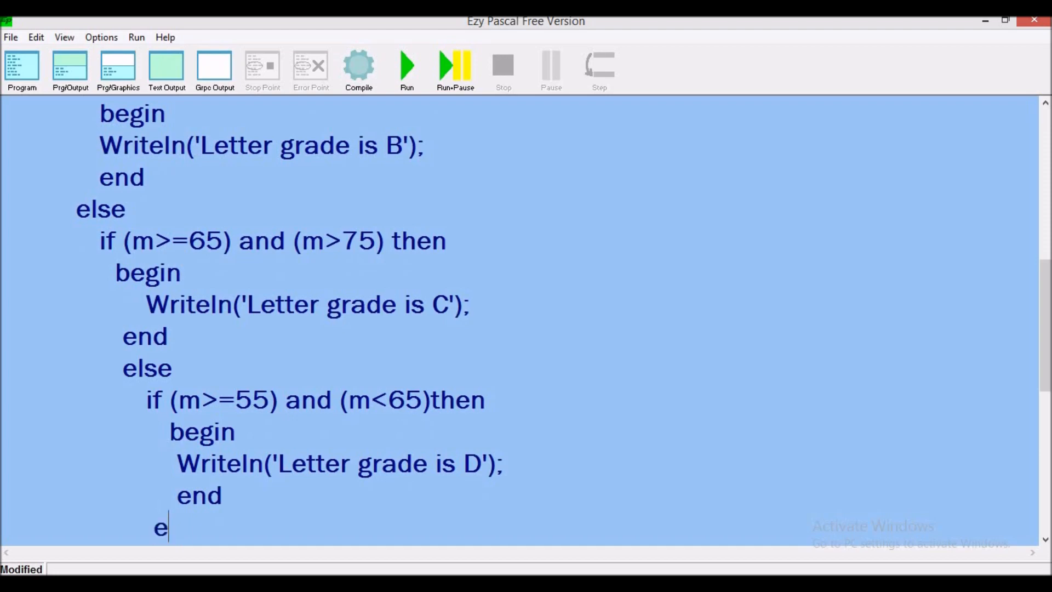
pyautogui.write('lse')
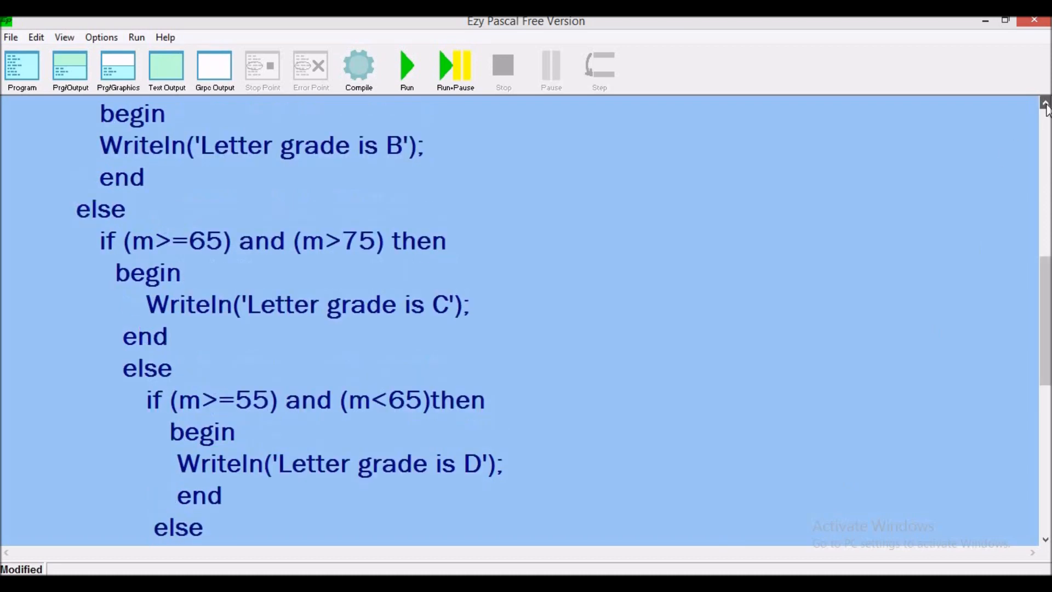
pyautogui.scroll(3)
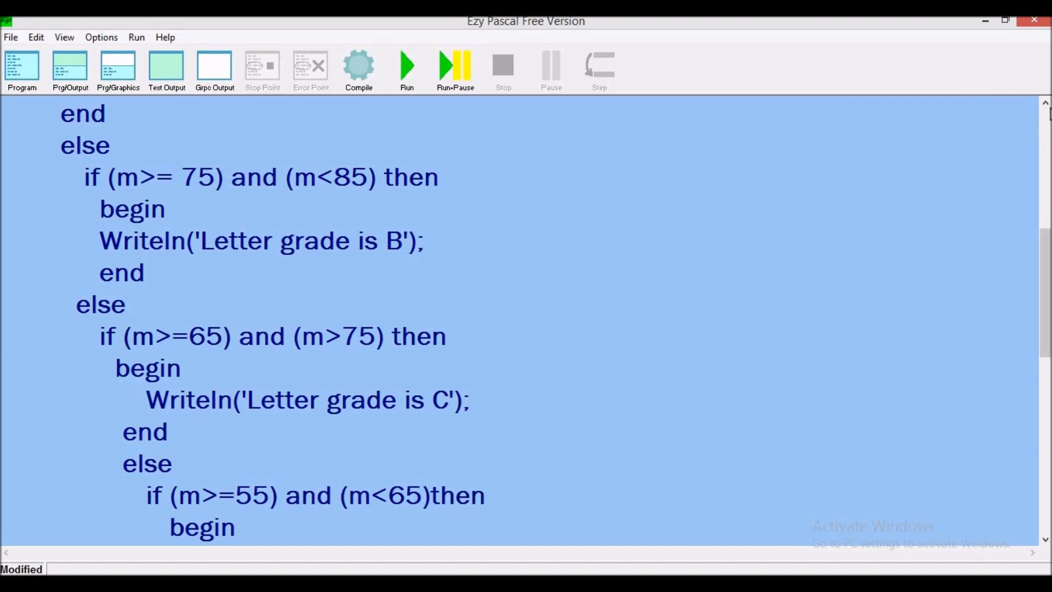
pyautogui.scroll(3)
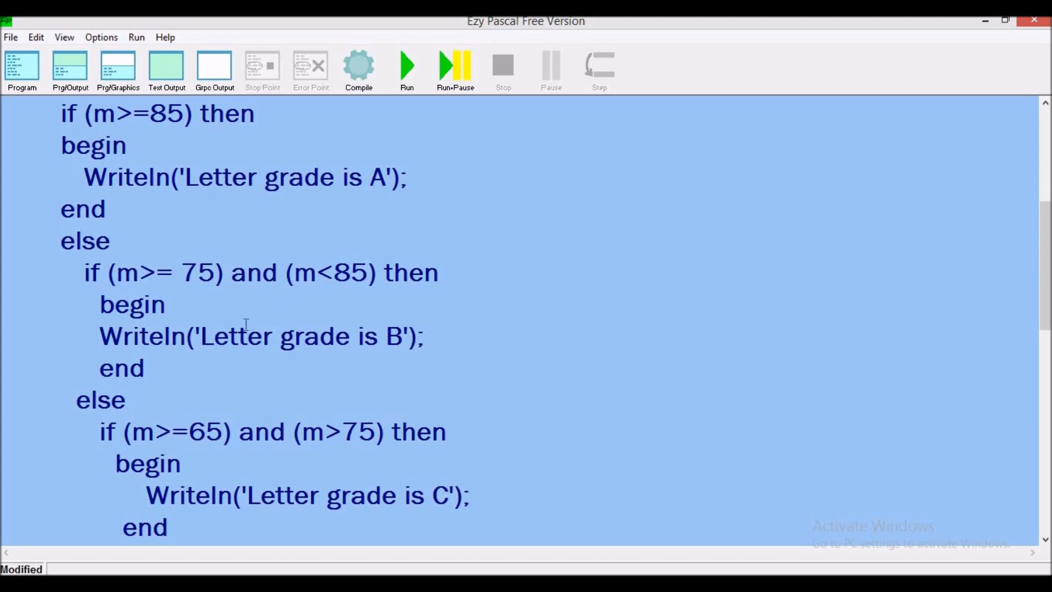
pyautogui.moveTo(346, 319)
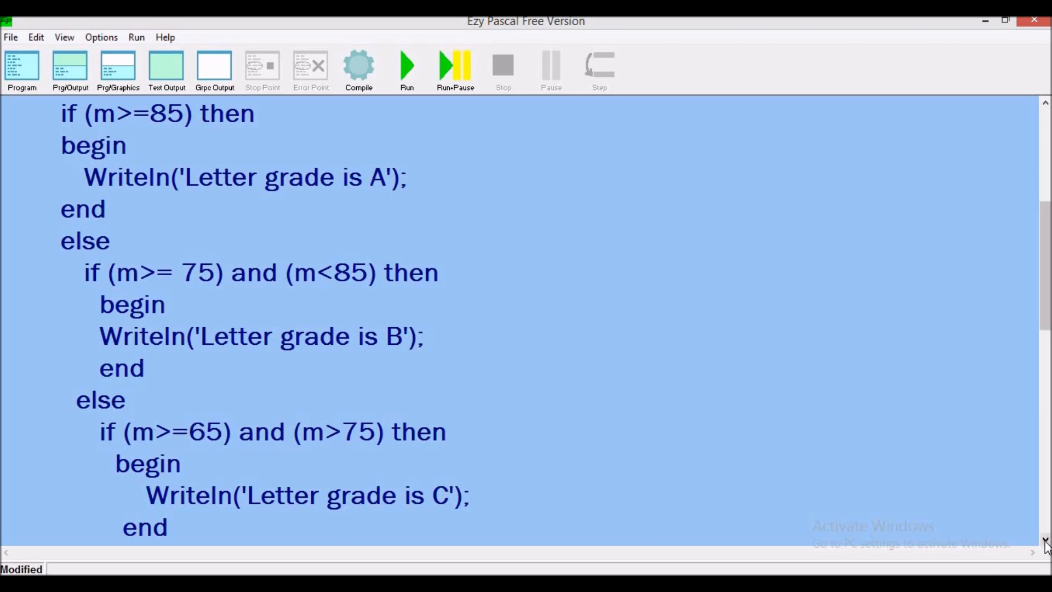
pyautogui.scroll(-3)
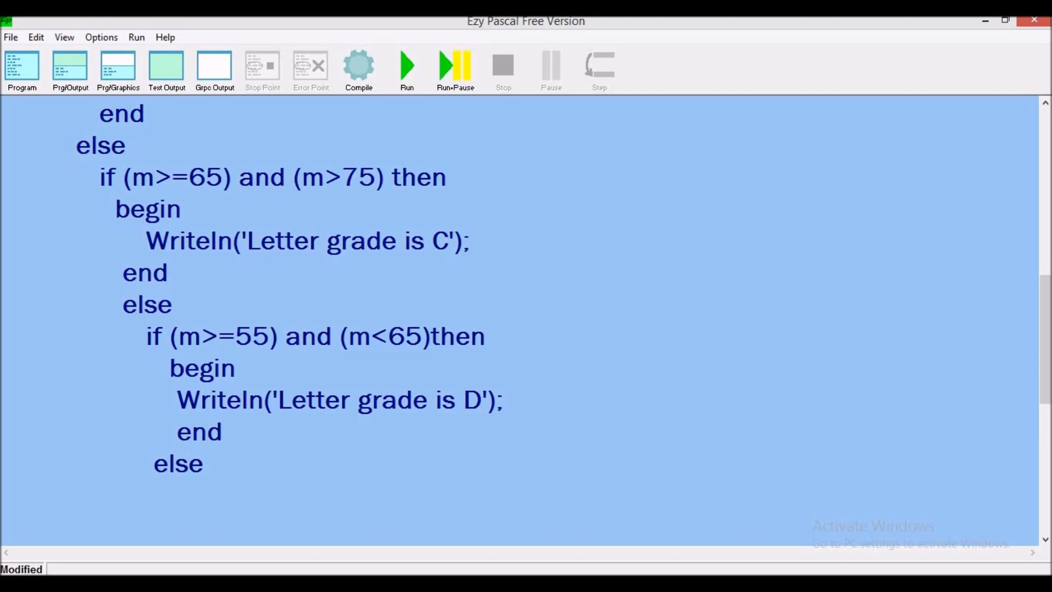
# Step: Write Writeln('Letter grade is F') on a new line under the last else
pyautogui.press('Return')
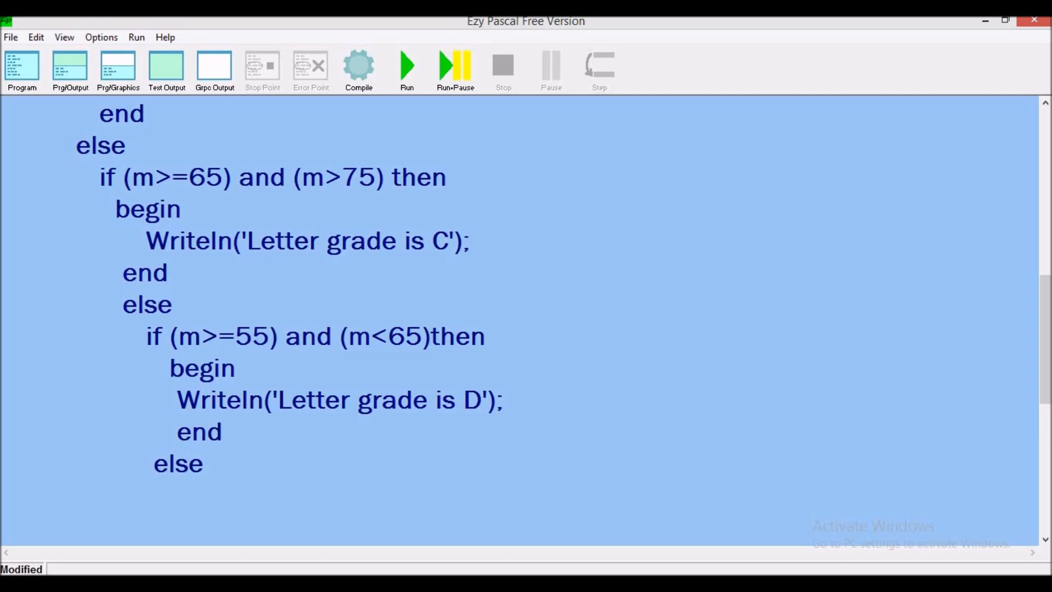
pyautogui.write('W')
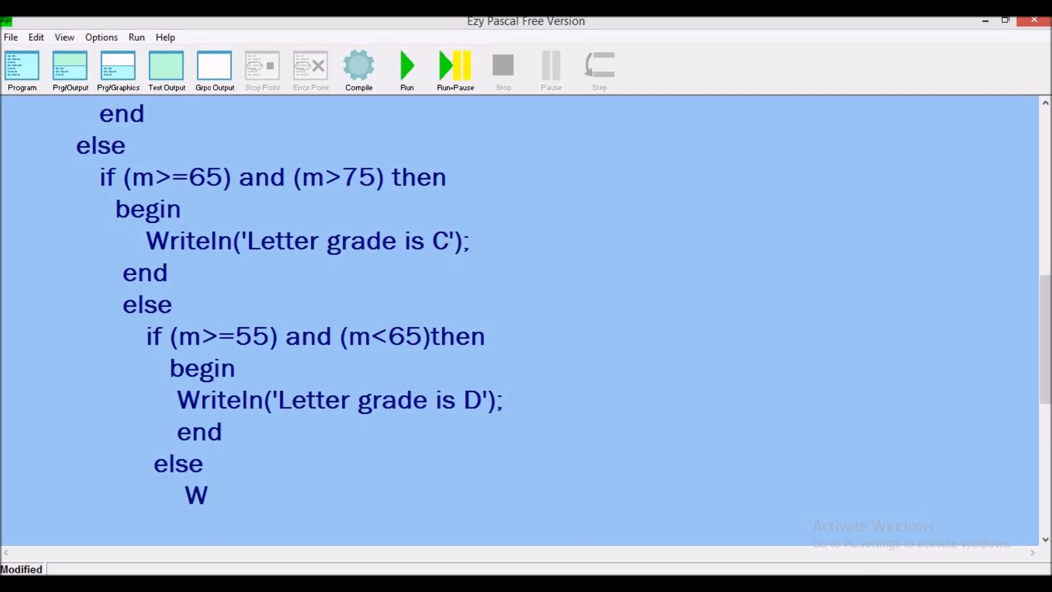
pyautogui.write('ri')
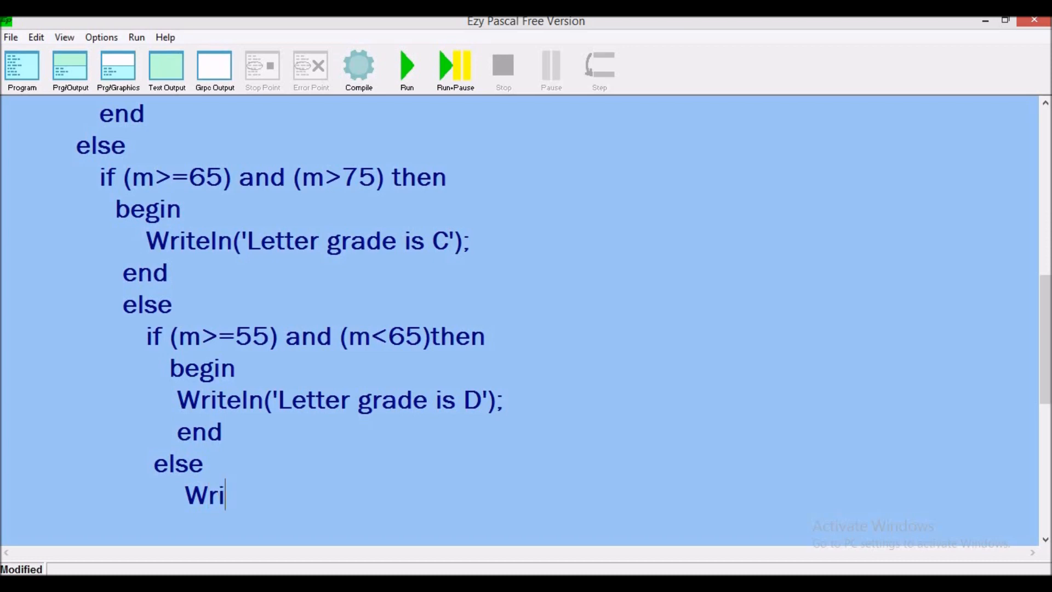
pyautogui.write('te')
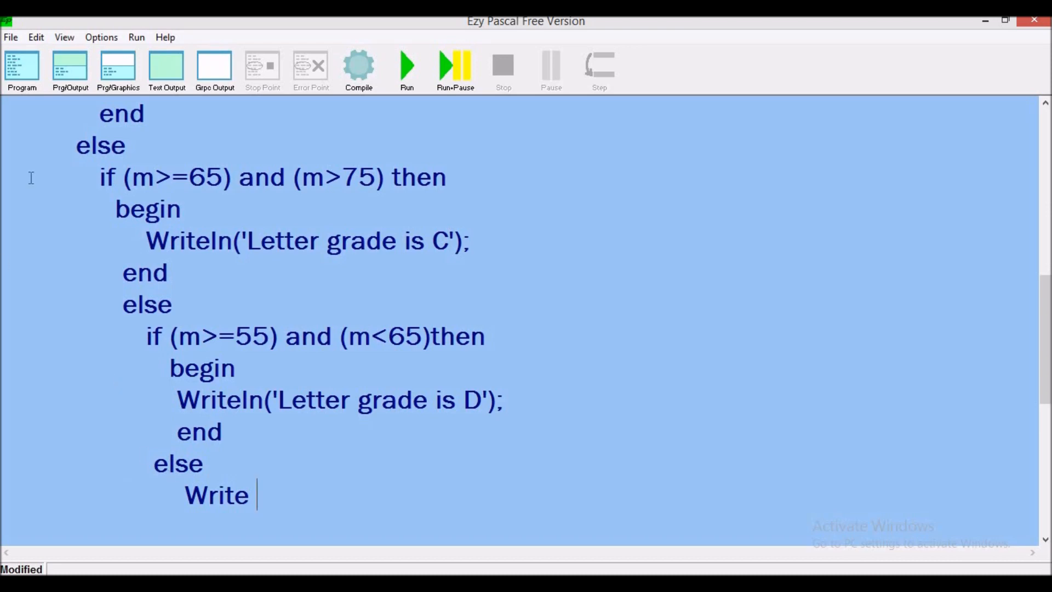
pyautogui.moveTo(140, 215)
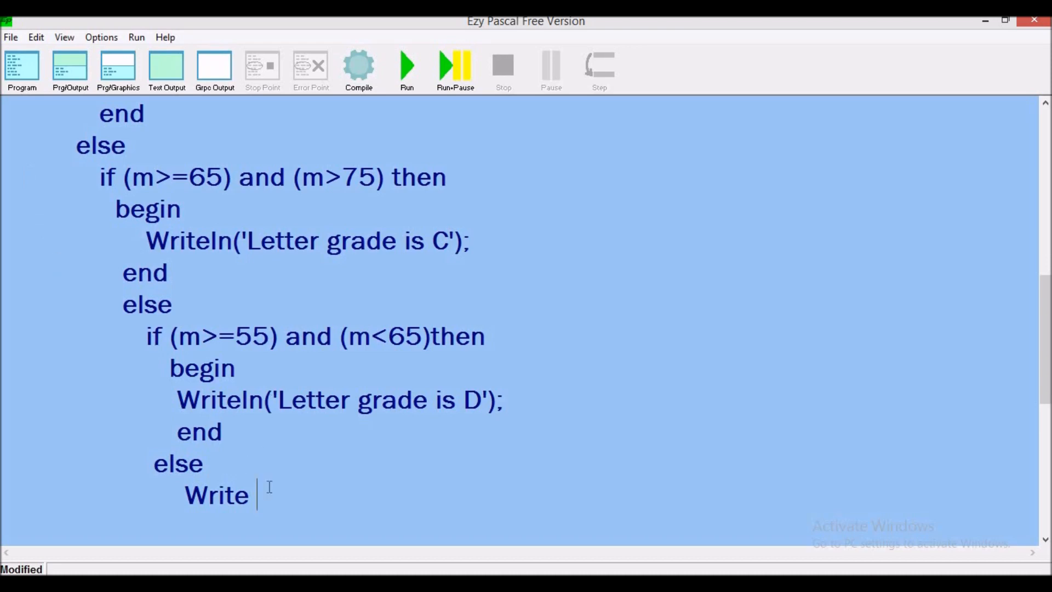
pyautogui.moveTo(280, 516)
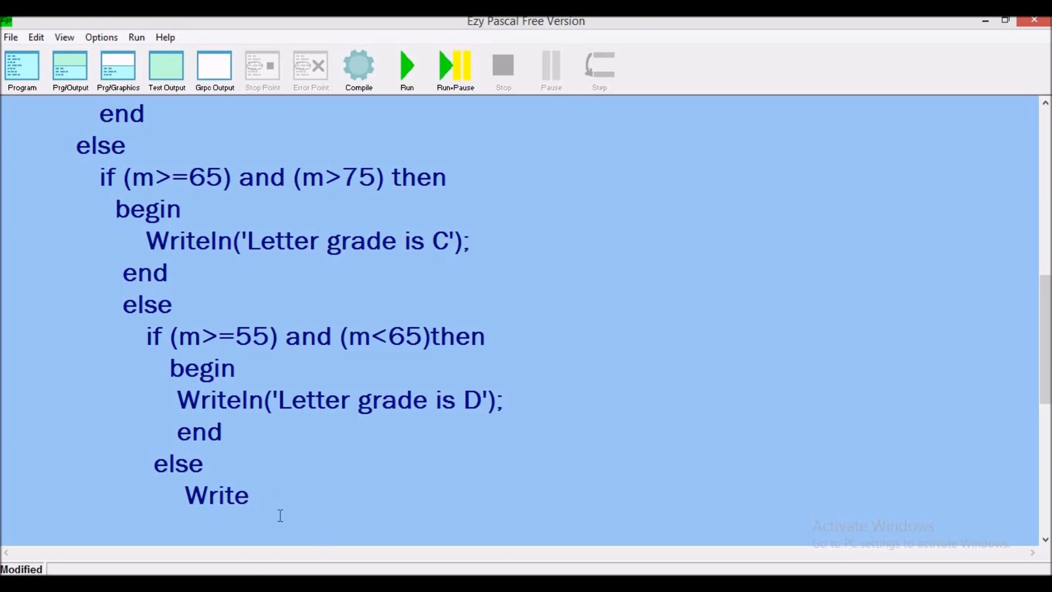
pyautogui.press('Backspace')
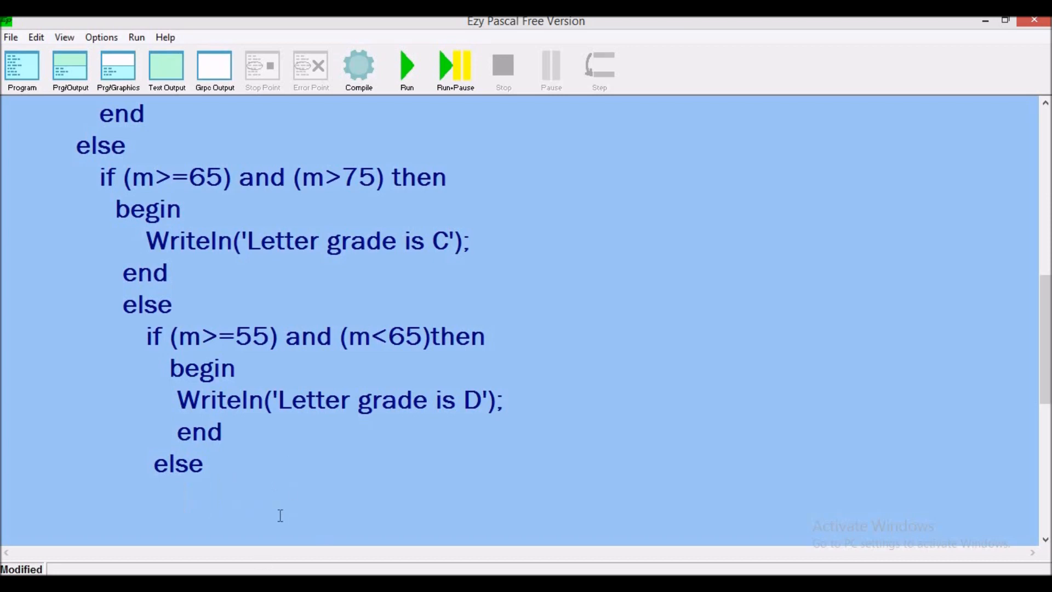
pyautogui.write("Writeln('Letter grade is A')")
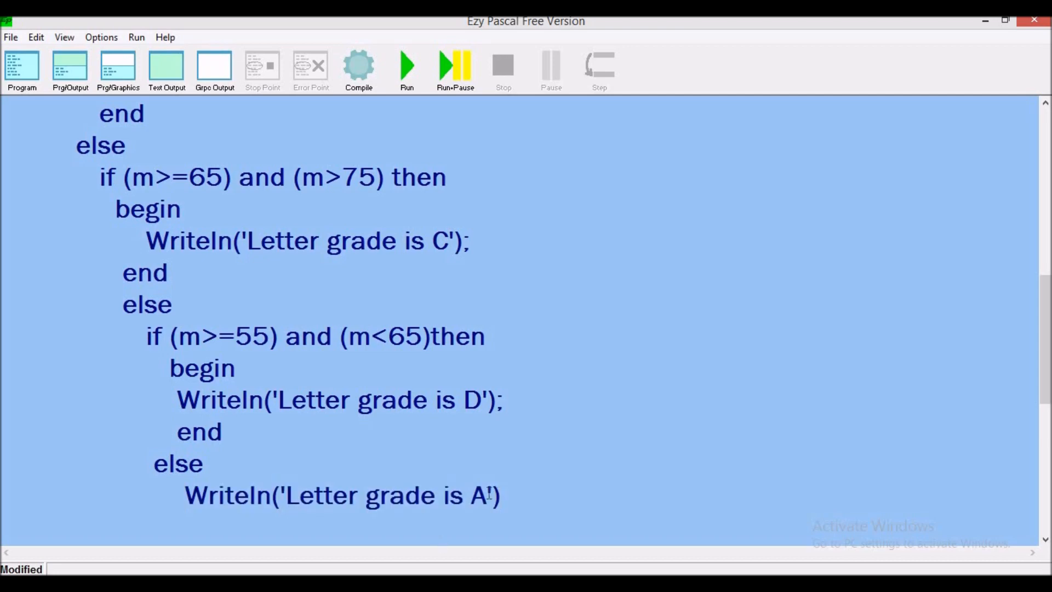
pyautogui.press('Backspace')
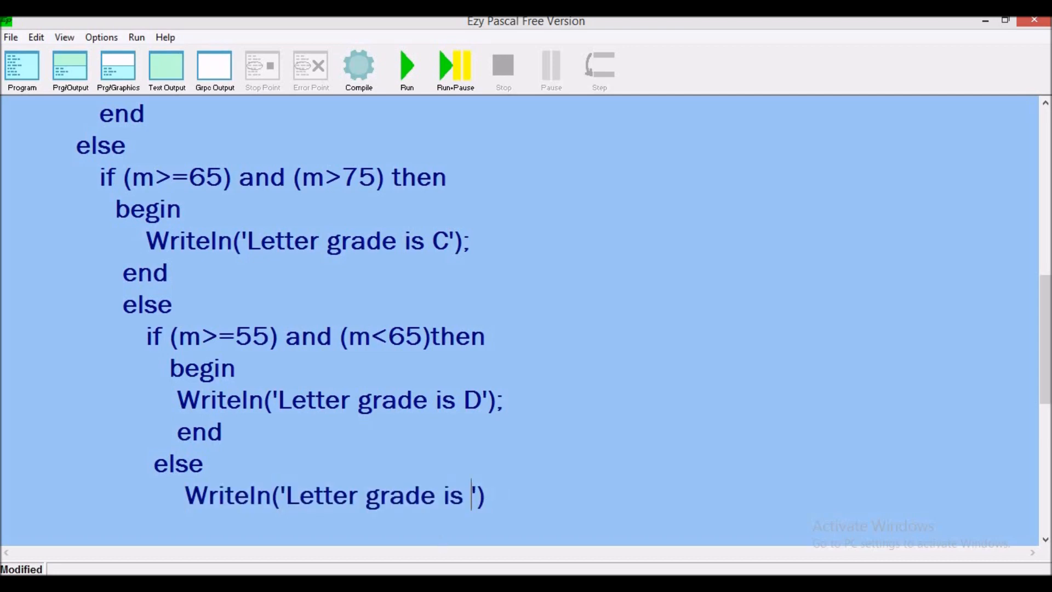
pyautogui.write('F')
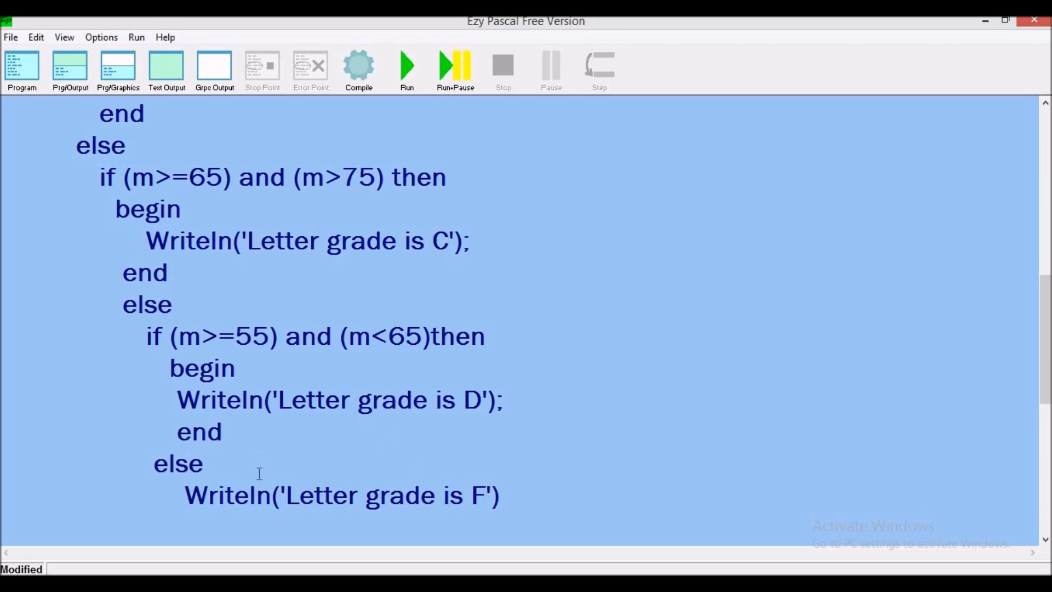
# Step: Wrap the F message in a begin … end; block
pyautogui.press('Return')
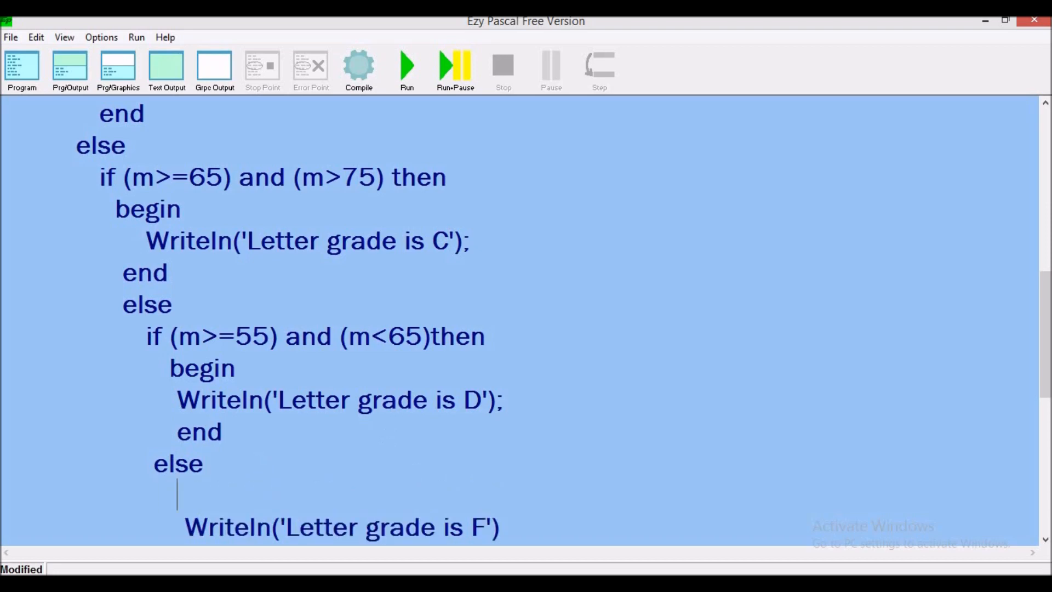
pyautogui.write('begin')
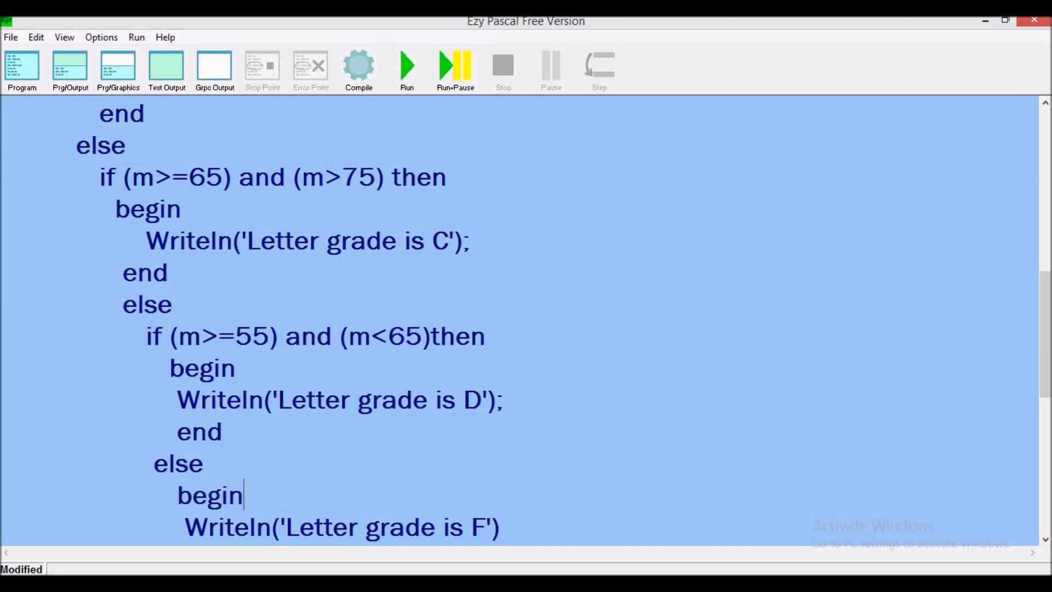
pyautogui.scroll(-3)
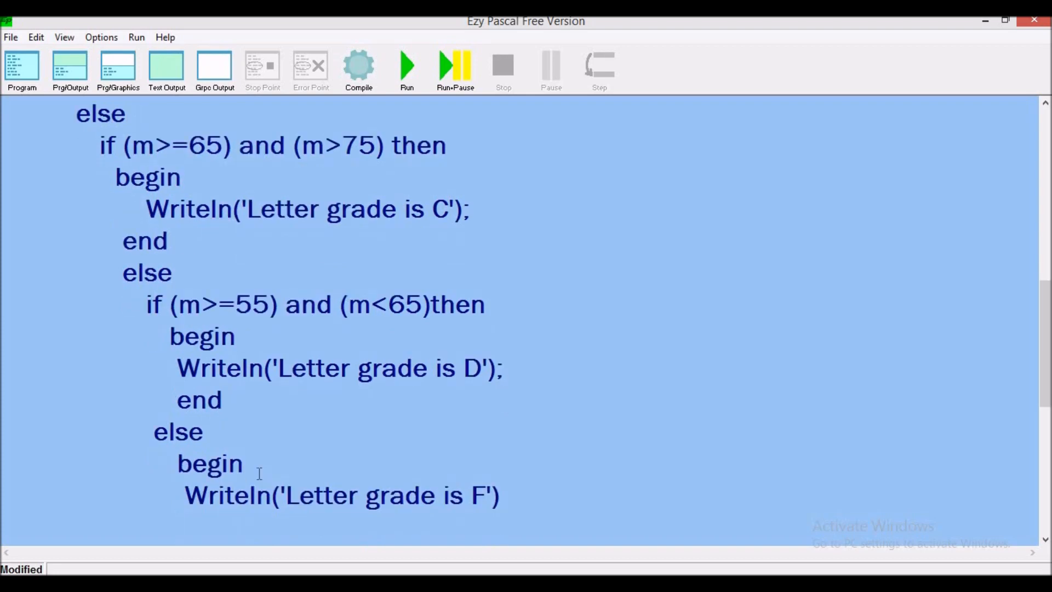
pyautogui.write('em')
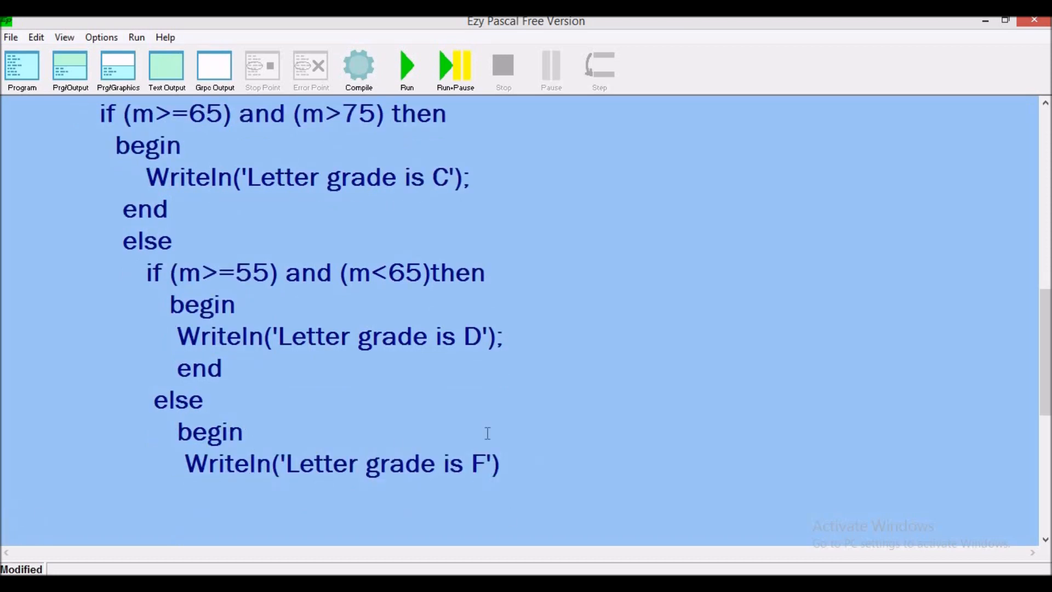
pyautogui.press('Return')
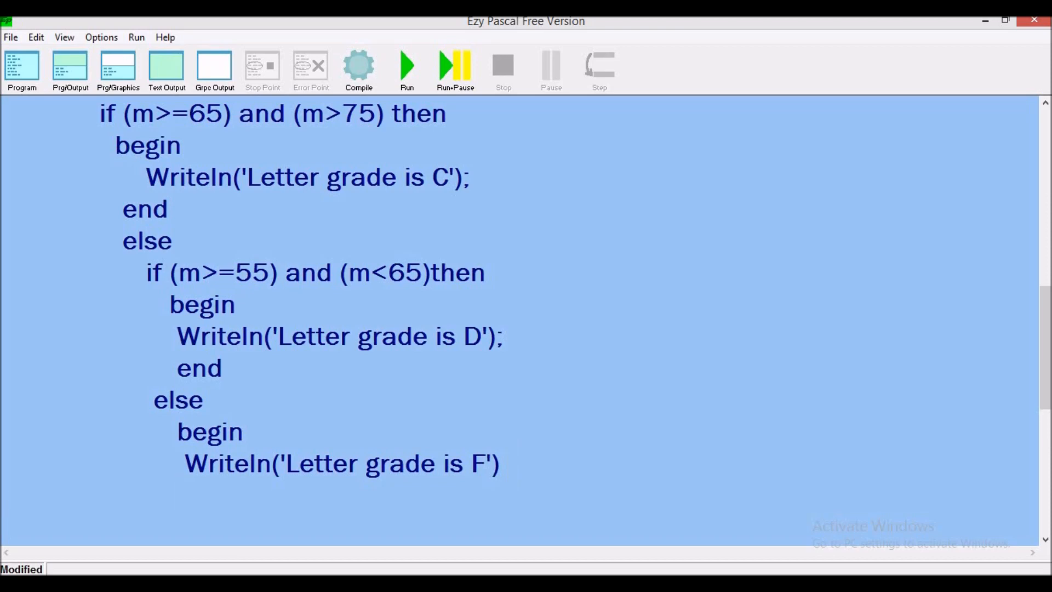
pyautogui.write('end;')
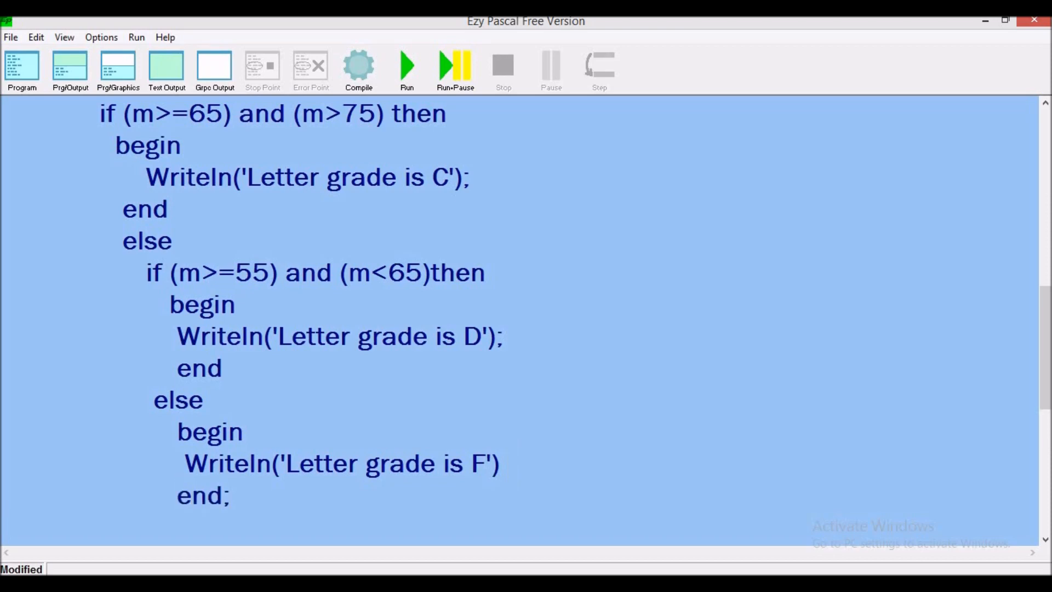
# Step: Add the program's closing end. on the final line
pyautogui.click(232, 496)
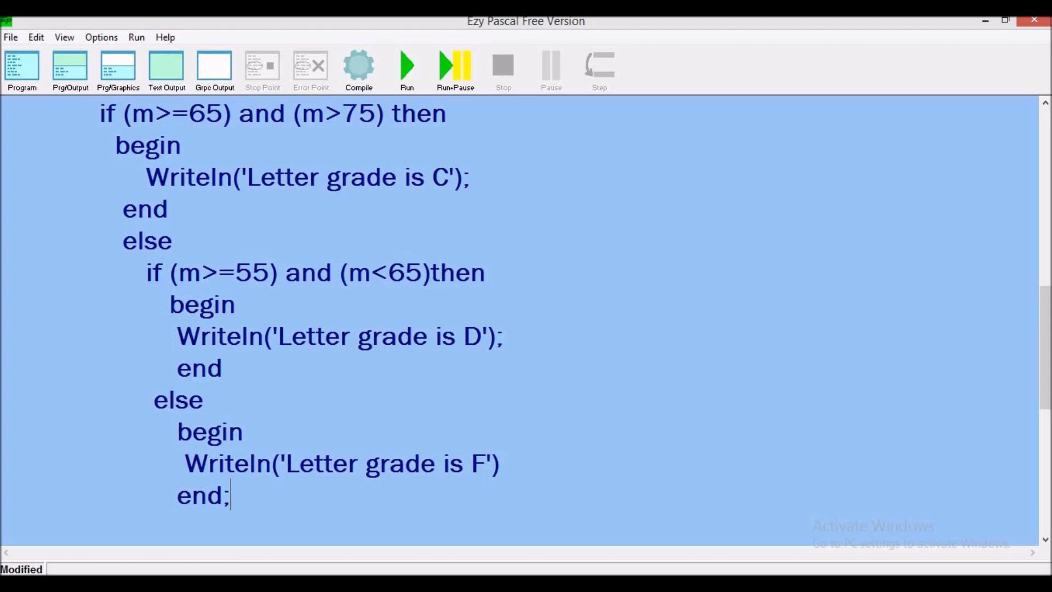
pyautogui.scroll(-3)
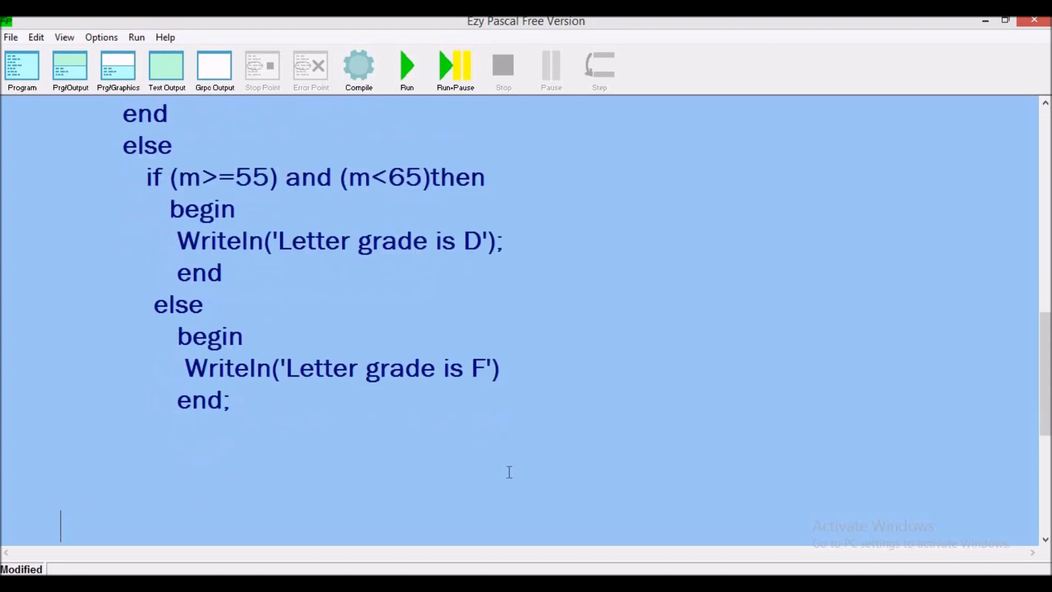
pyautogui.click(54, 429)
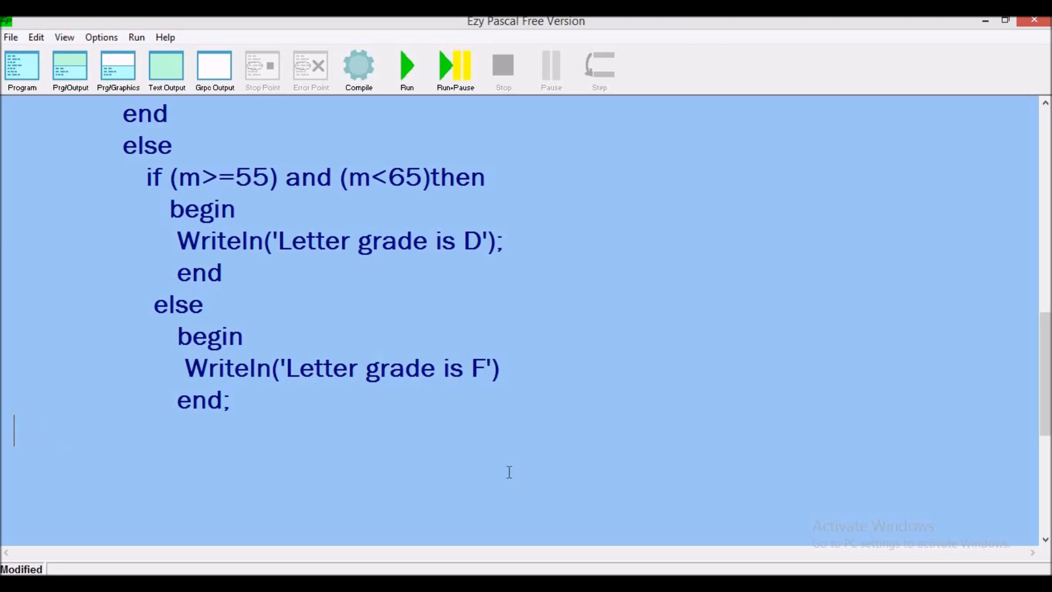
pyautogui.write('en')
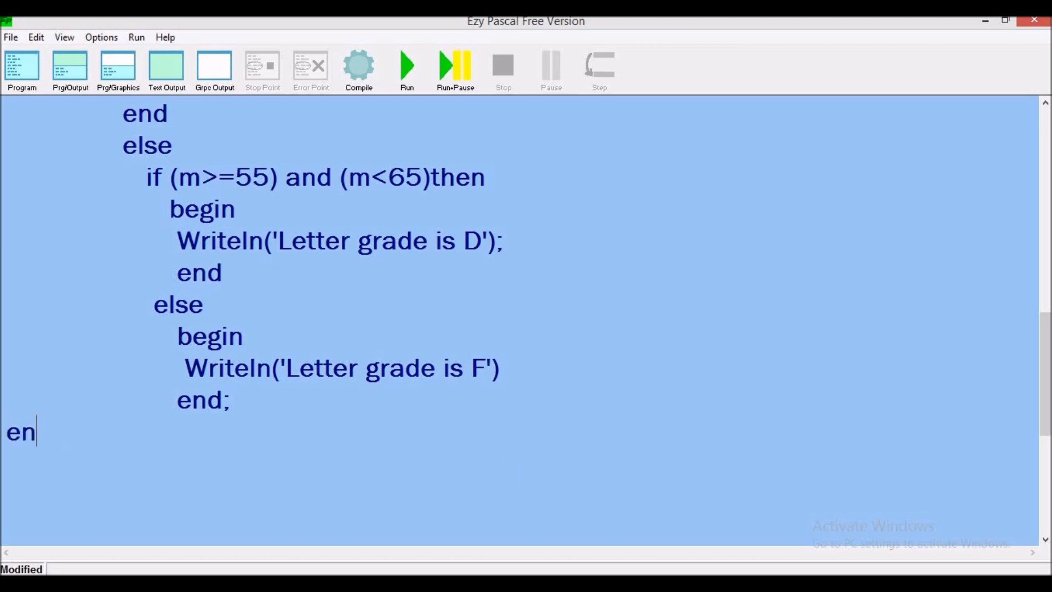
pyautogui.write('d.')
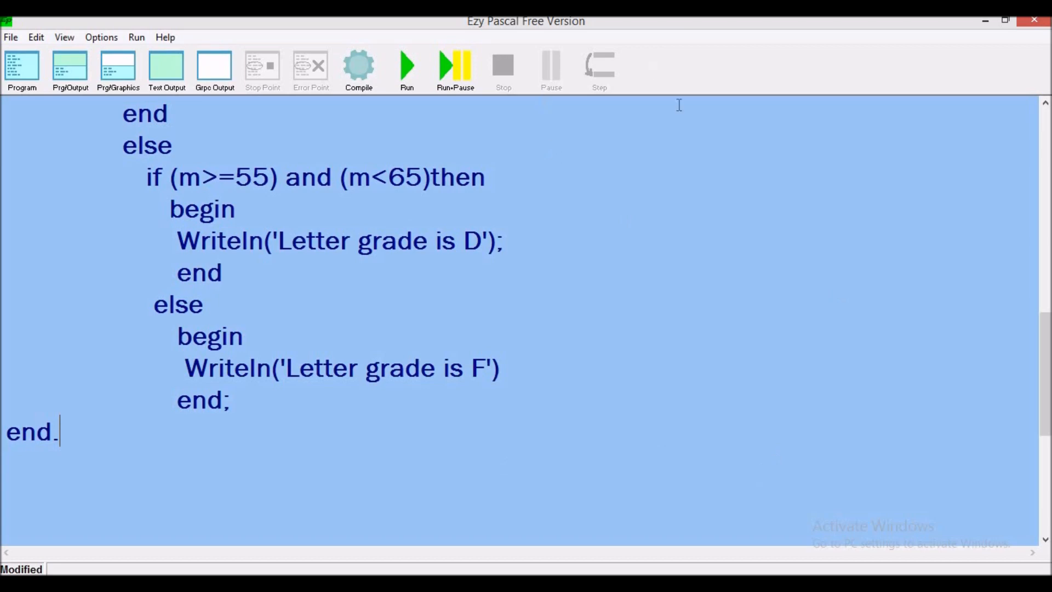
pyautogui.moveTo(359, 71)
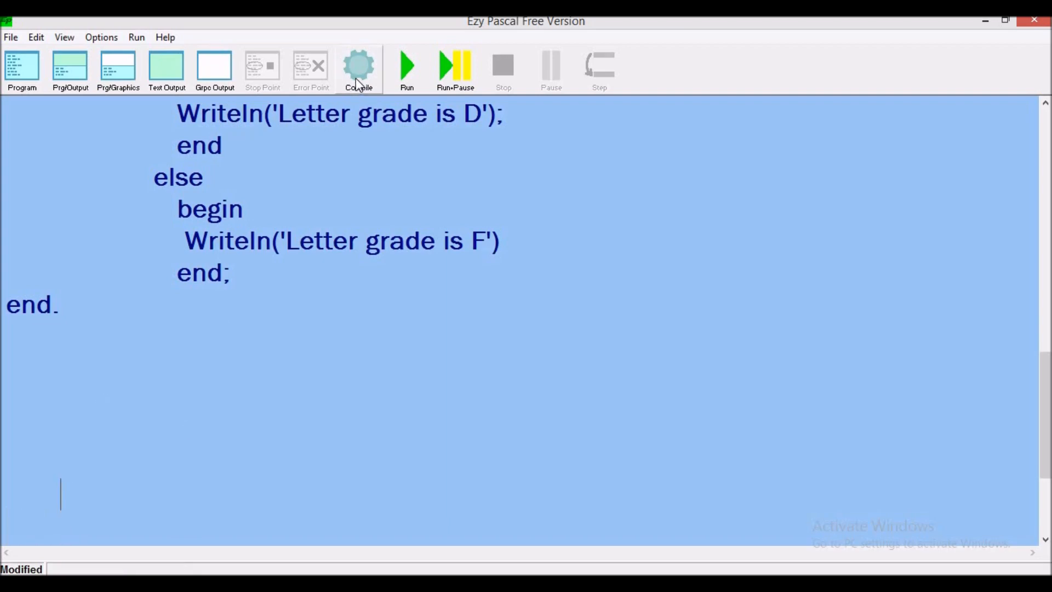
# Step: Compile the grades program and run it
pyautogui.click(358, 67)
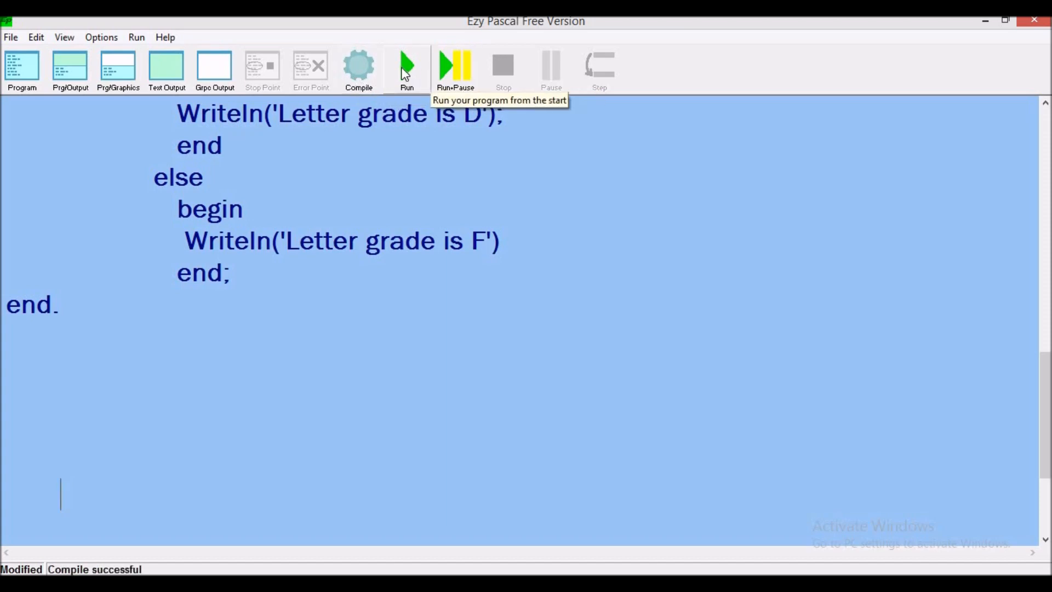
pyautogui.click(406, 67)
pyautogui.write('85')
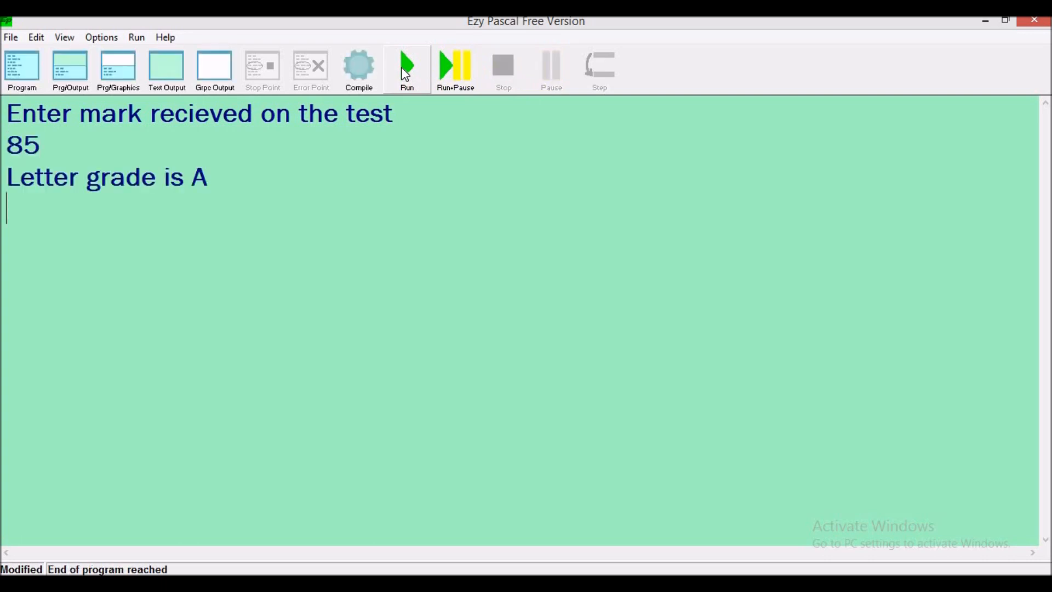
pyautogui.click(406, 65)
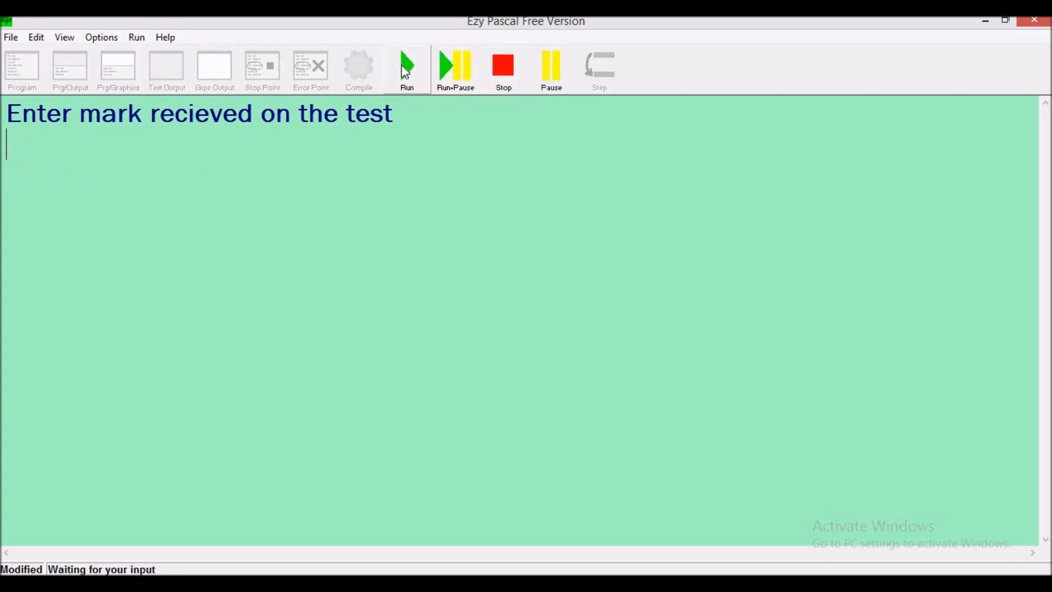
pyautogui.moveTo(407, 66)
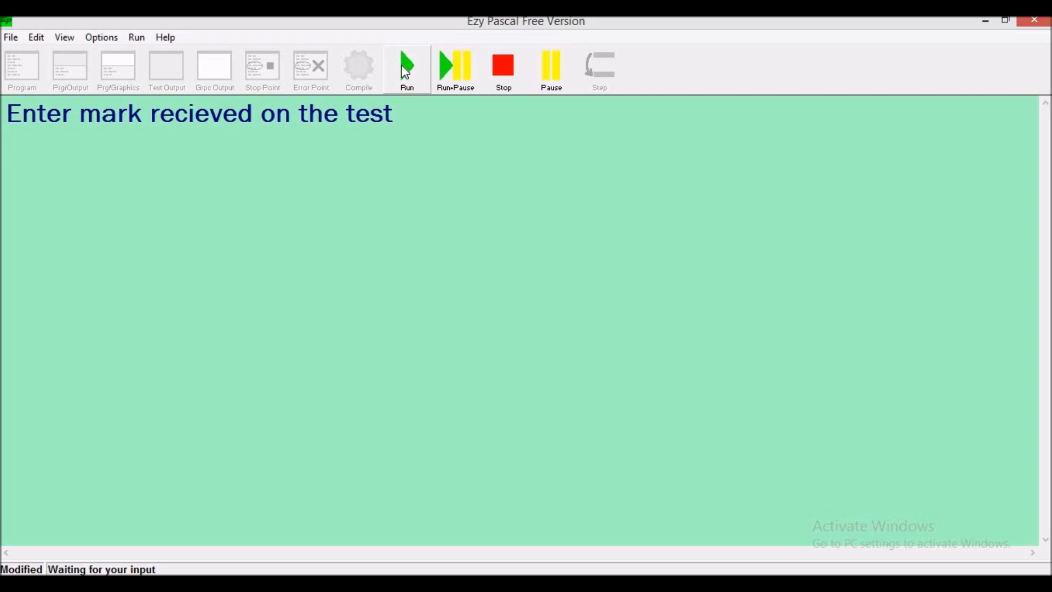
# Step: Test marks 85, 80 and 60, getting grades A, B and D
pyautogui.write('80')
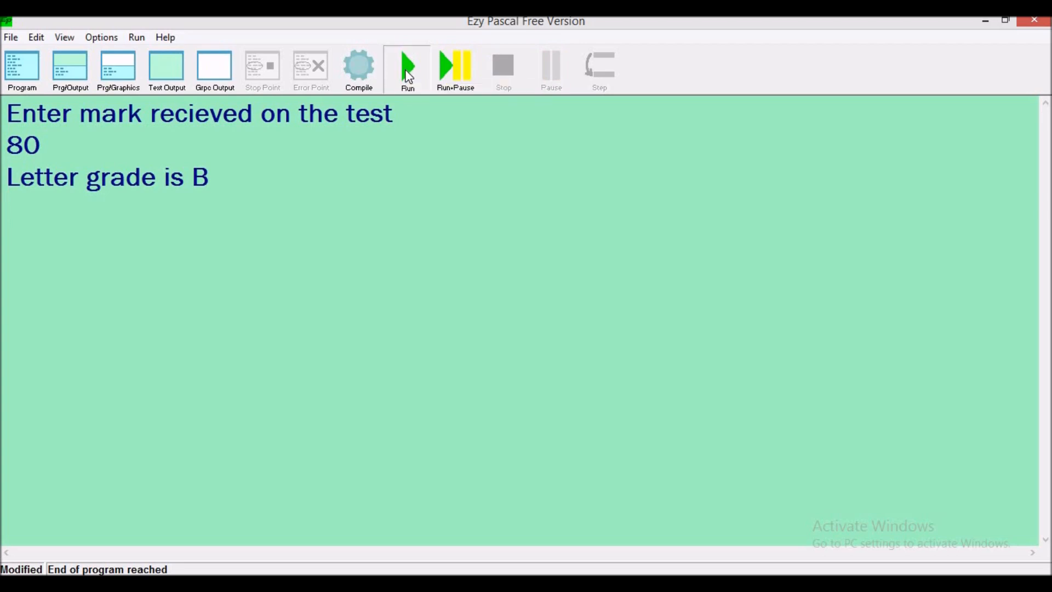
pyautogui.click(407, 66)
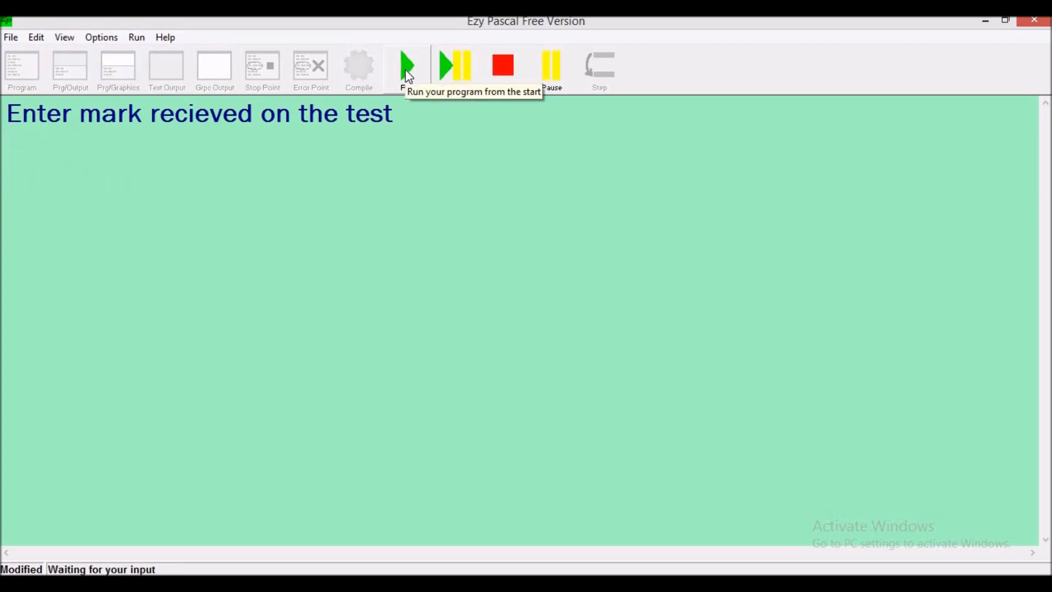
pyautogui.write('60')
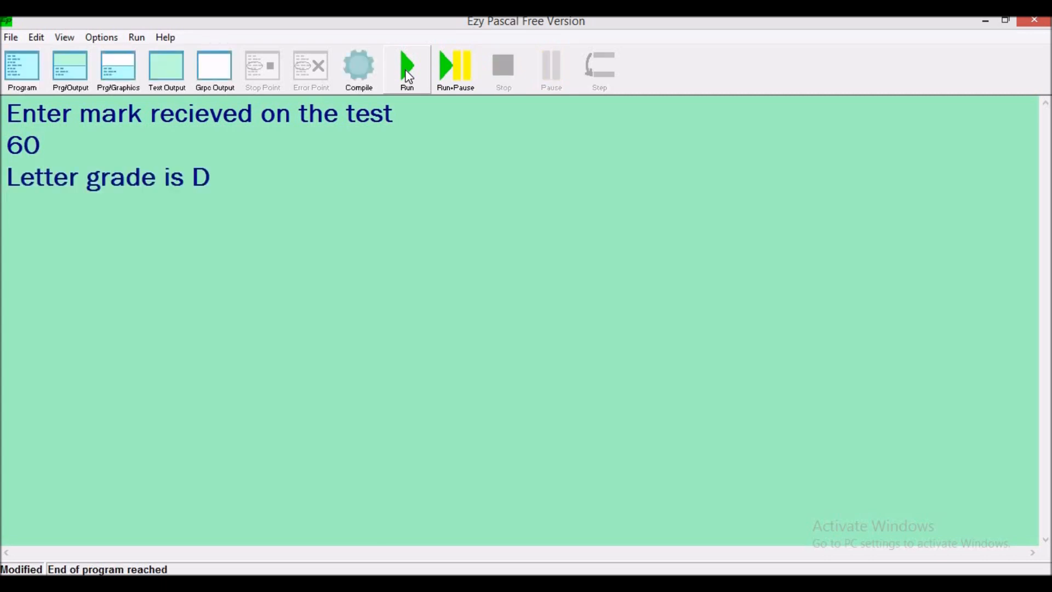
pyautogui.moveTo(410, 66)
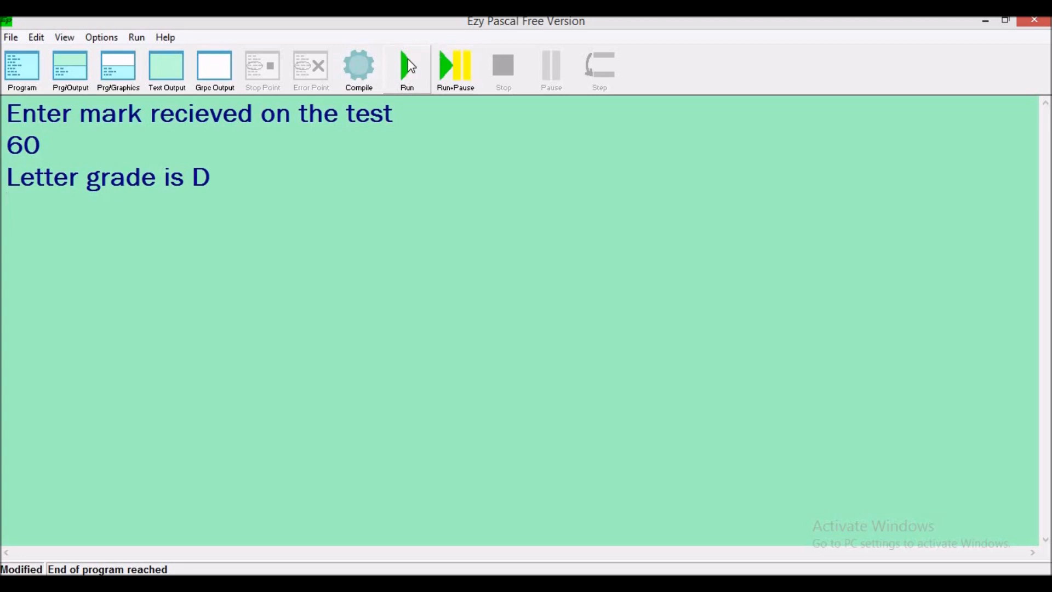
# Step: Run the program with mark 72, which prints letter grade F instead of C
pyautogui.click(407, 66)
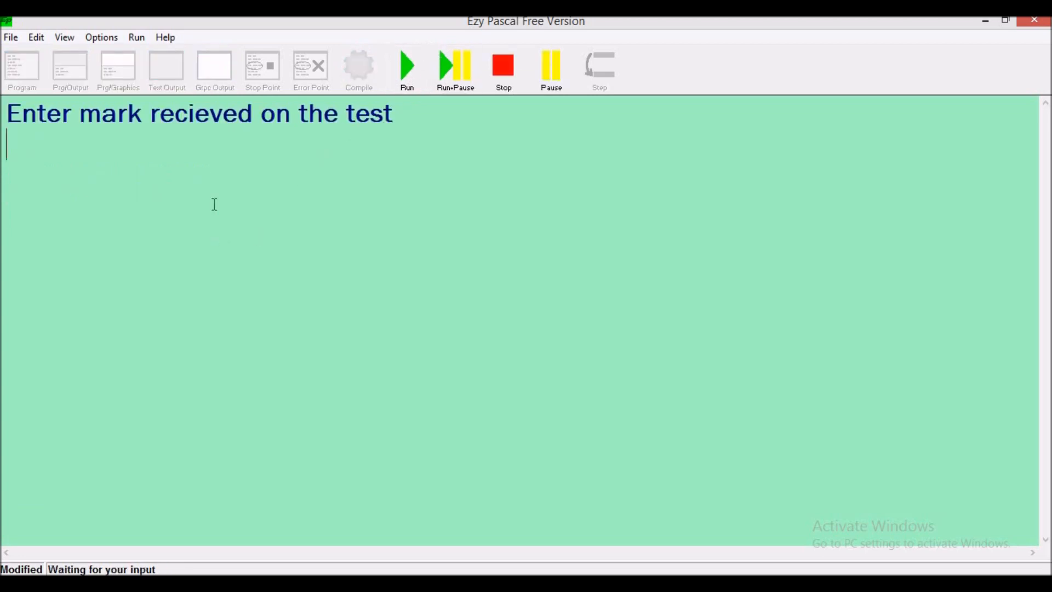
pyautogui.write('72')
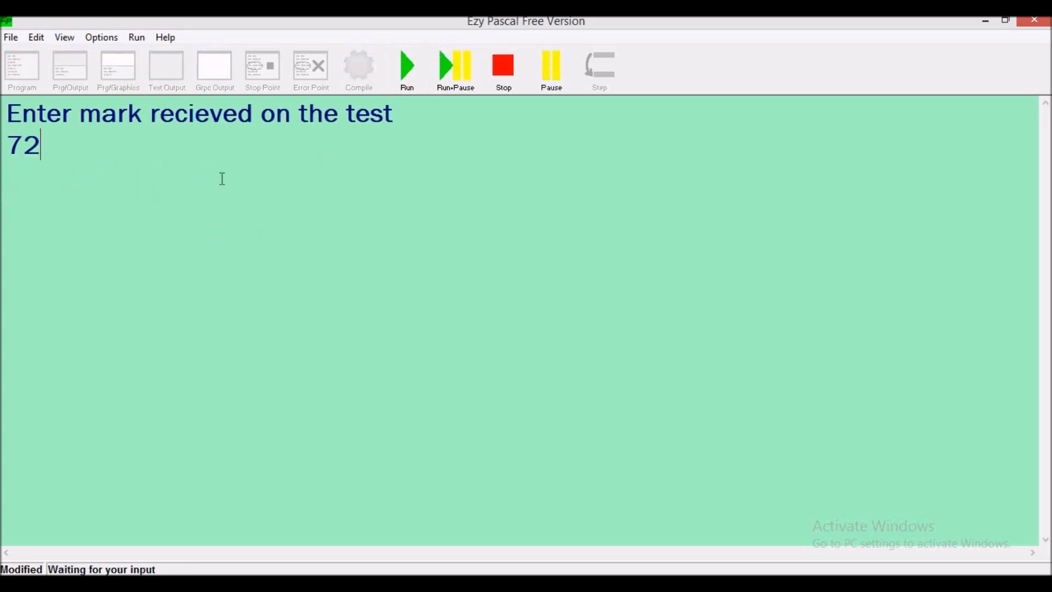
pyautogui.press('Return')
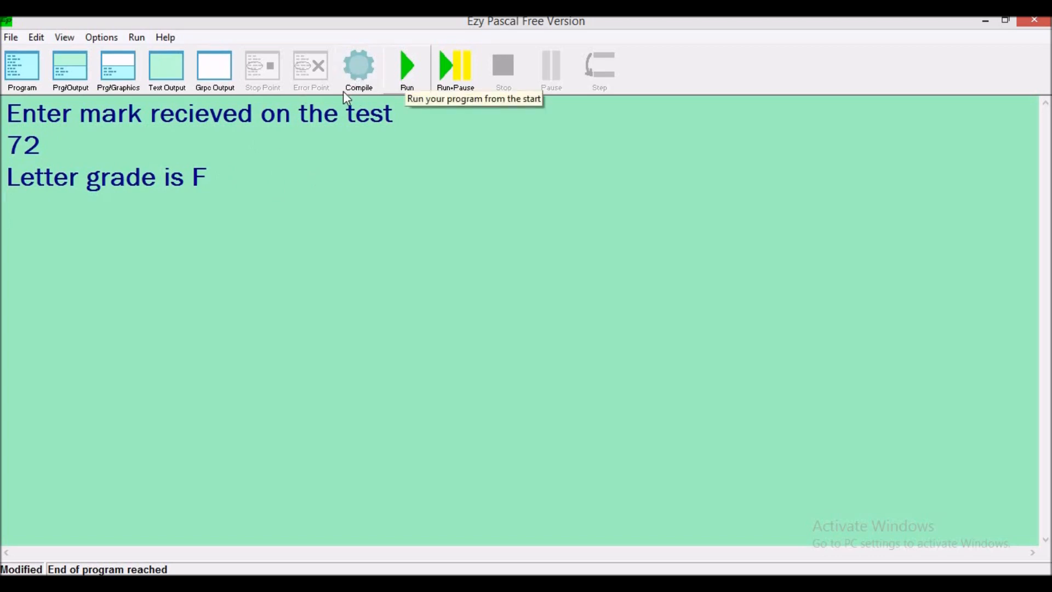
pyautogui.moveTo(22, 71)
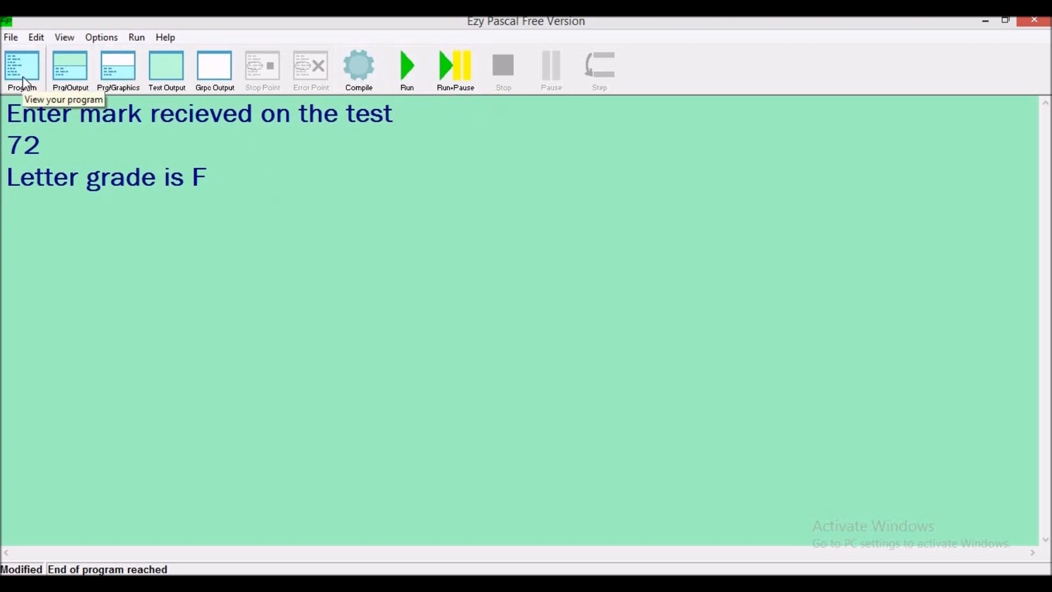
# Step: Change the C-grade condition from m>75 to m<75 and rebuild the program
pyautogui.click(21, 70)
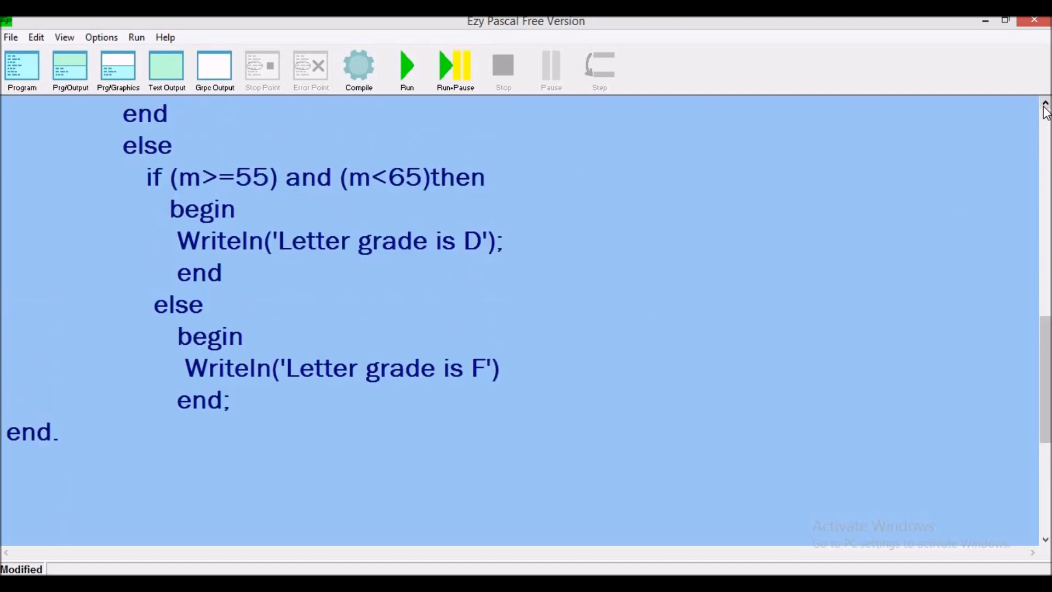
pyautogui.scroll(3)
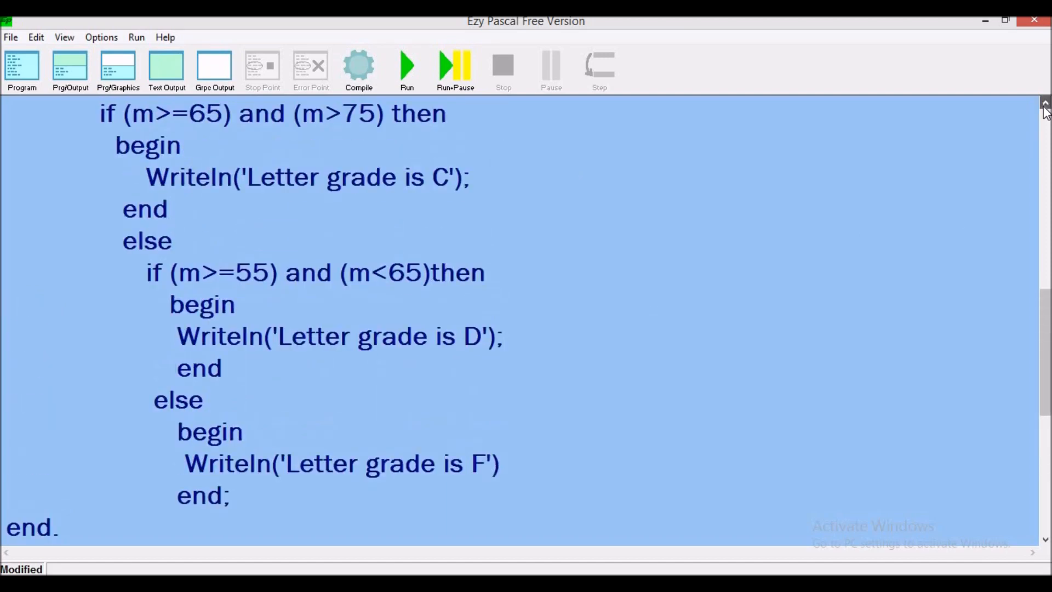
pyautogui.scroll(3)
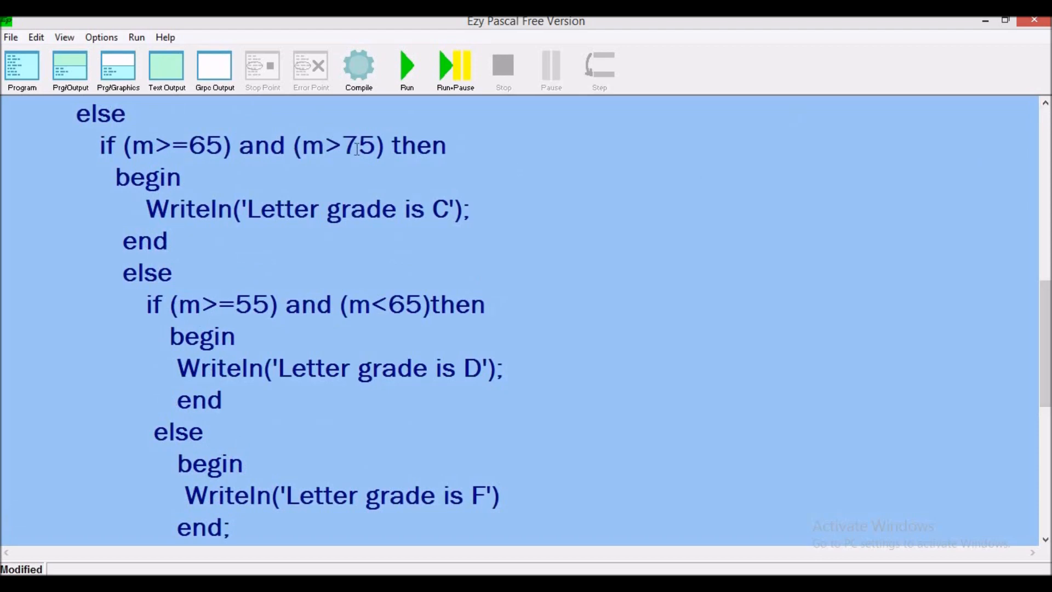
pyautogui.moveTo(339, 143)
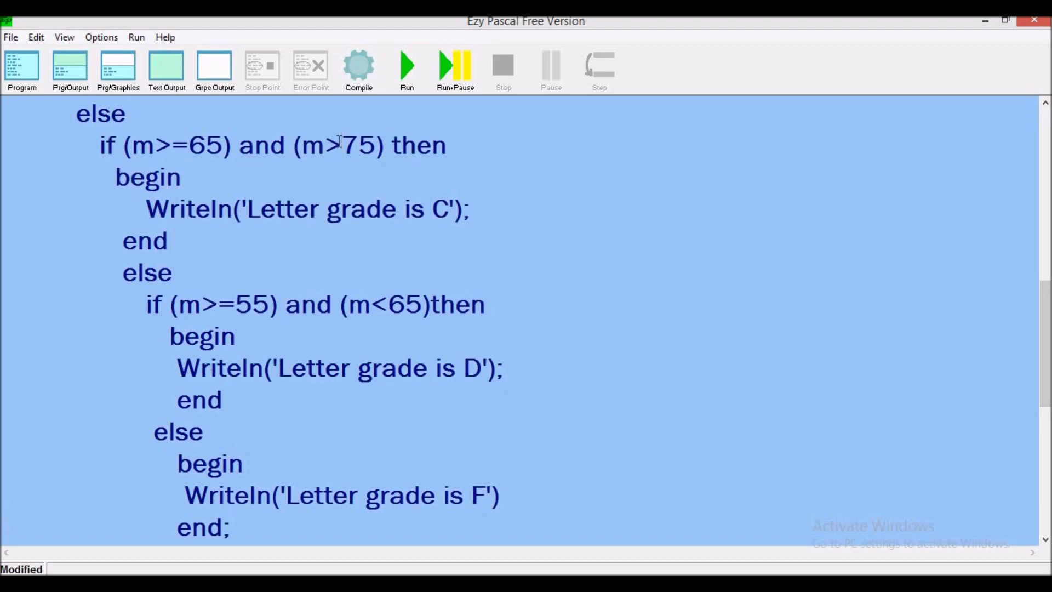
pyautogui.write('<')
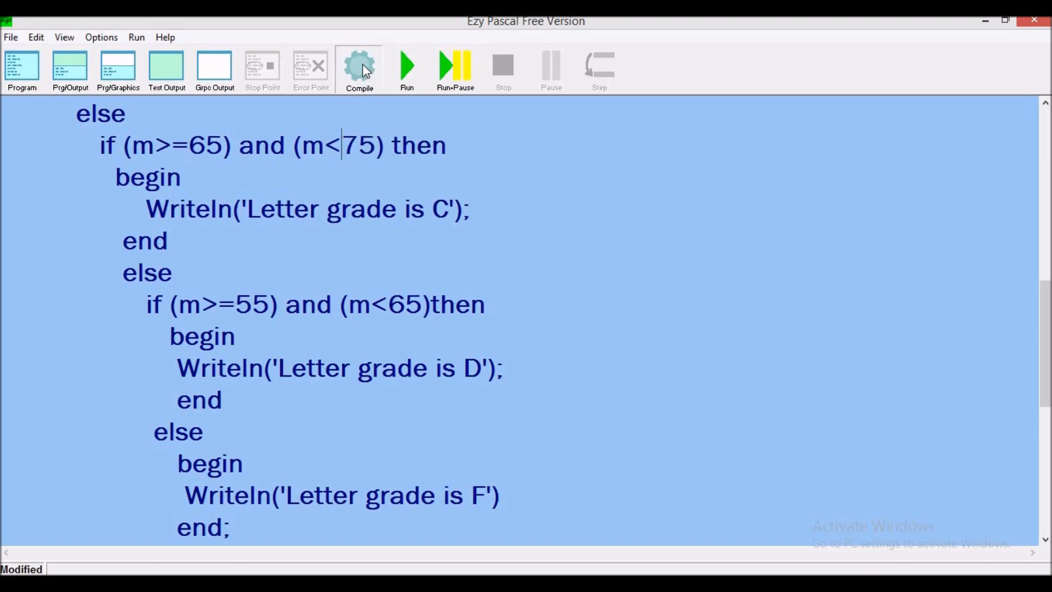
pyautogui.click(406, 65)
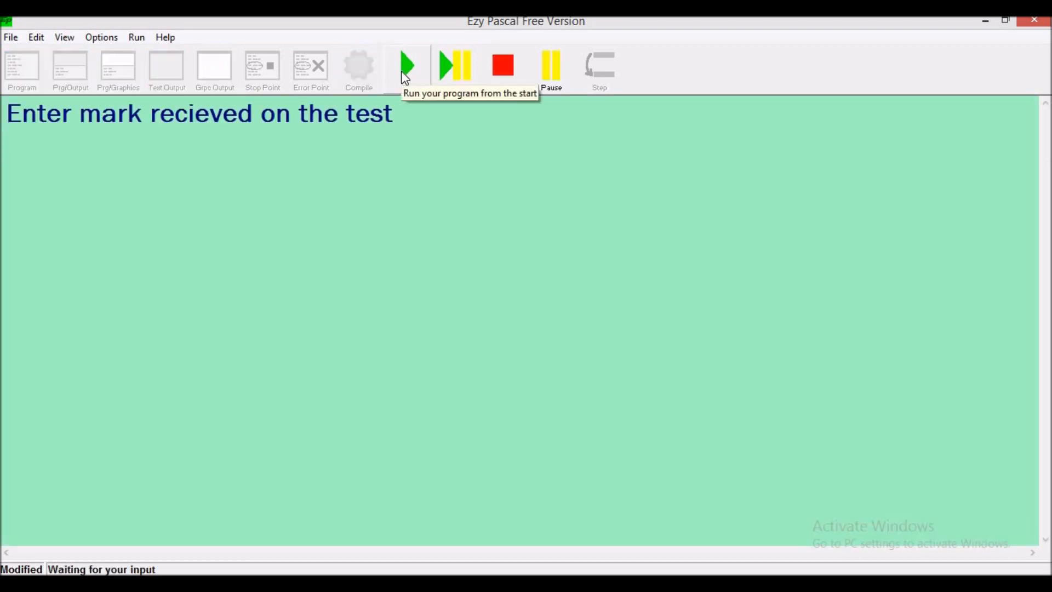
# Step: Test the corrected program with marks 90 and 77, expecting grades A and B
pyautogui.click(7, 144)
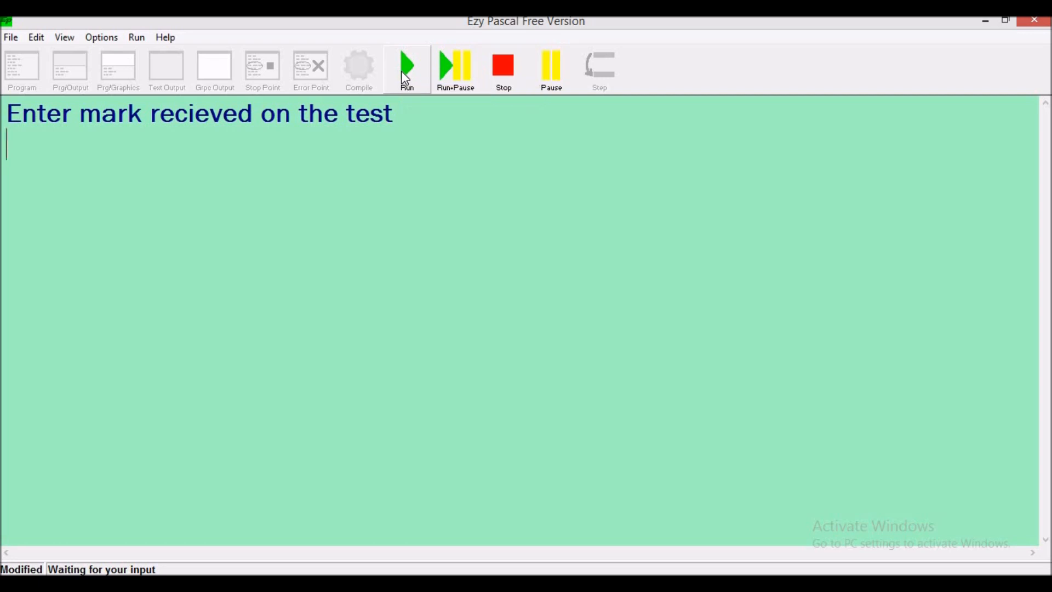
pyautogui.write('90')
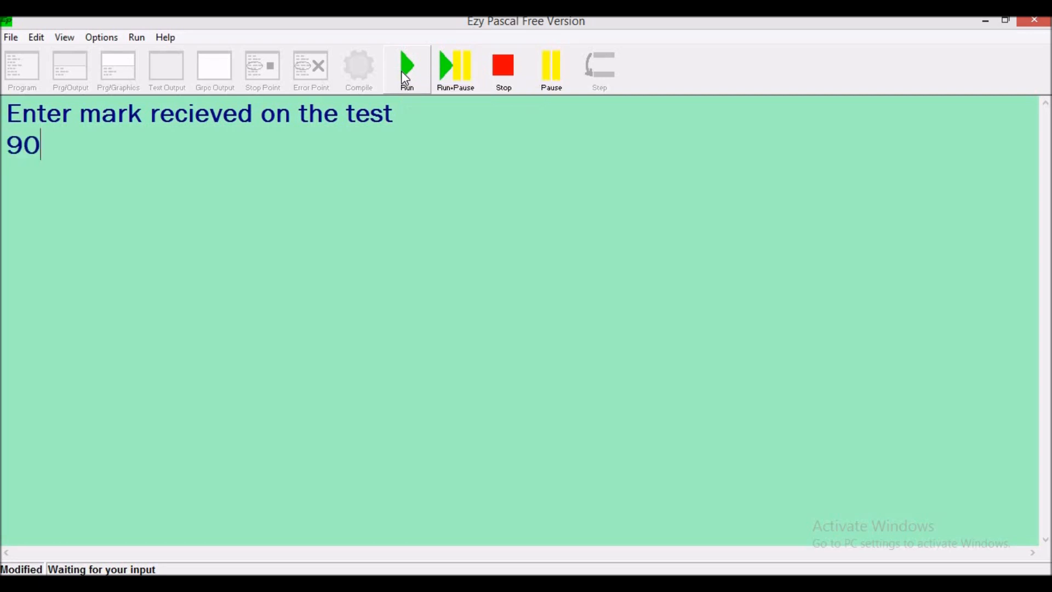
pyautogui.press('Return')
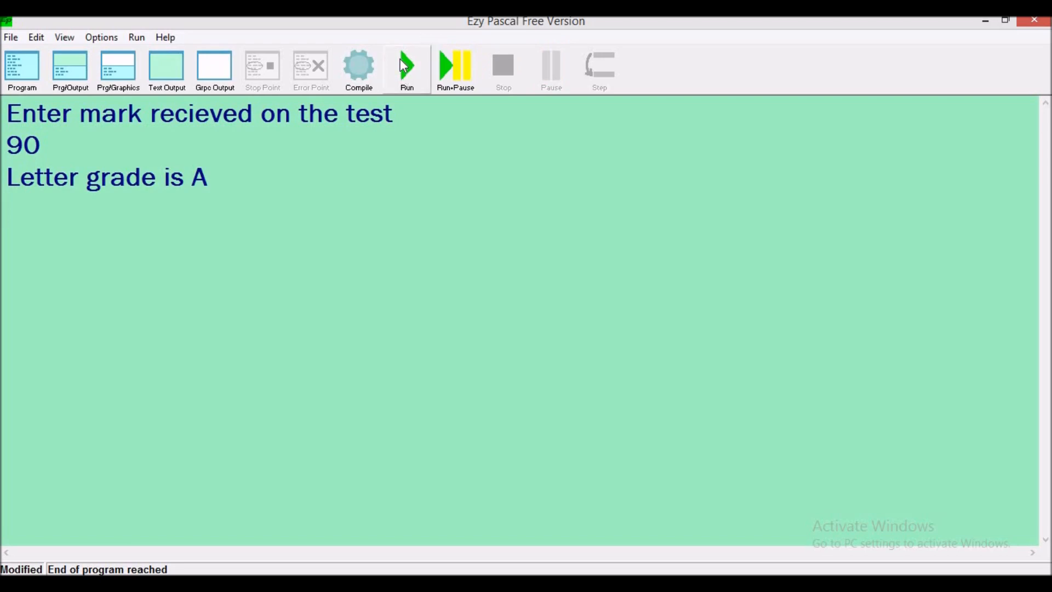
pyautogui.click(406, 66)
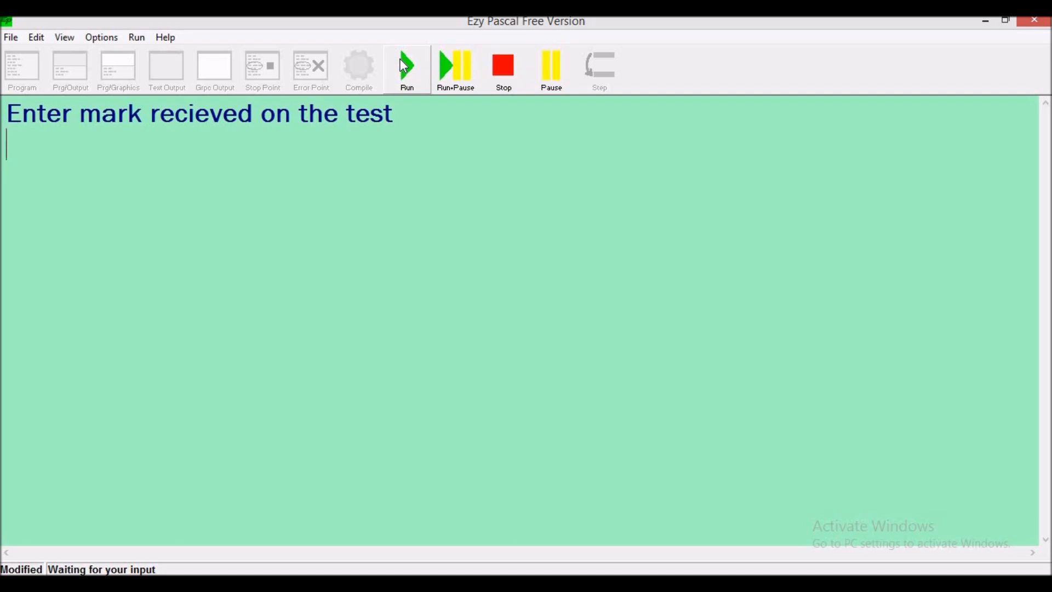
pyautogui.write('77')
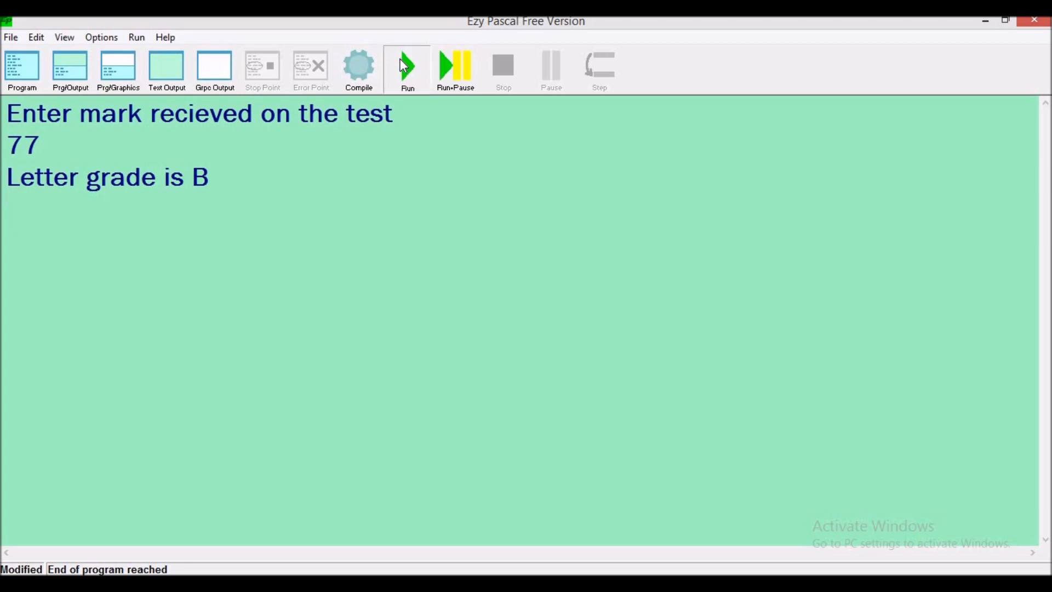
# Step: Test marks 68 and 50, getting grades C and F
pyautogui.click(407, 65)
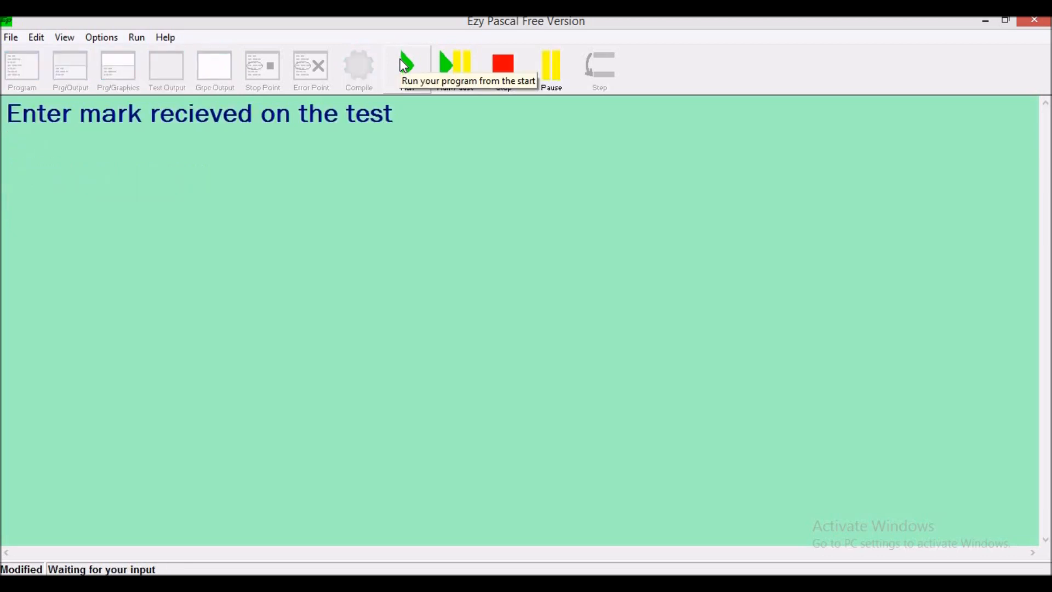
pyautogui.write('68')
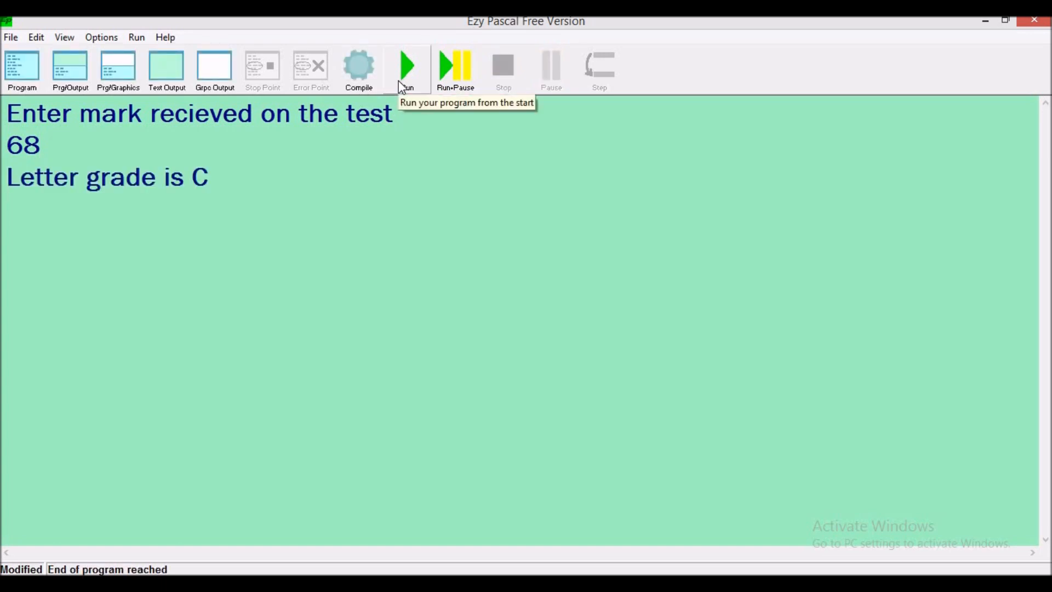
pyautogui.click(406, 65)
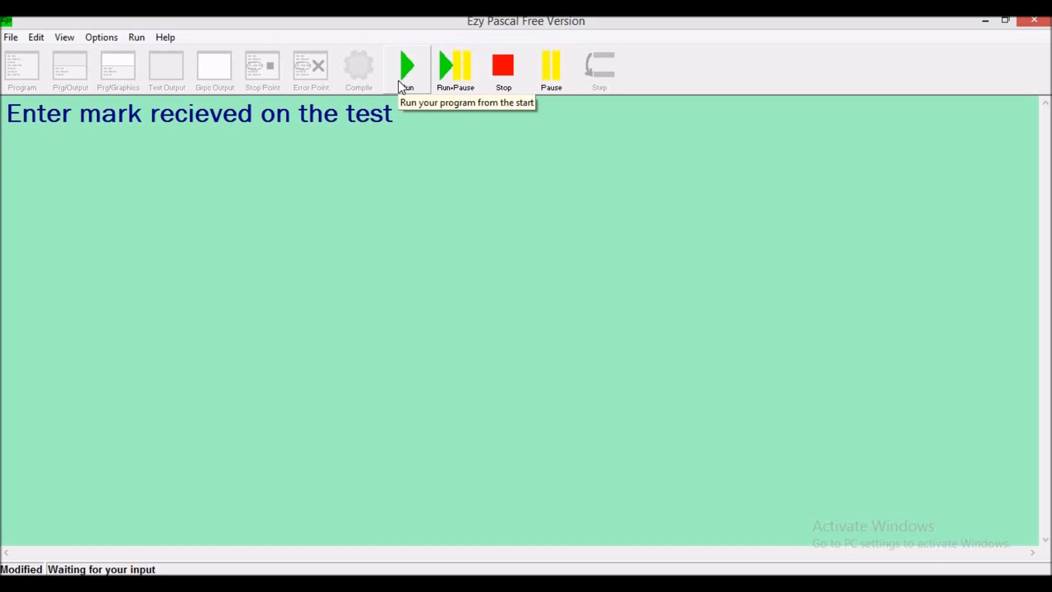
pyautogui.write('50')
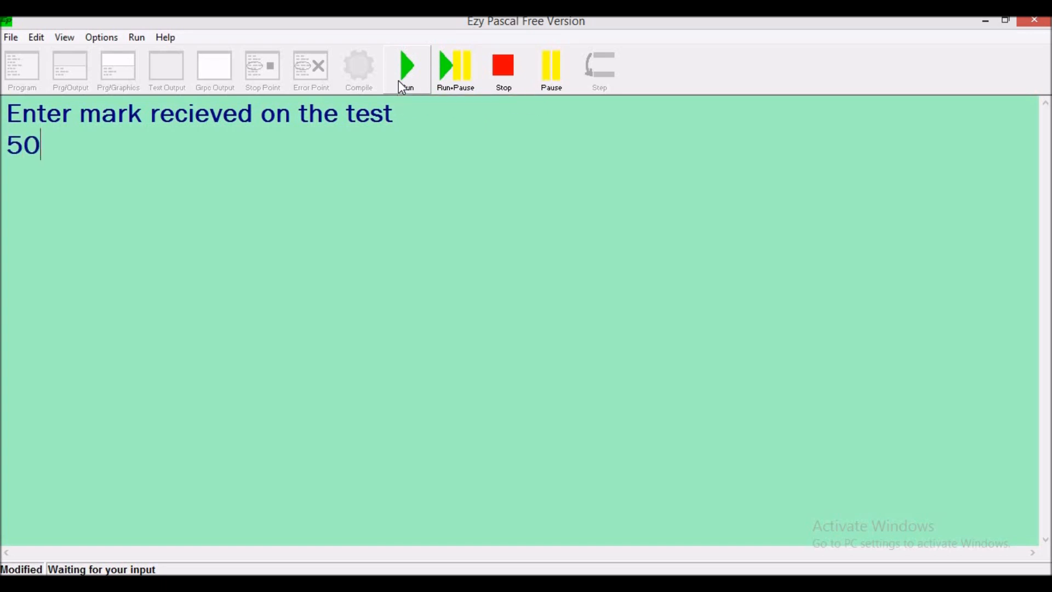
pyautogui.press('Return')
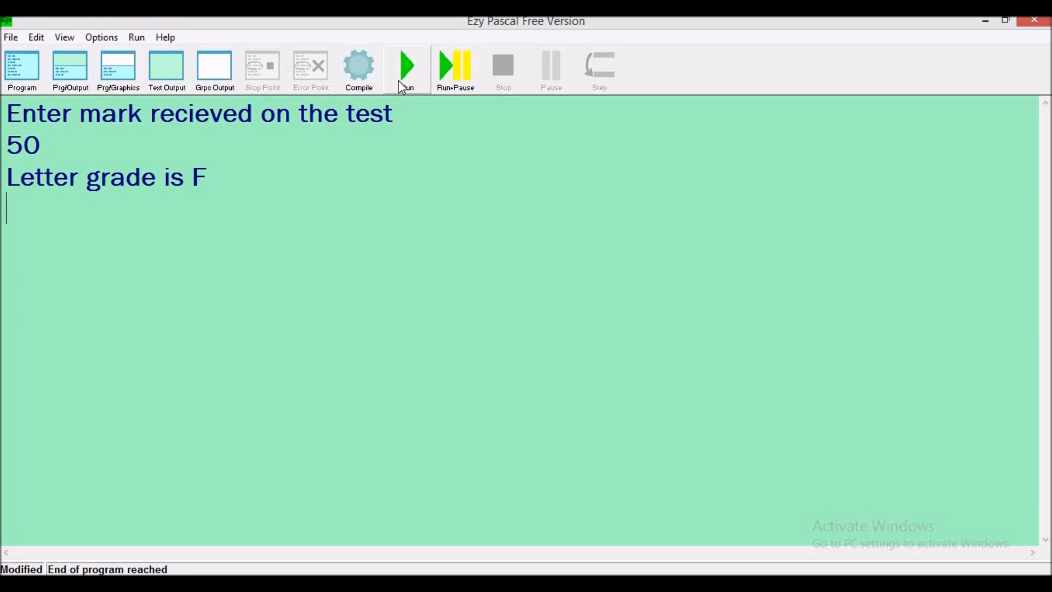
pyautogui.click(407, 67)
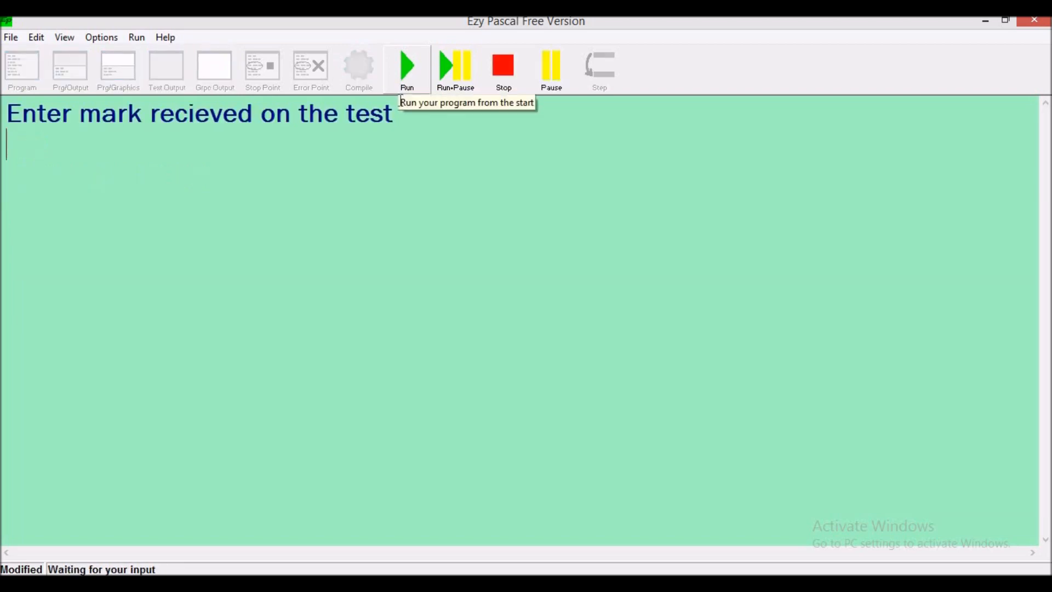
pyautogui.moveTo(316, 191)
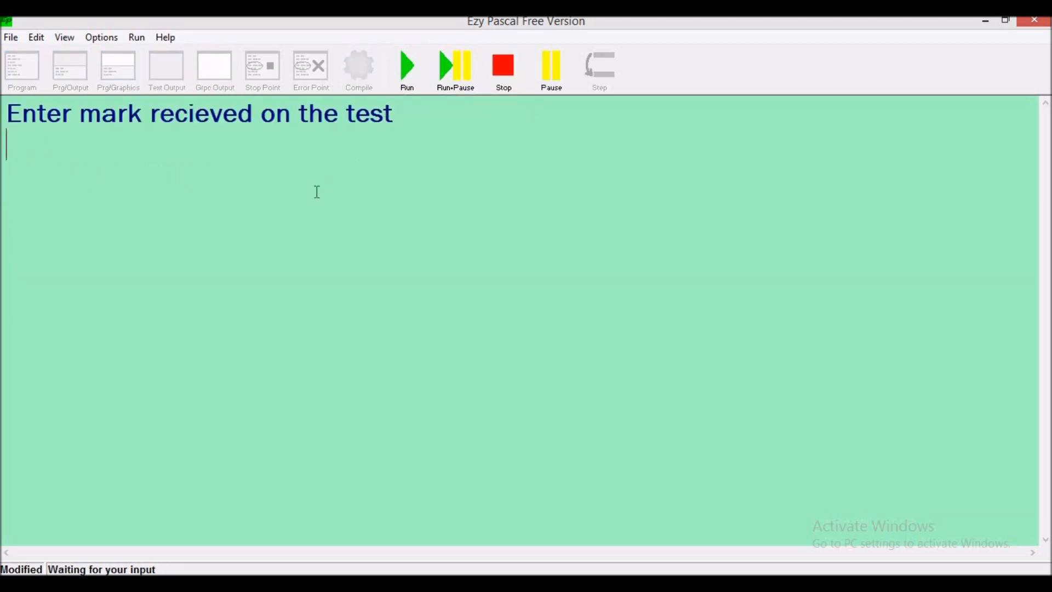